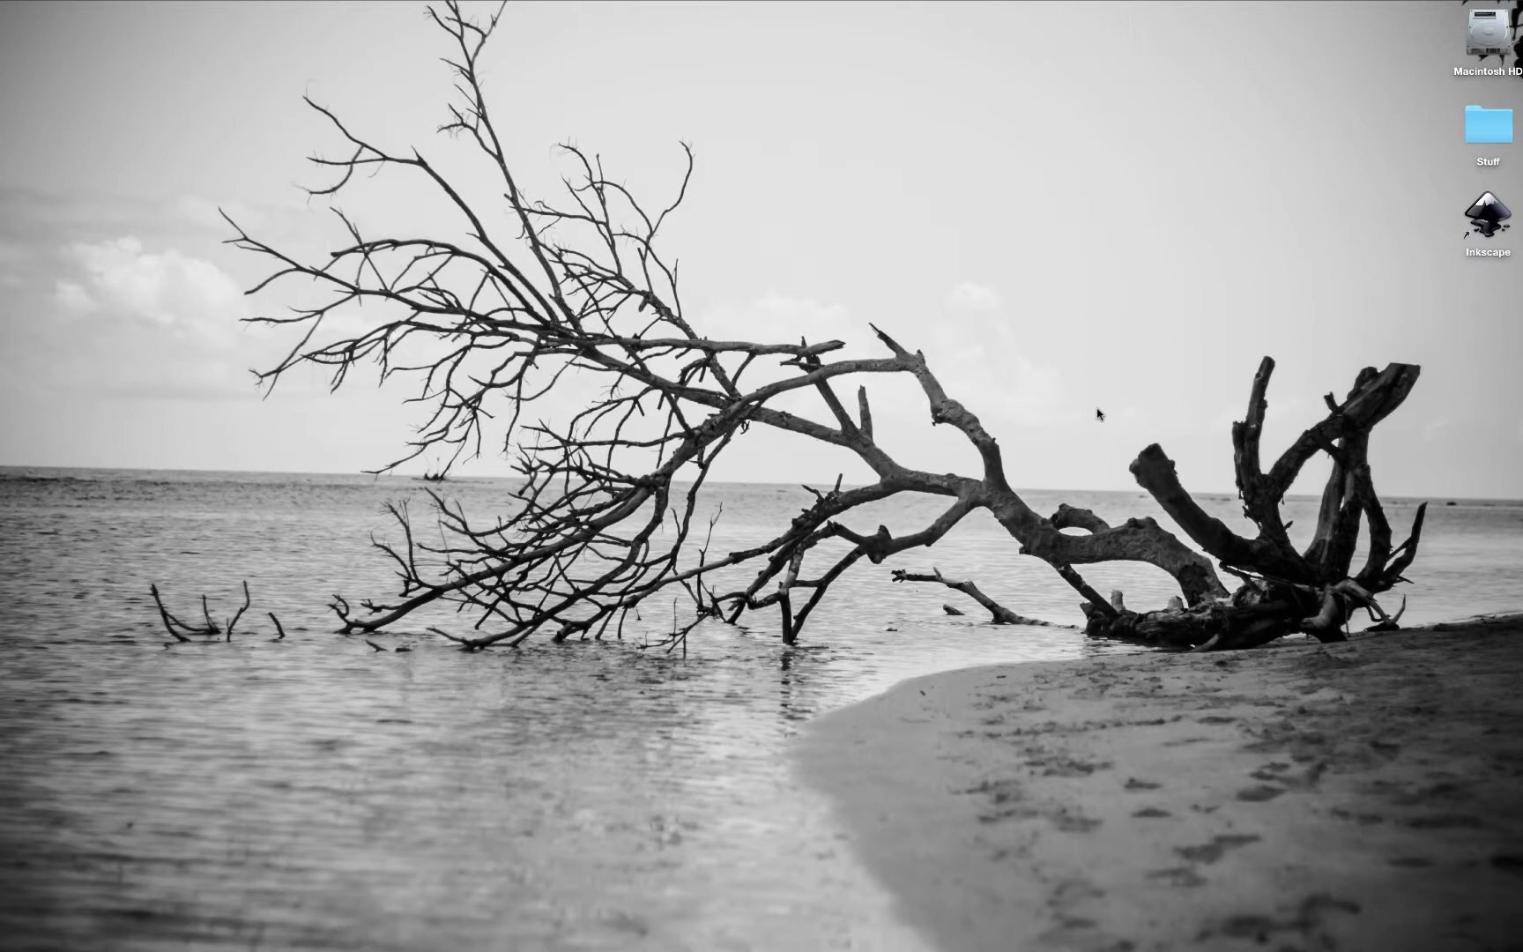
mouse_move(1201, 388)
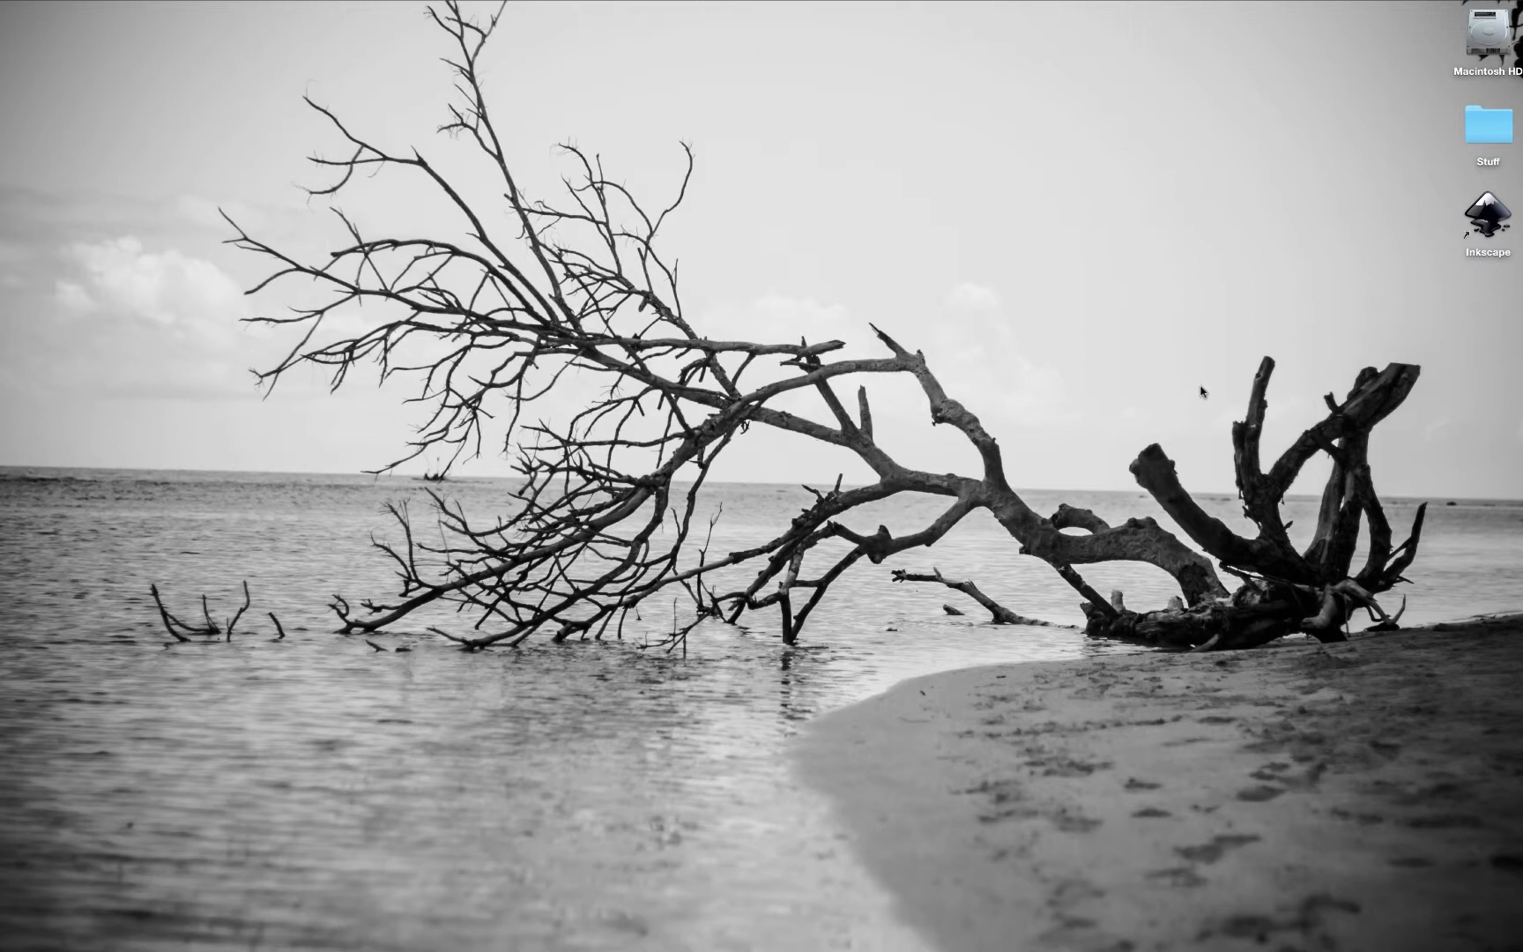
- Launch Inkscape from its desktop icon into a new blank document
click(1485, 216)
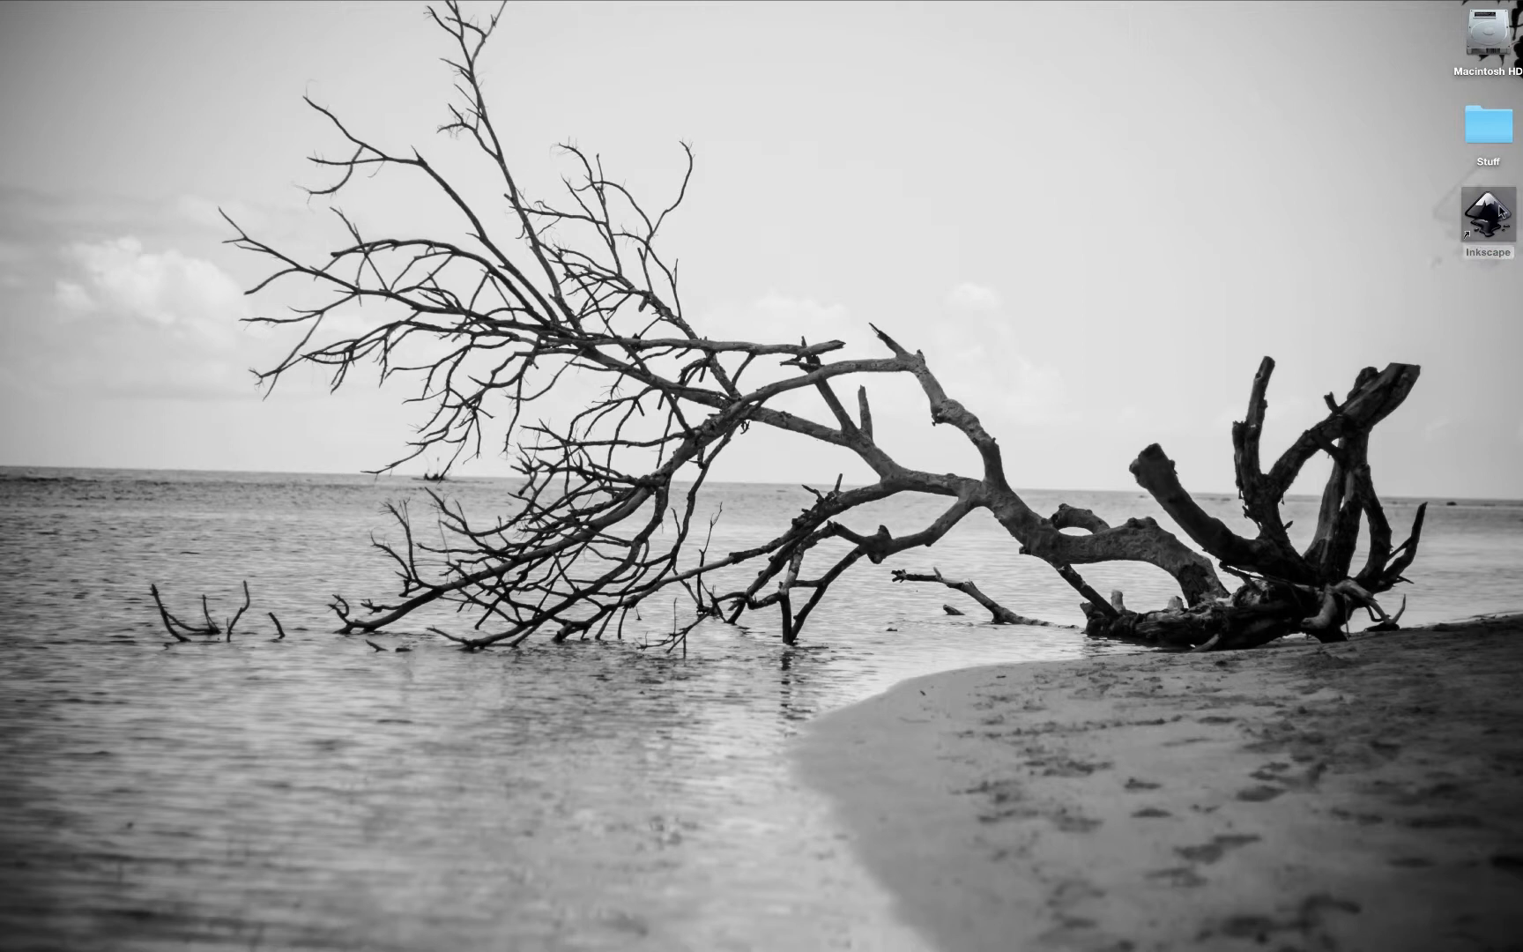
mouse_move(1086, 249)
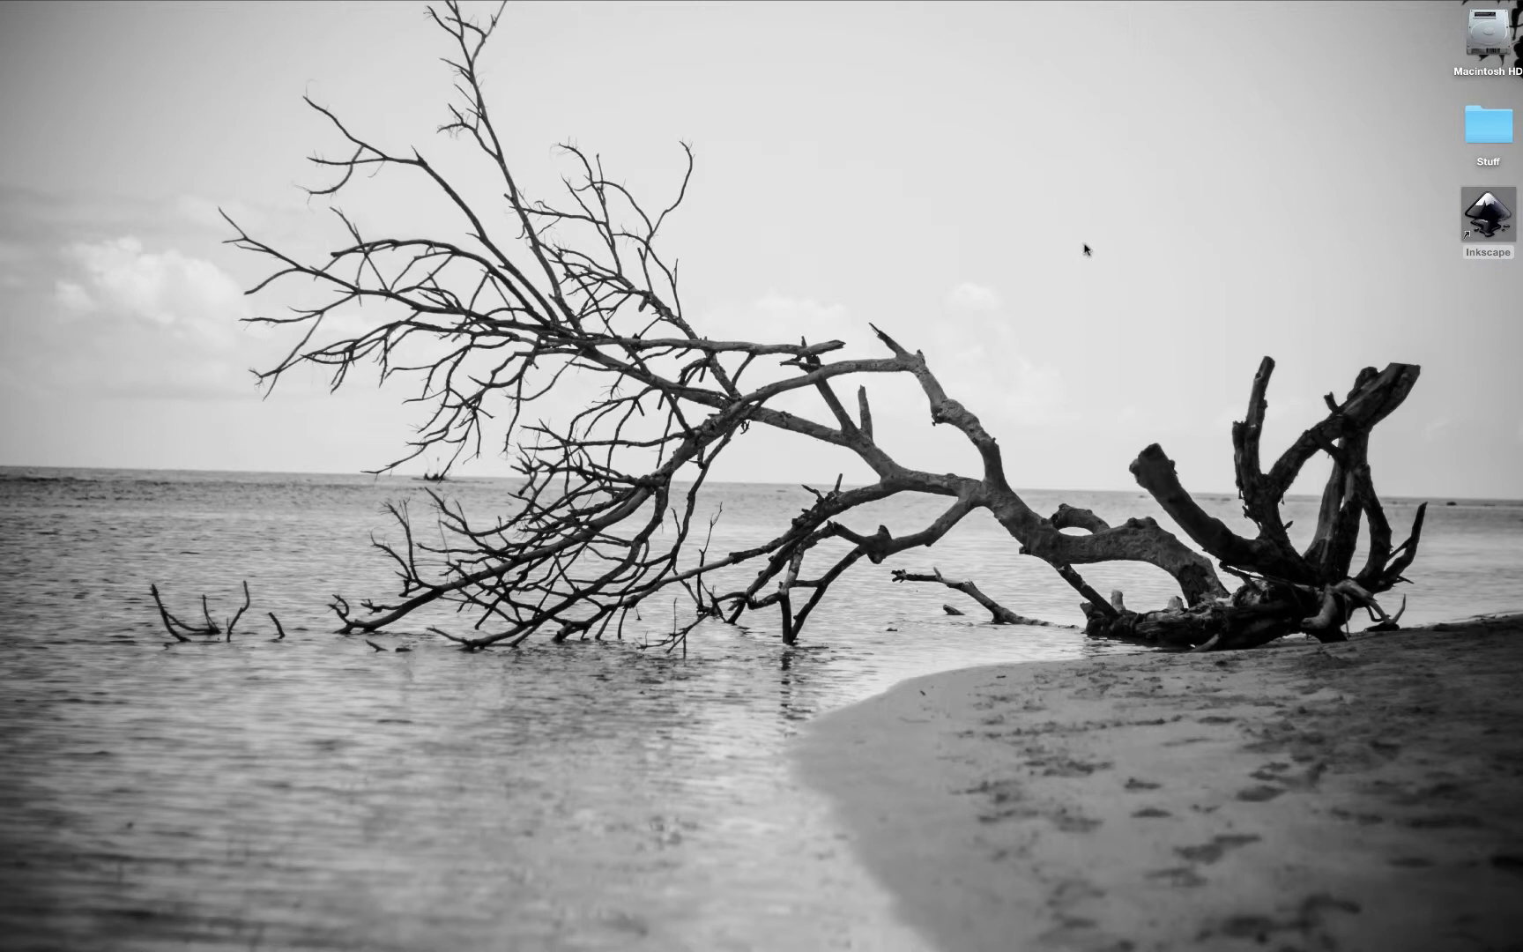
mouse_move(786, 330)
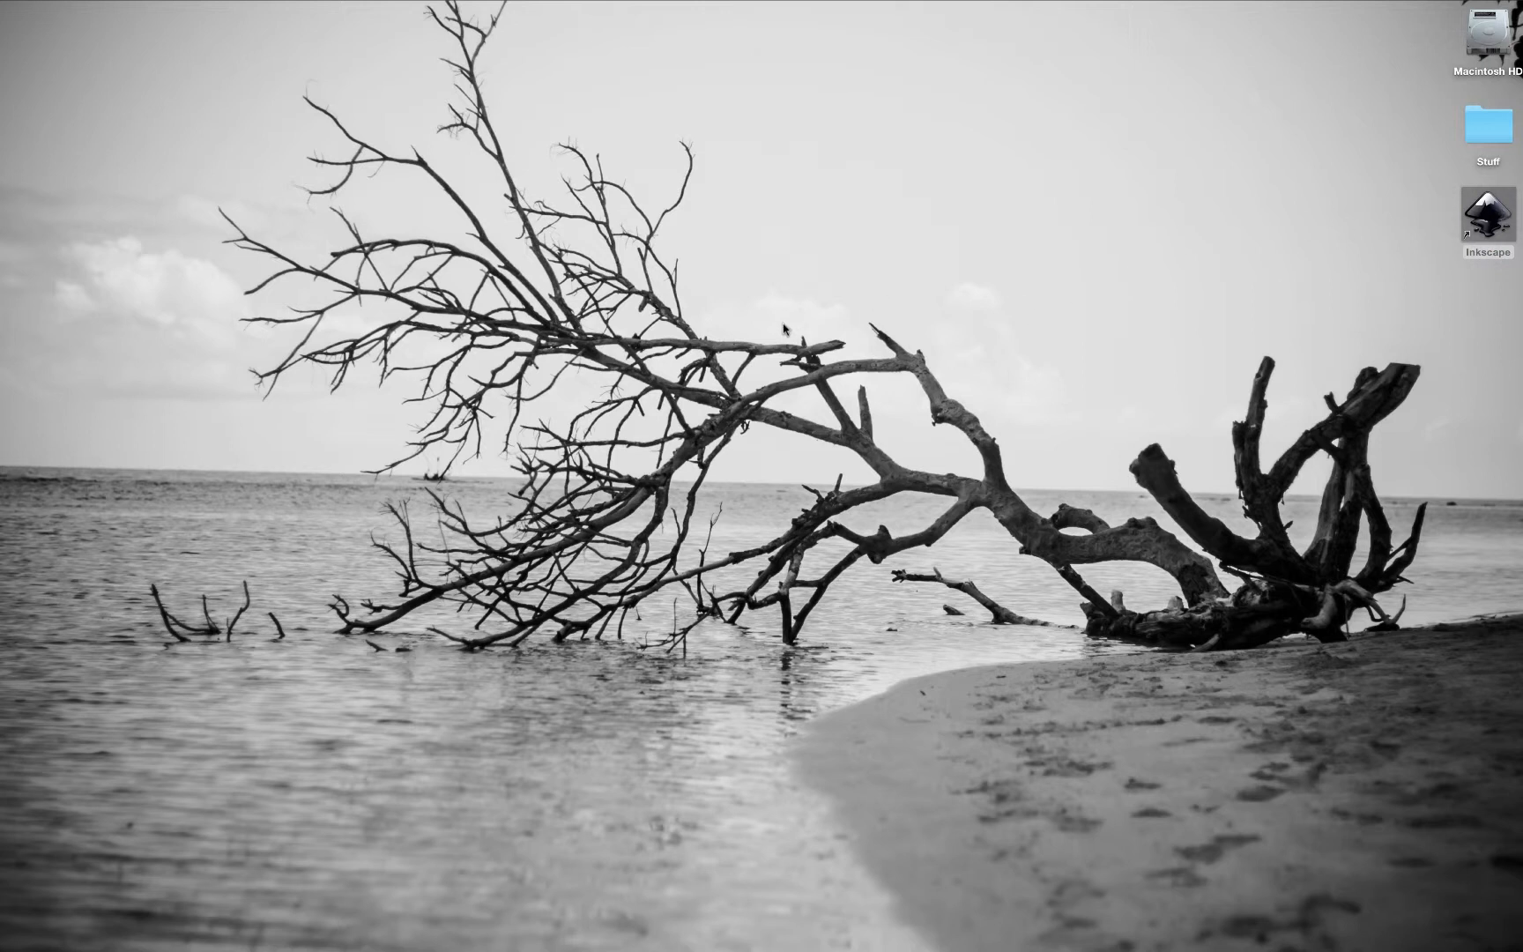
mouse_move(777, 330)
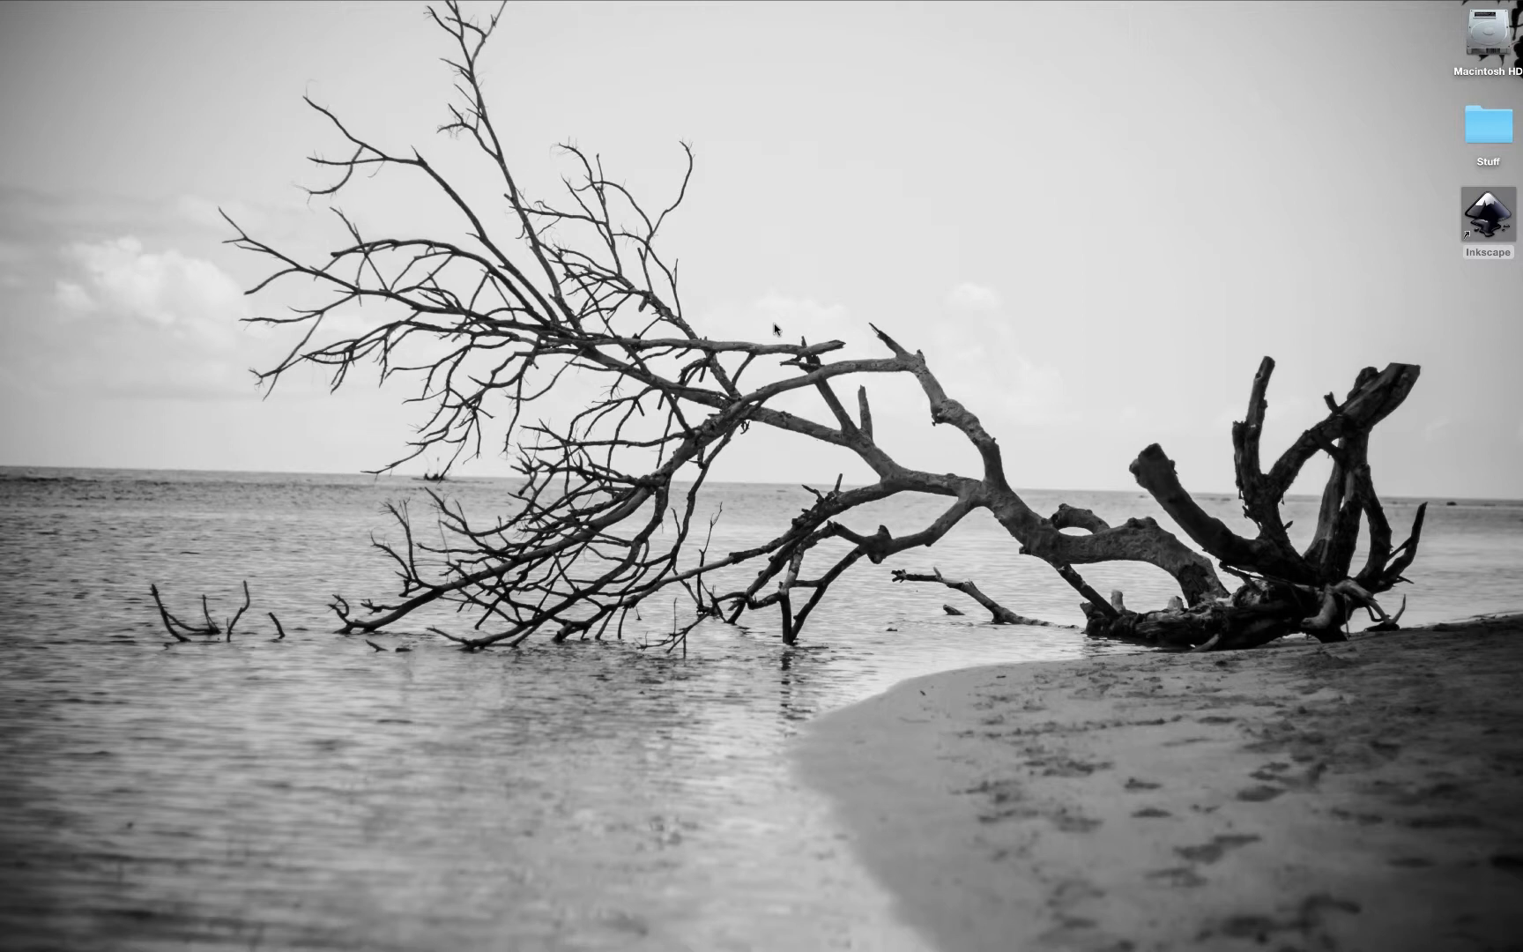
double_click(1485, 210)
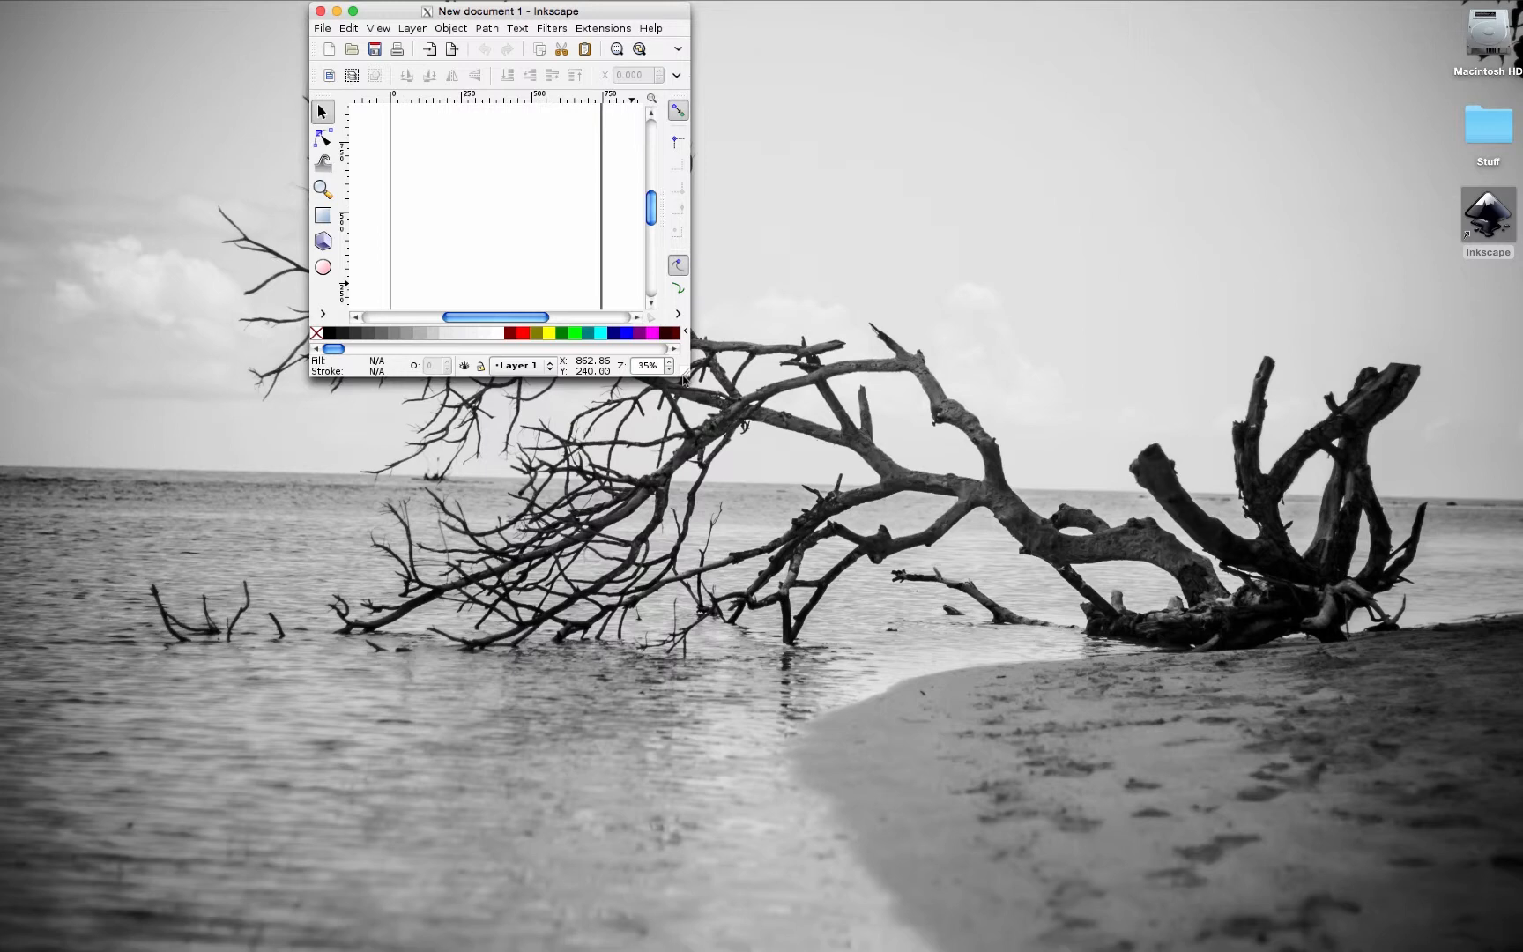
- Enlarge the Inkscape window and zoom so the blank page fits the workspace
drag(685, 379, 1212, 830)
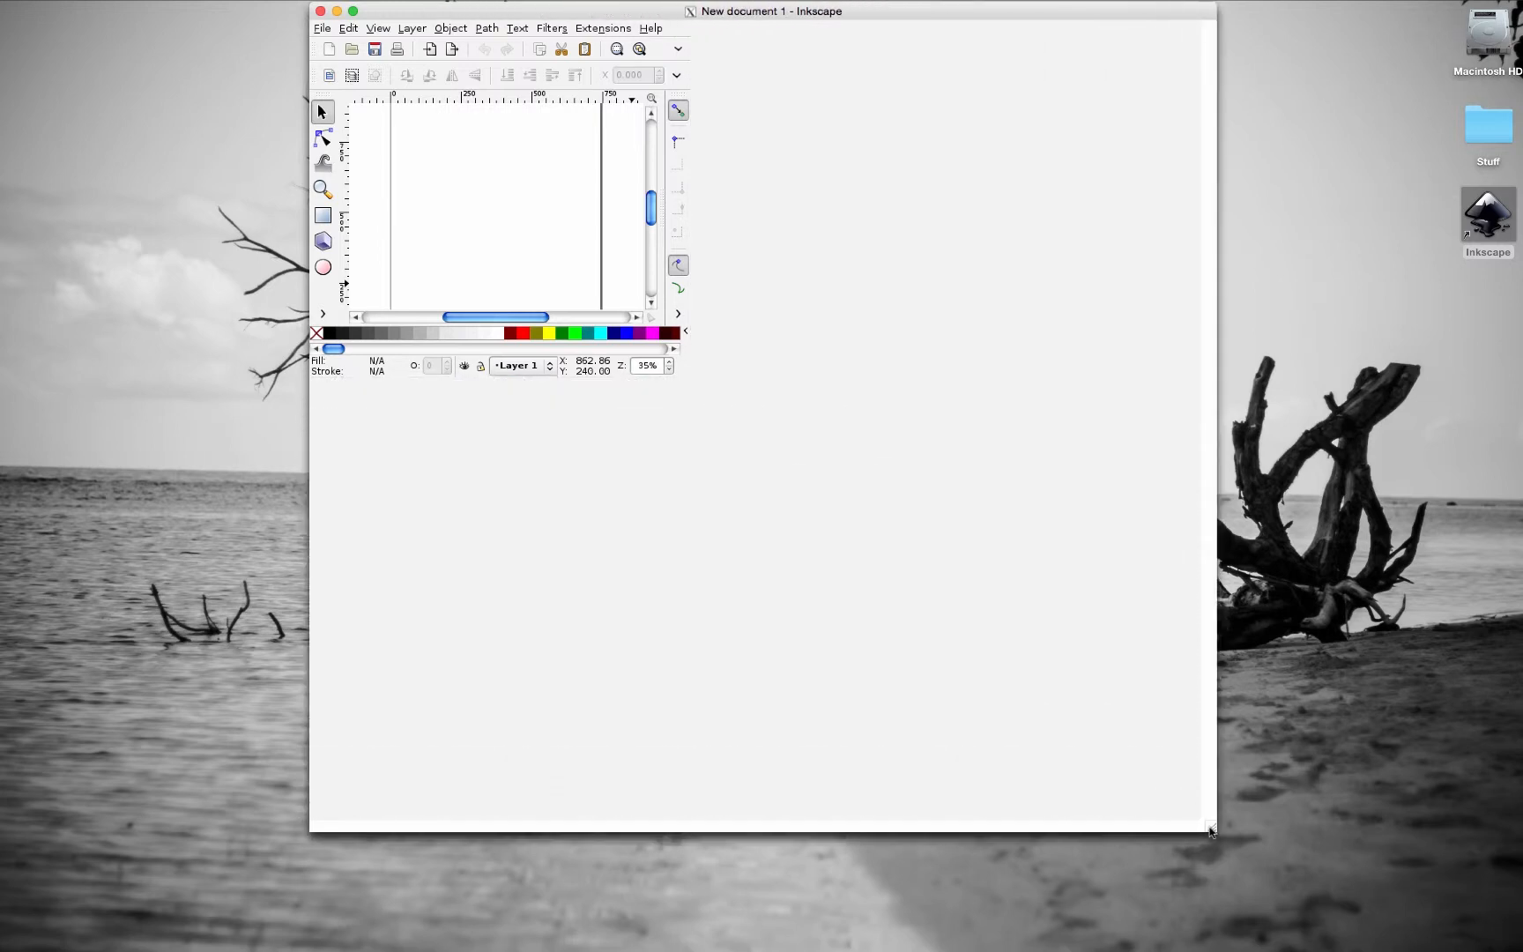
drag(1208, 830, 1171, 830)
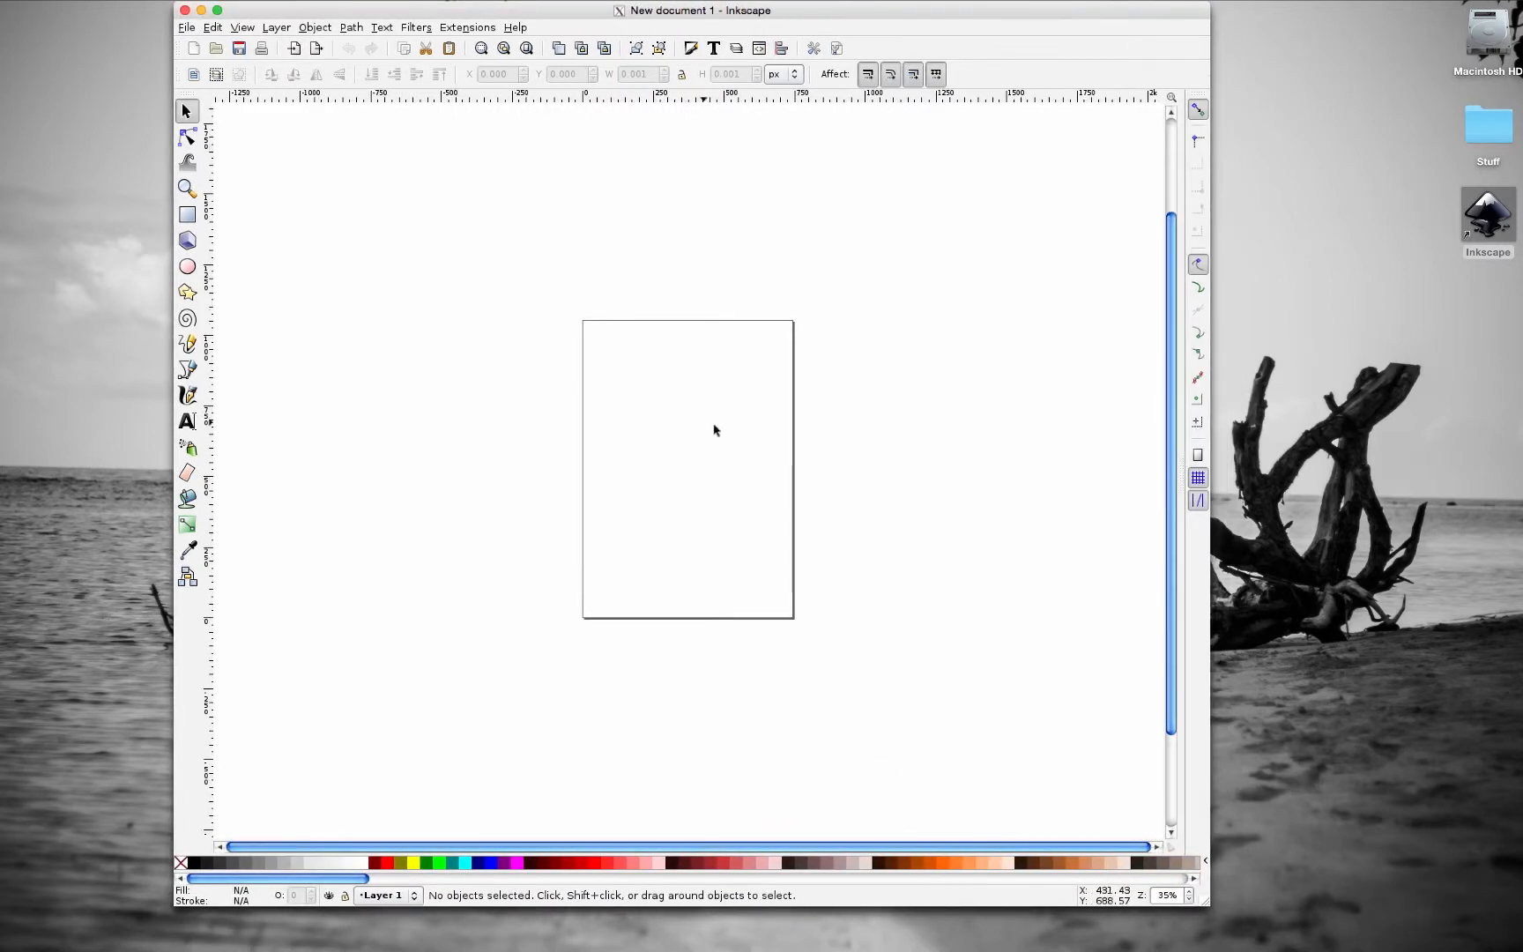
mouse_move(568, 241)
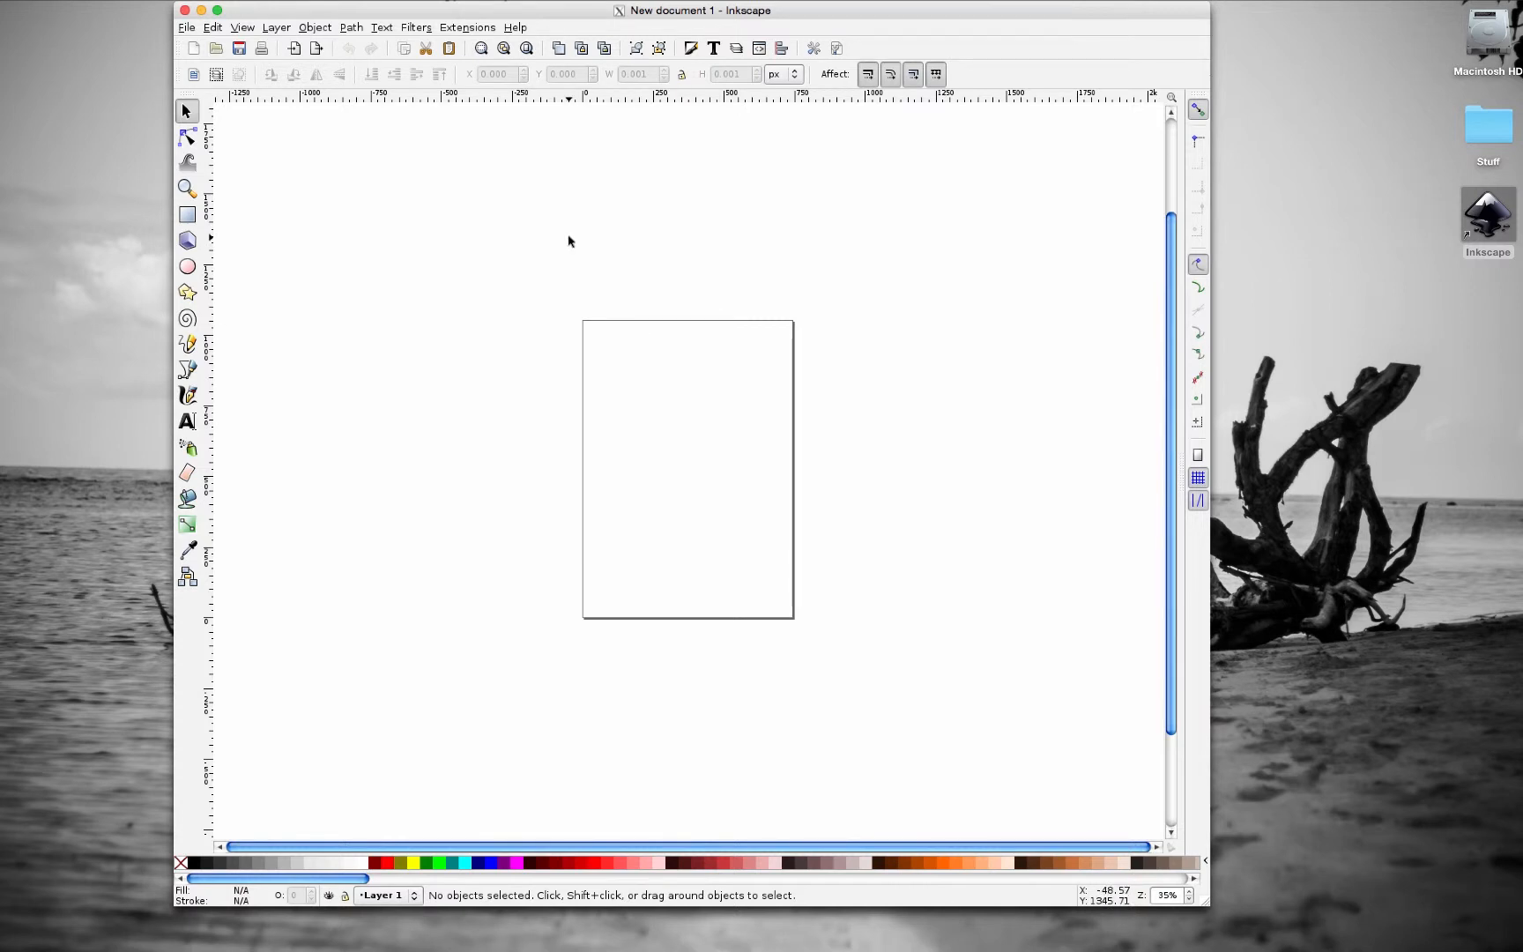
mouse_move(572, 231)
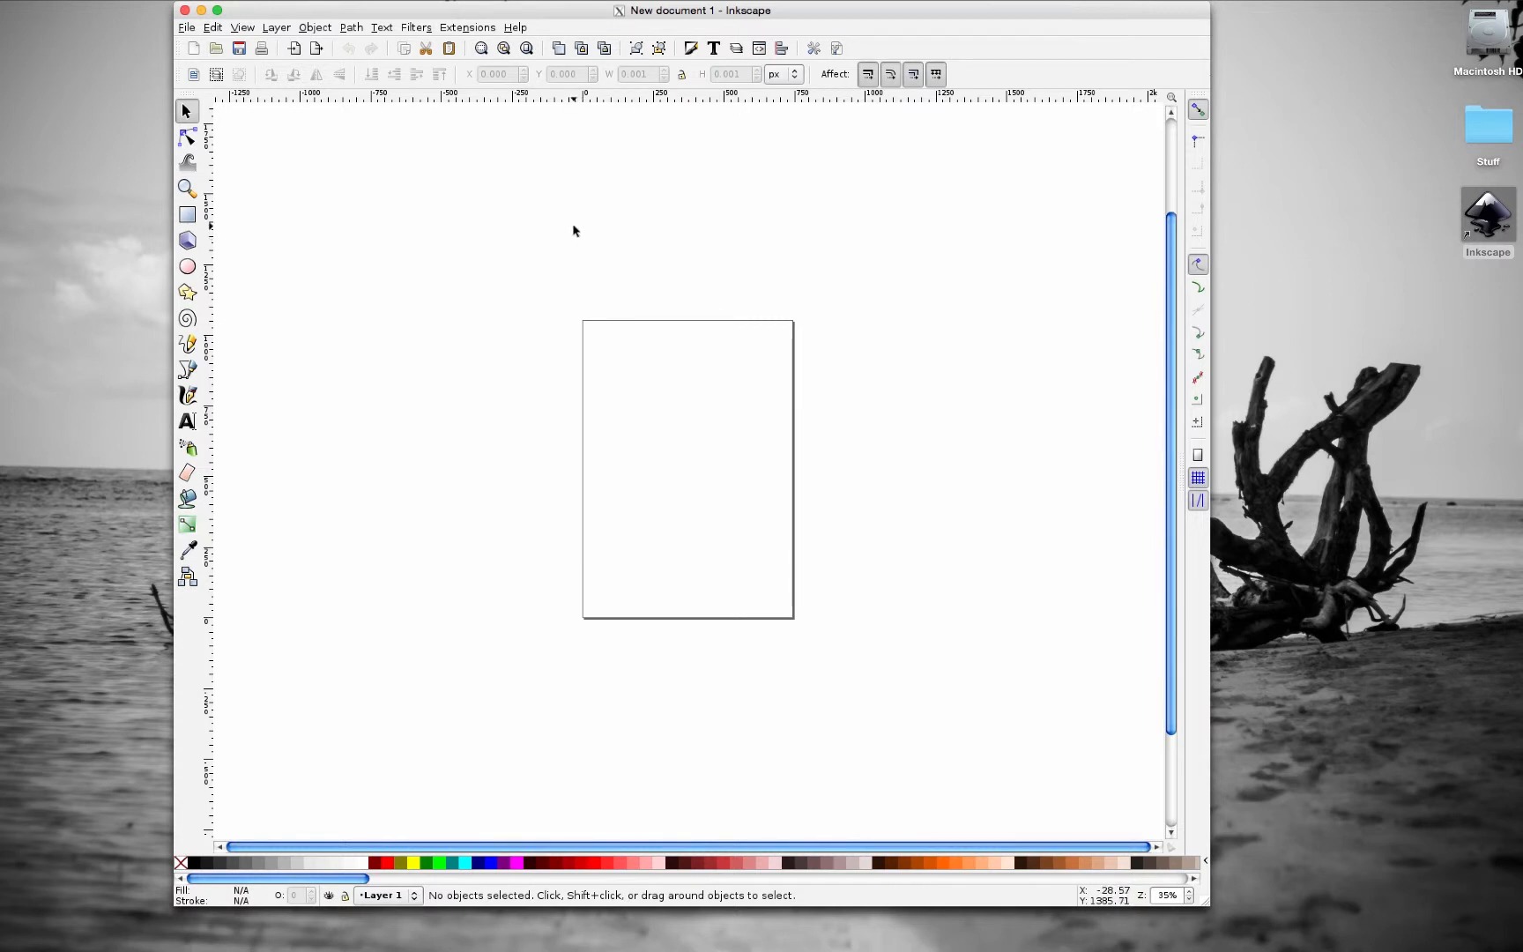
mouse_move(524, 48)
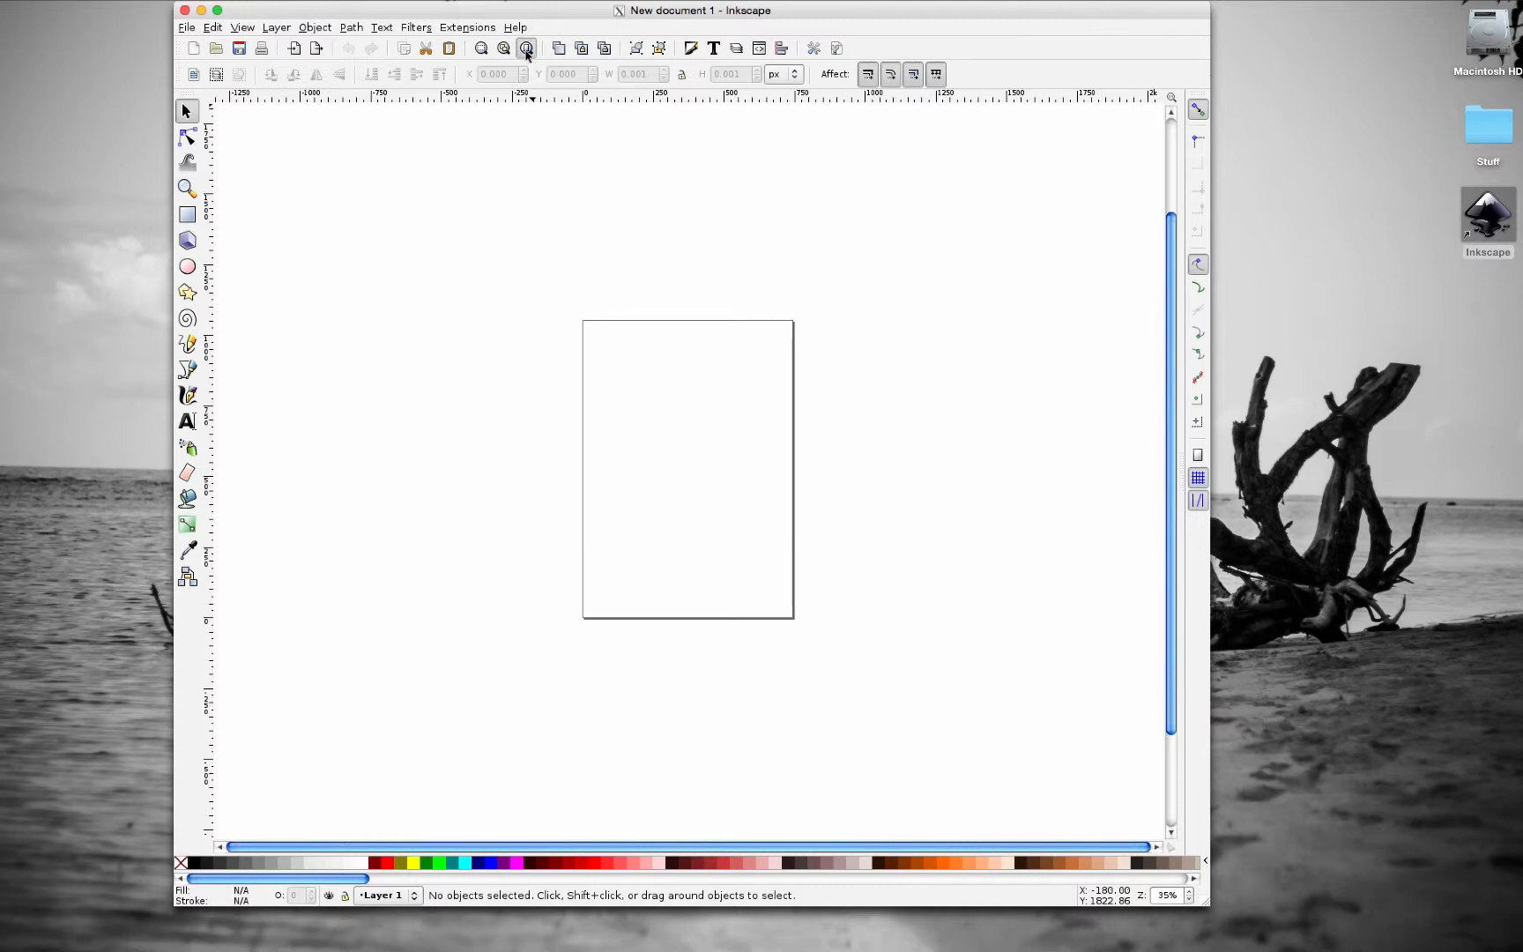
click(526, 48)
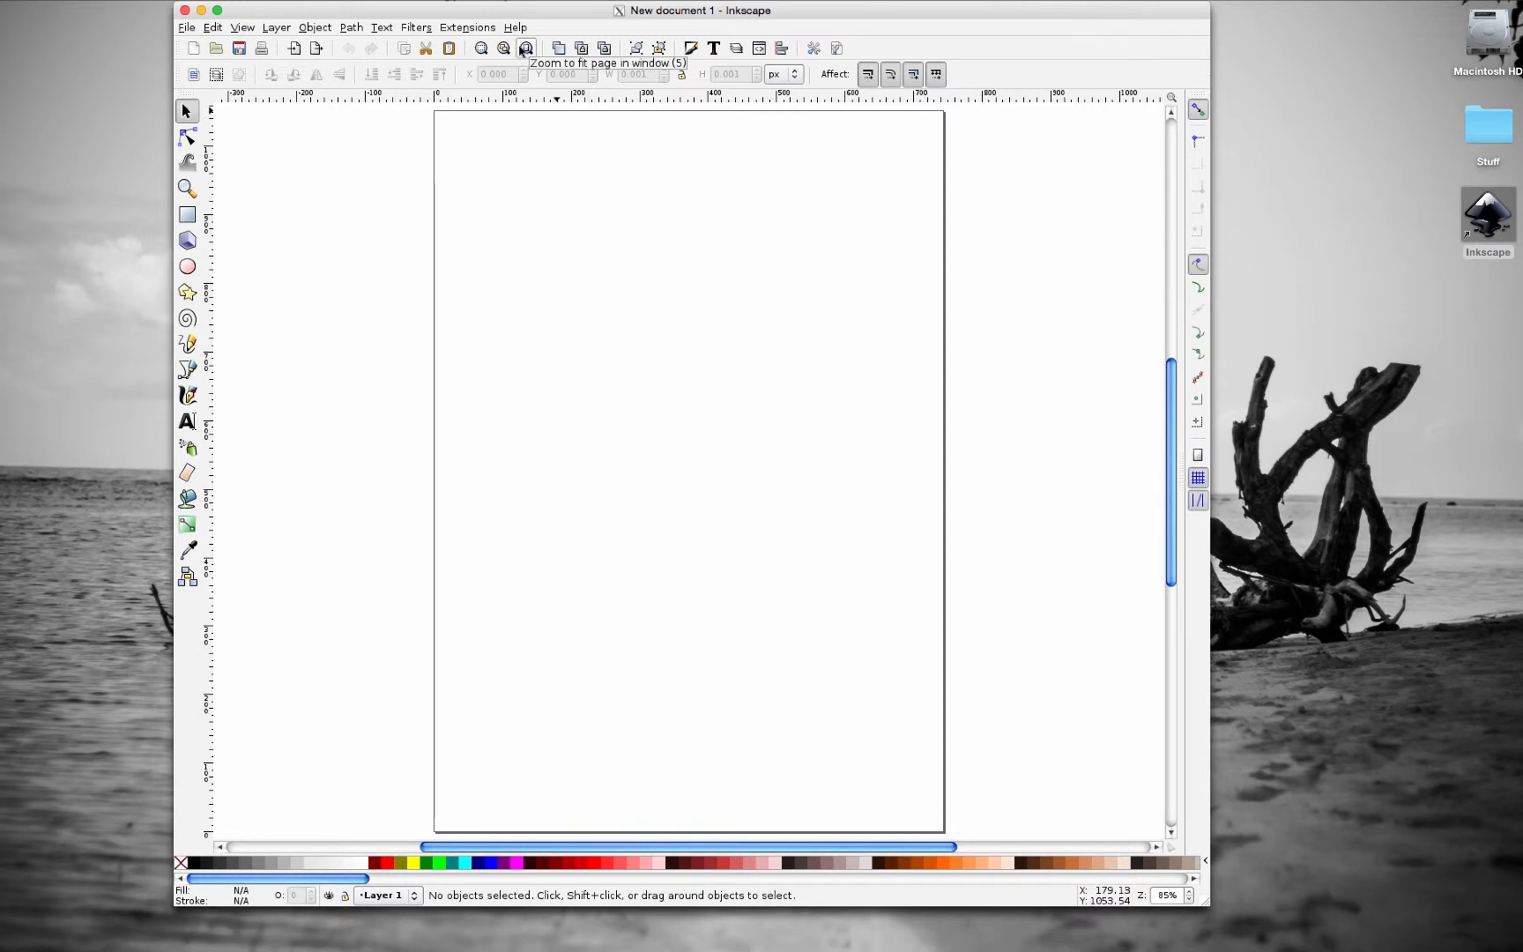
mouse_move(312, 305)
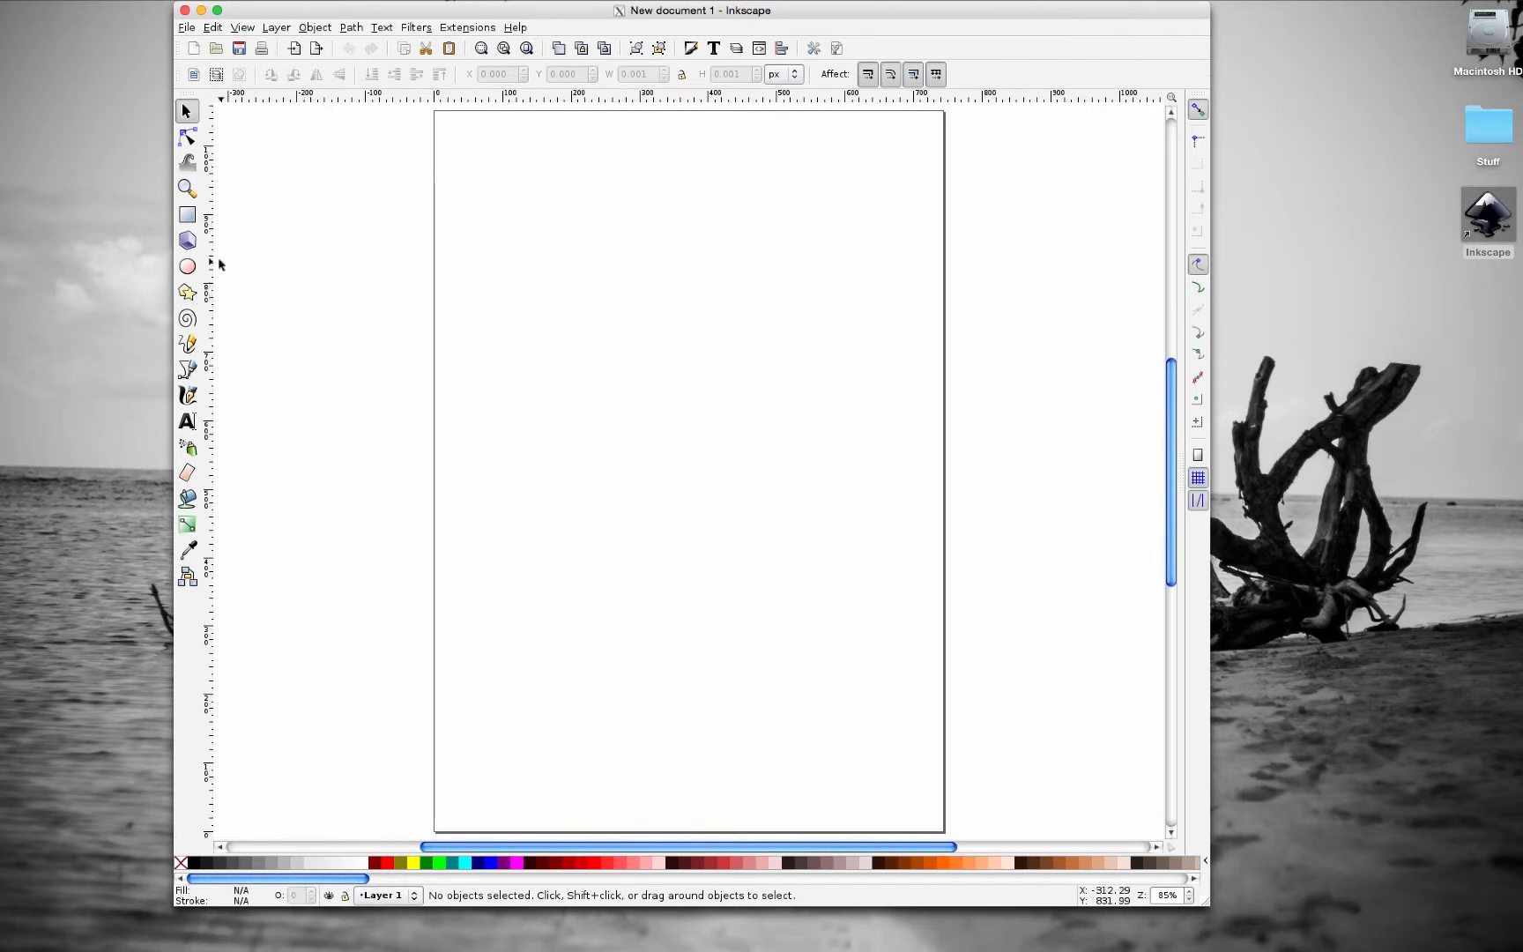
mouse_move(186, 268)
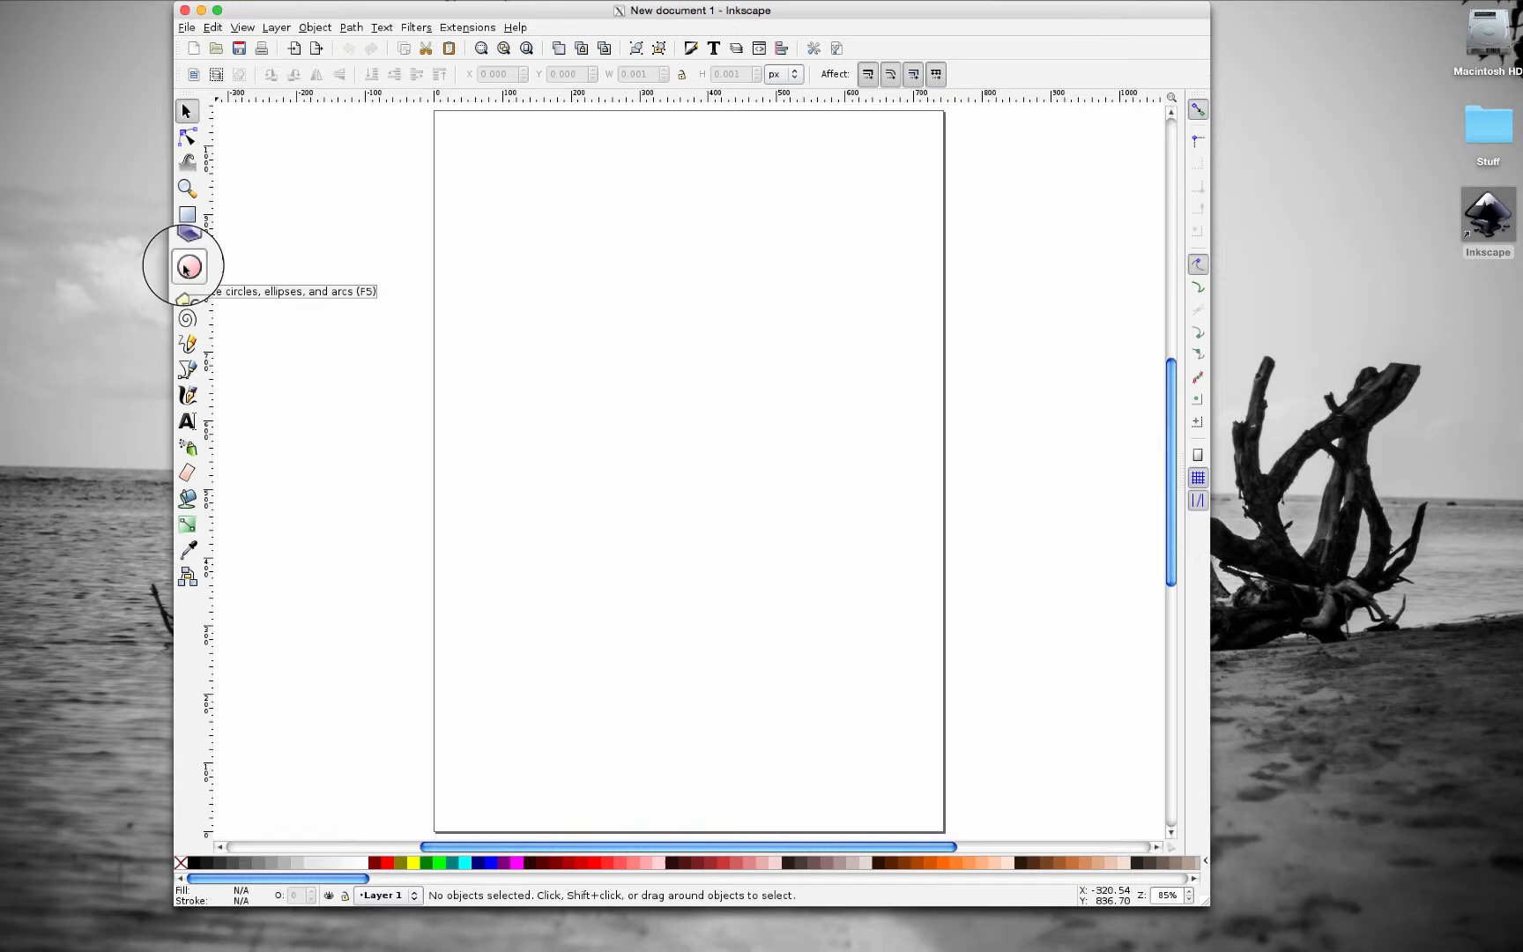
- Draw a large yellow circle in the upper part of the page for the face
click(187, 267)
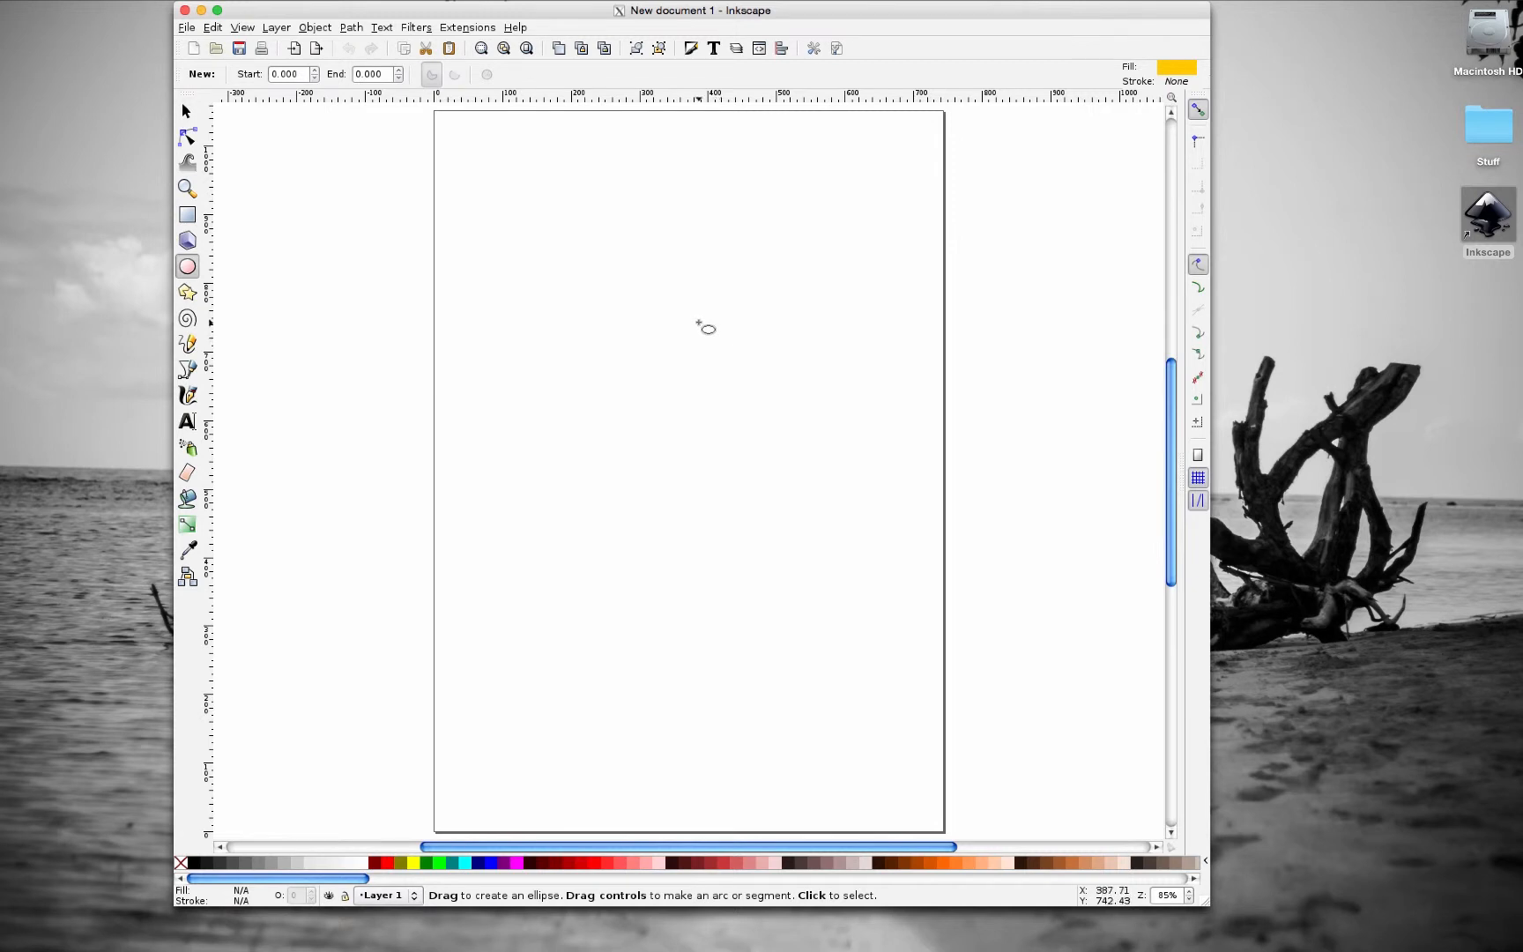
mouse_move(556, 301)
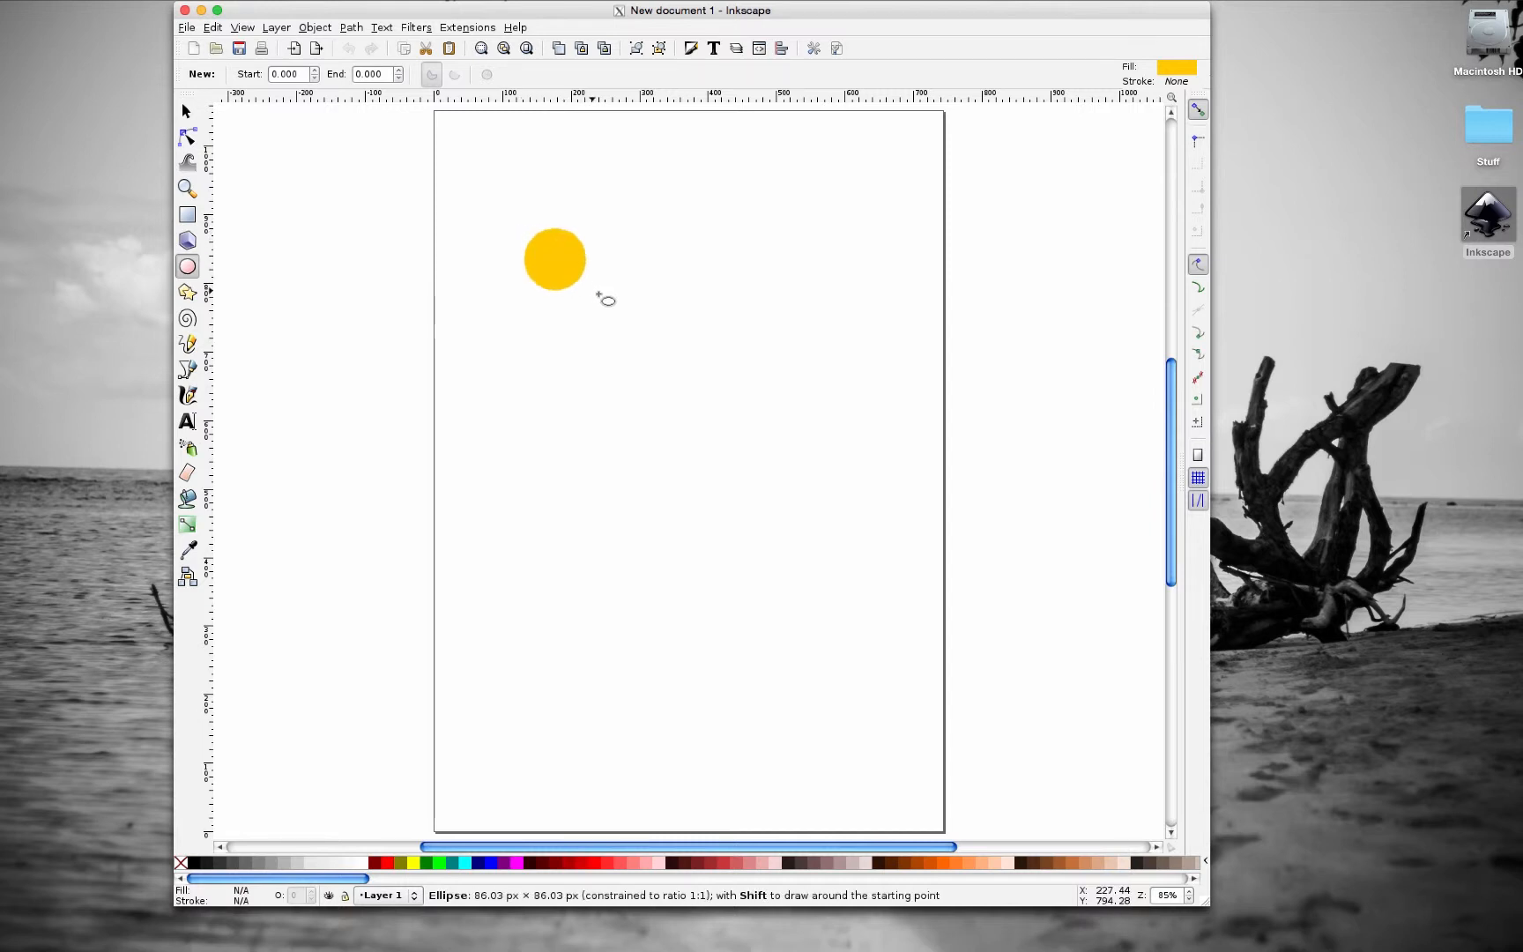
drag(592, 292, 806, 505)
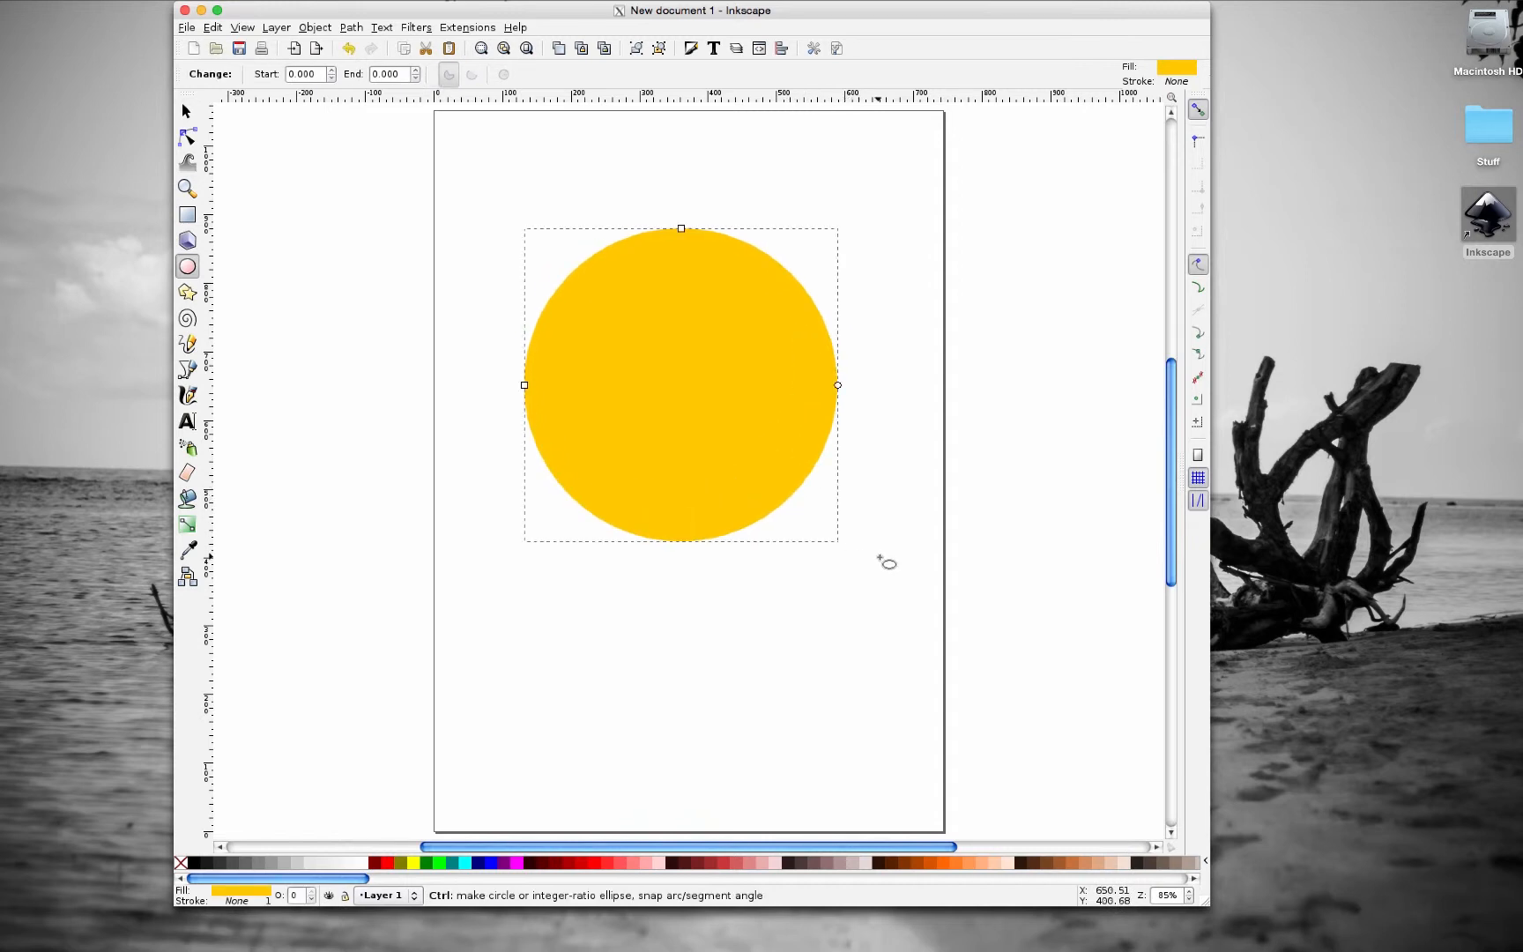
- Draw a second yellow ellipse near the page bottom, stretched wider to the right
drag(489, 590, 559, 677)
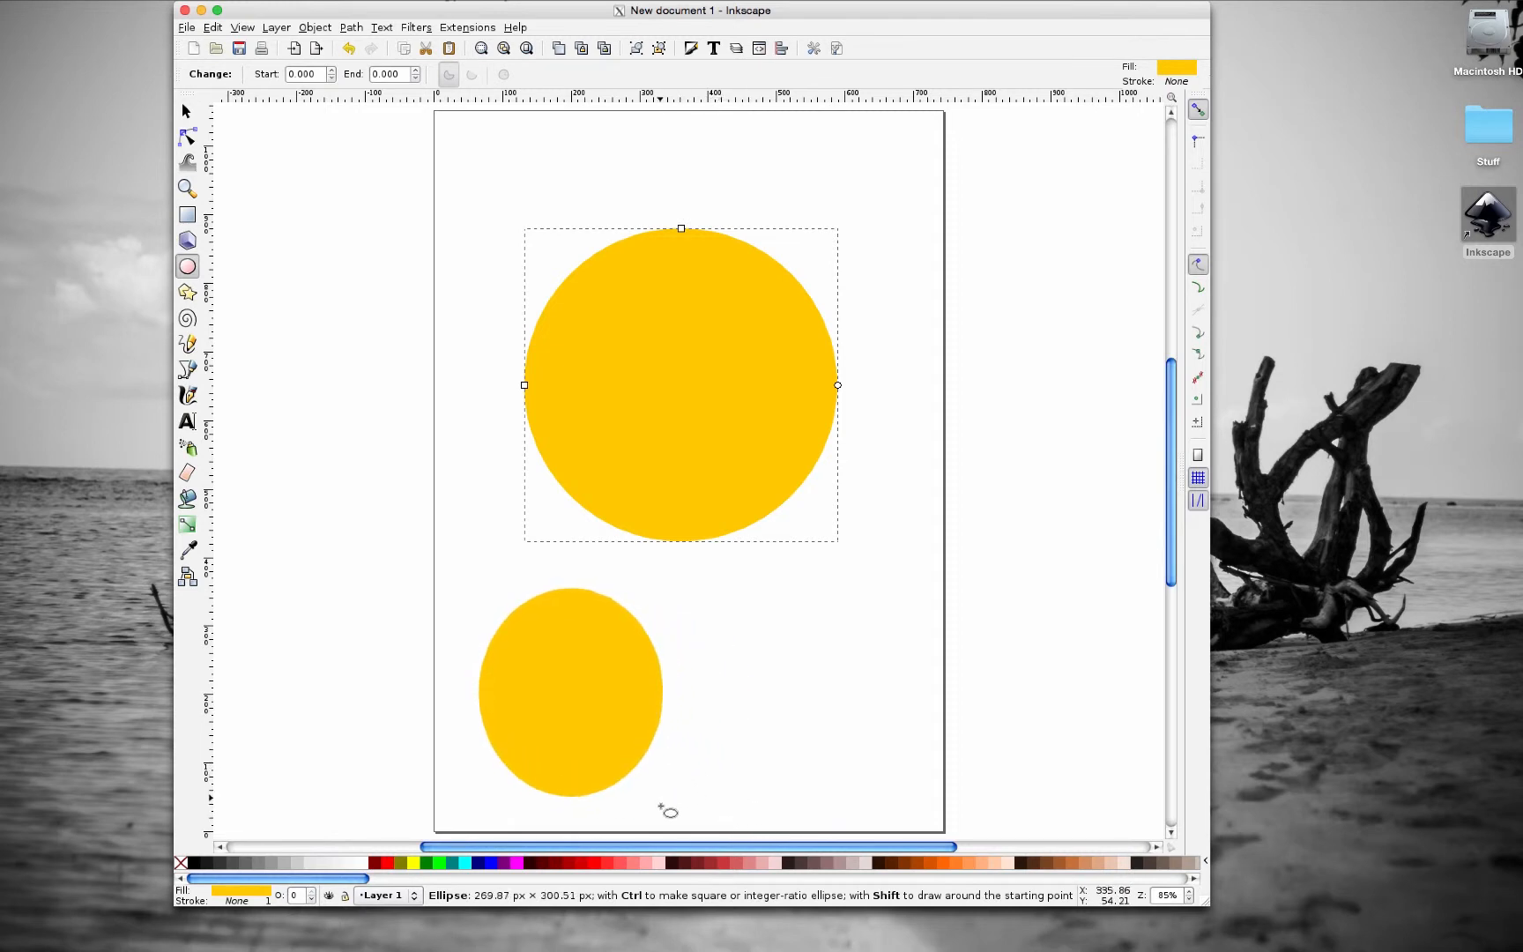
drag(667, 810, 731, 825)
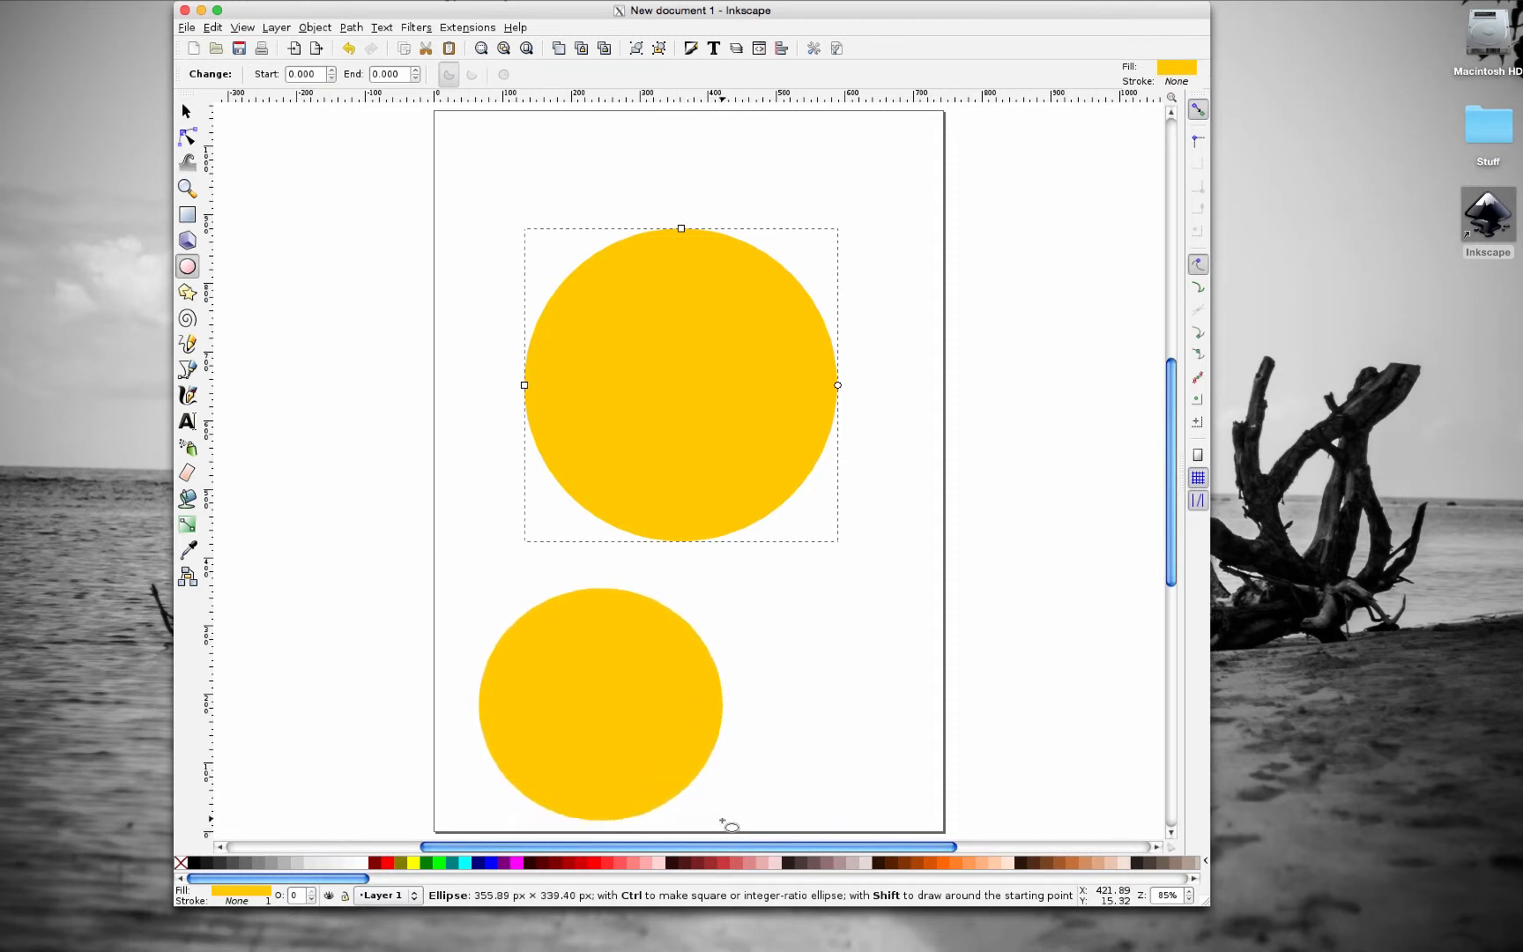
drag(731, 827, 758, 733)
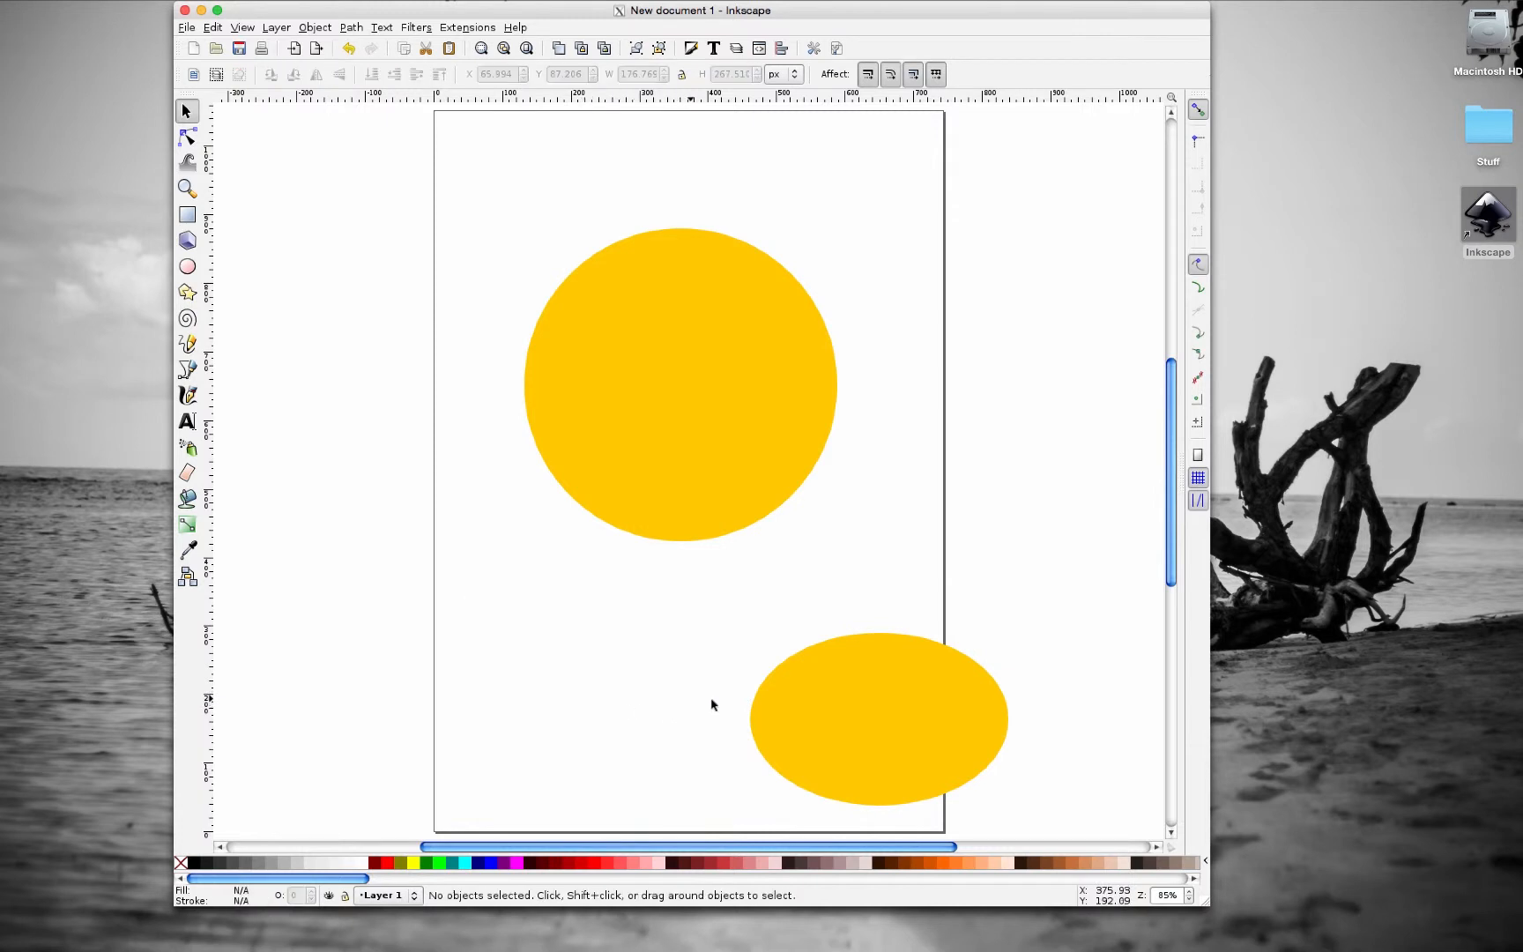
- Remove the extra lower ellipse and slightly enlarge the remaining face circle
click(680, 383)
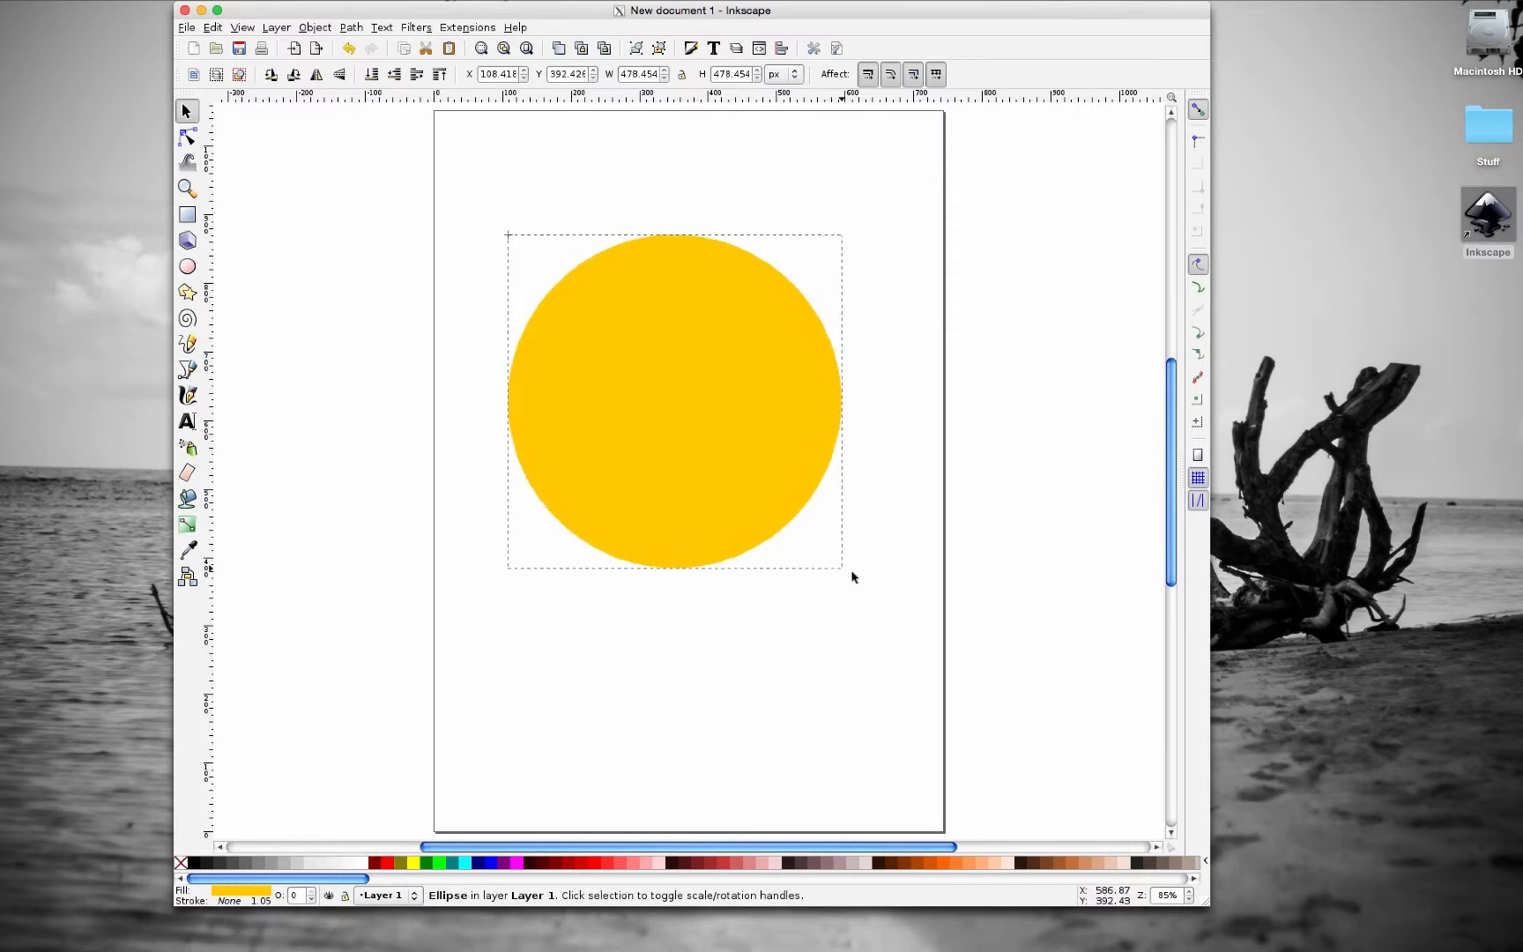
drag(843, 566, 863, 590)
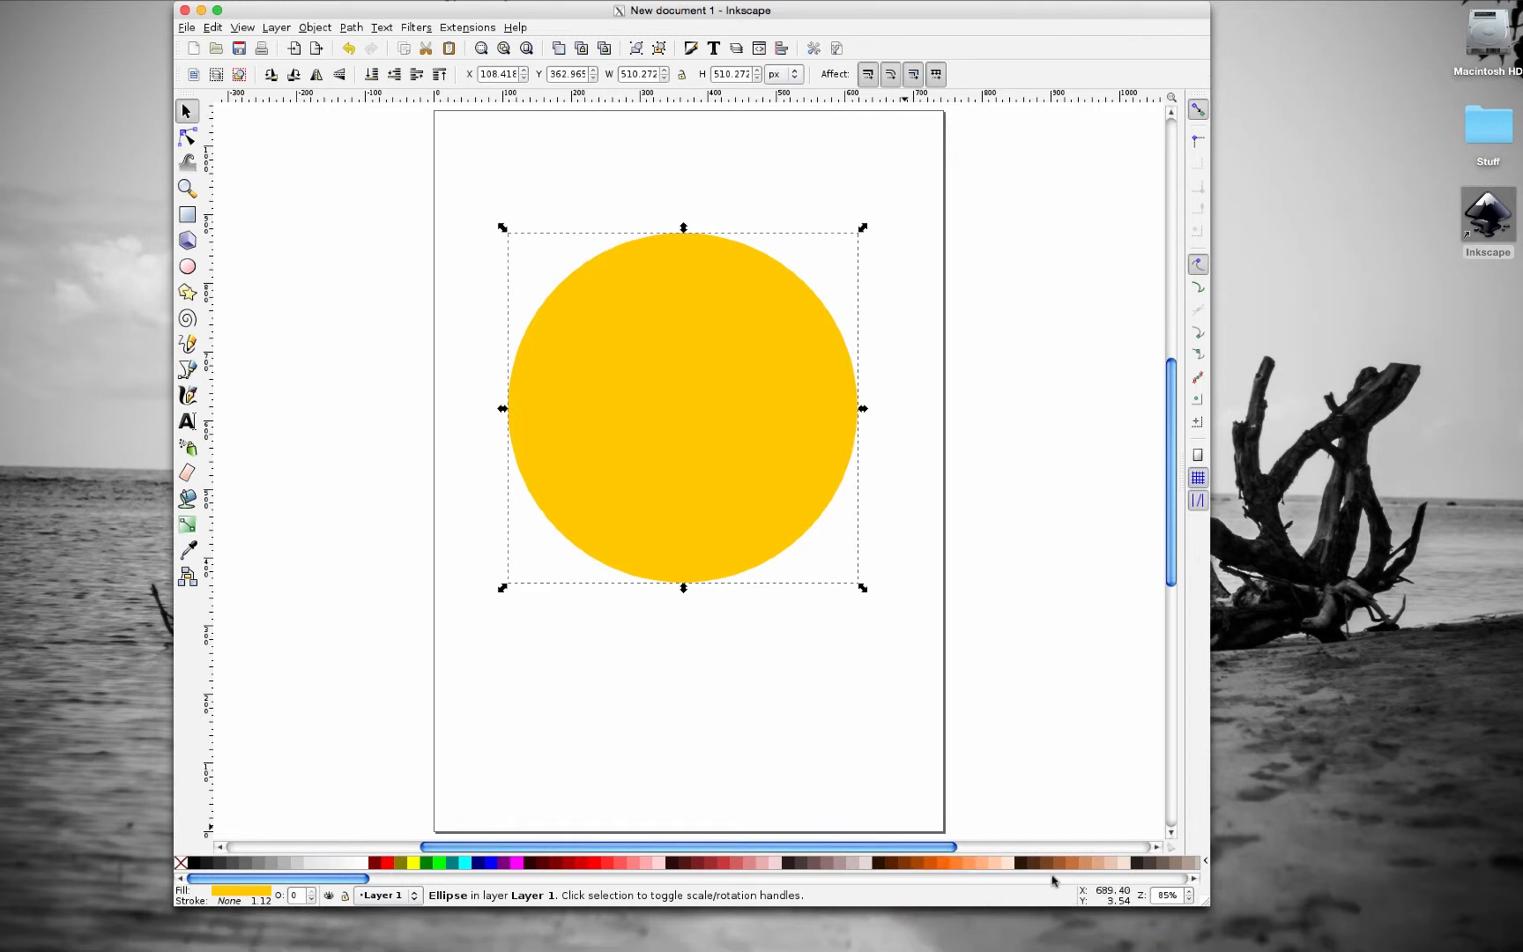
mouse_move(1207, 906)
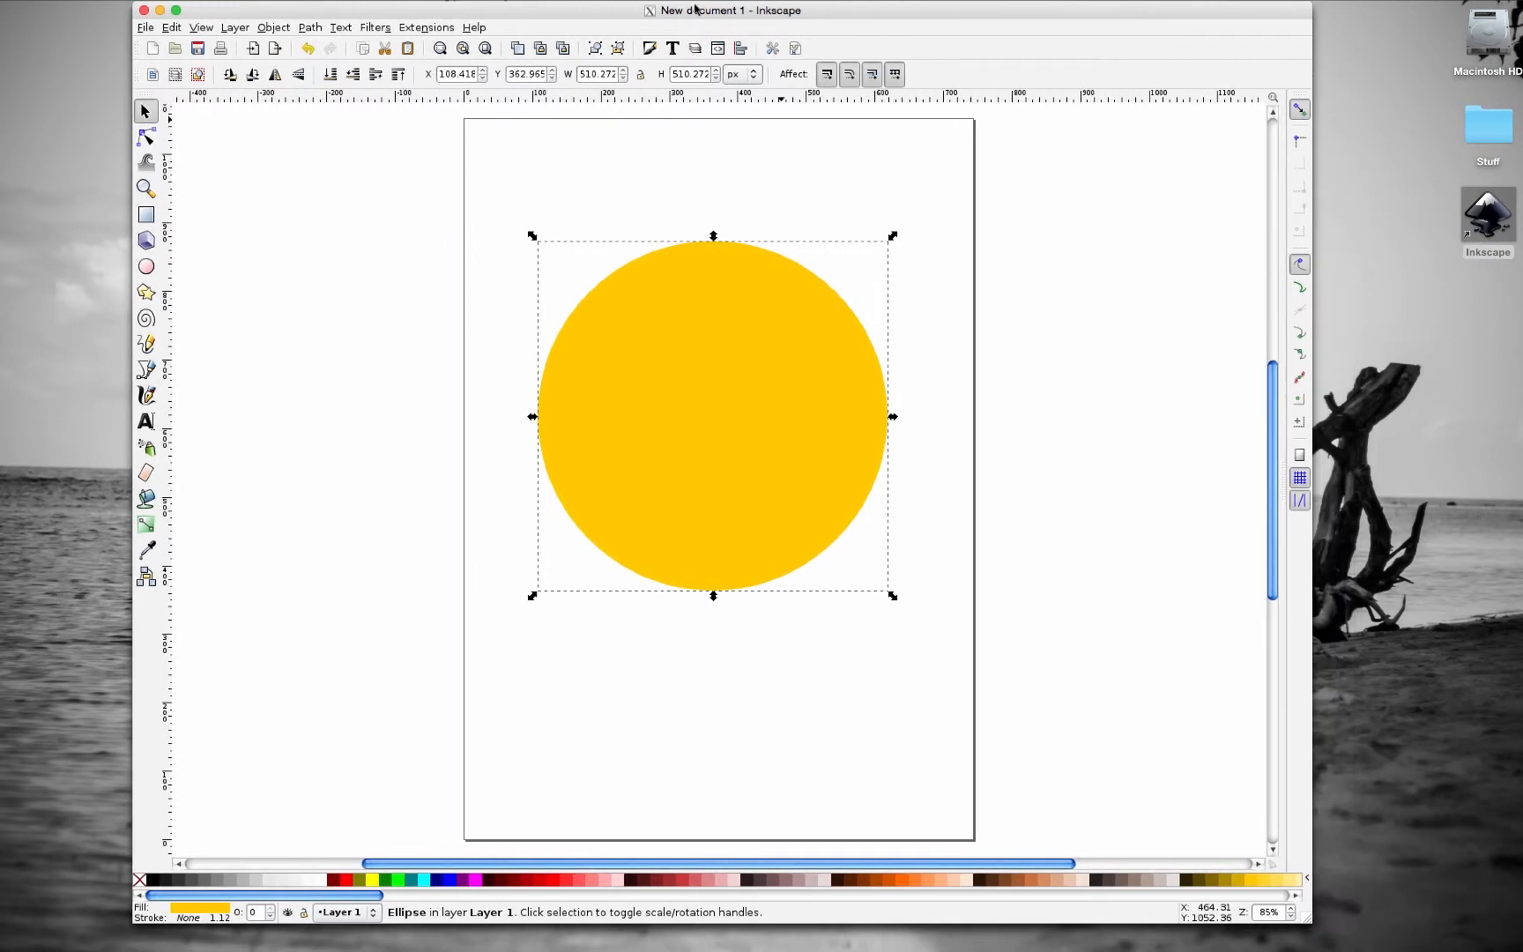
mouse_move(1190, 632)
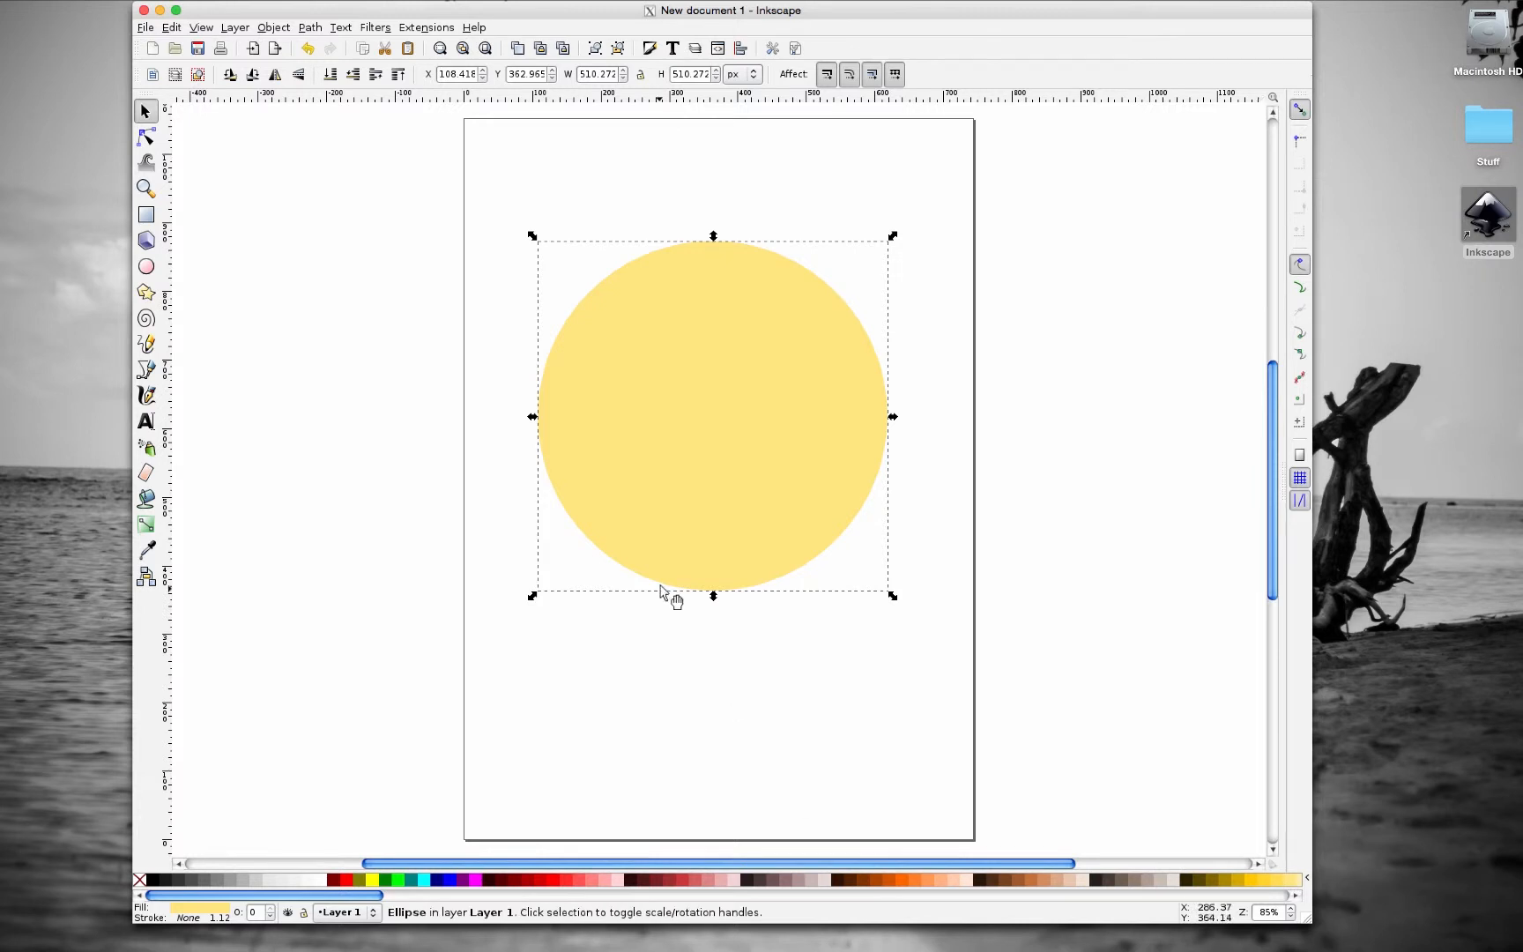
mouse_move(734, 519)
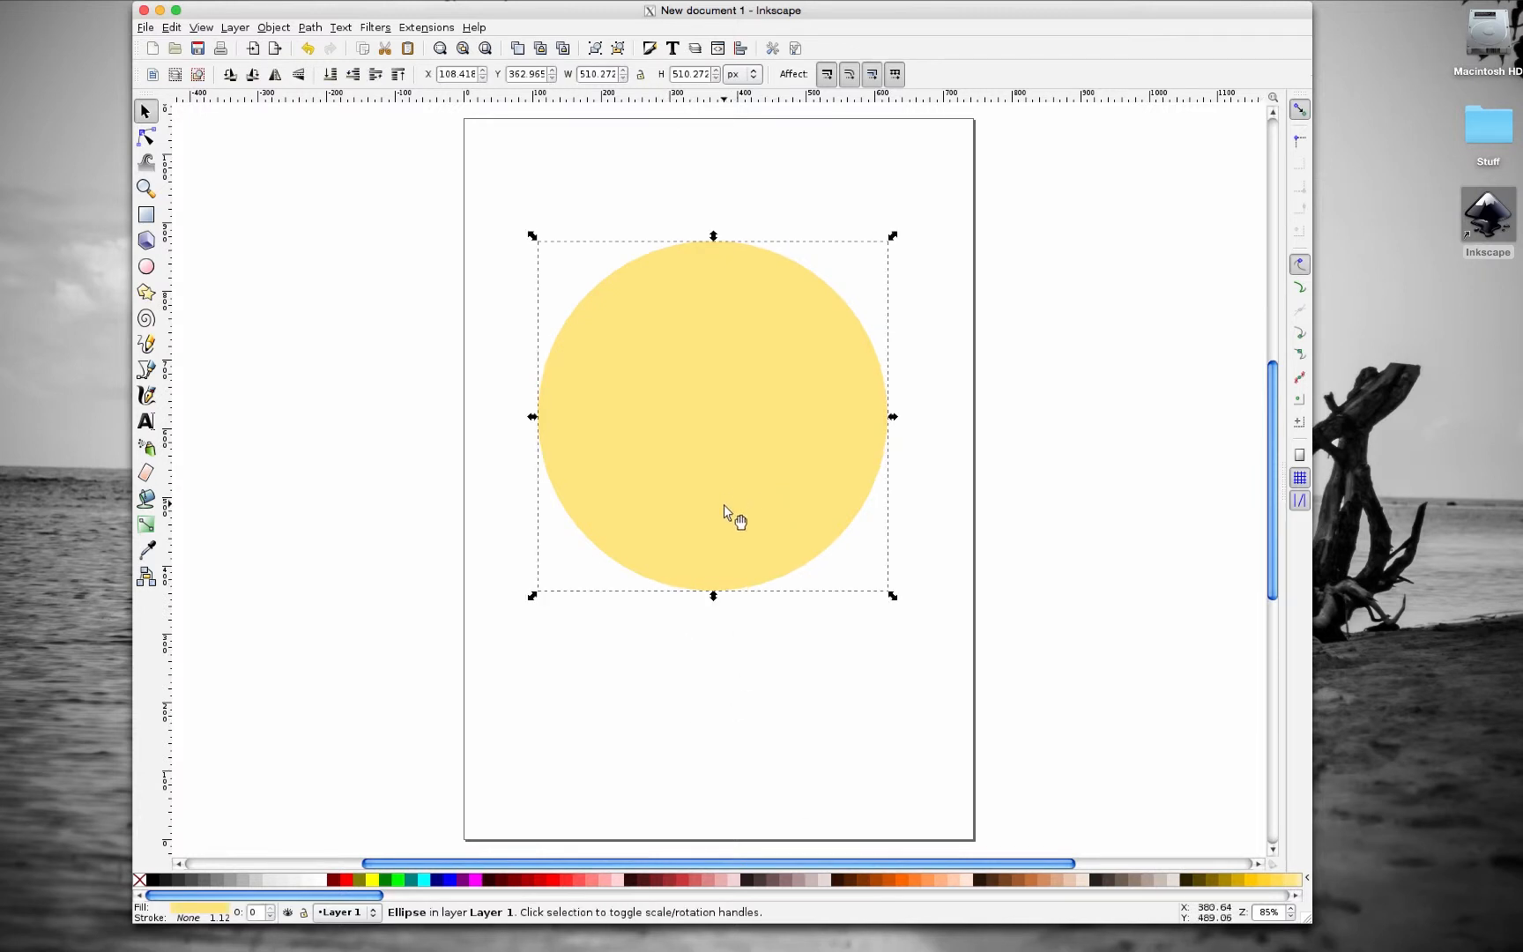
mouse_move(447, 133)
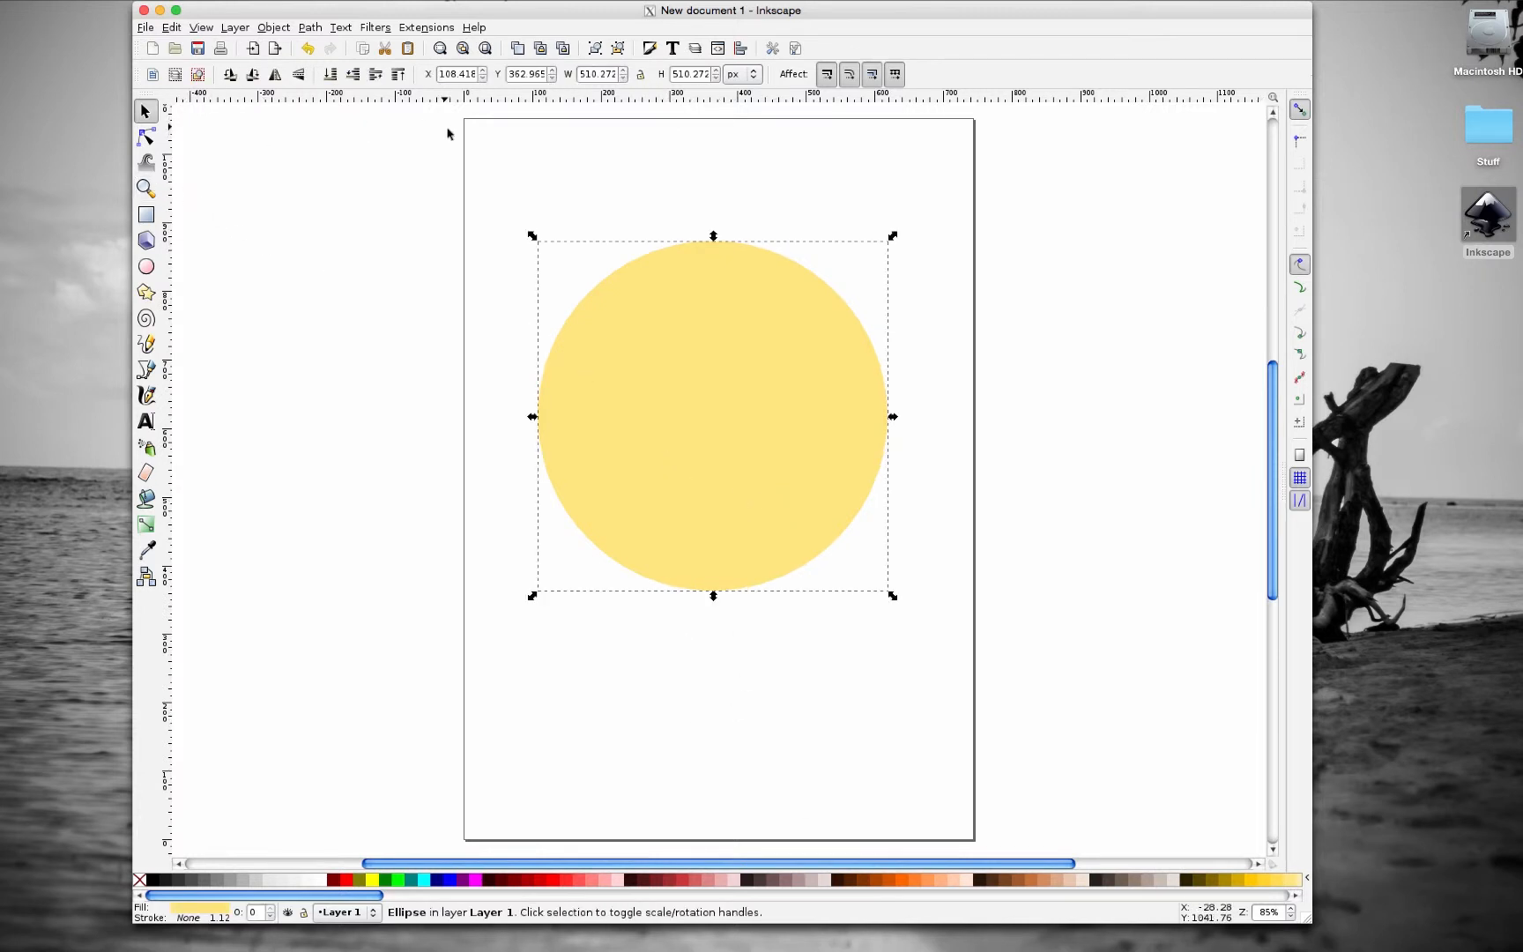
mouse_move(333, 389)
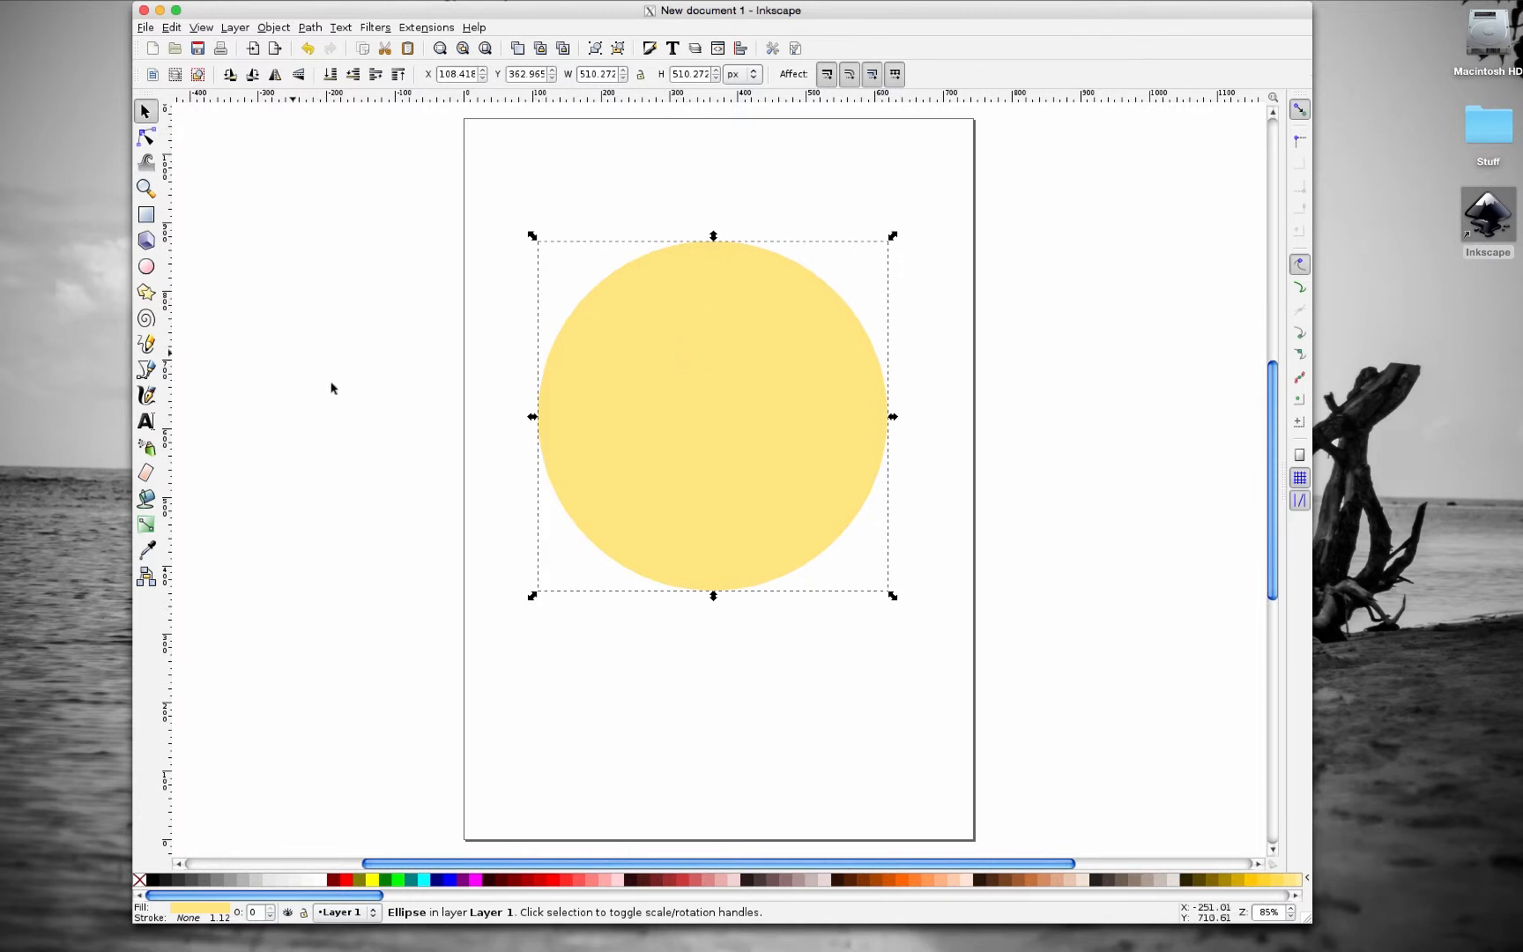
mouse_move(144, 267)
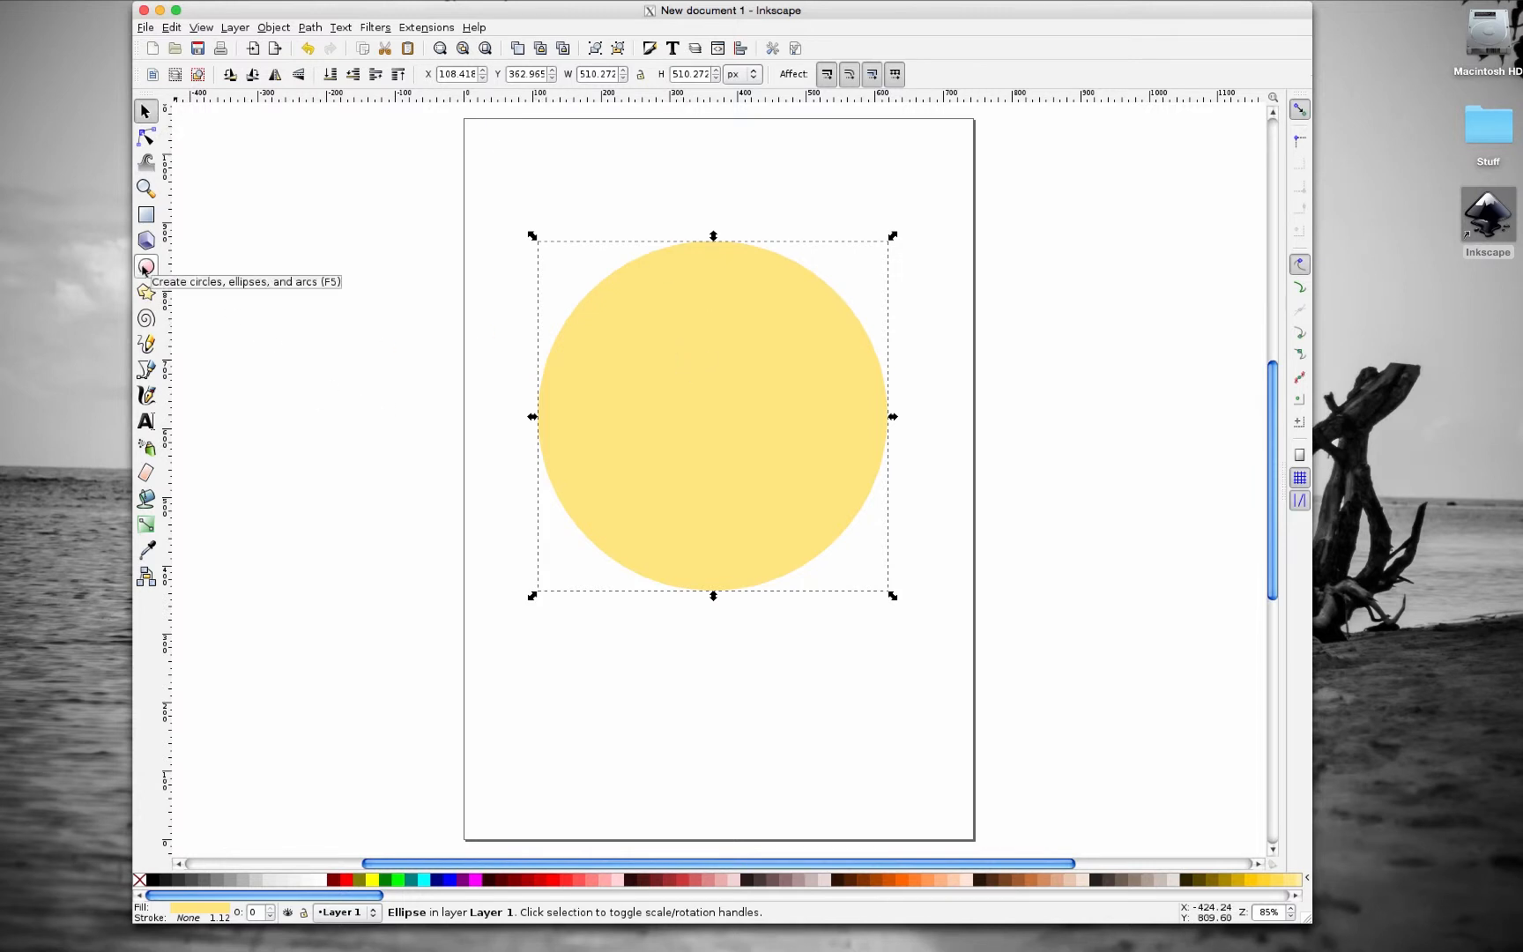
- Draw a small yellow circle bulging from the face's left edge and select it
click(144, 267)
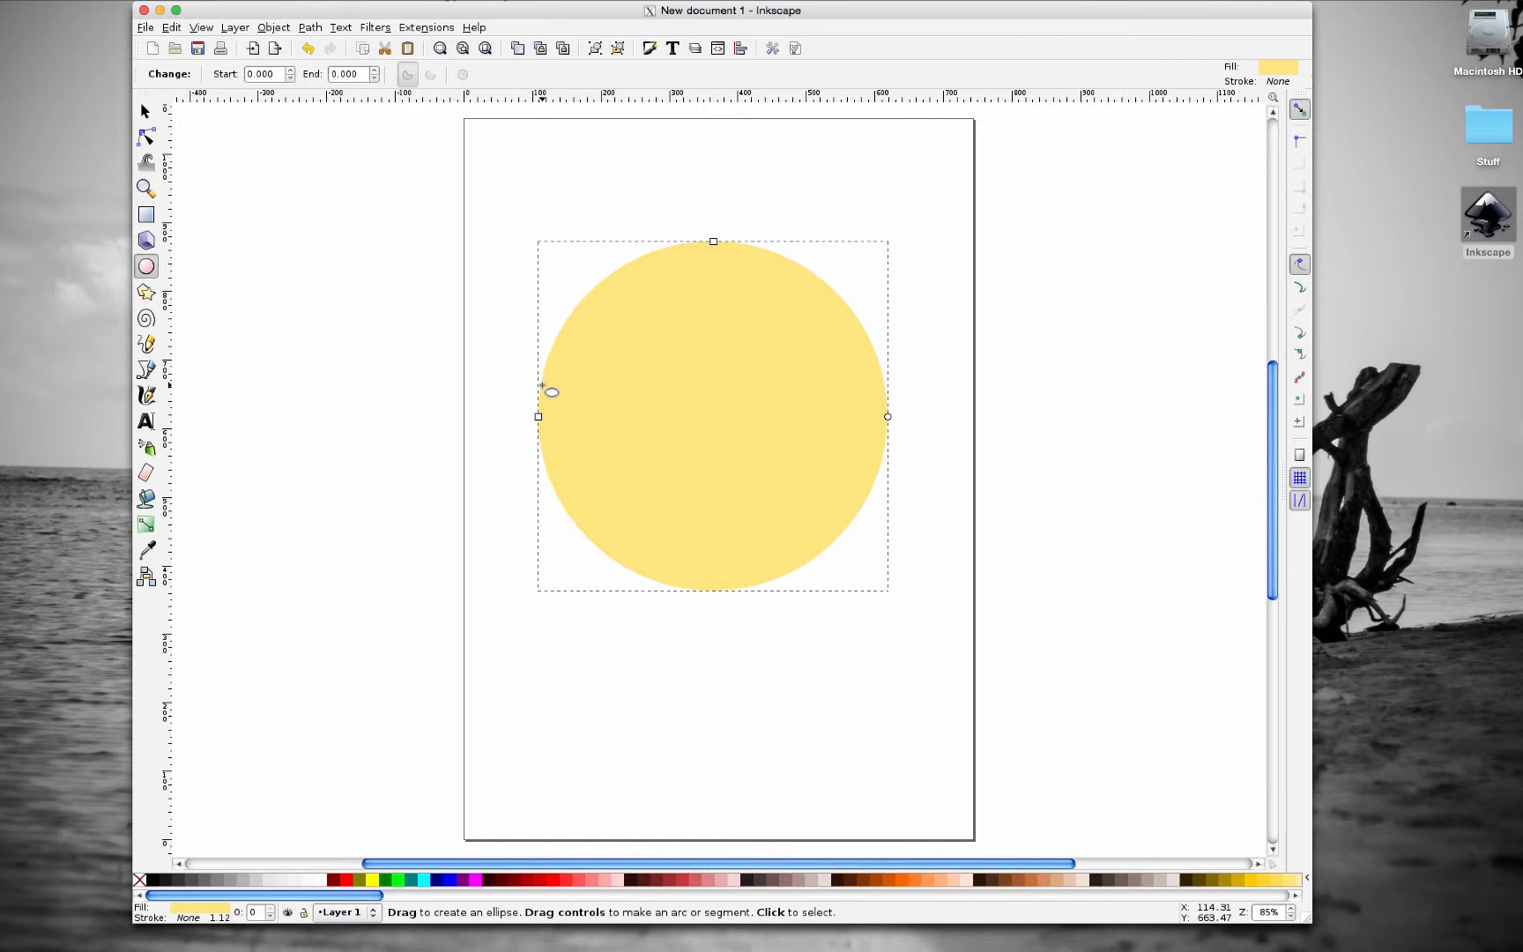
mouse_move(517, 377)
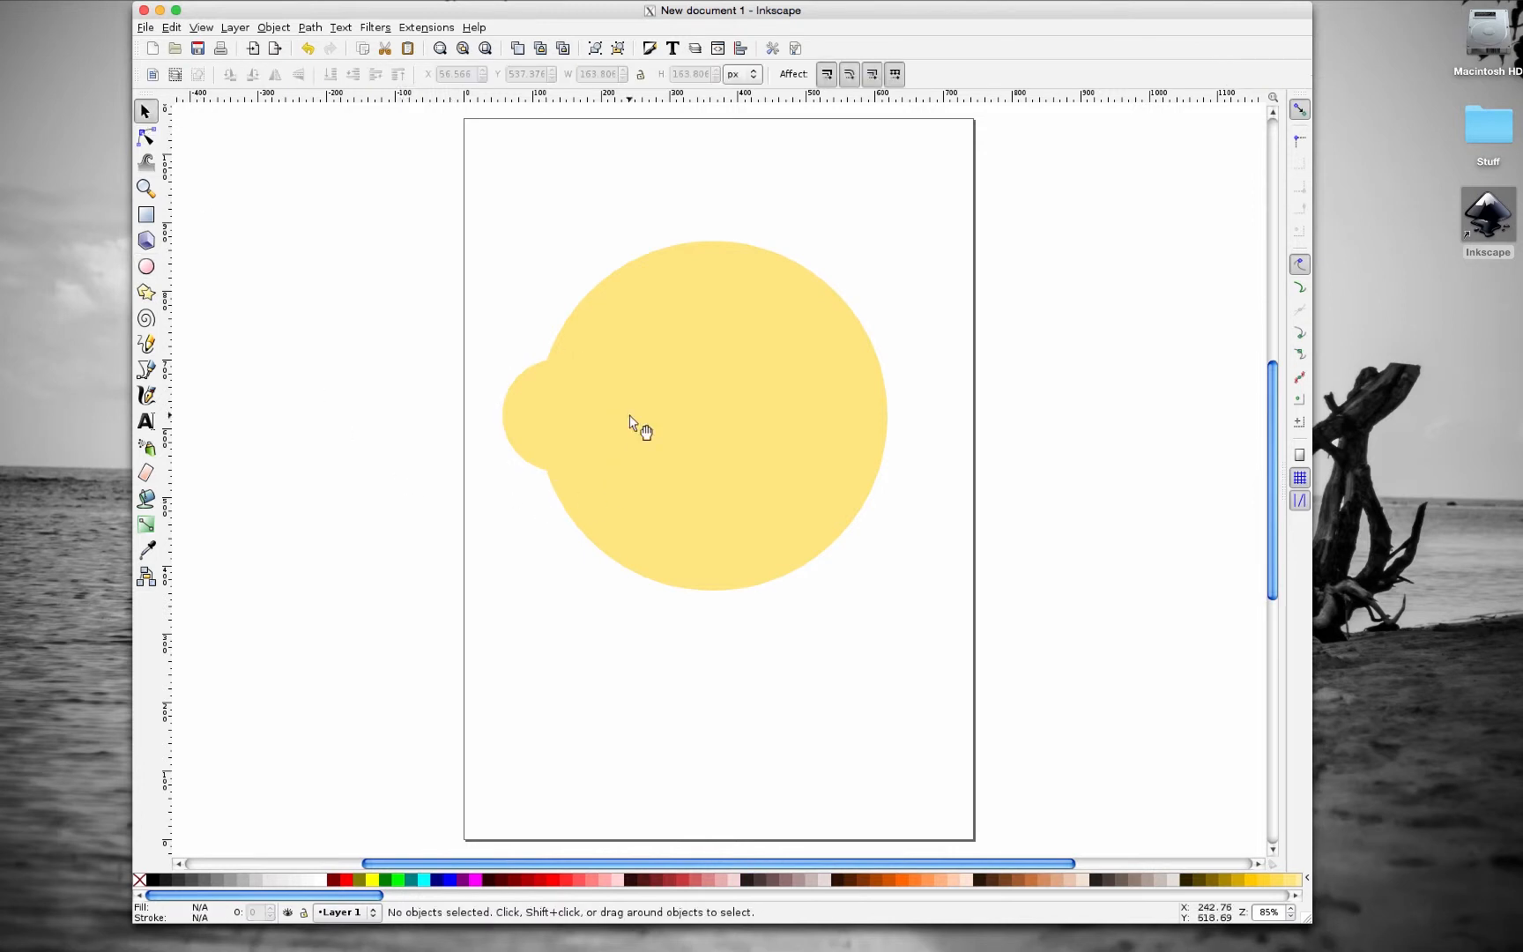
mouse_move(930, 397)
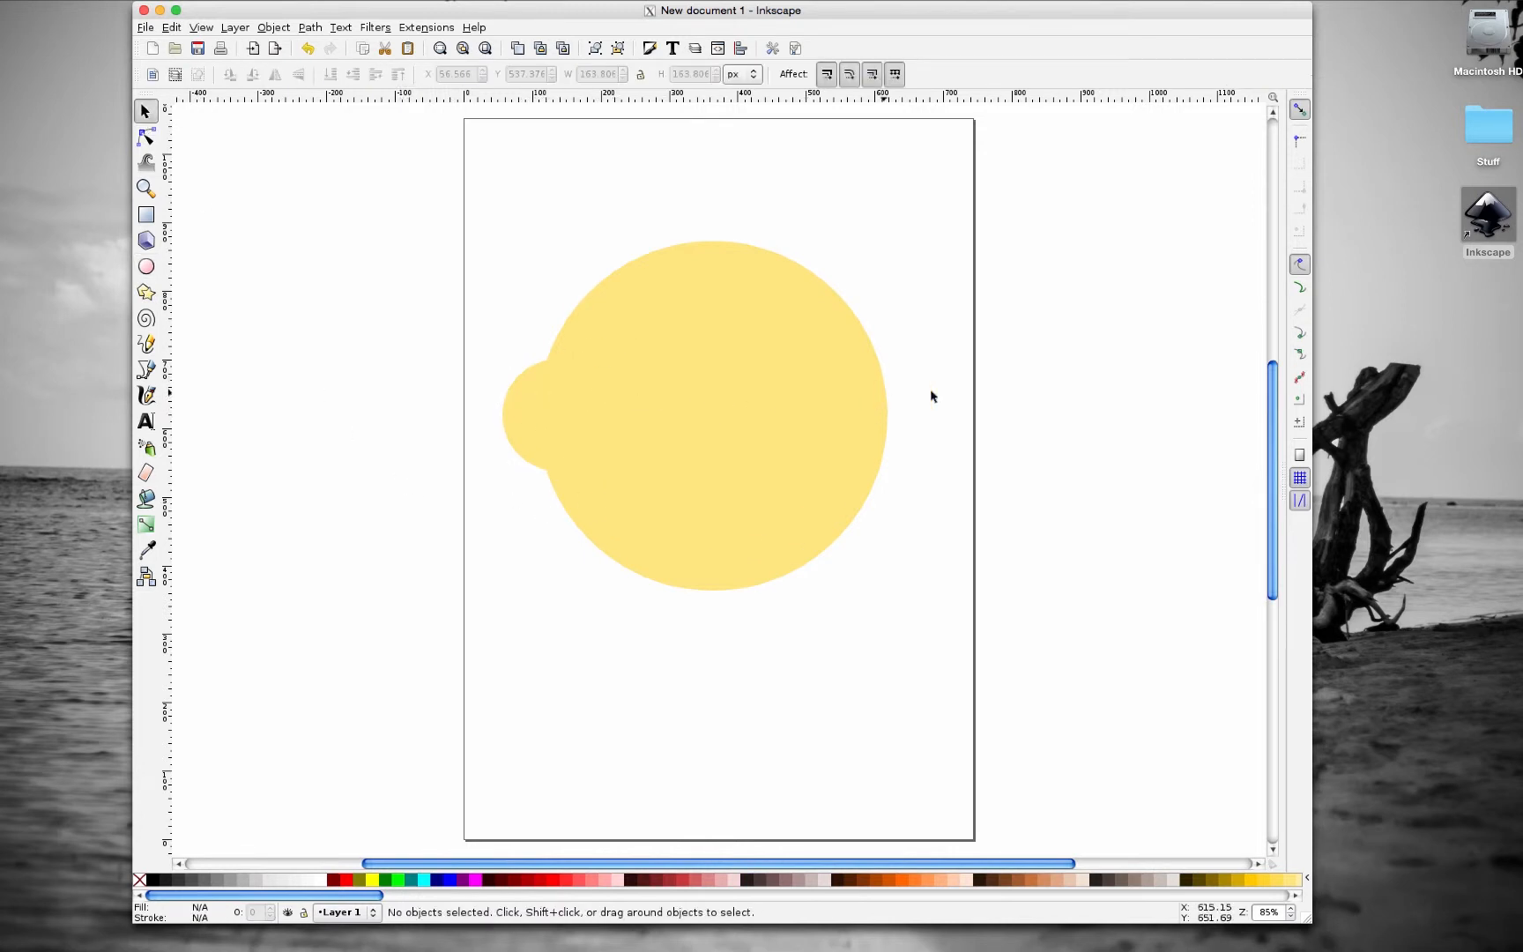
mouse_move(706, 448)
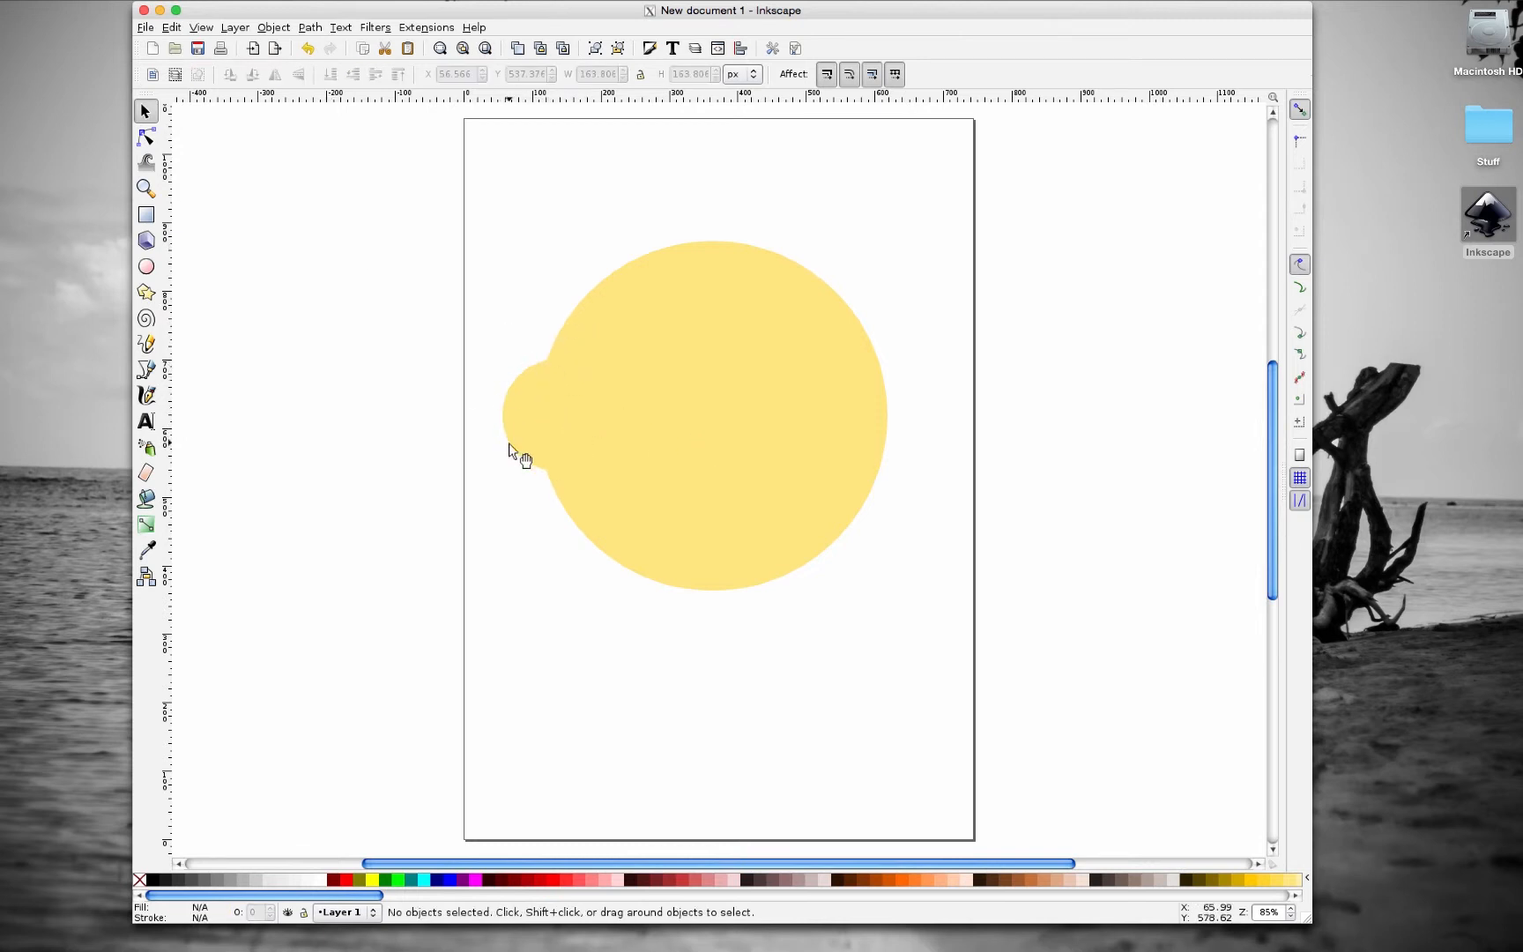
mouse_move(492, 467)
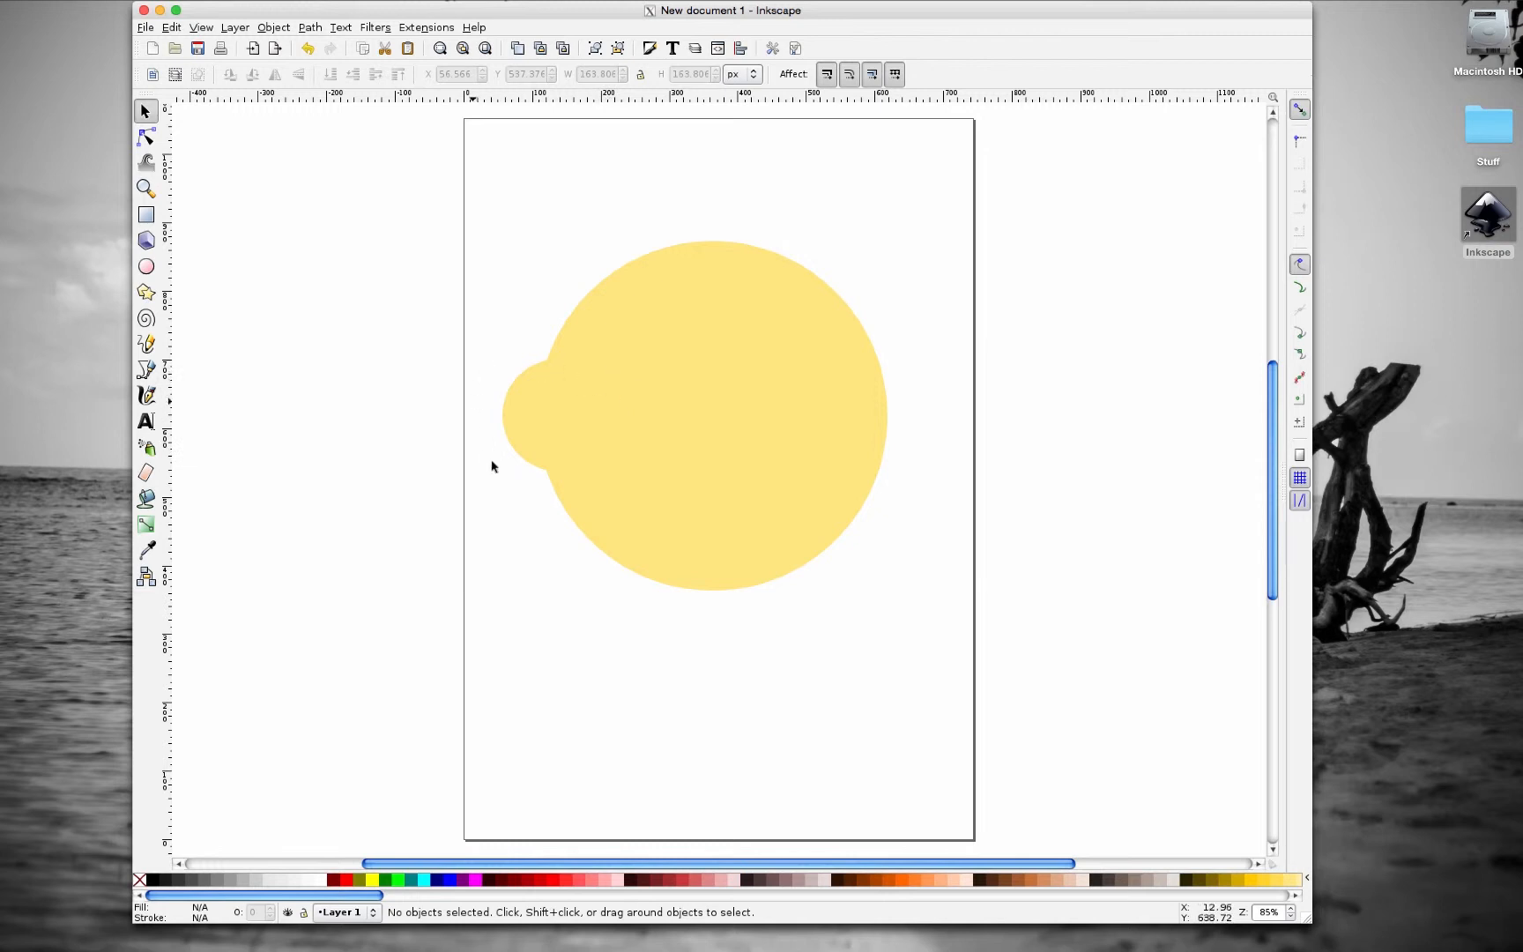
click(559, 415)
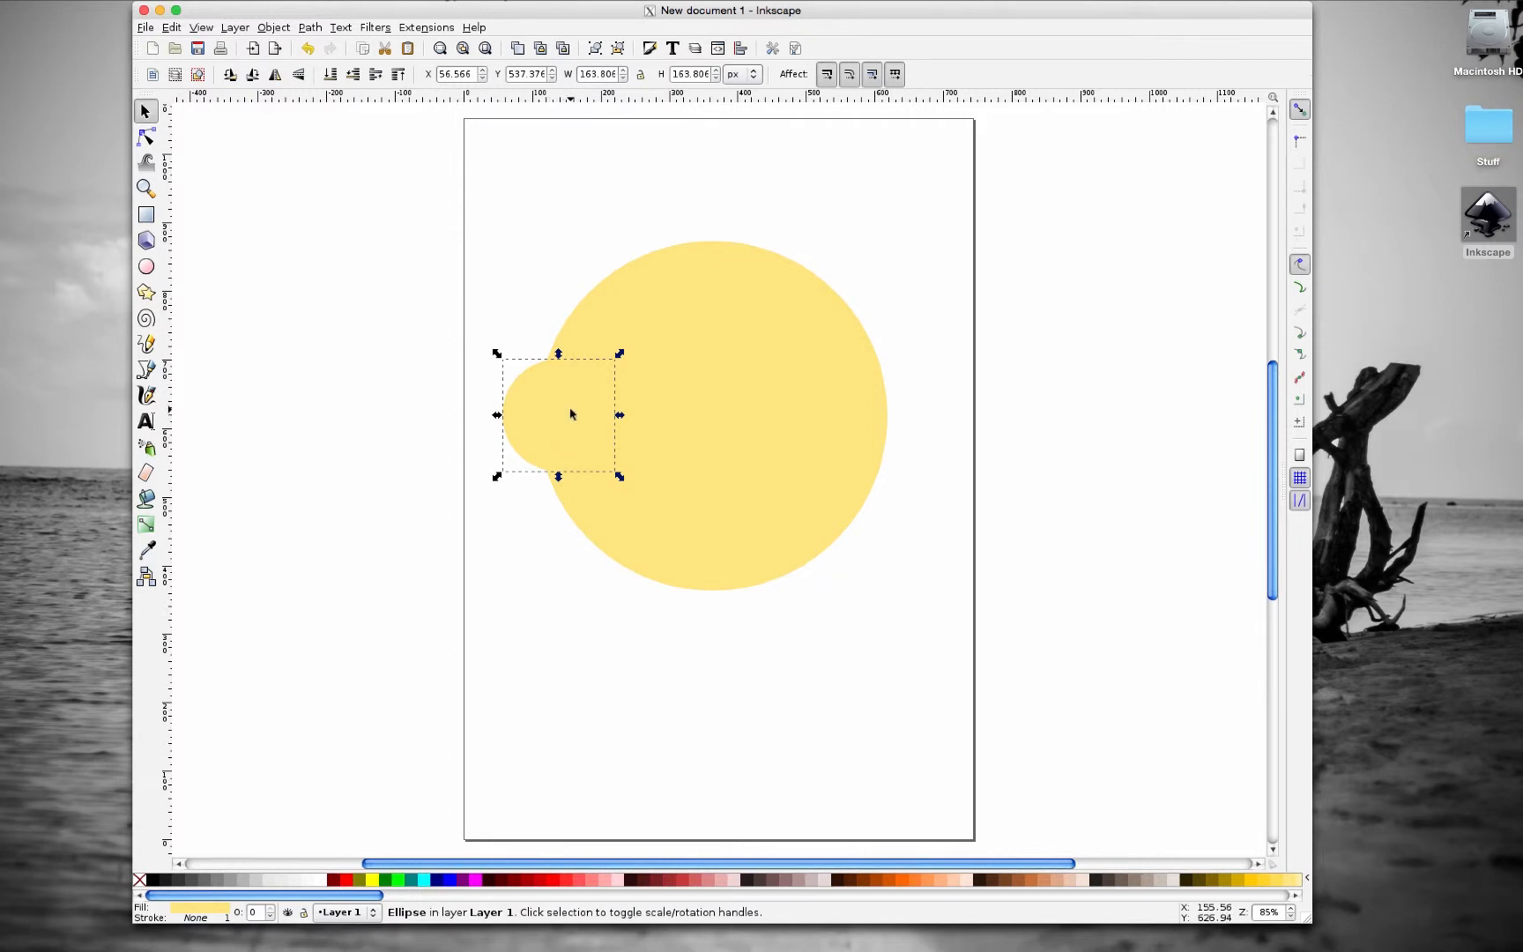
- Copy the left bulge circle and try dragging a pasted copy to the face's right edge
right_click(570, 415)
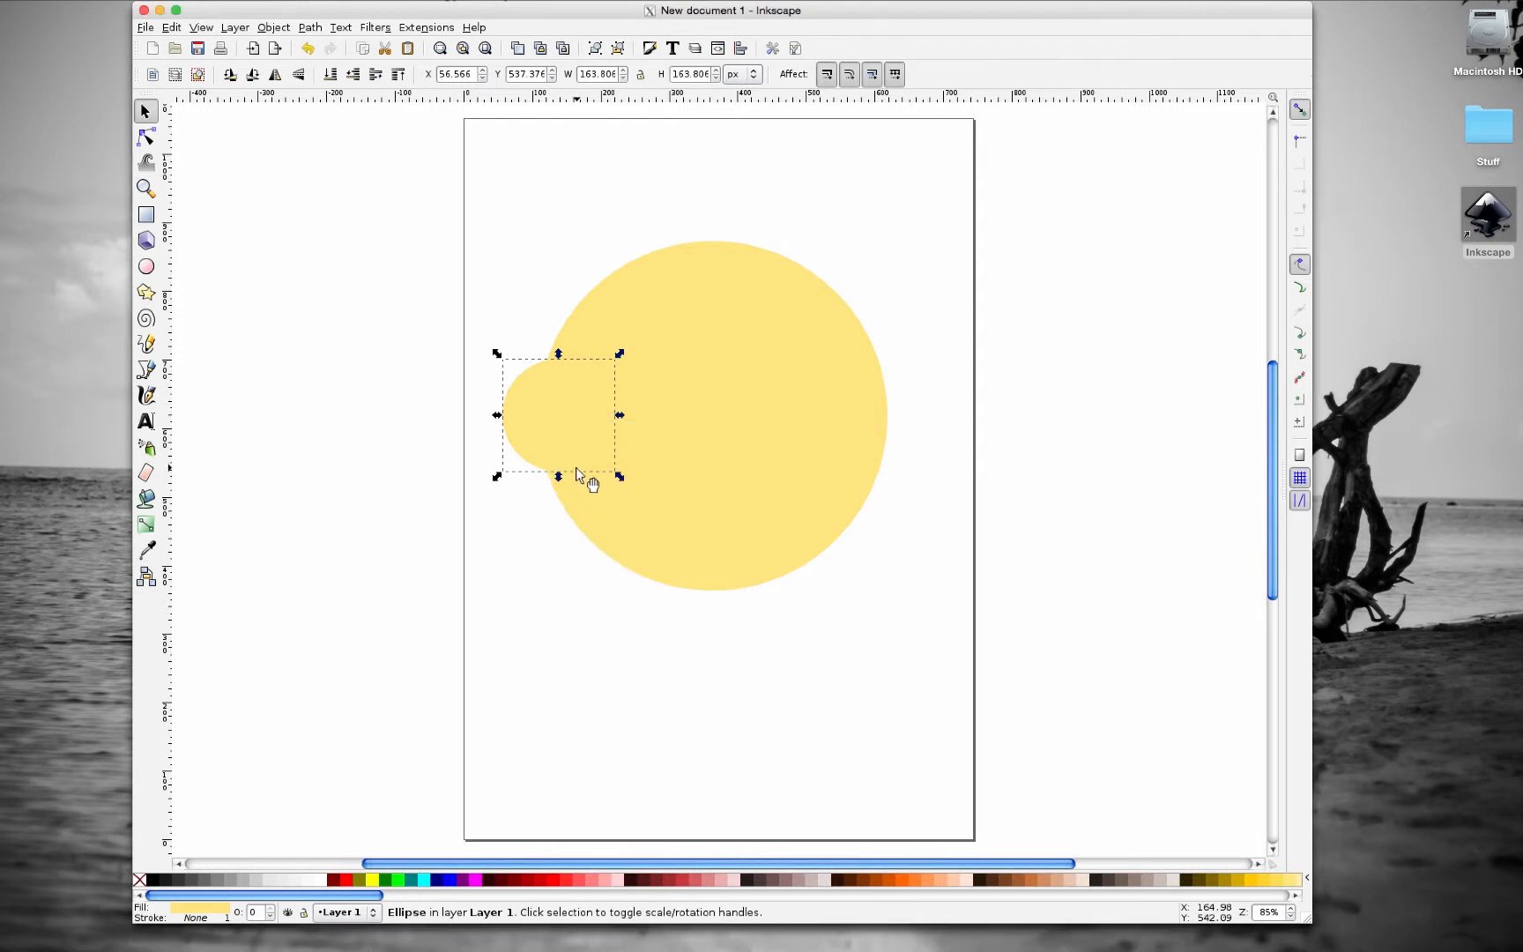
mouse_move(571, 457)
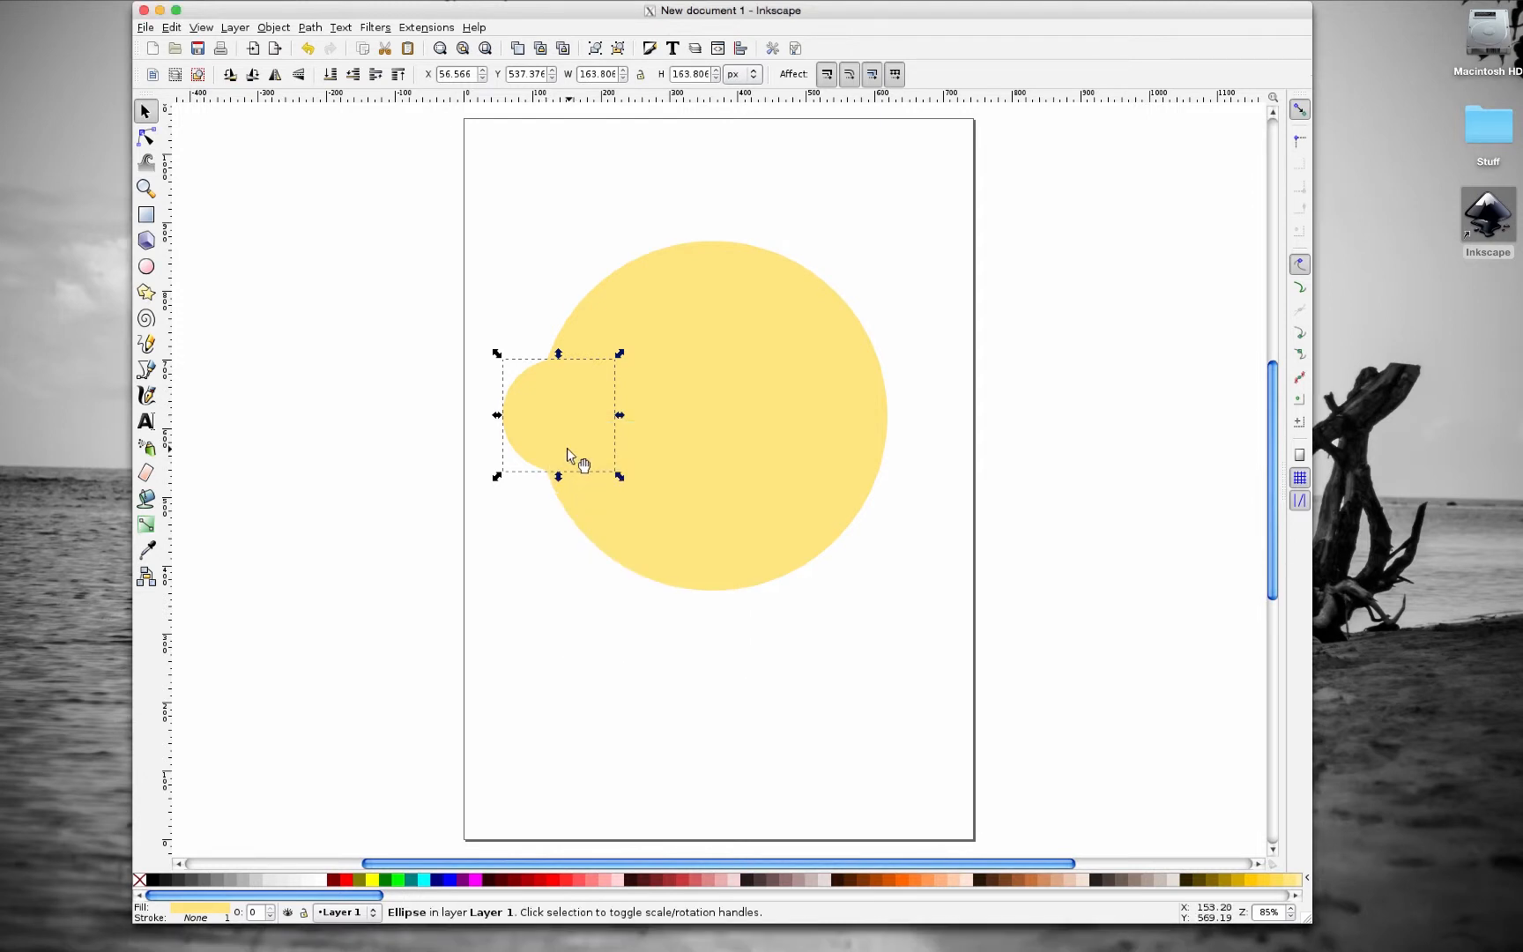
key(ctrl+c)
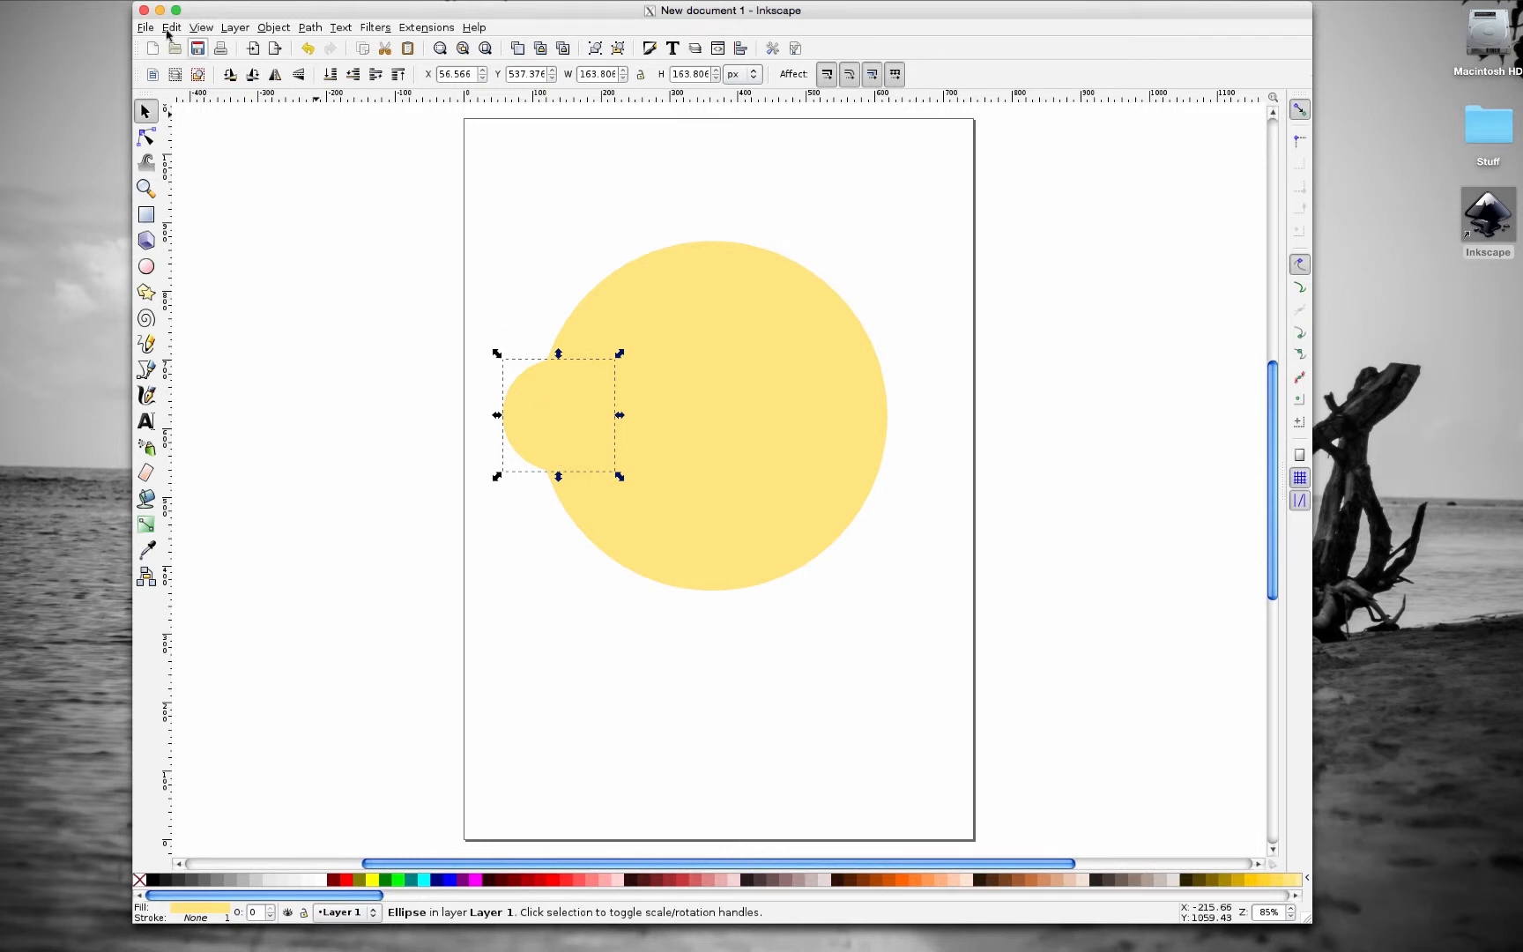
click(171, 26)
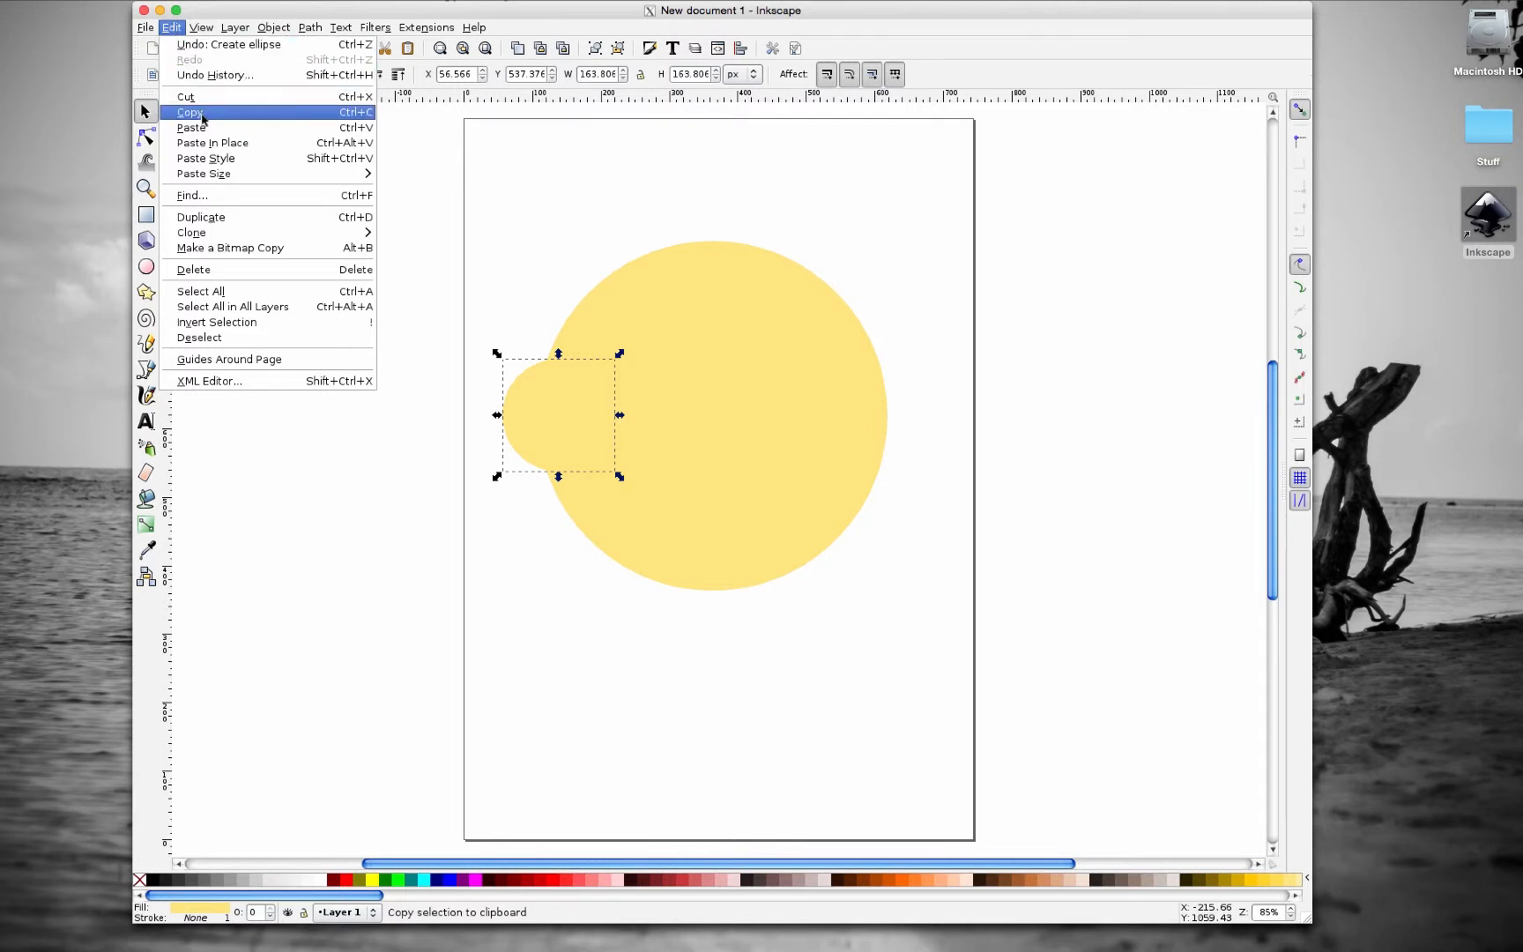
mouse_move(212, 143)
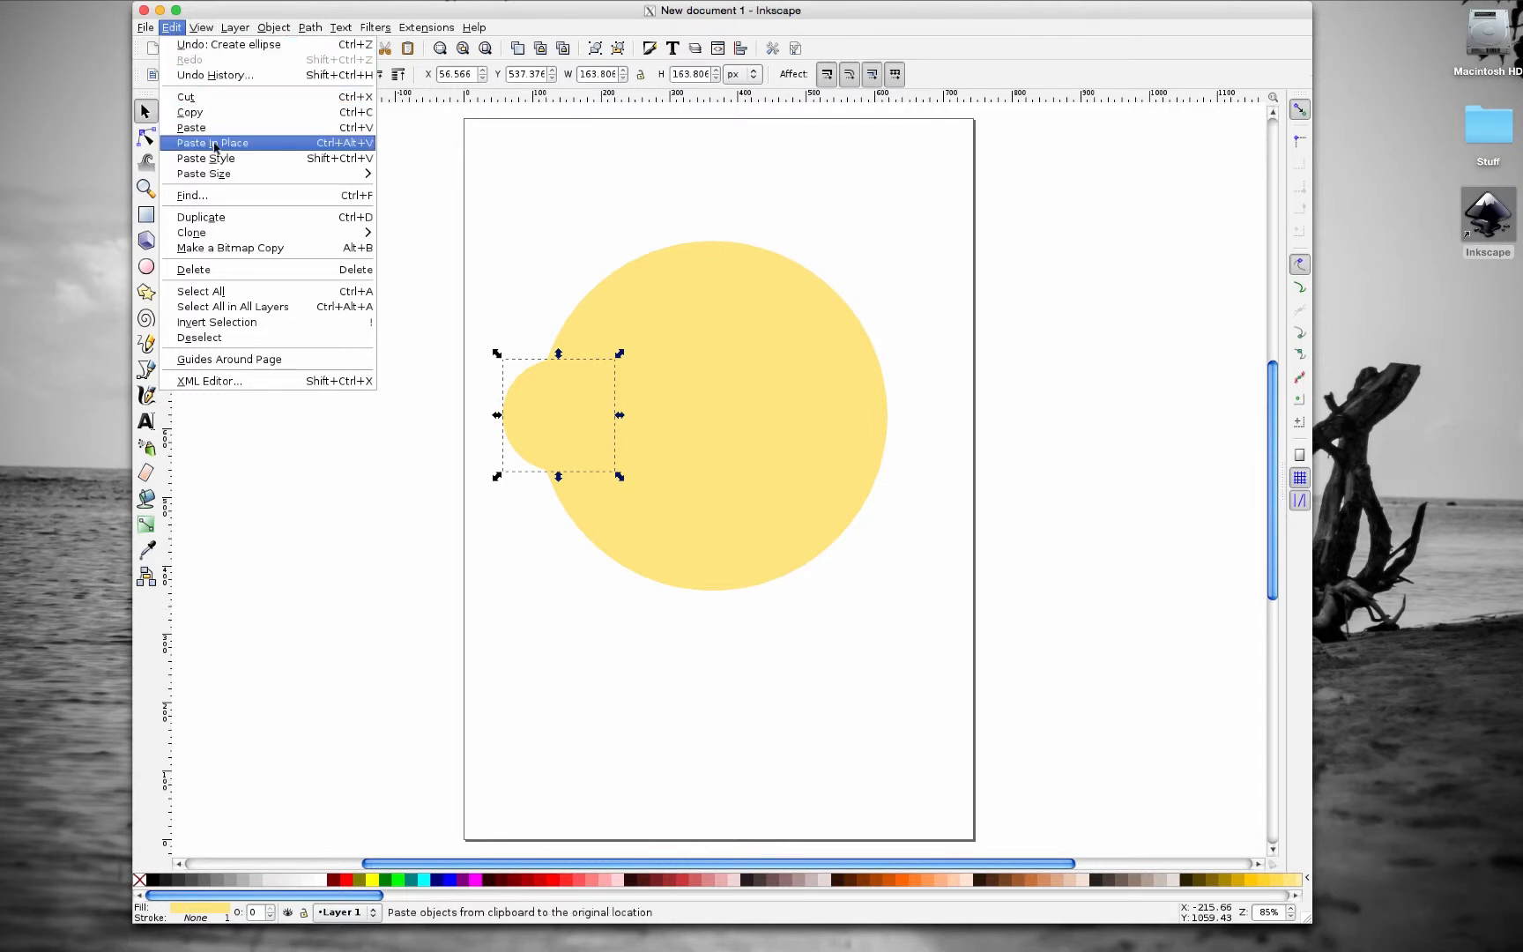
mouse_move(678, 438)
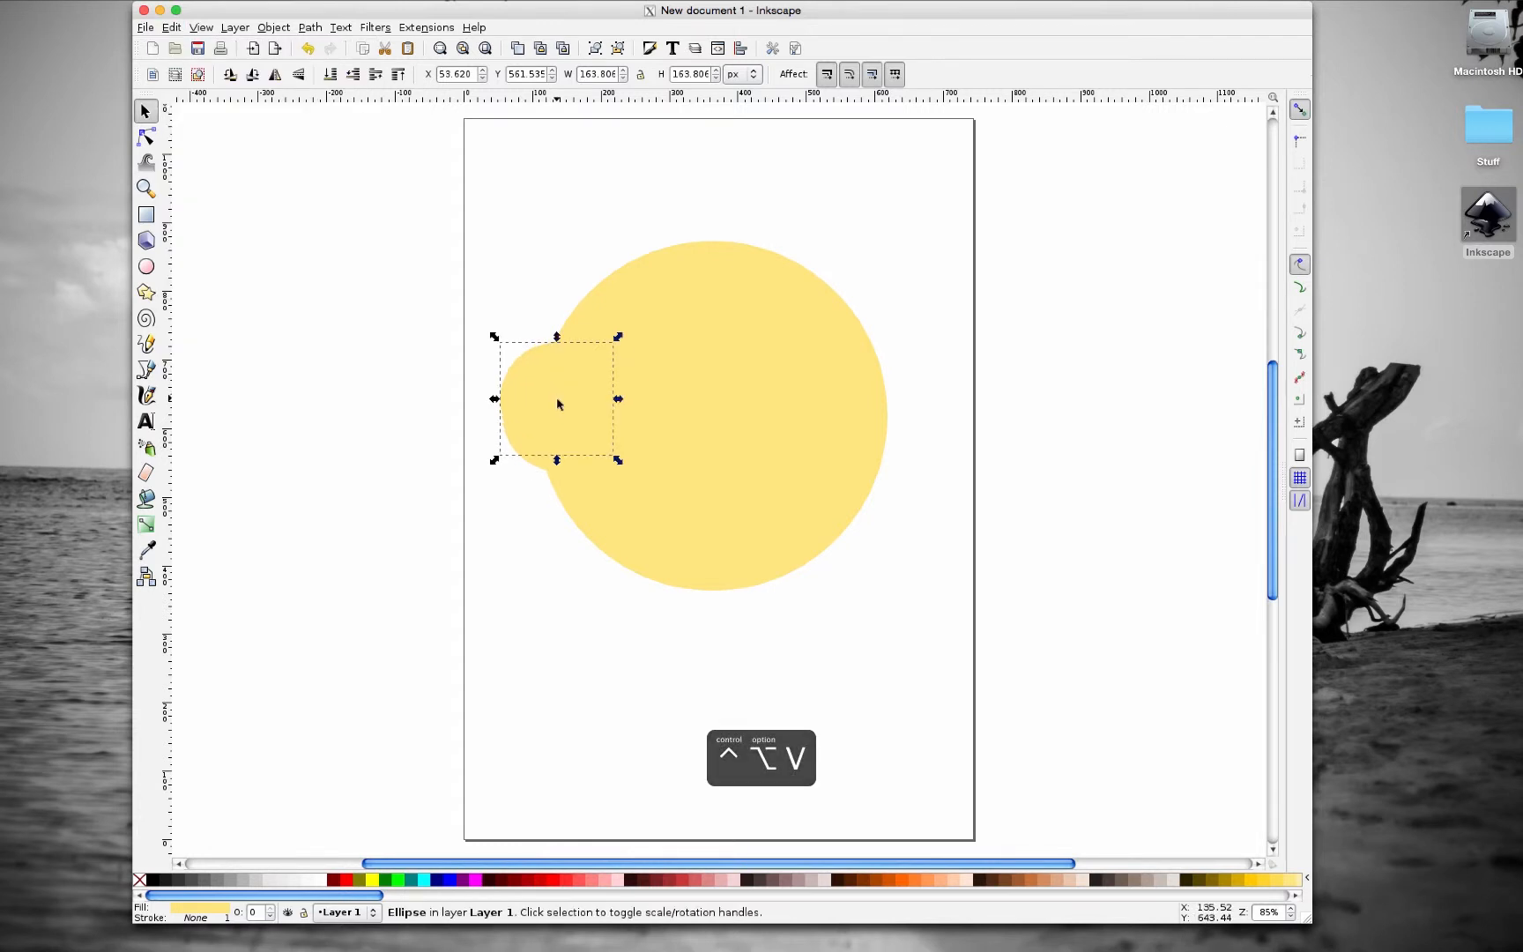
drag(556, 398, 570, 398)
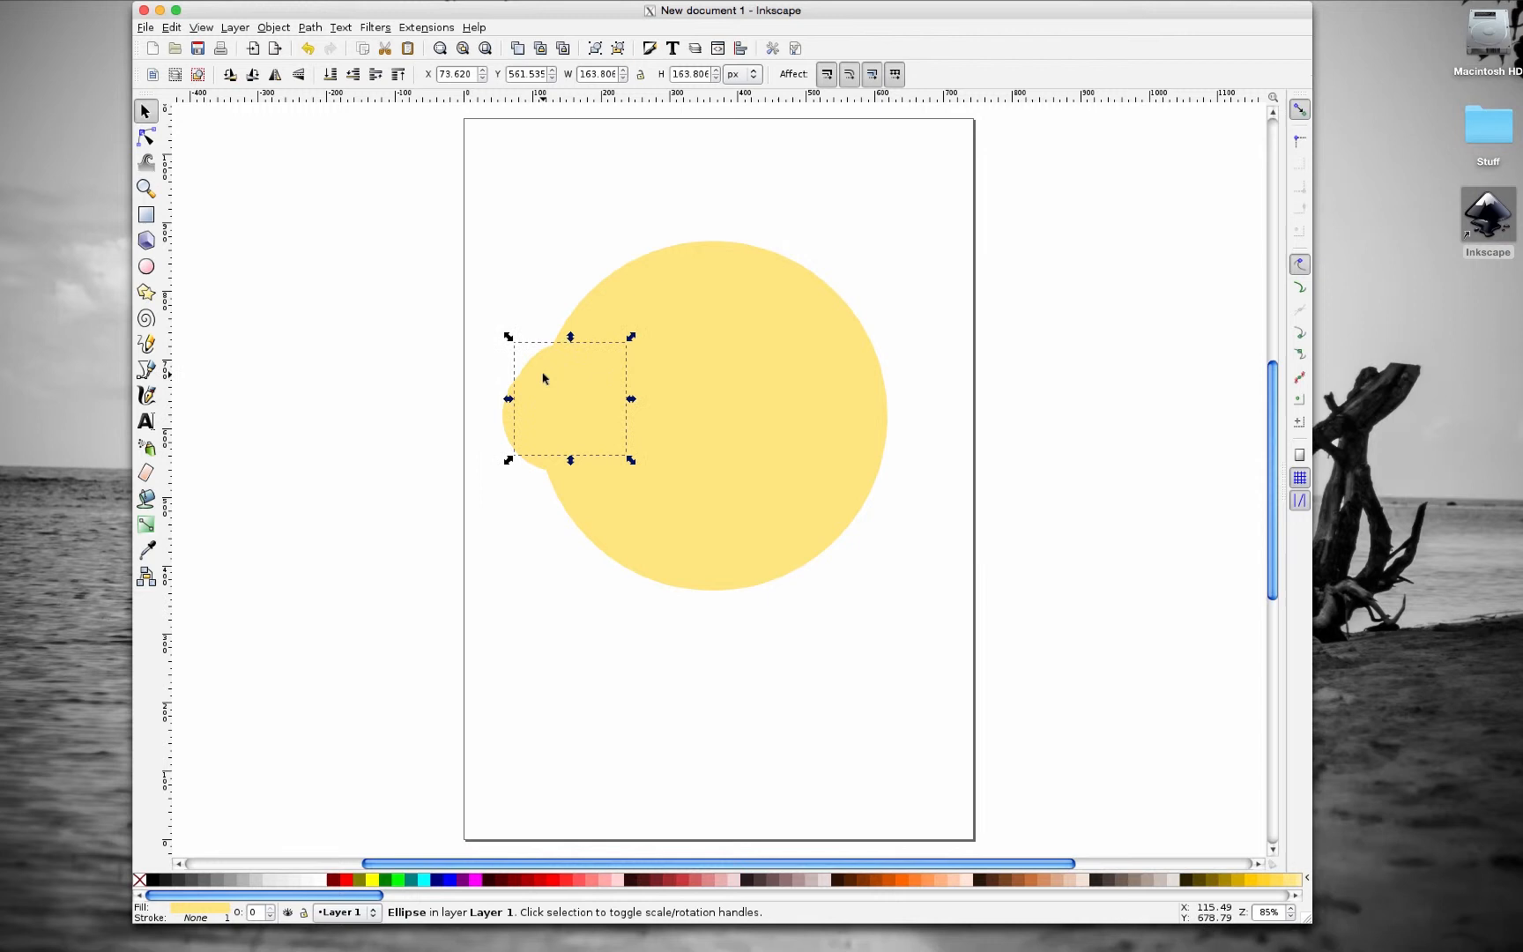
drag(568, 398, 734, 398)
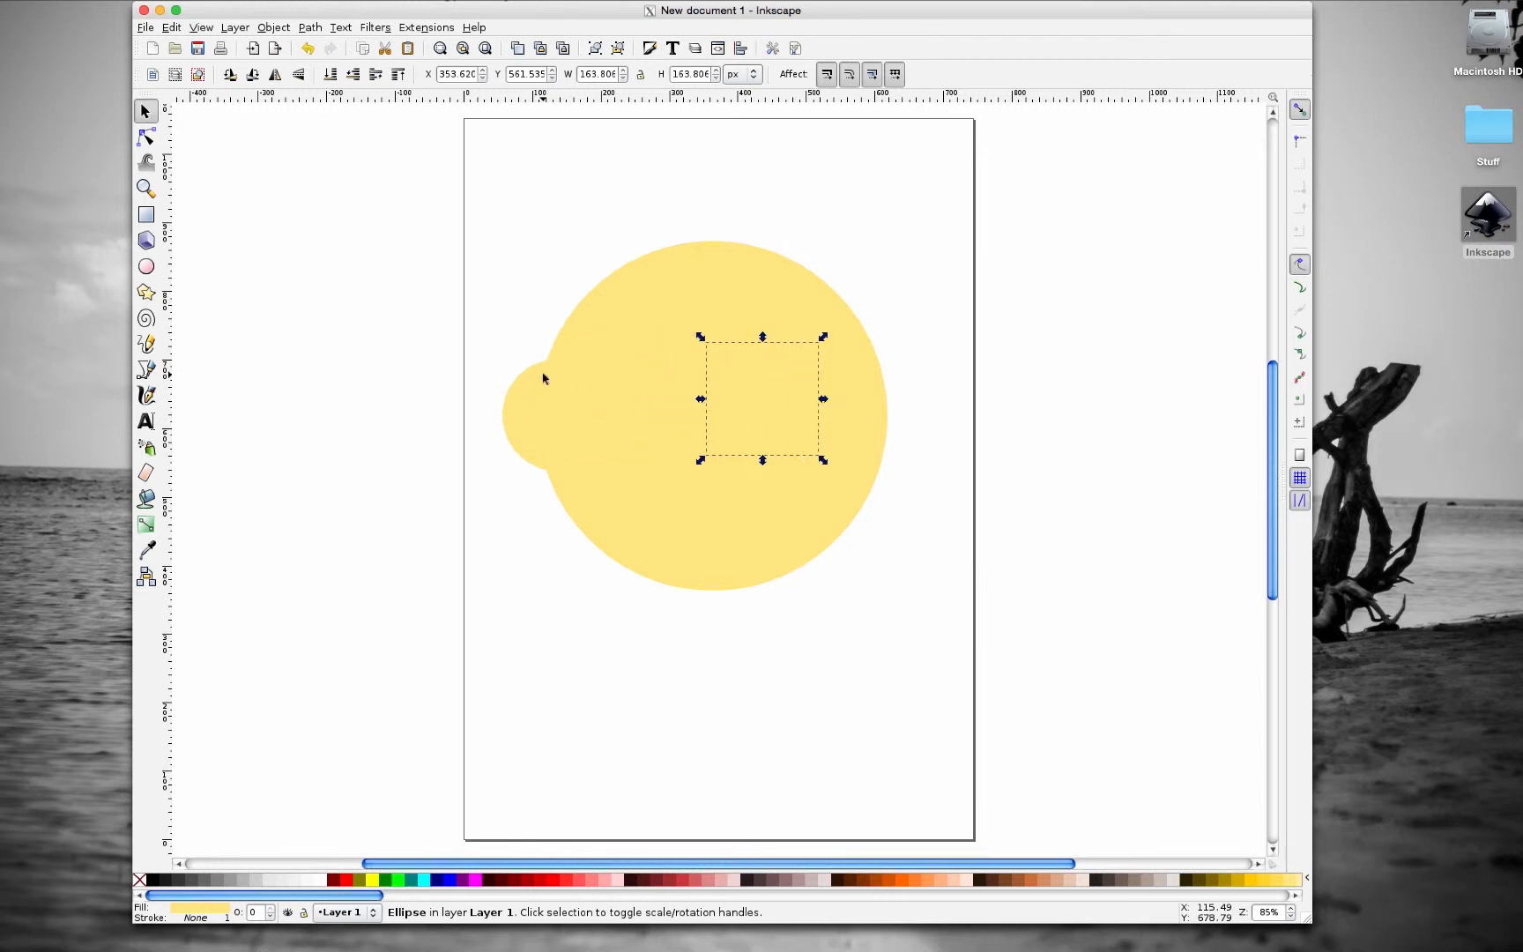
drag(762, 398, 856, 399)
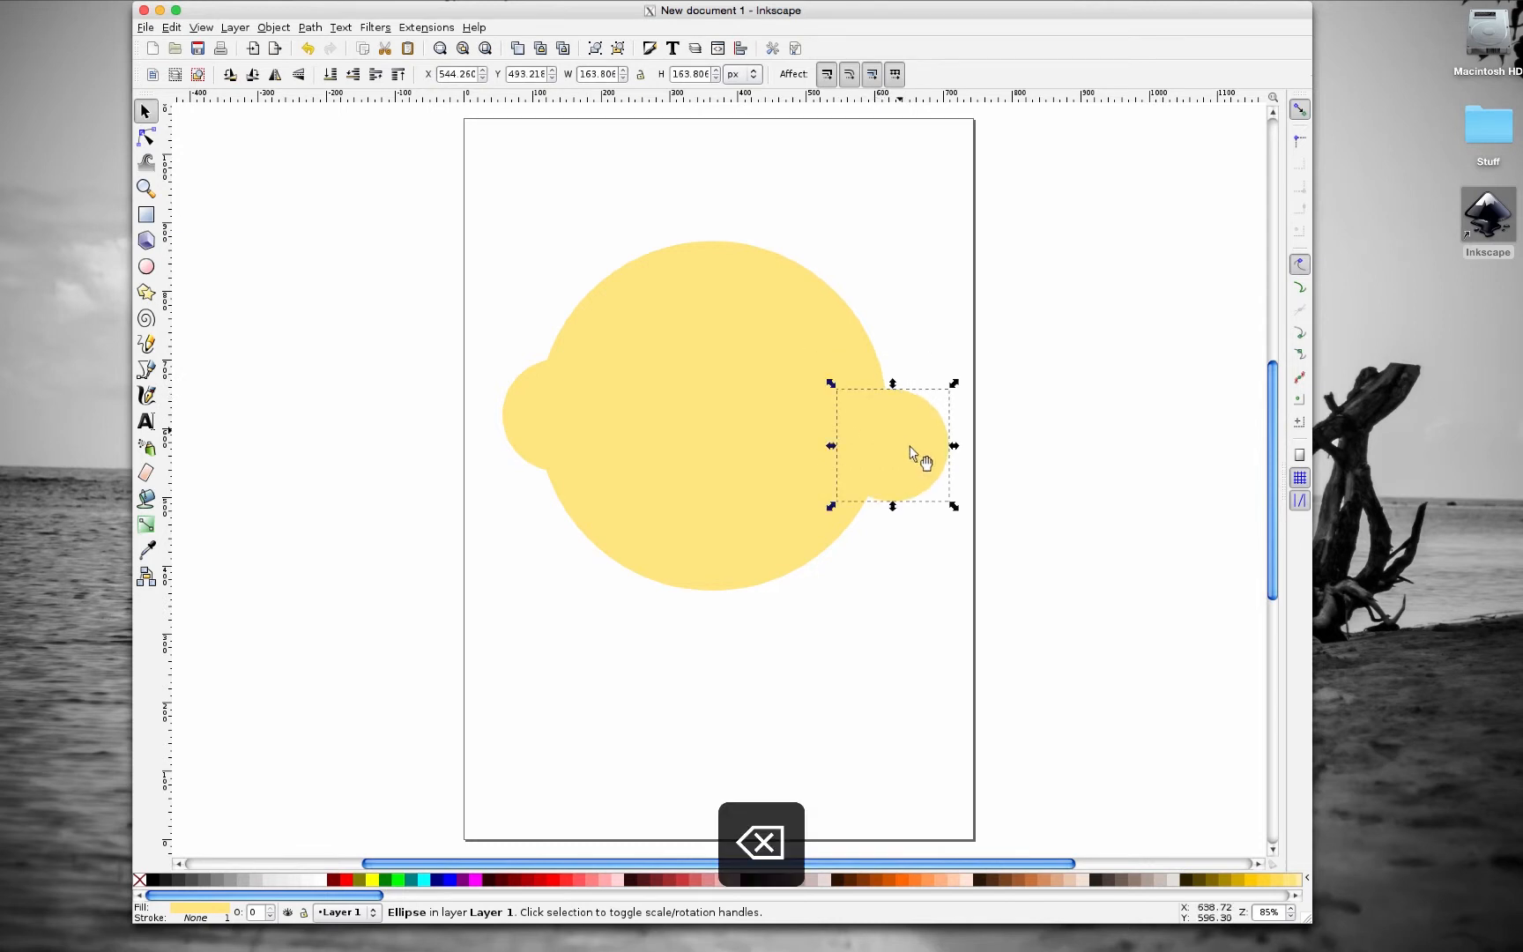
drag(913, 447, 559, 418)
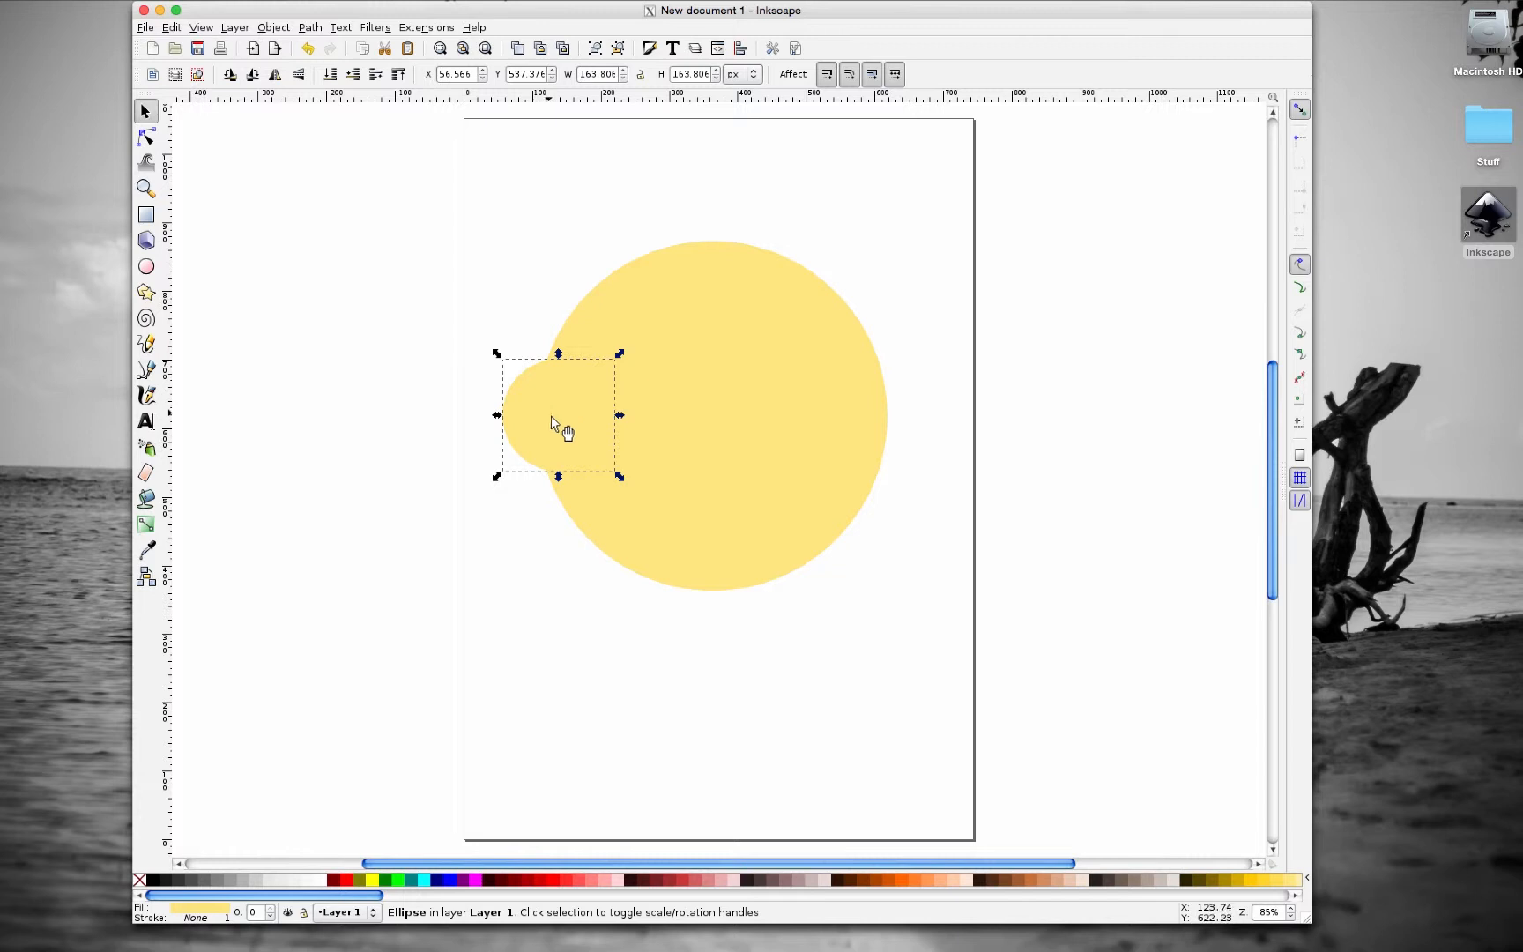
- Duplicate the left bulge and place the copy as a matching bulge on the right edge
key(ctrl+d)
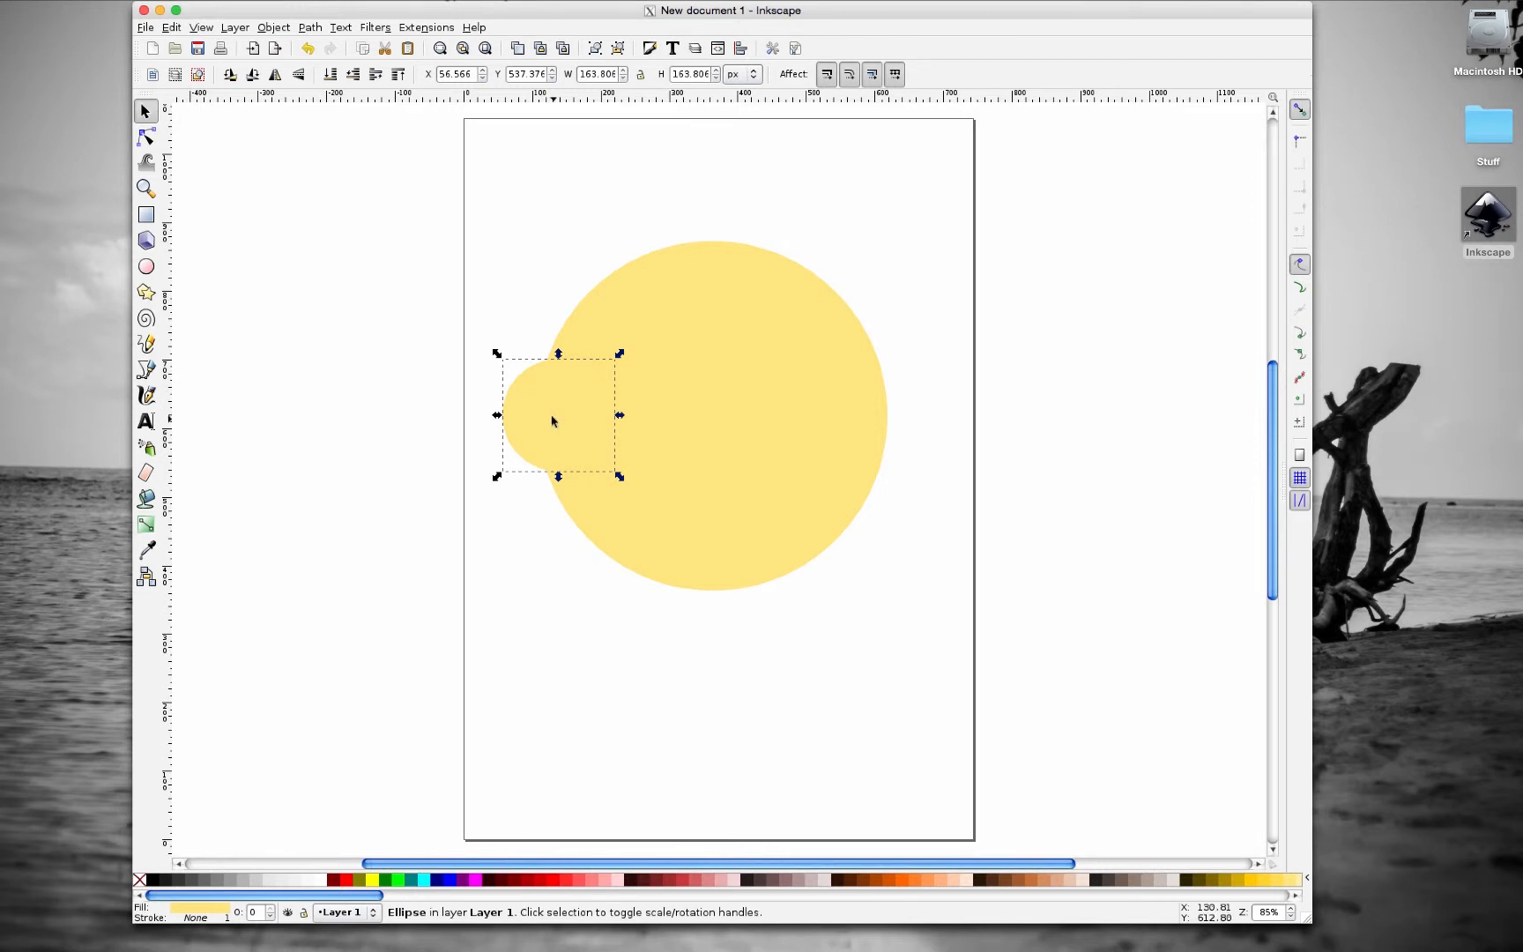
mouse_move(555, 428)
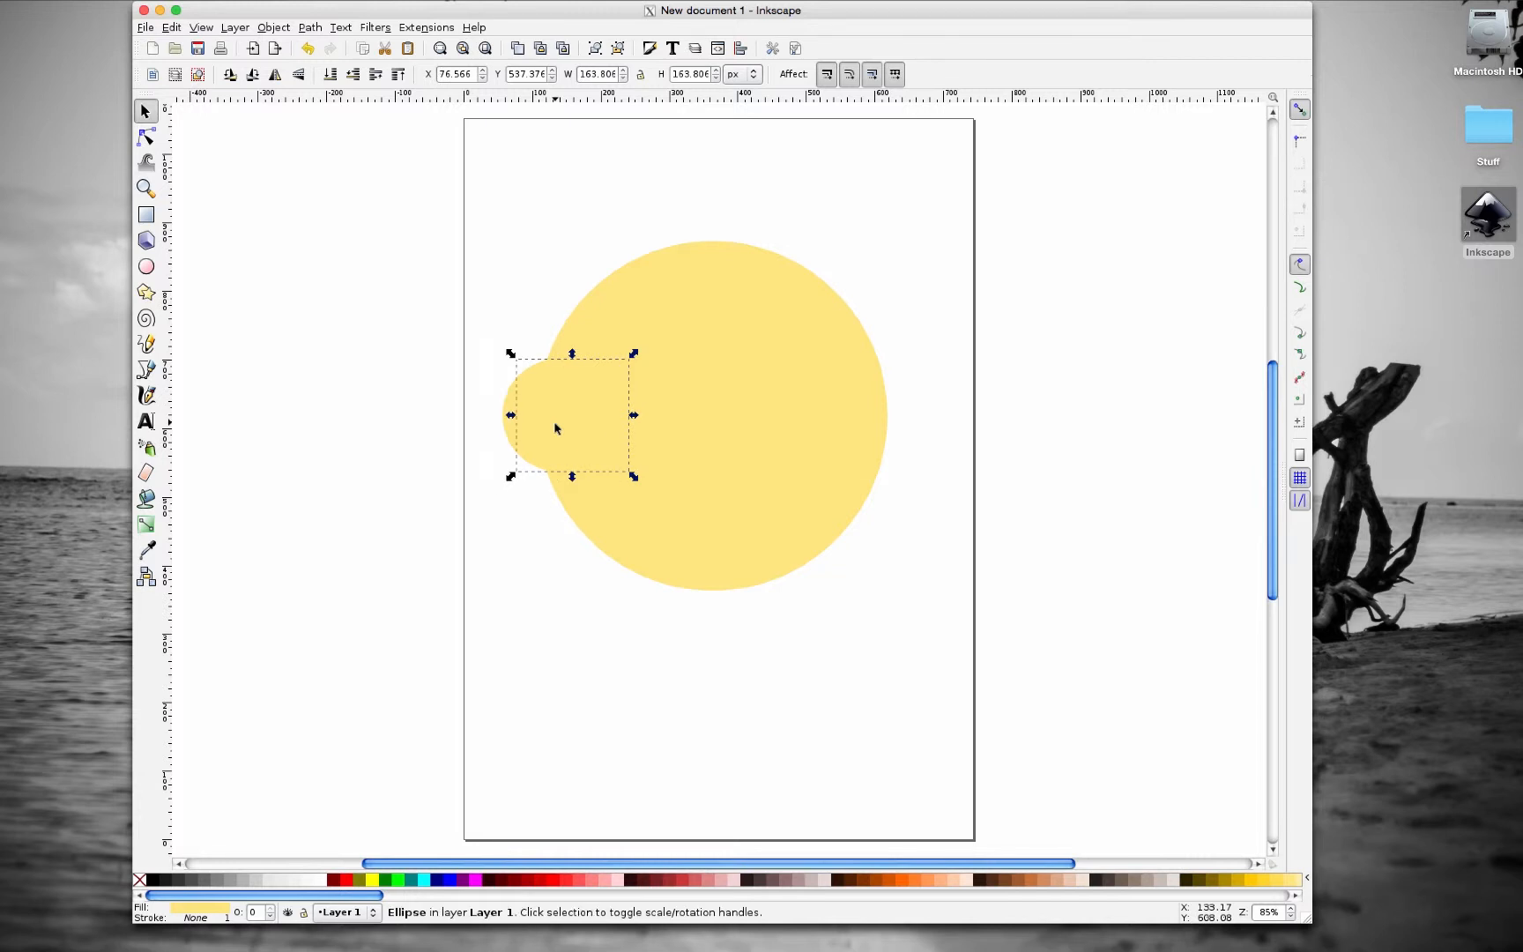
drag(571, 415, 694, 415)
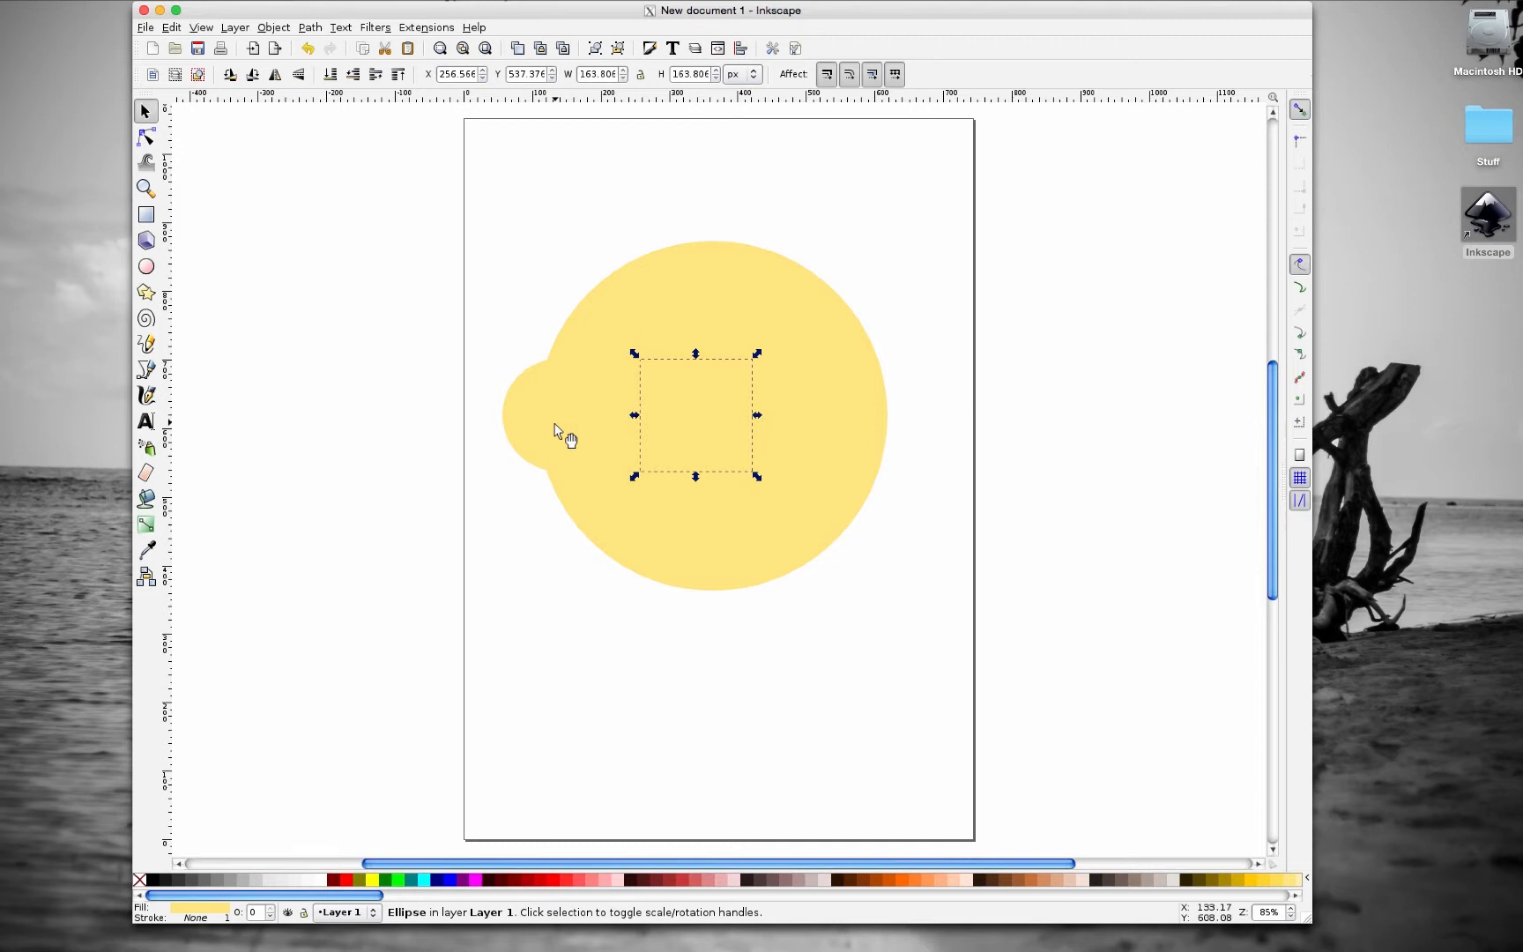
drag(695, 415, 859, 415)
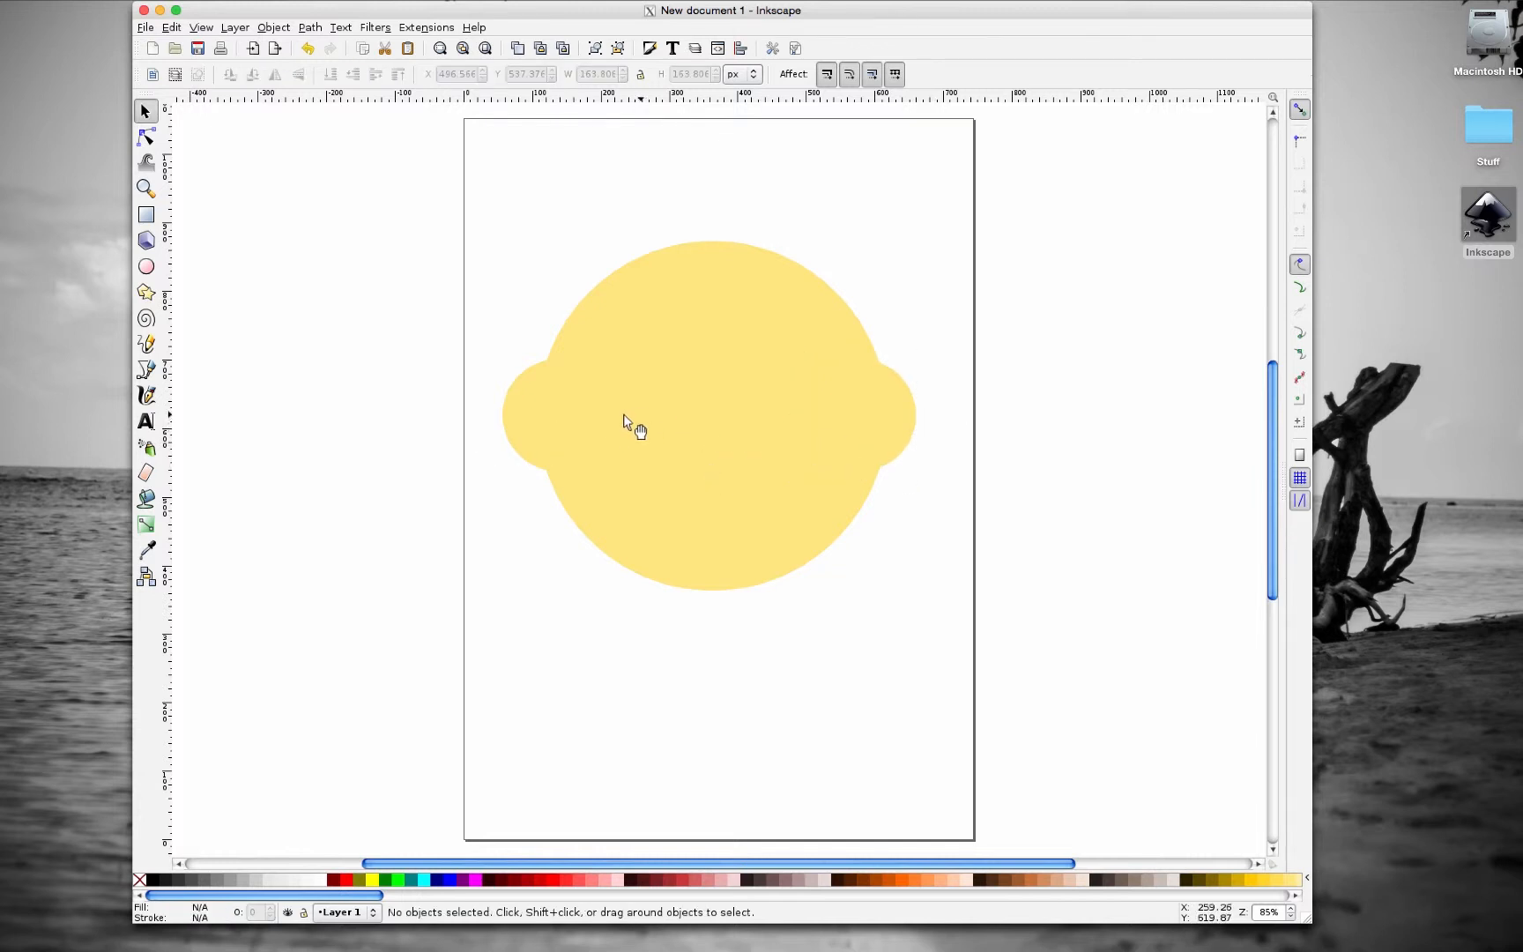
click(889, 416)
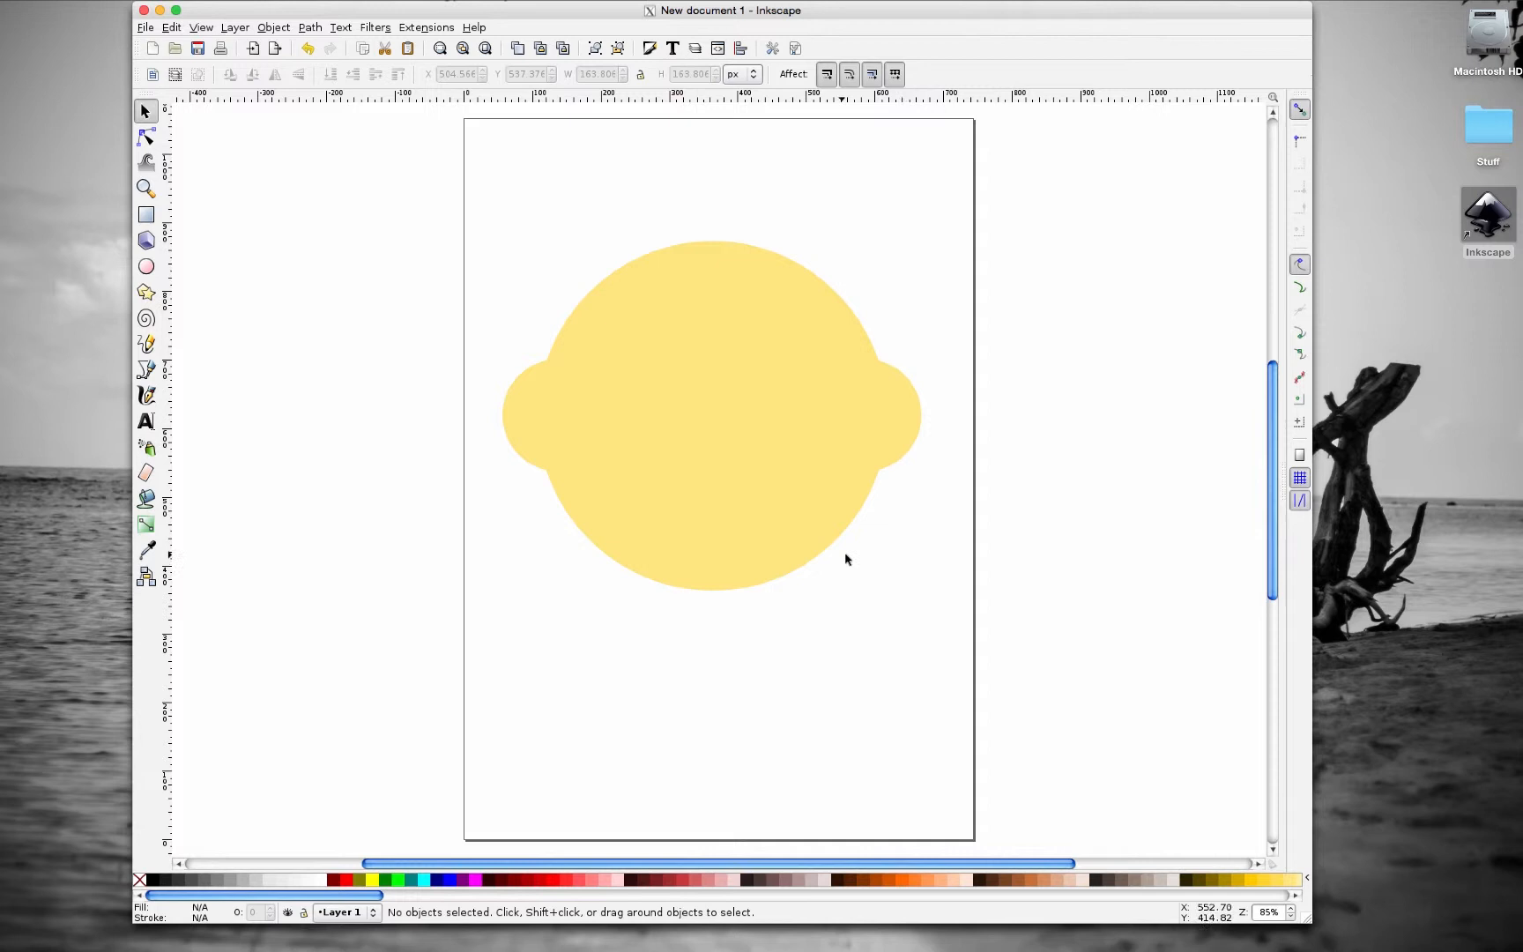
mouse_move(553, 412)
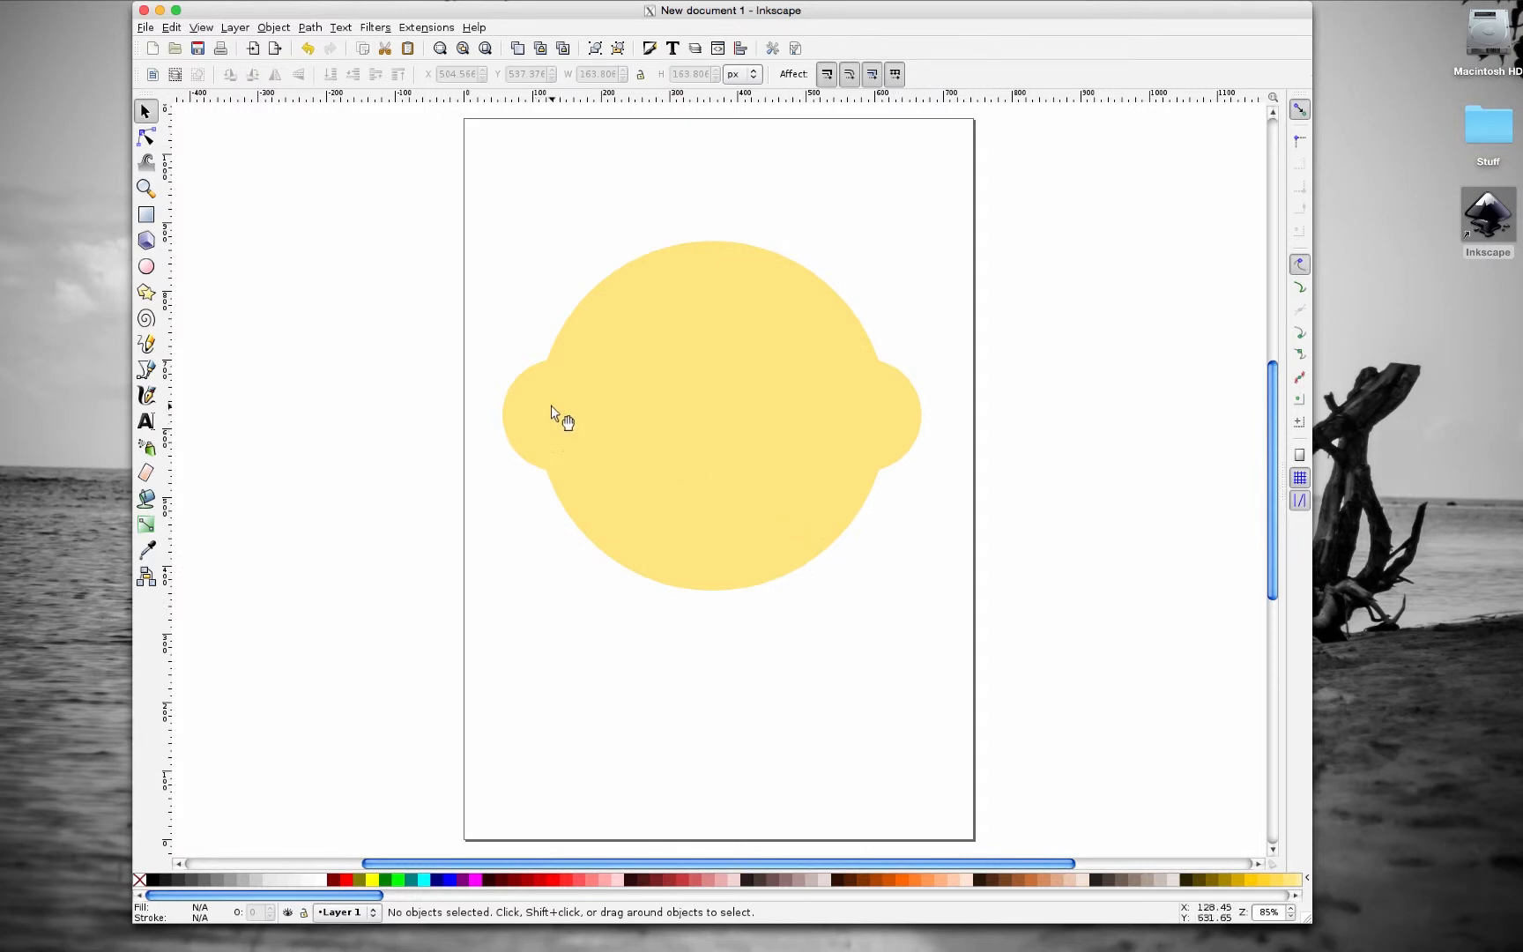
mouse_move(549, 451)
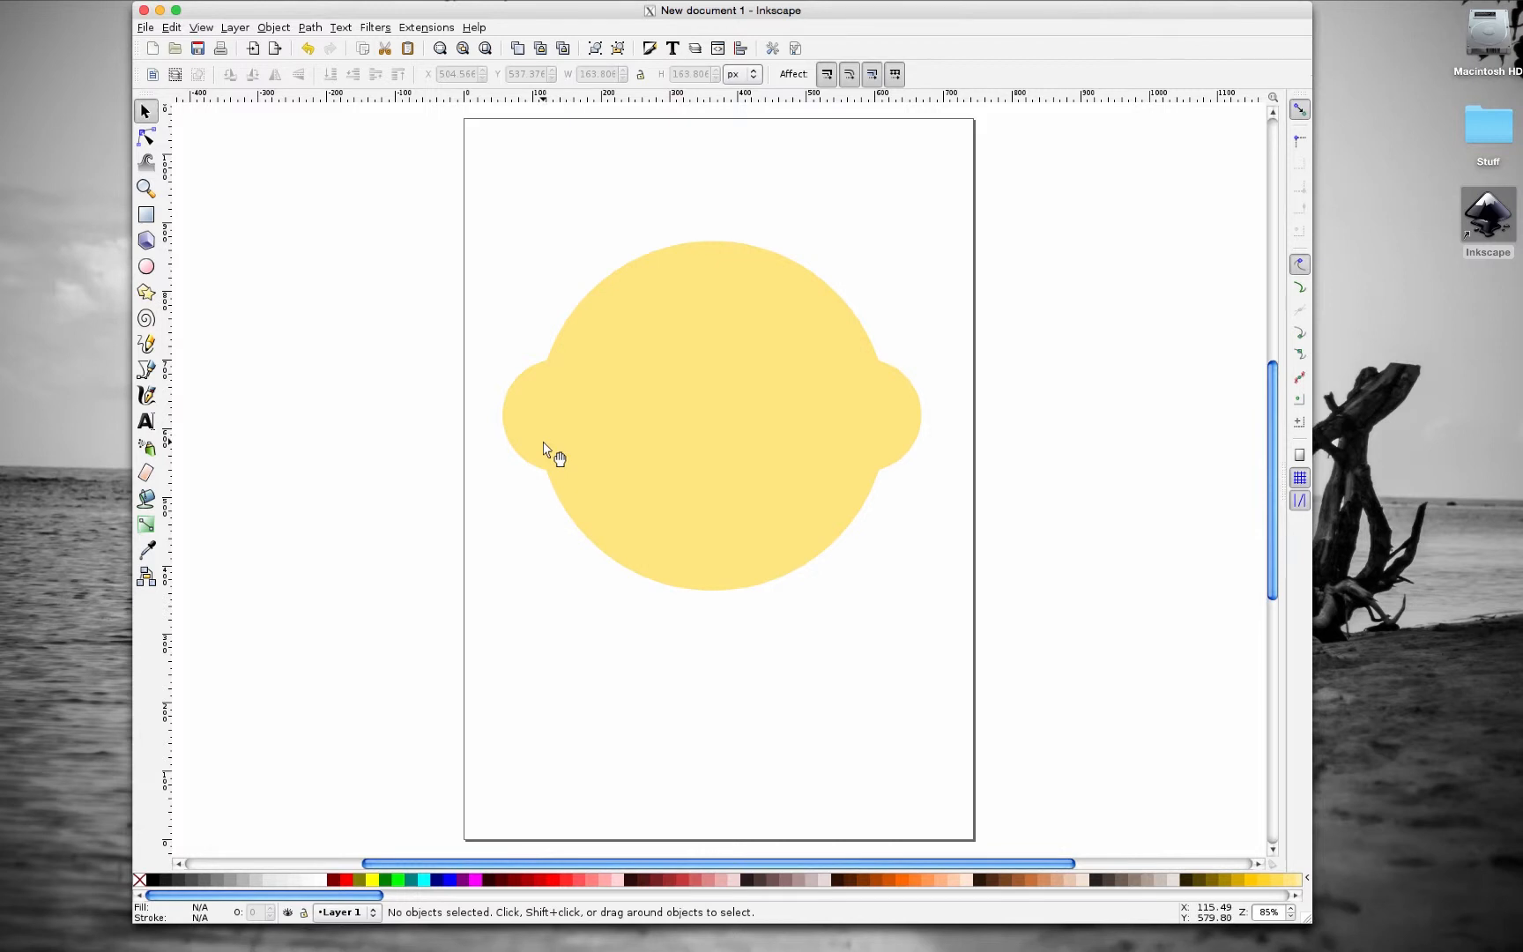
mouse_move(559, 470)
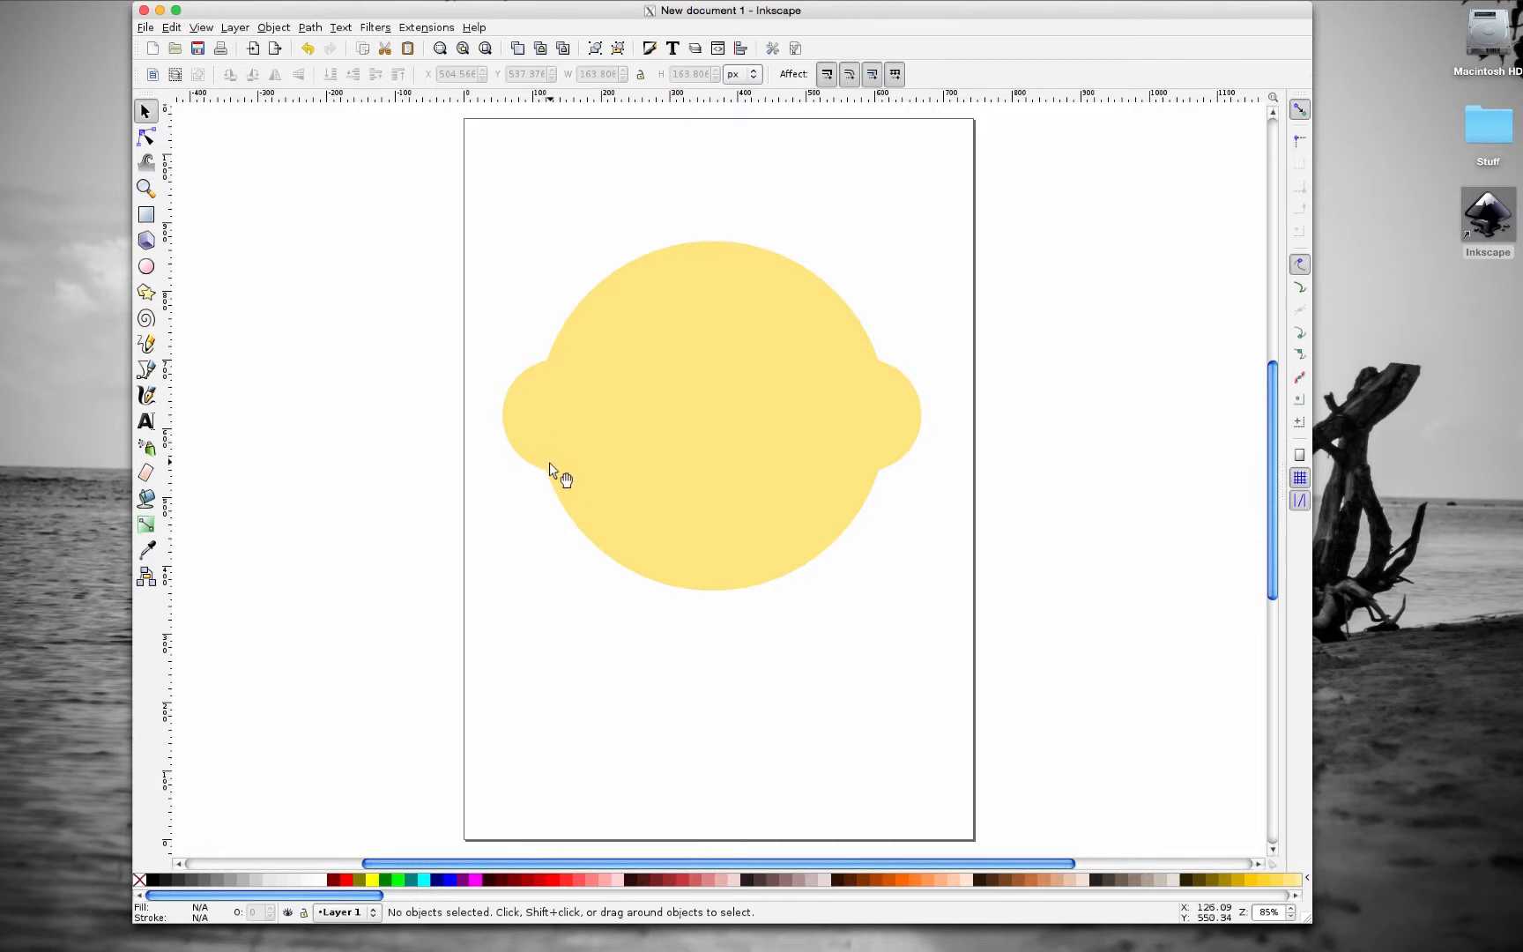
mouse_move(583, 402)
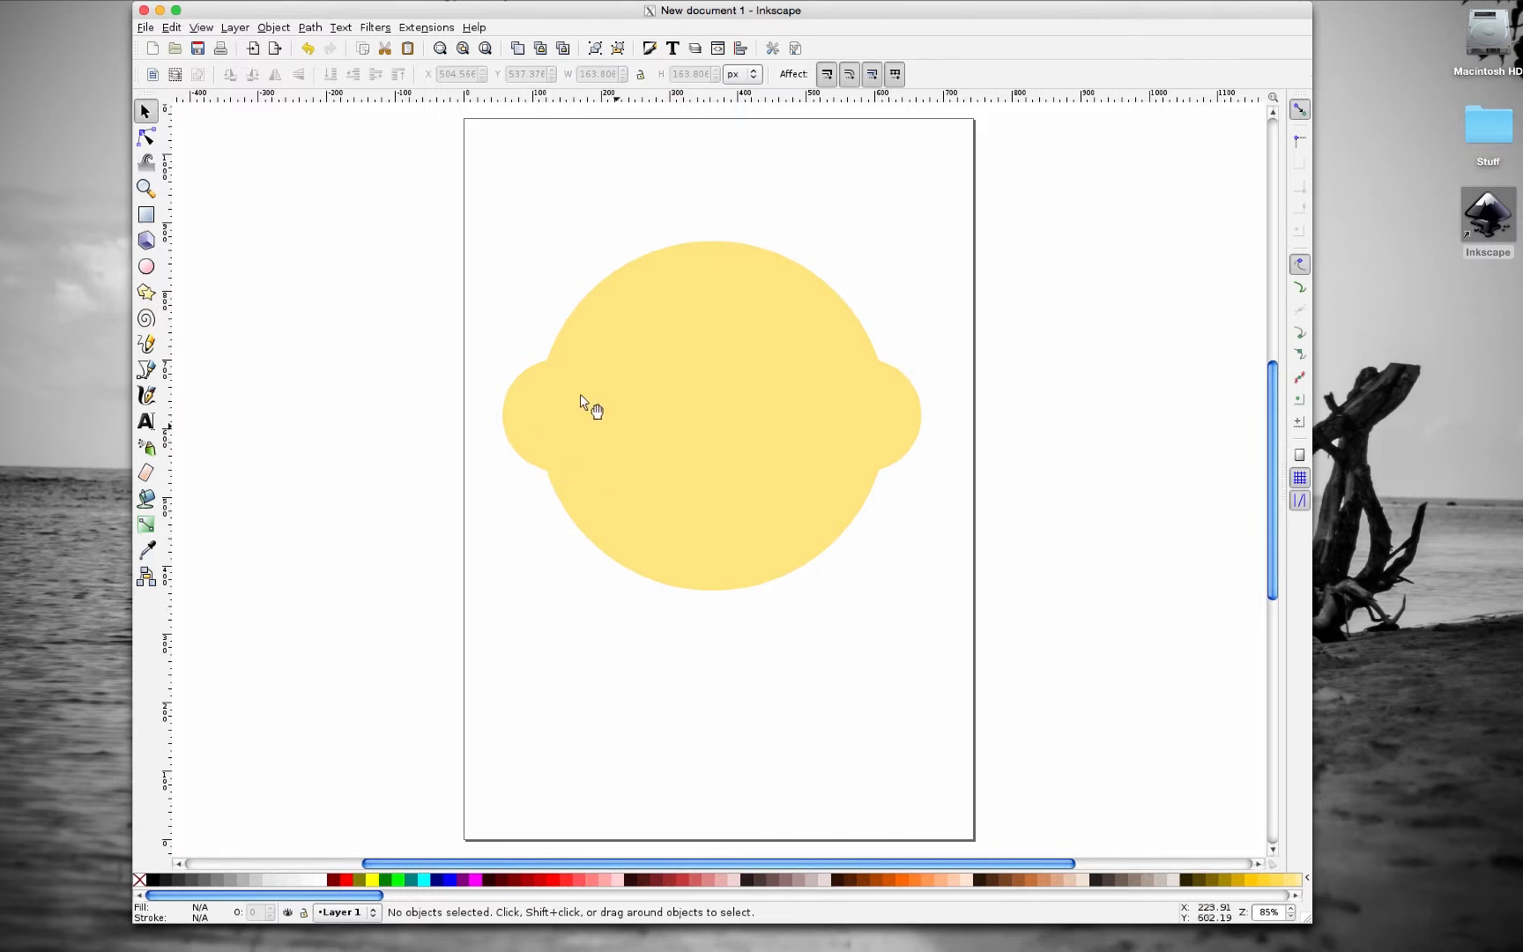
mouse_move(885, 408)
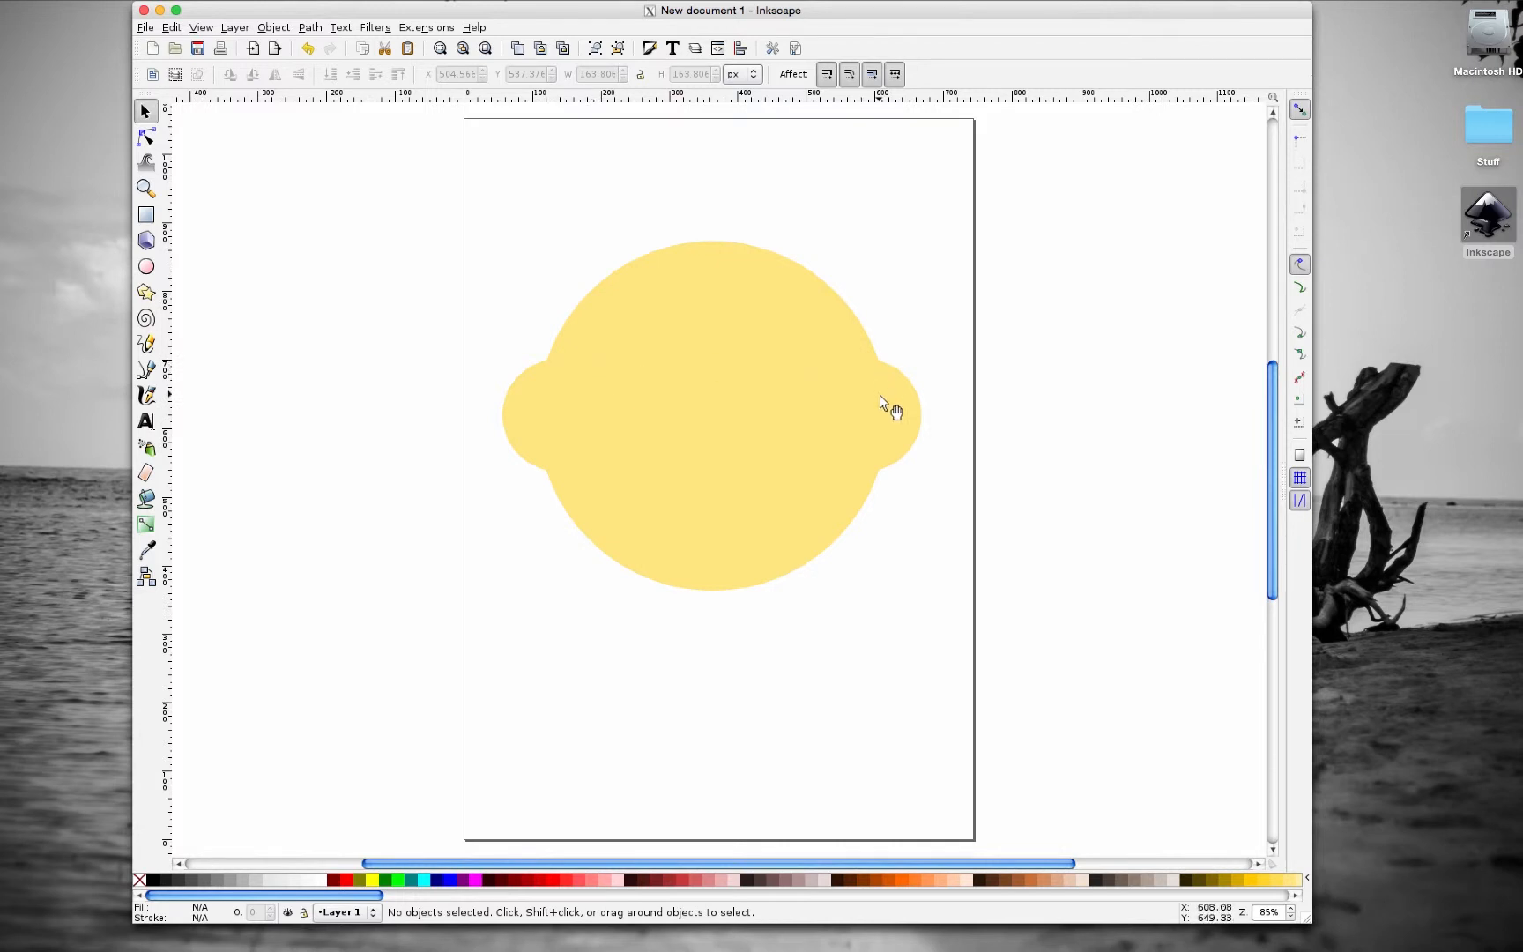
click(884, 405)
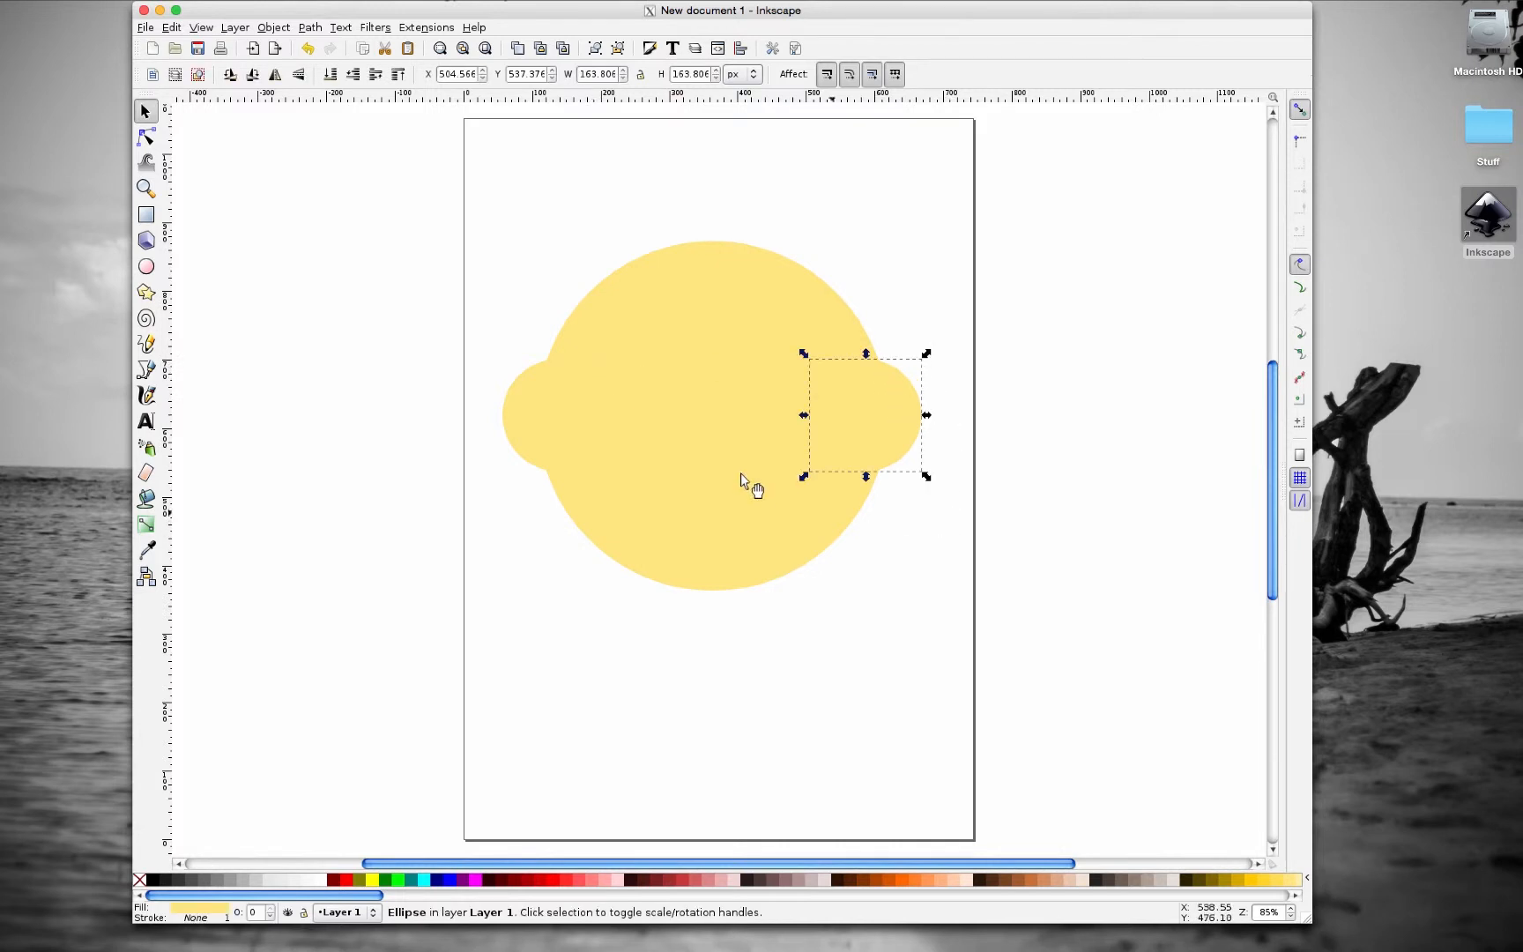
click(471, 439)
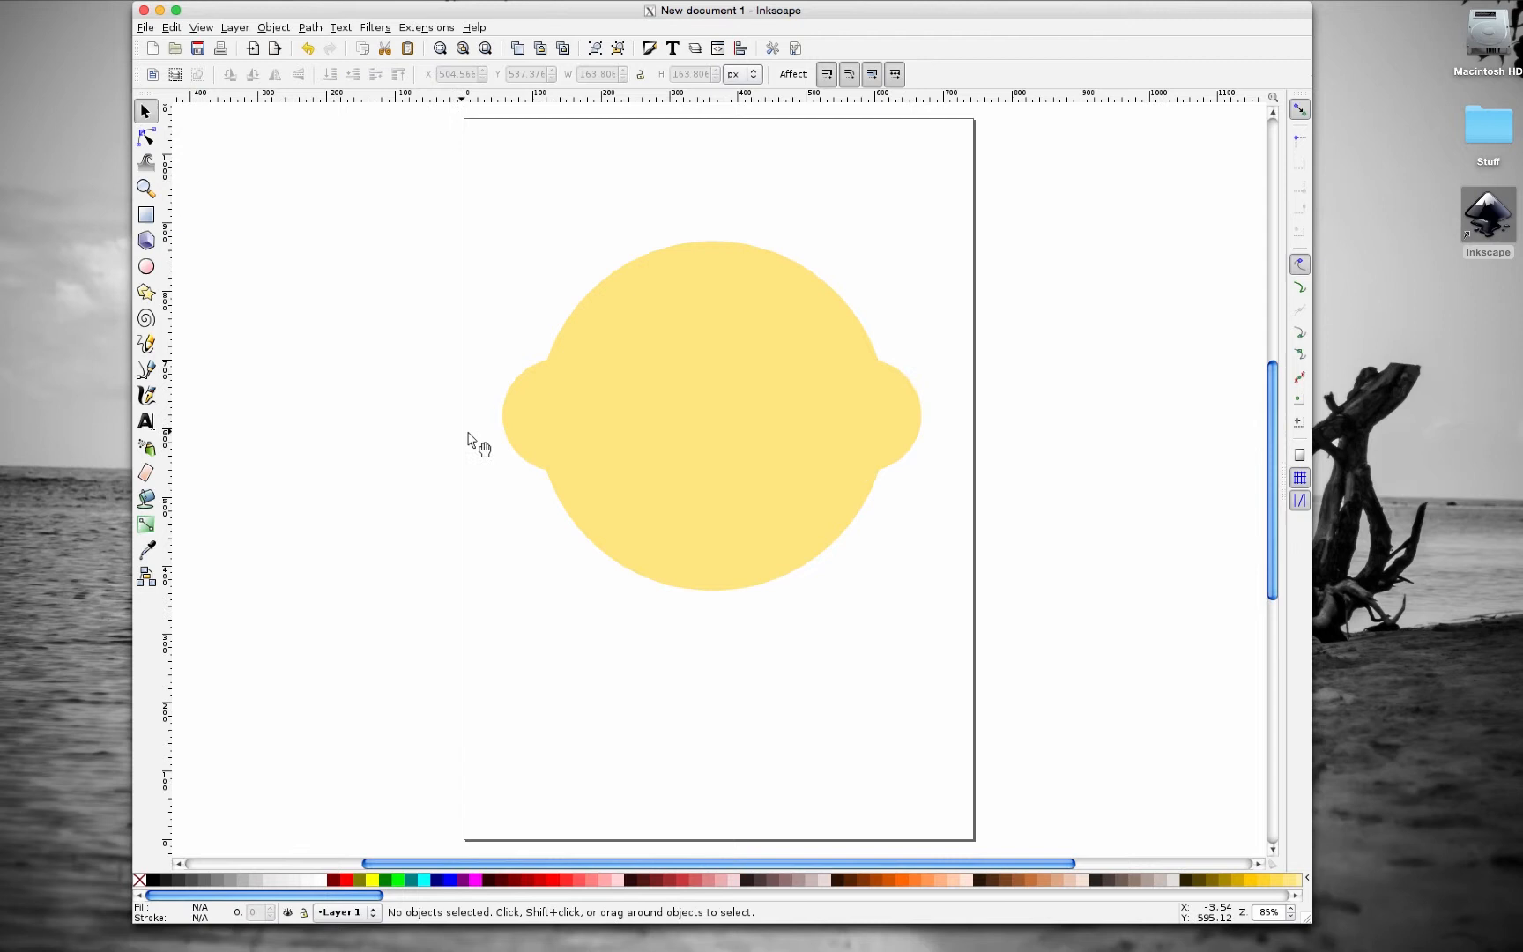
click(144, 267)
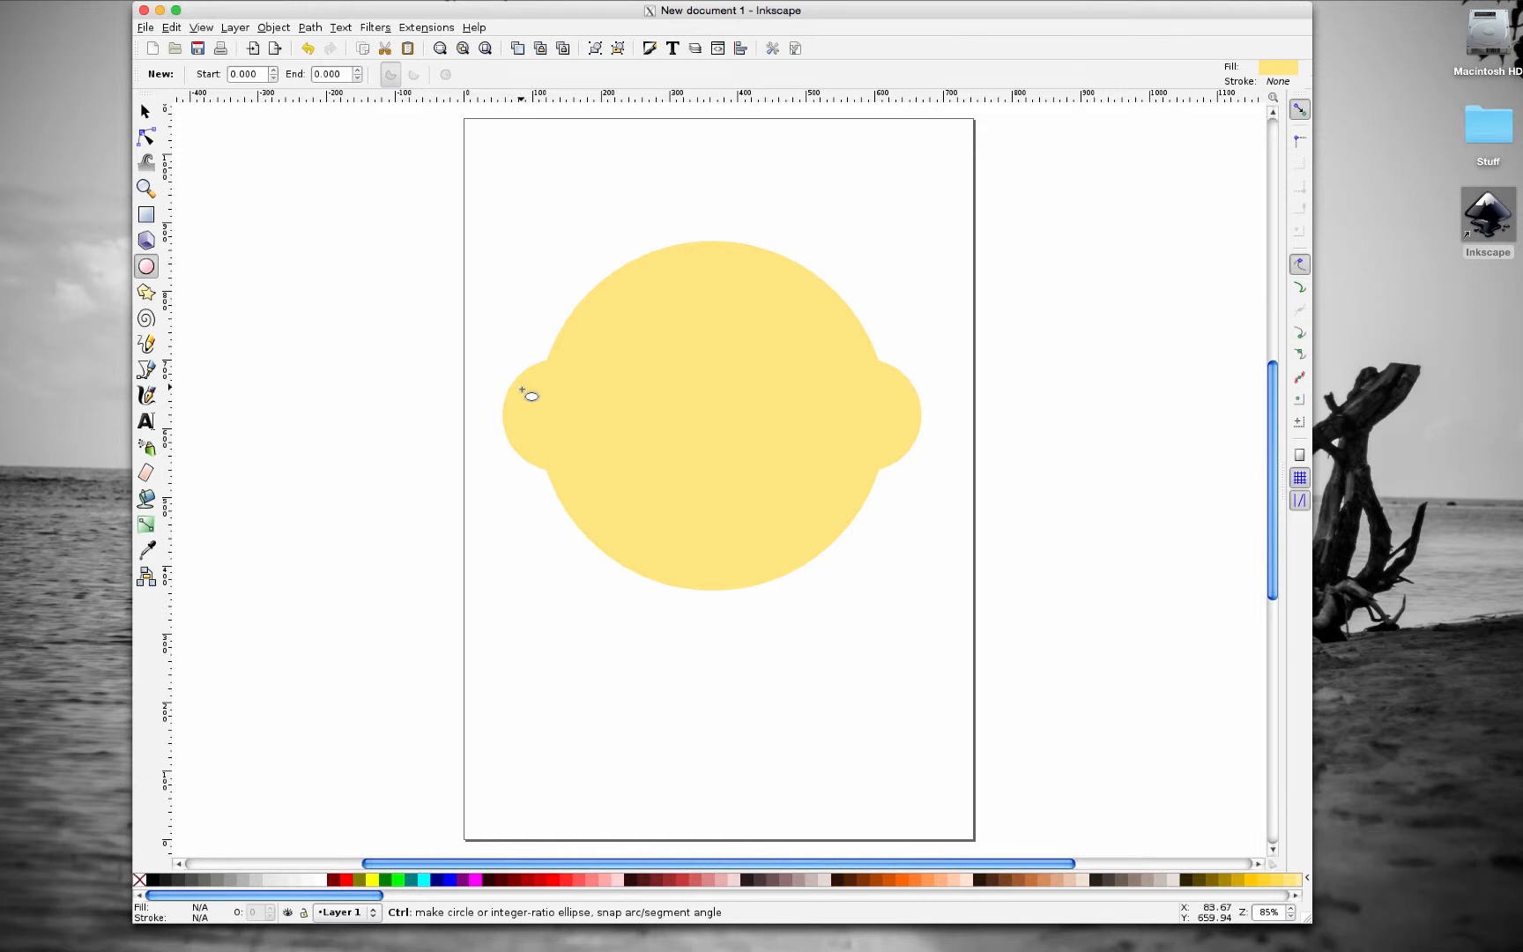
- Draw a white circle inside the left bulge as the left eye white
drag(520, 388, 607, 472)
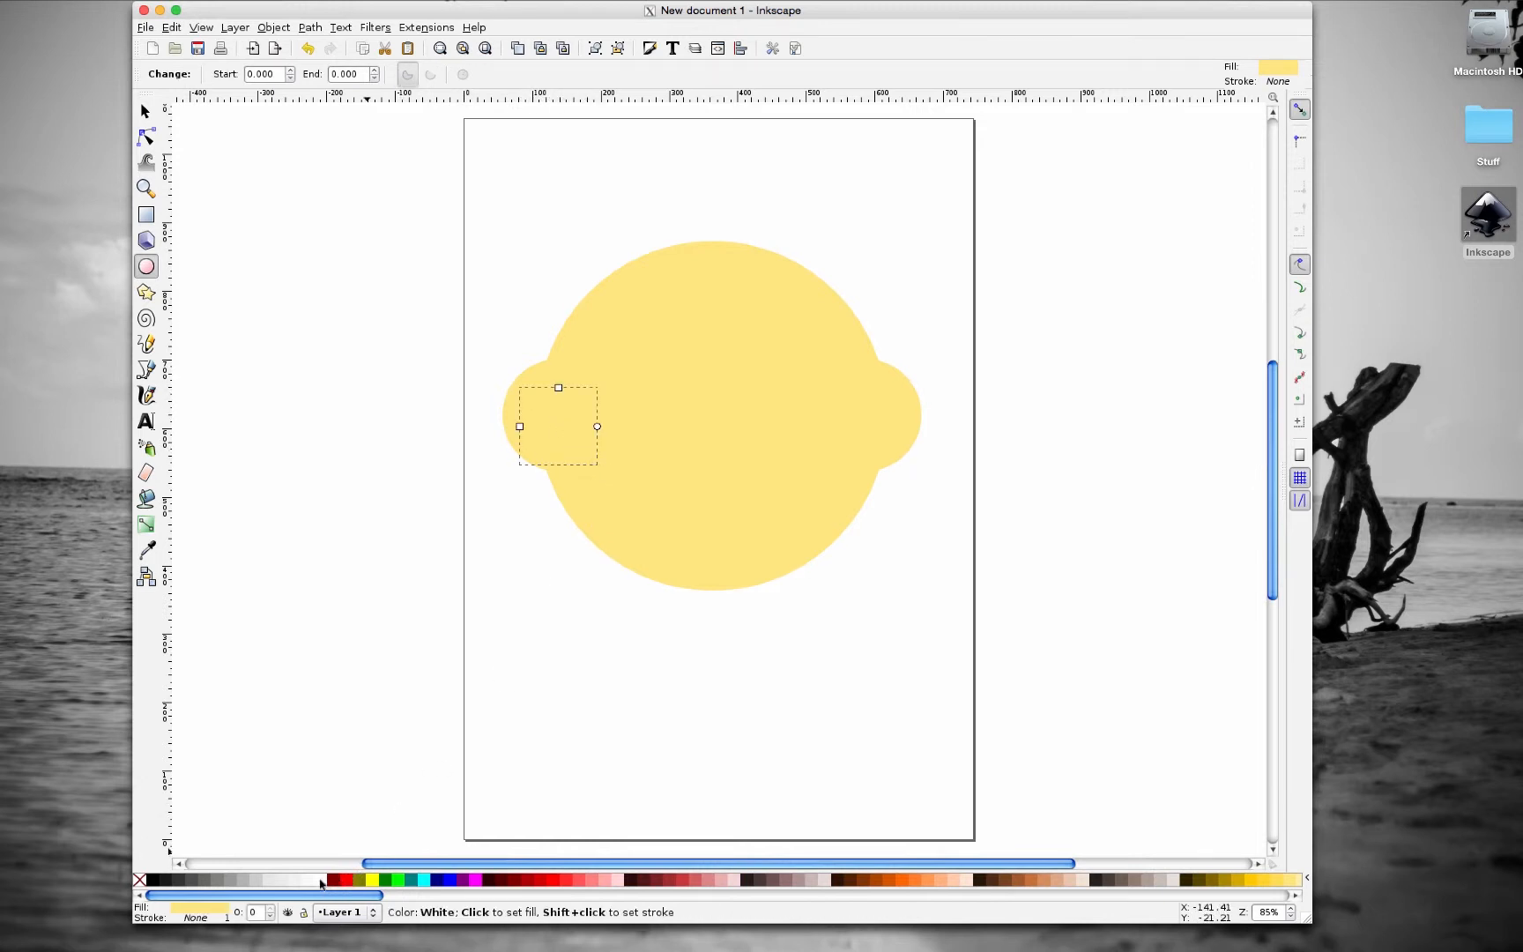
mouse_move(327, 881)
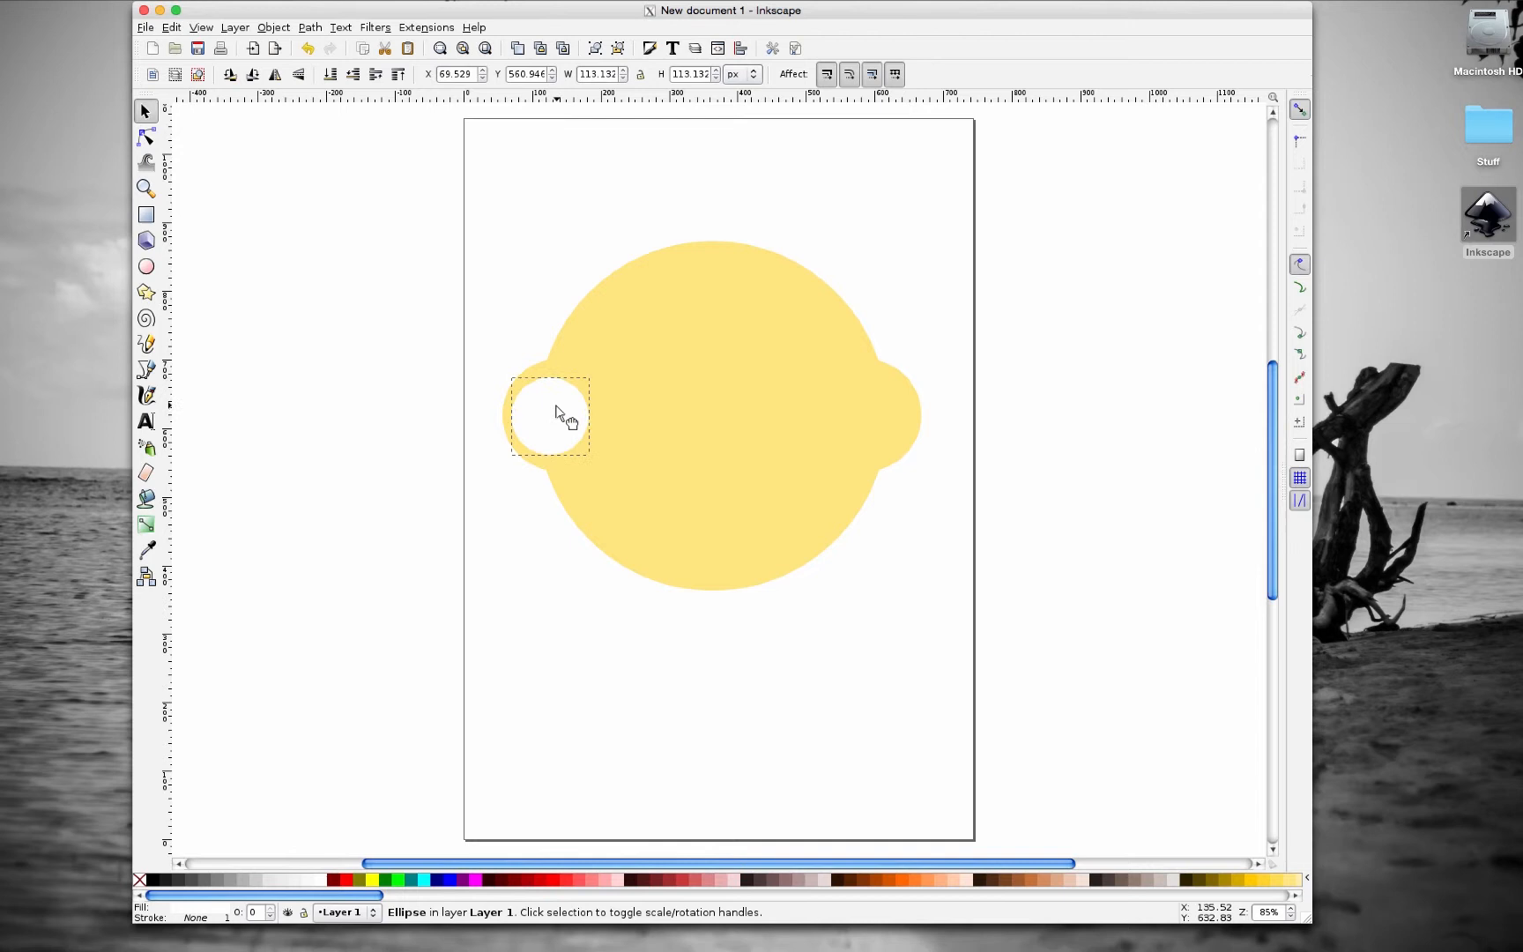
click(459, 553)
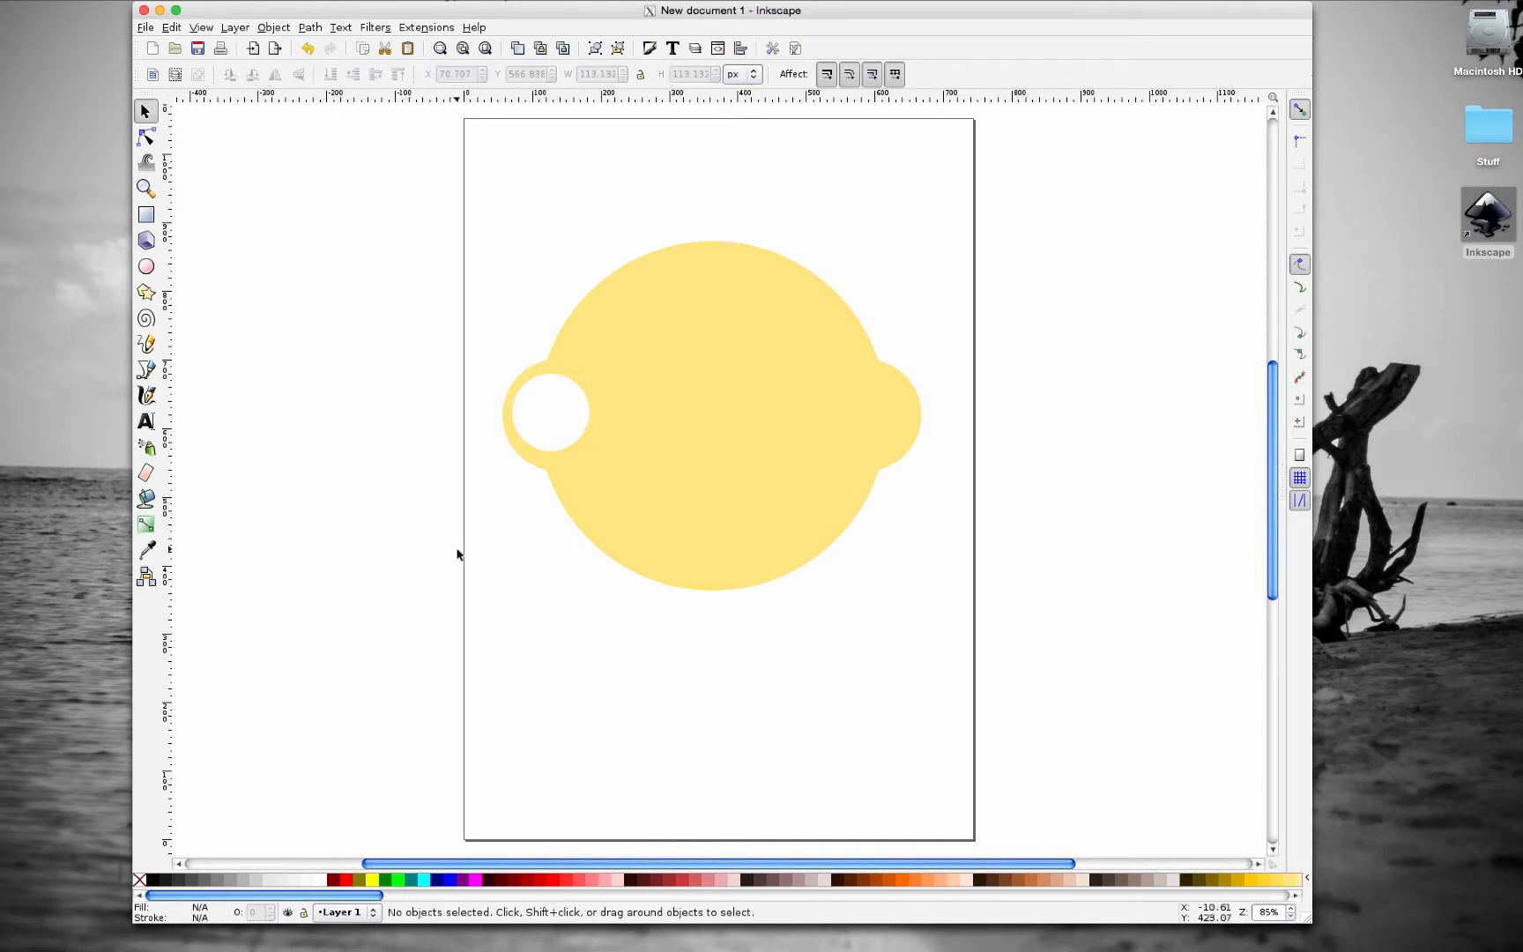
click(548, 413)
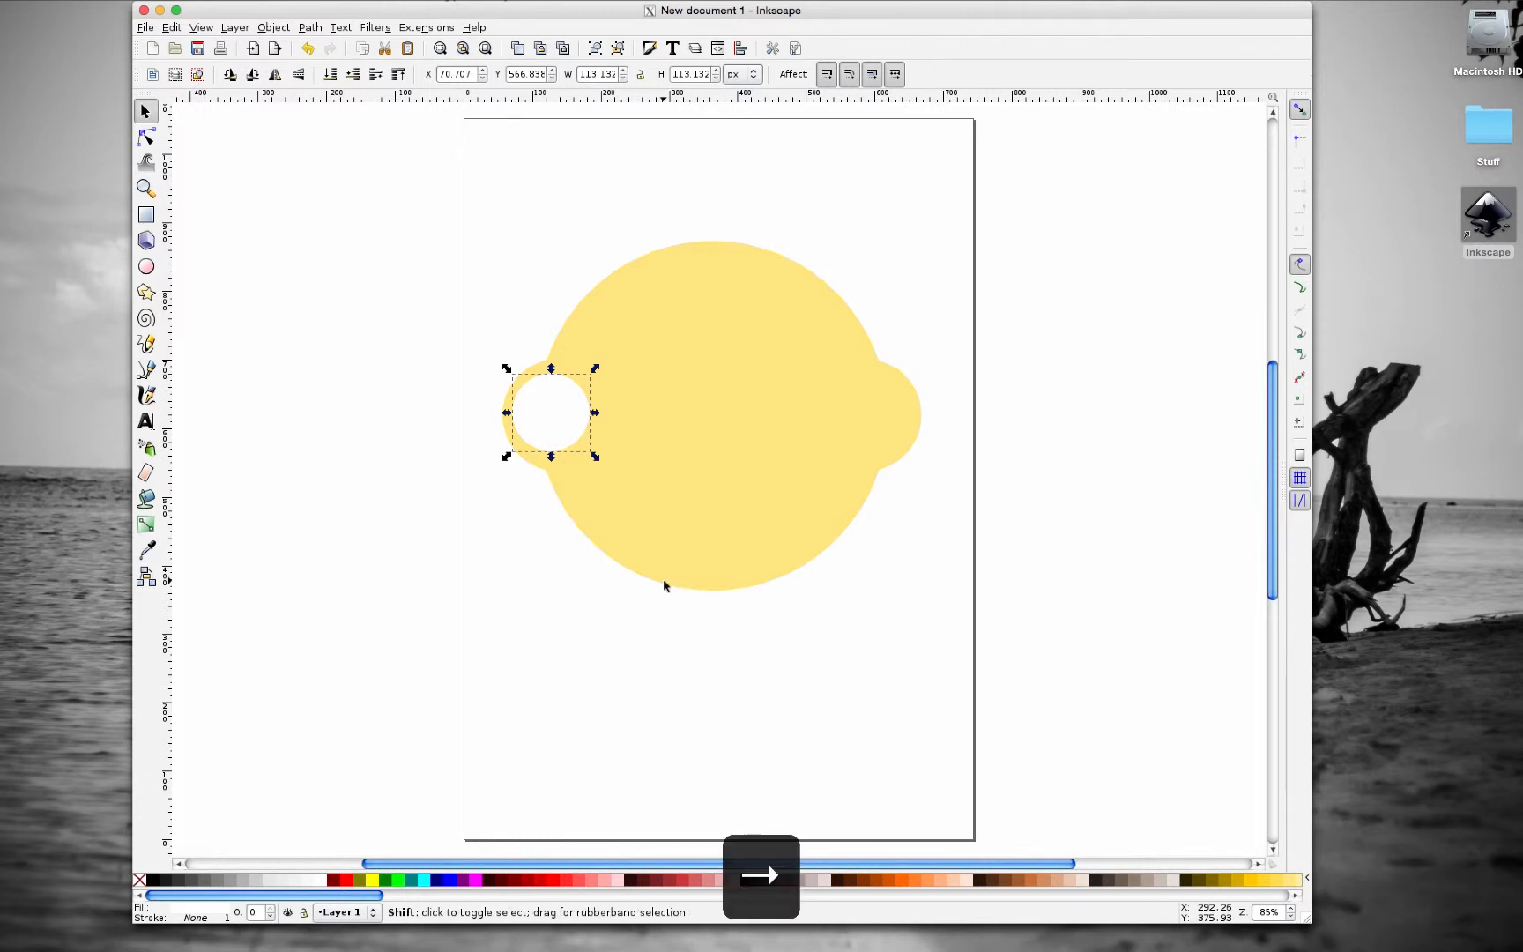
- Move a copy of the white circle across and centre it in the right bulge
drag(551, 413, 715, 412)
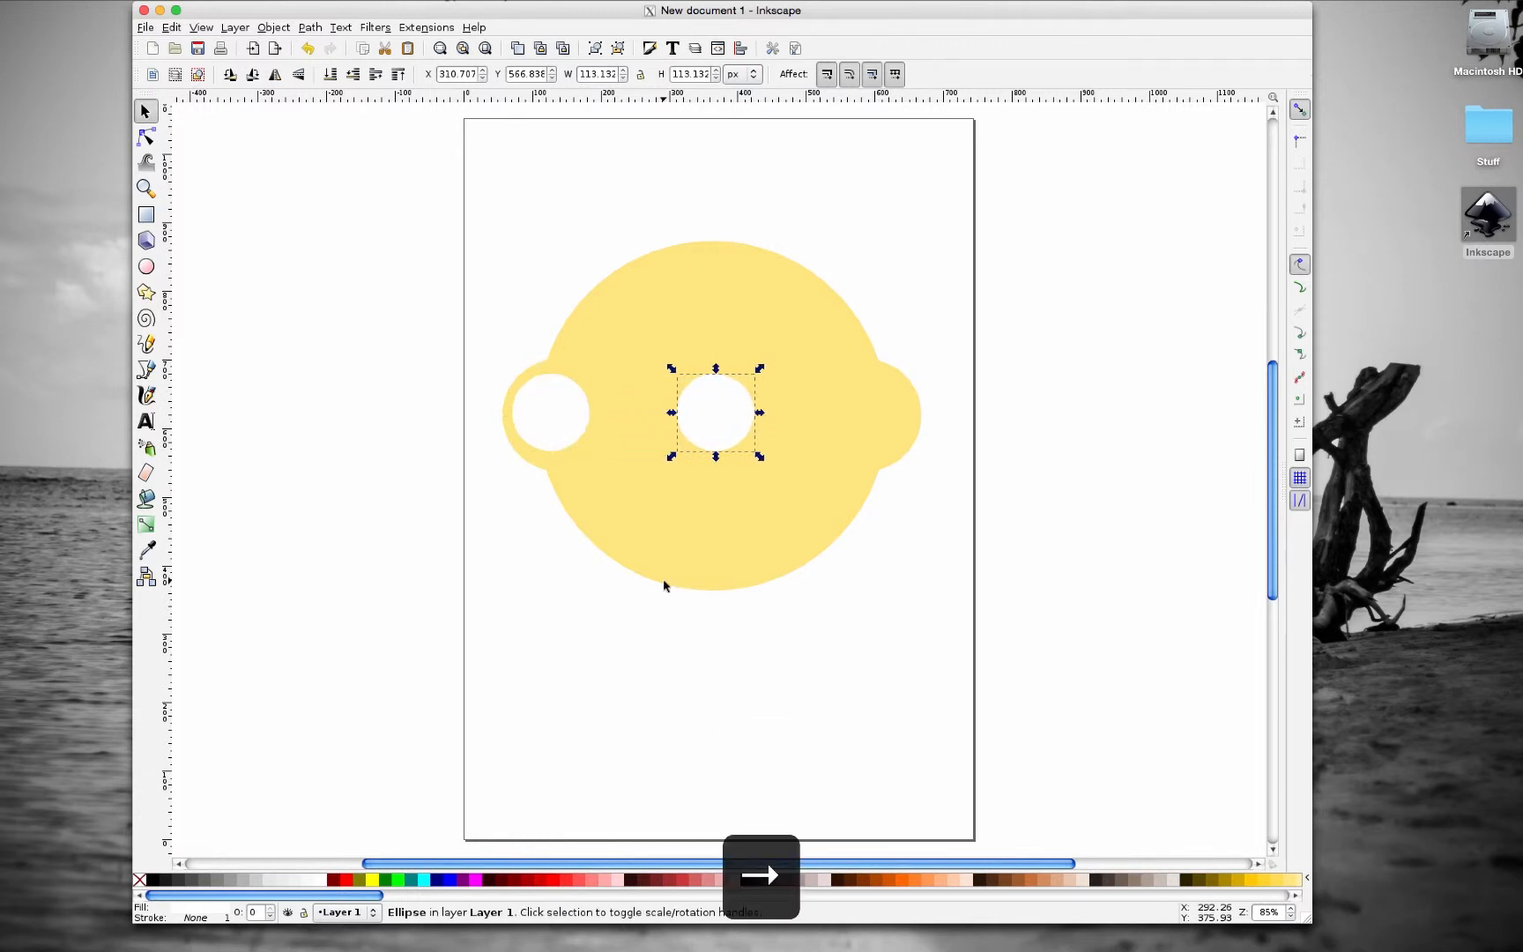
drag(713, 412, 853, 412)
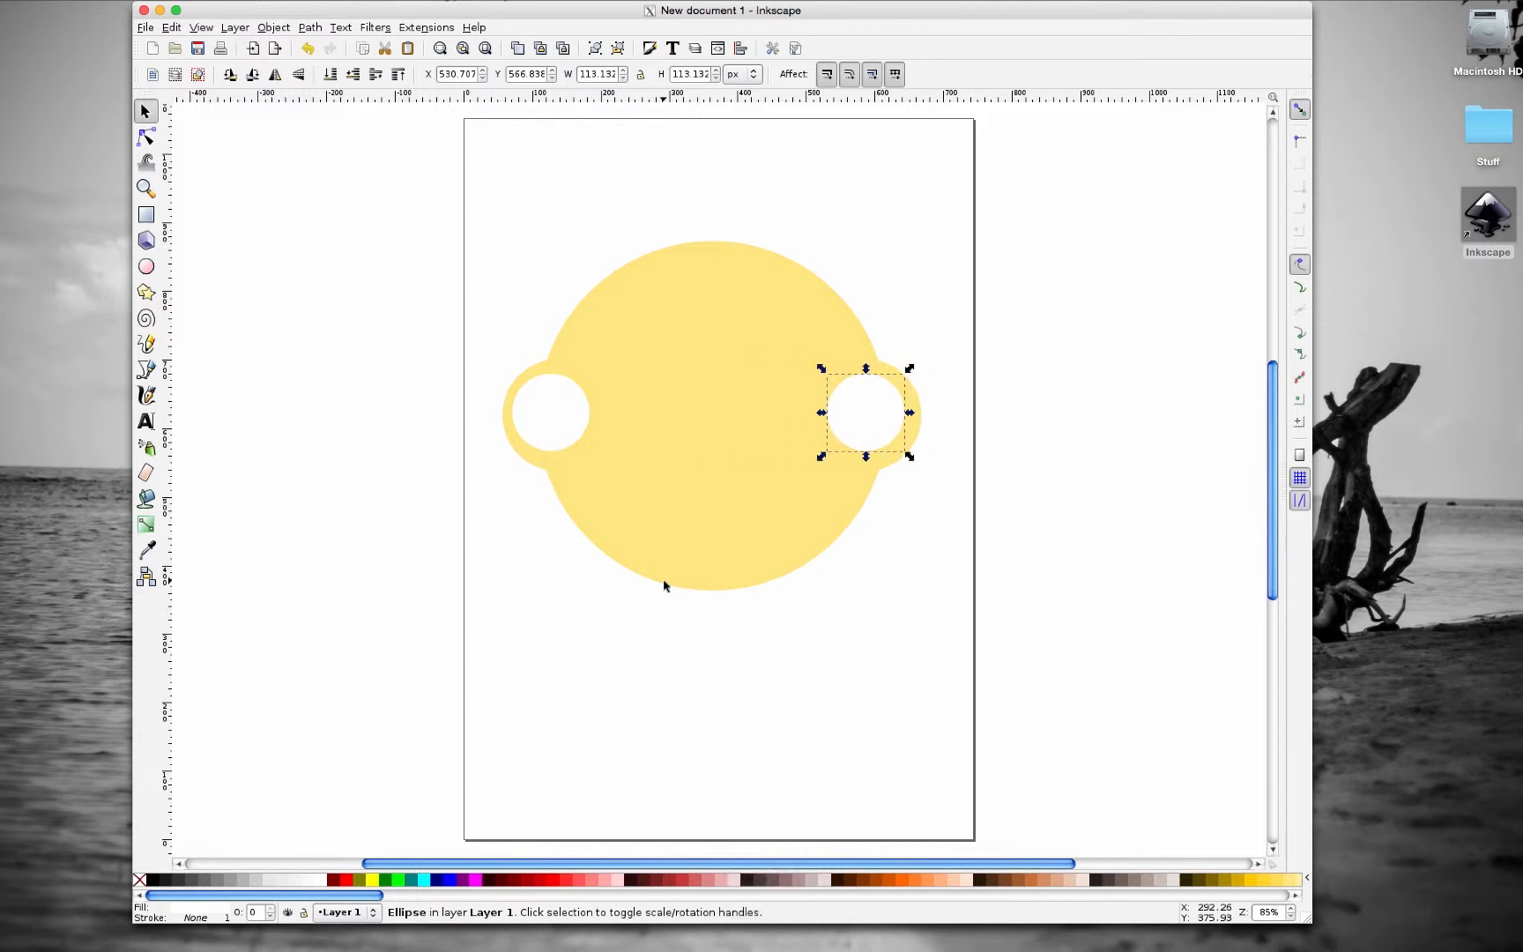
drag(864, 413, 894, 412)
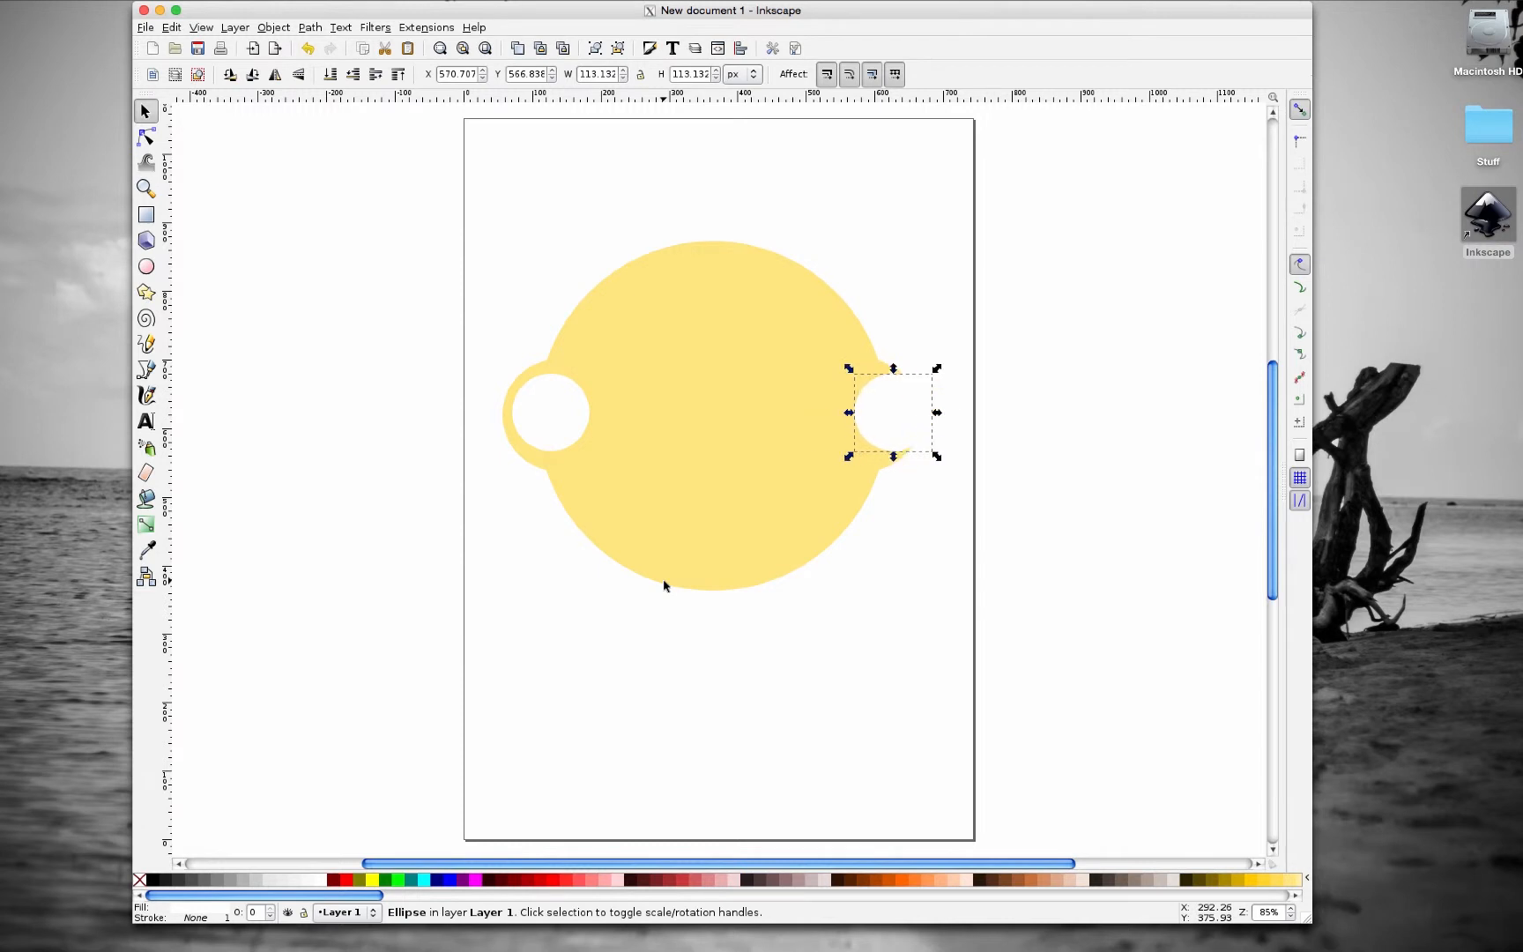
drag(891, 411, 855, 412)
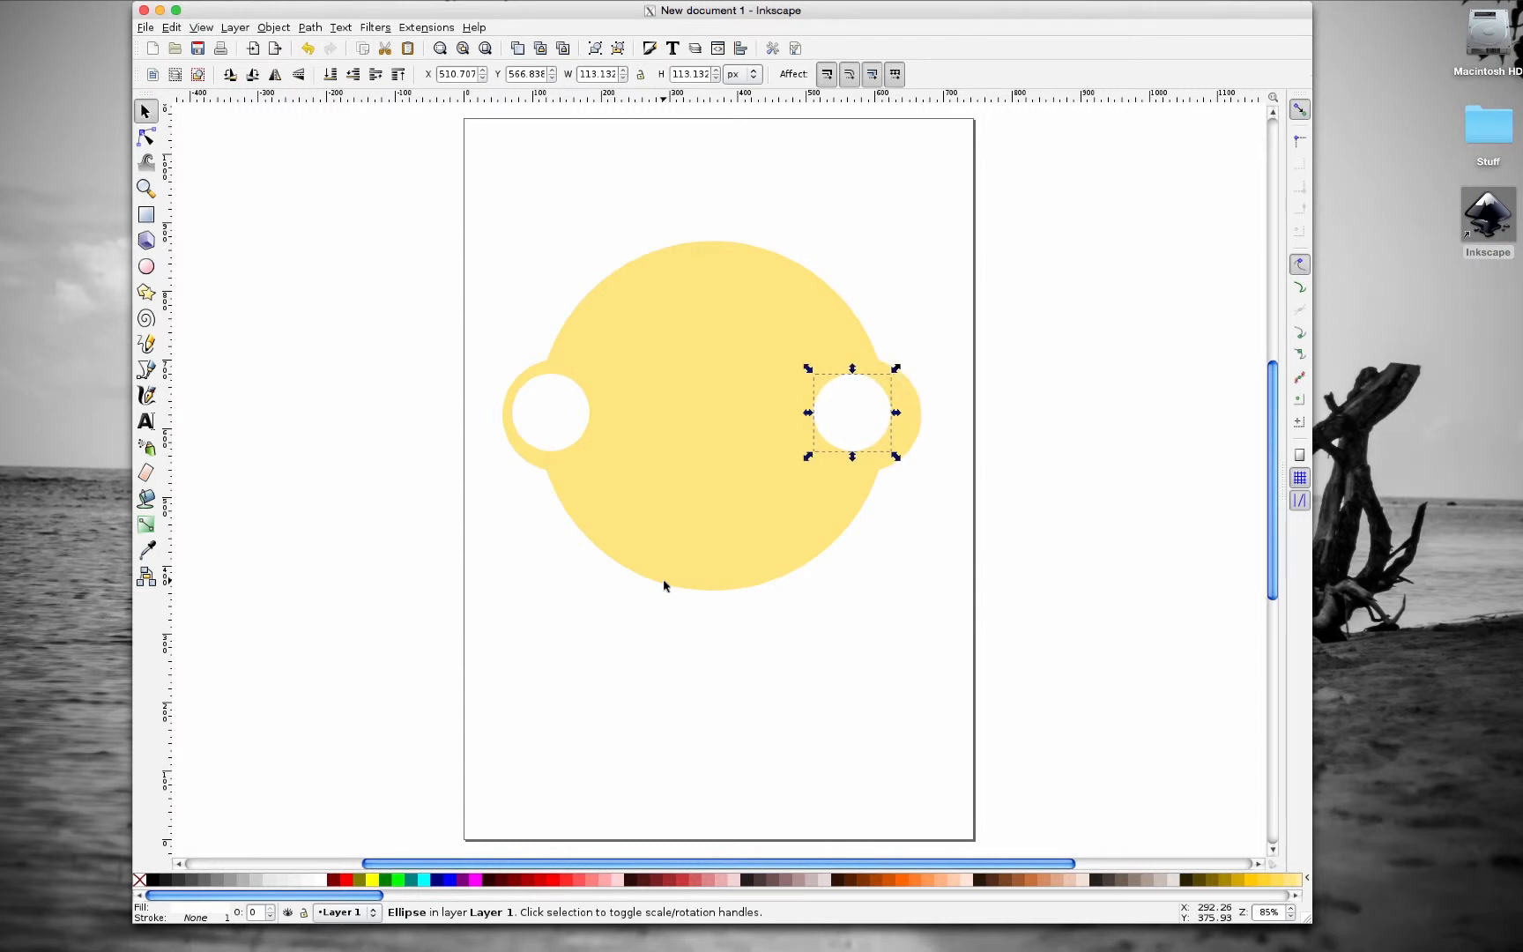
drag(853, 412, 882, 412)
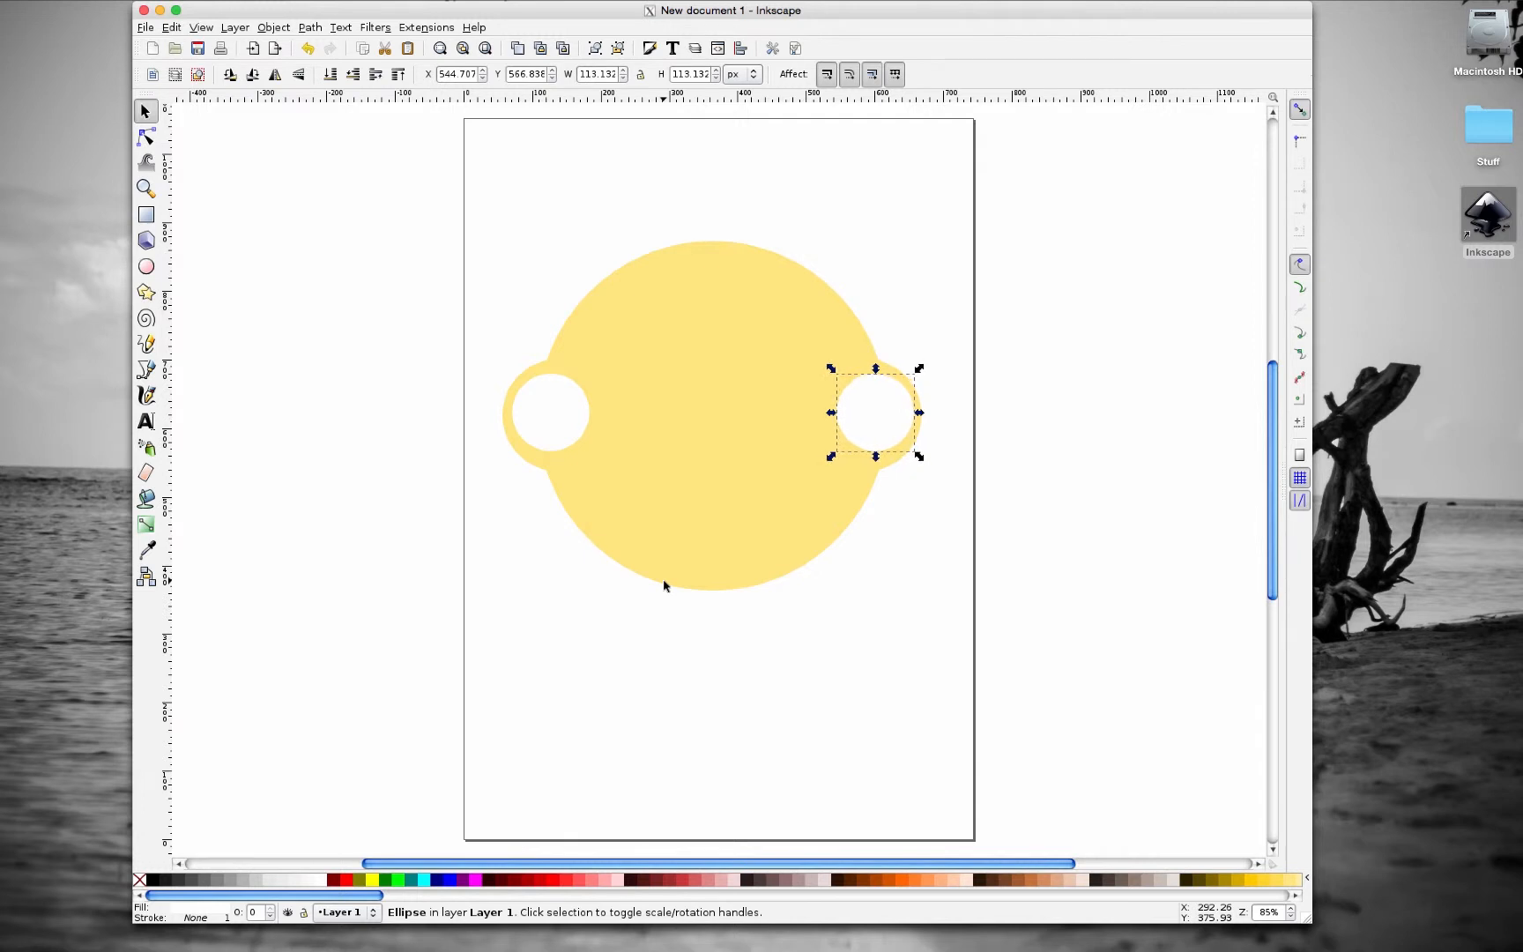
click(978, 476)
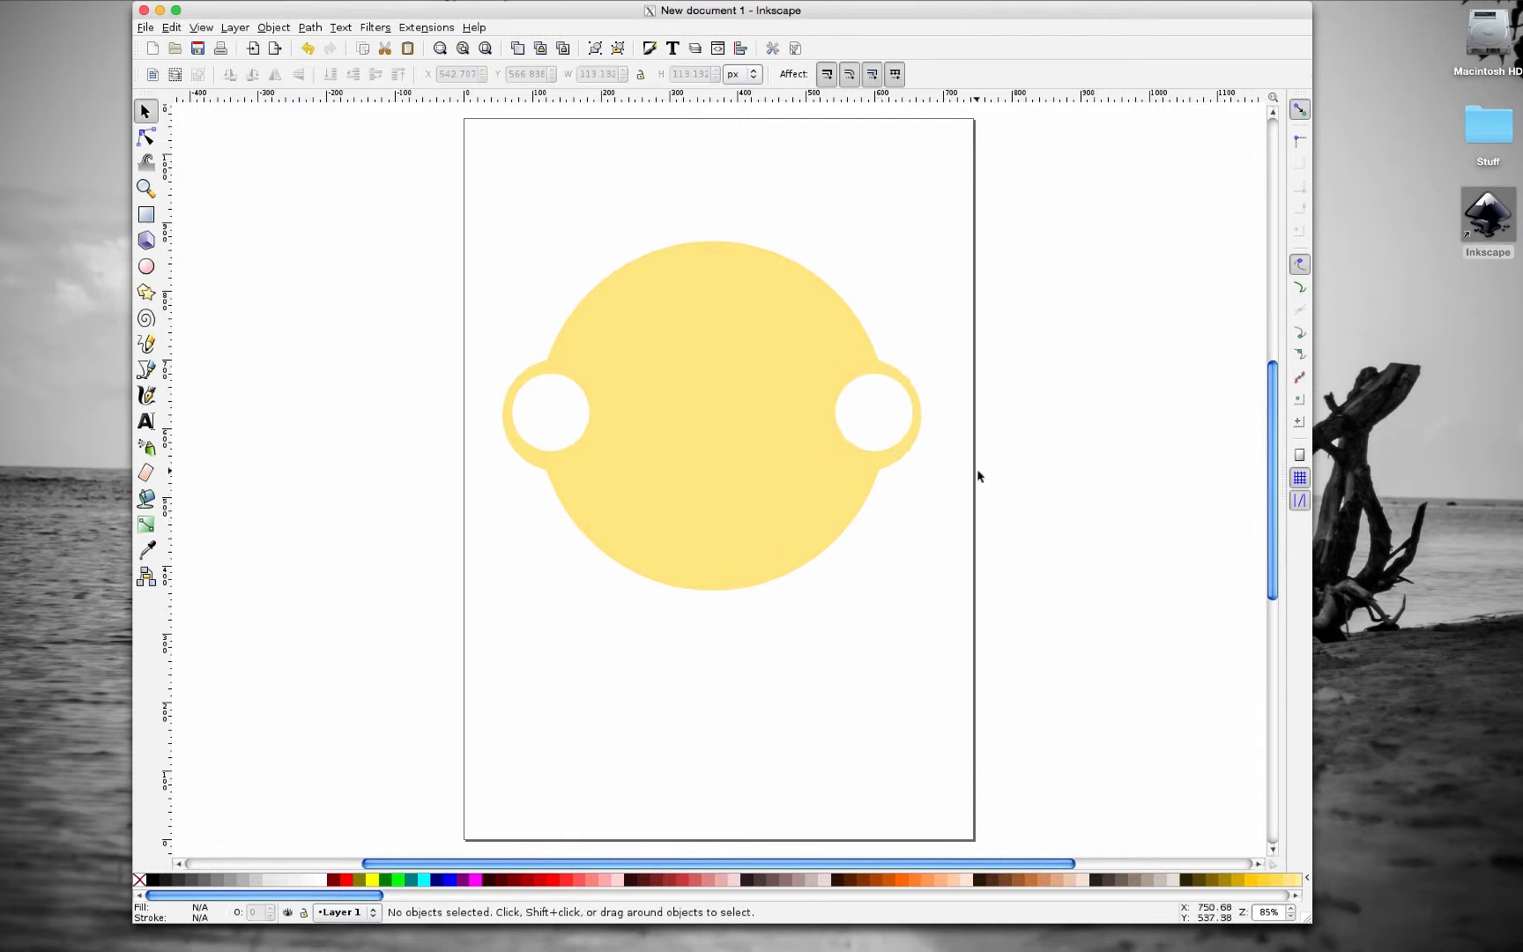
click(549, 412)
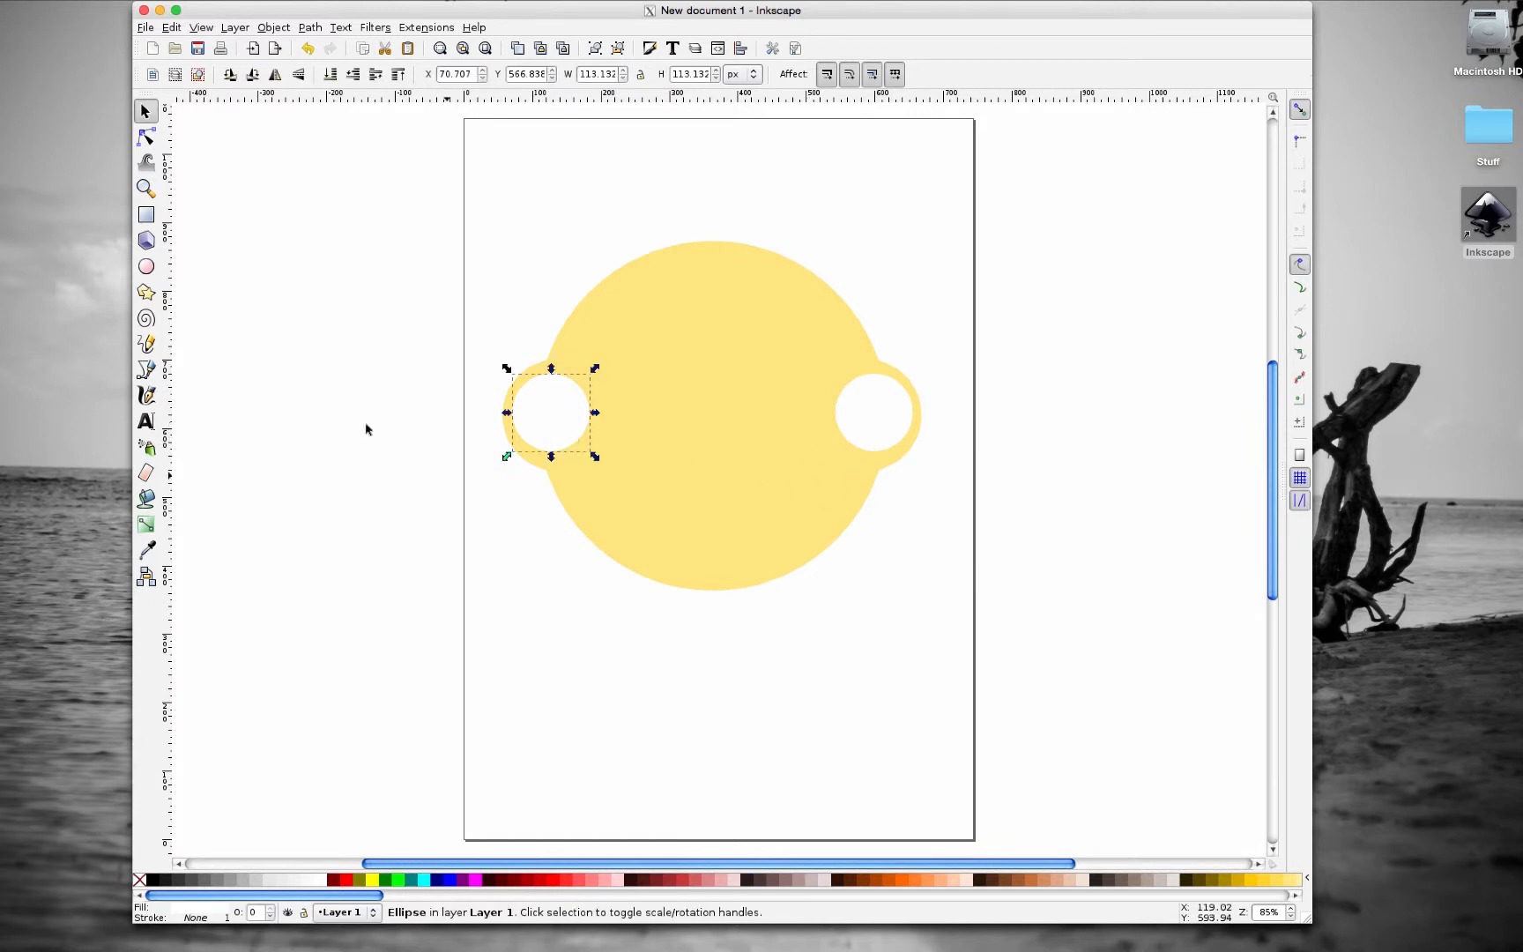
click(144, 266)
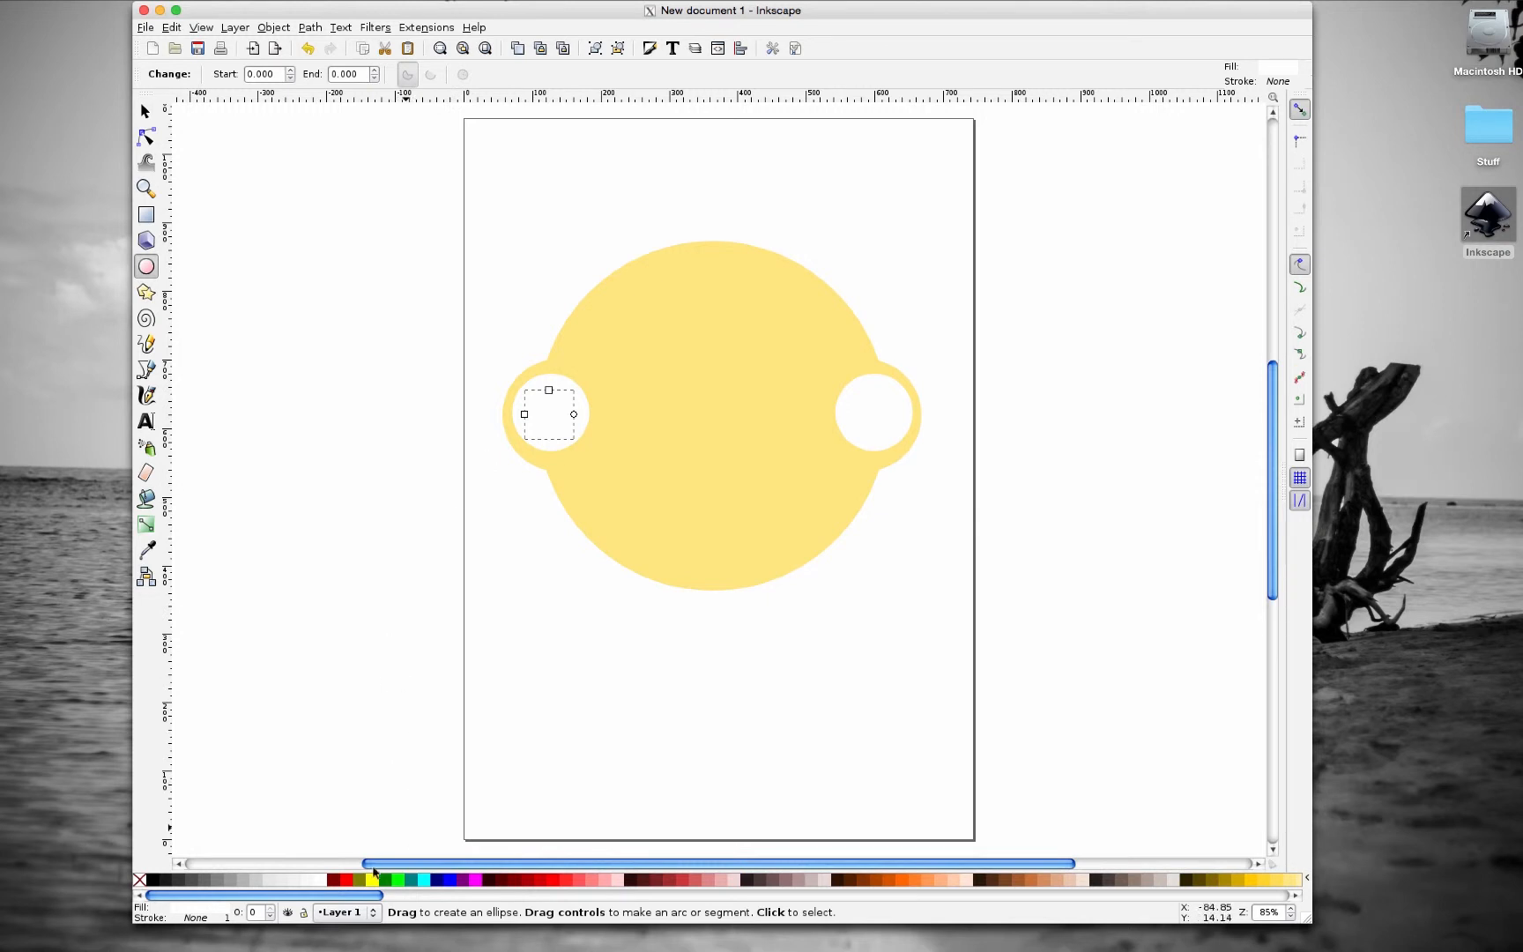
- Give the new circle in the left eye a black fill and resize it as the pupil
click(153, 879)
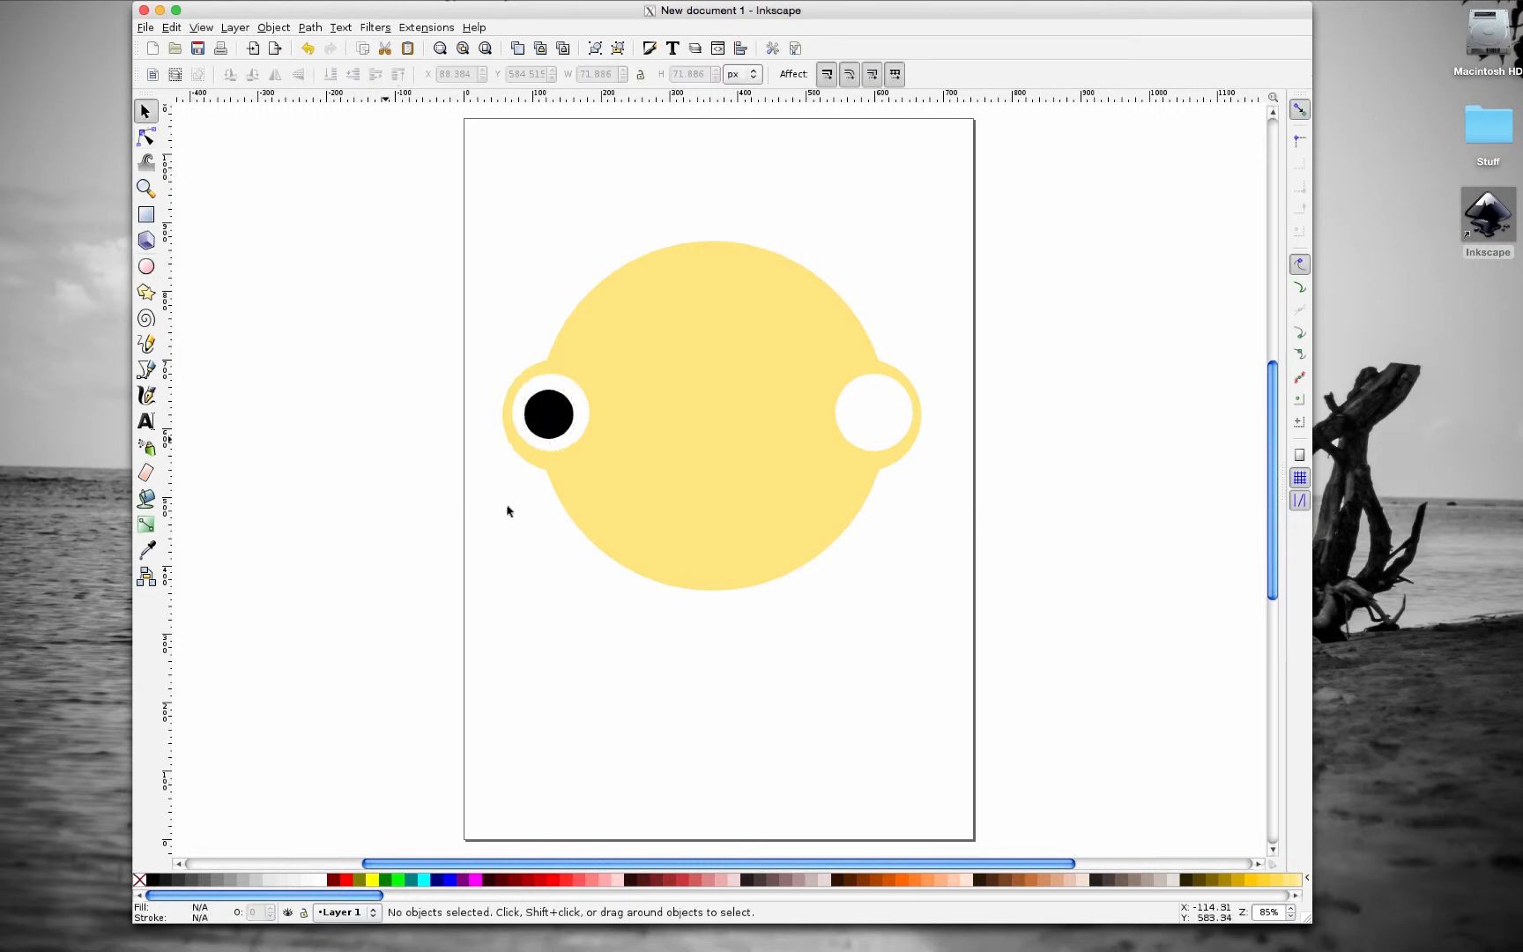
click(545, 413)
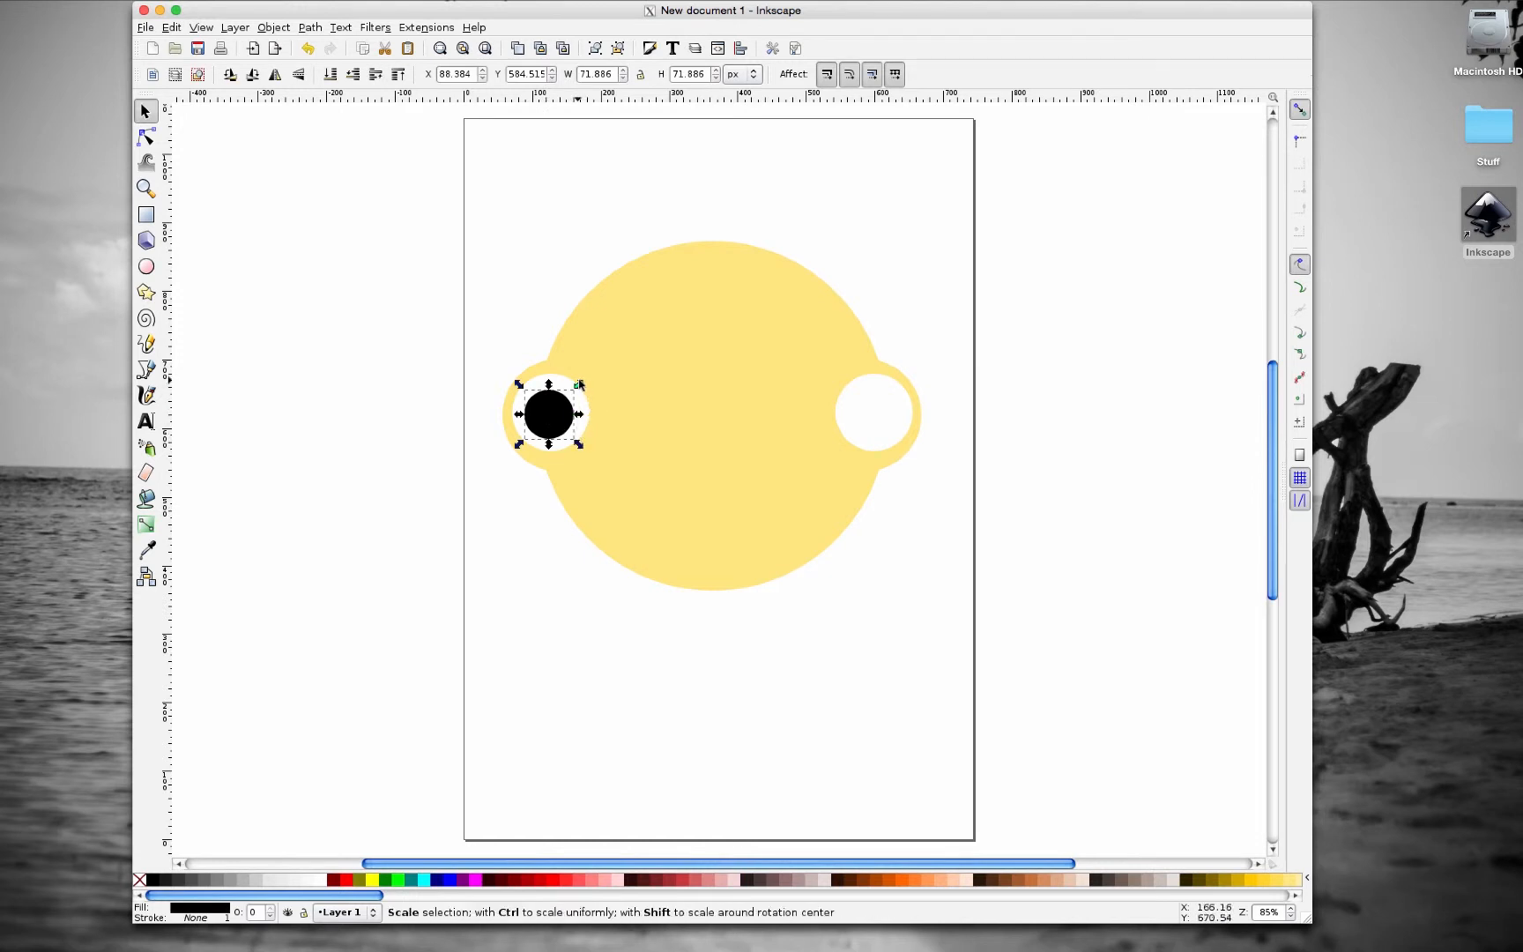
drag(578, 382, 586, 373)
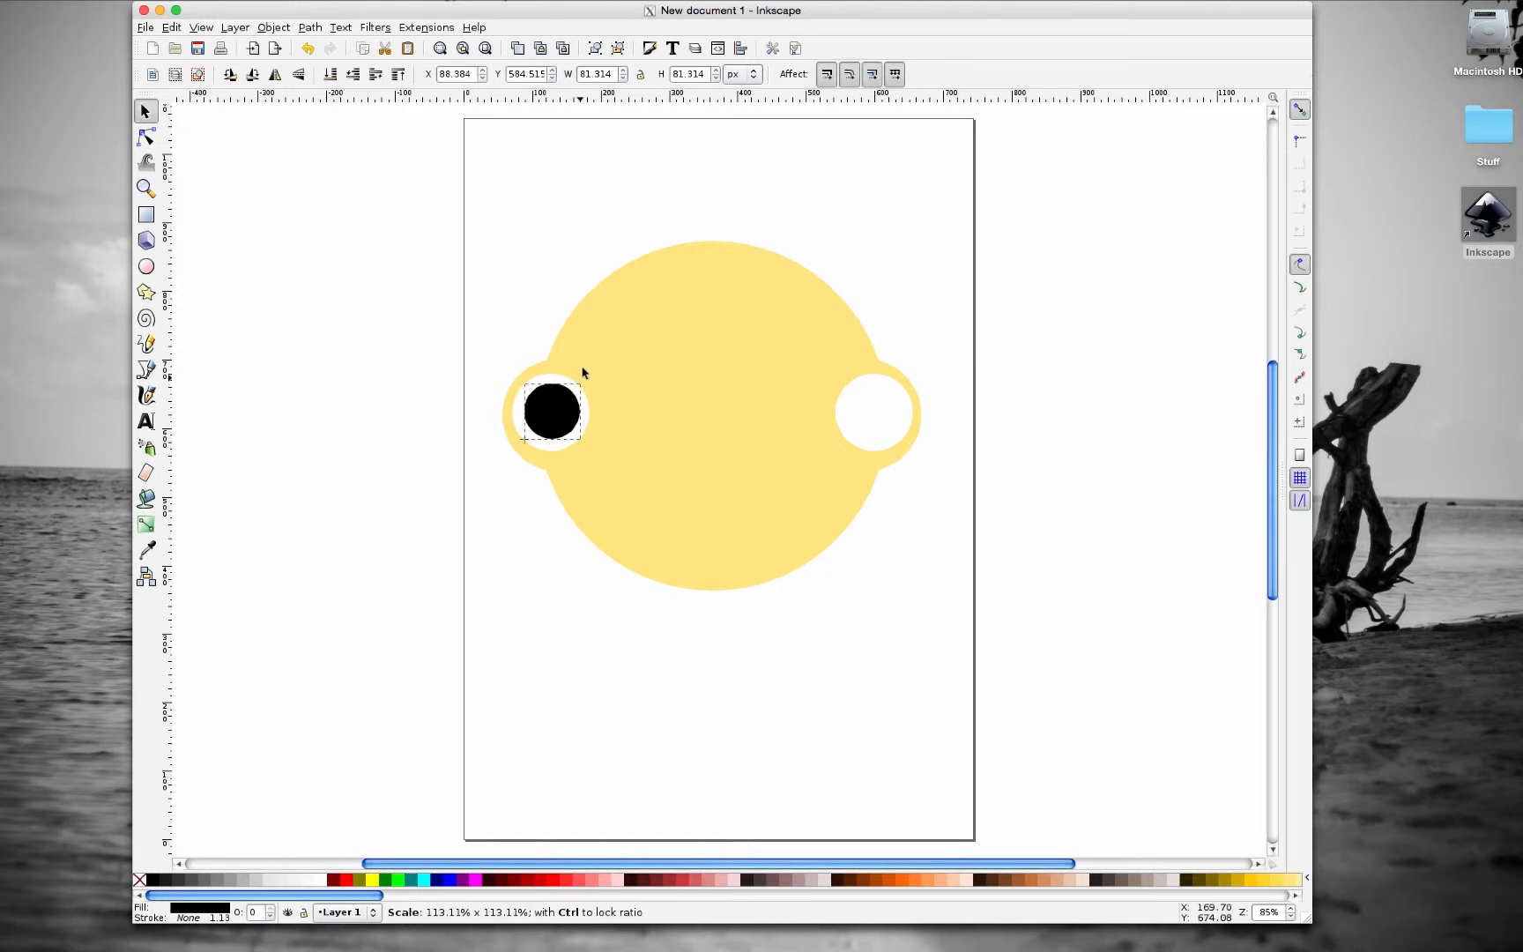
click(549, 411)
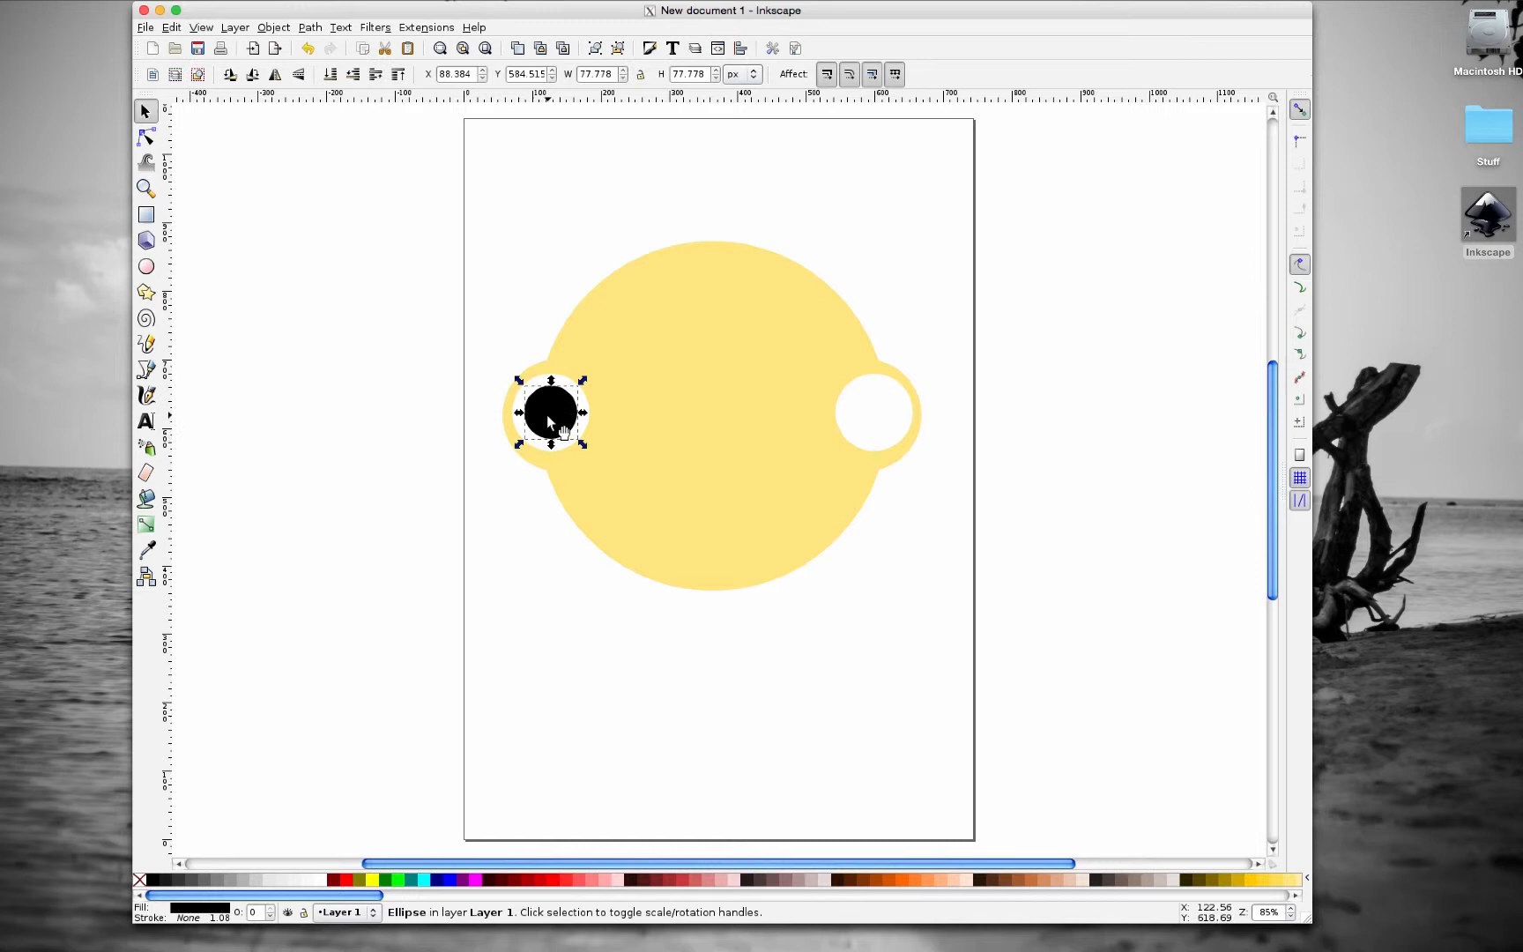
- Duplicate the black pupil and place the copy inside the right eye
key(ctrl+d)
text(188.384)
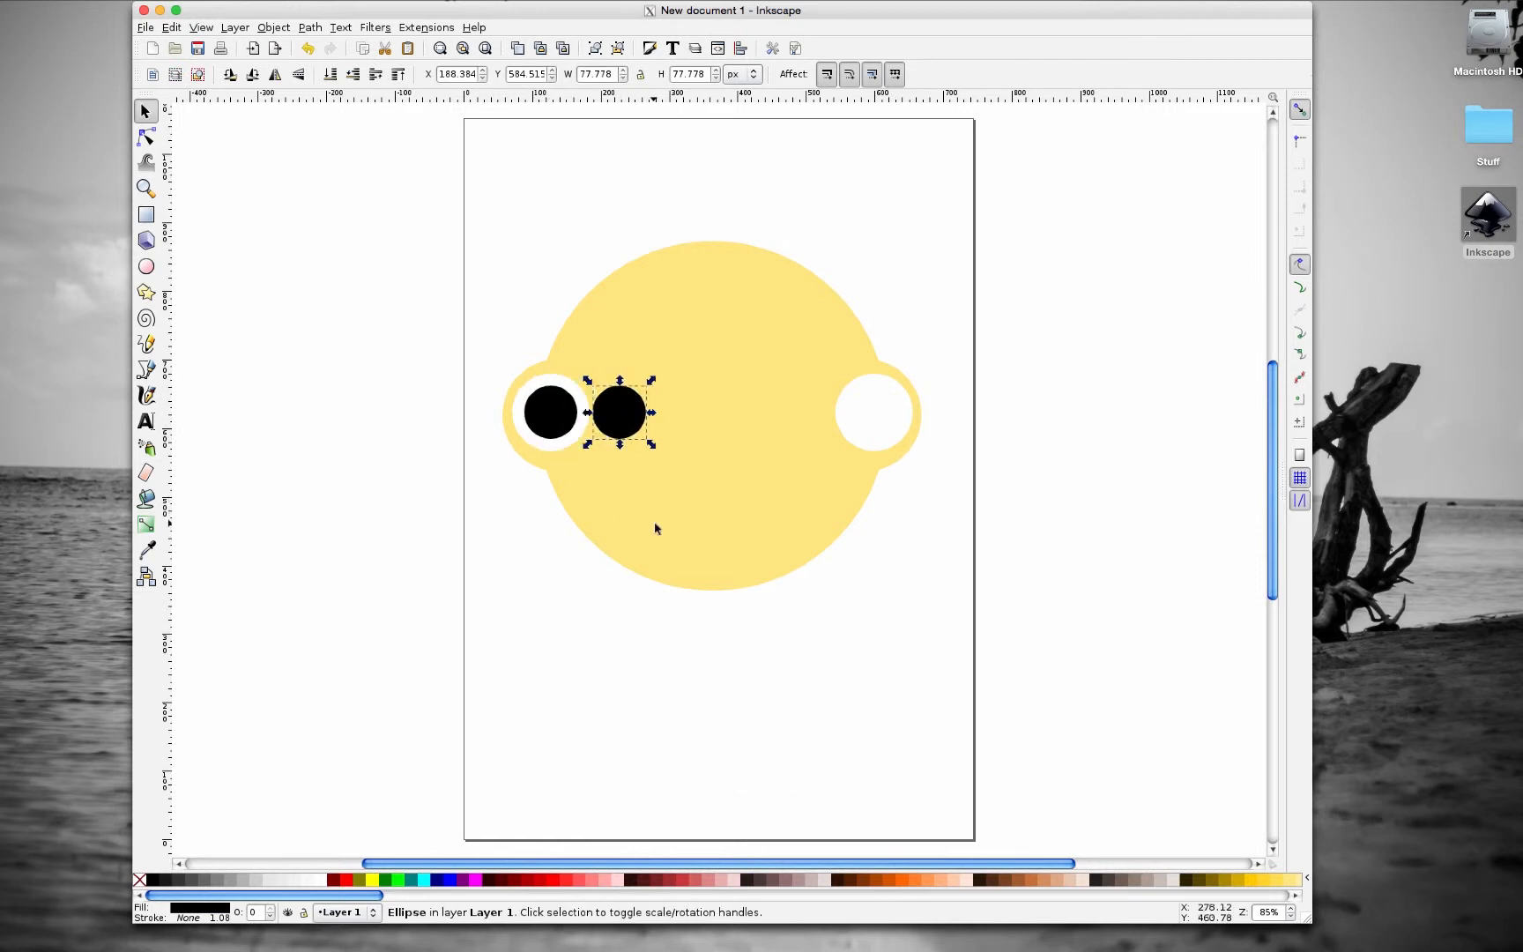
drag(619, 410, 851, 411)
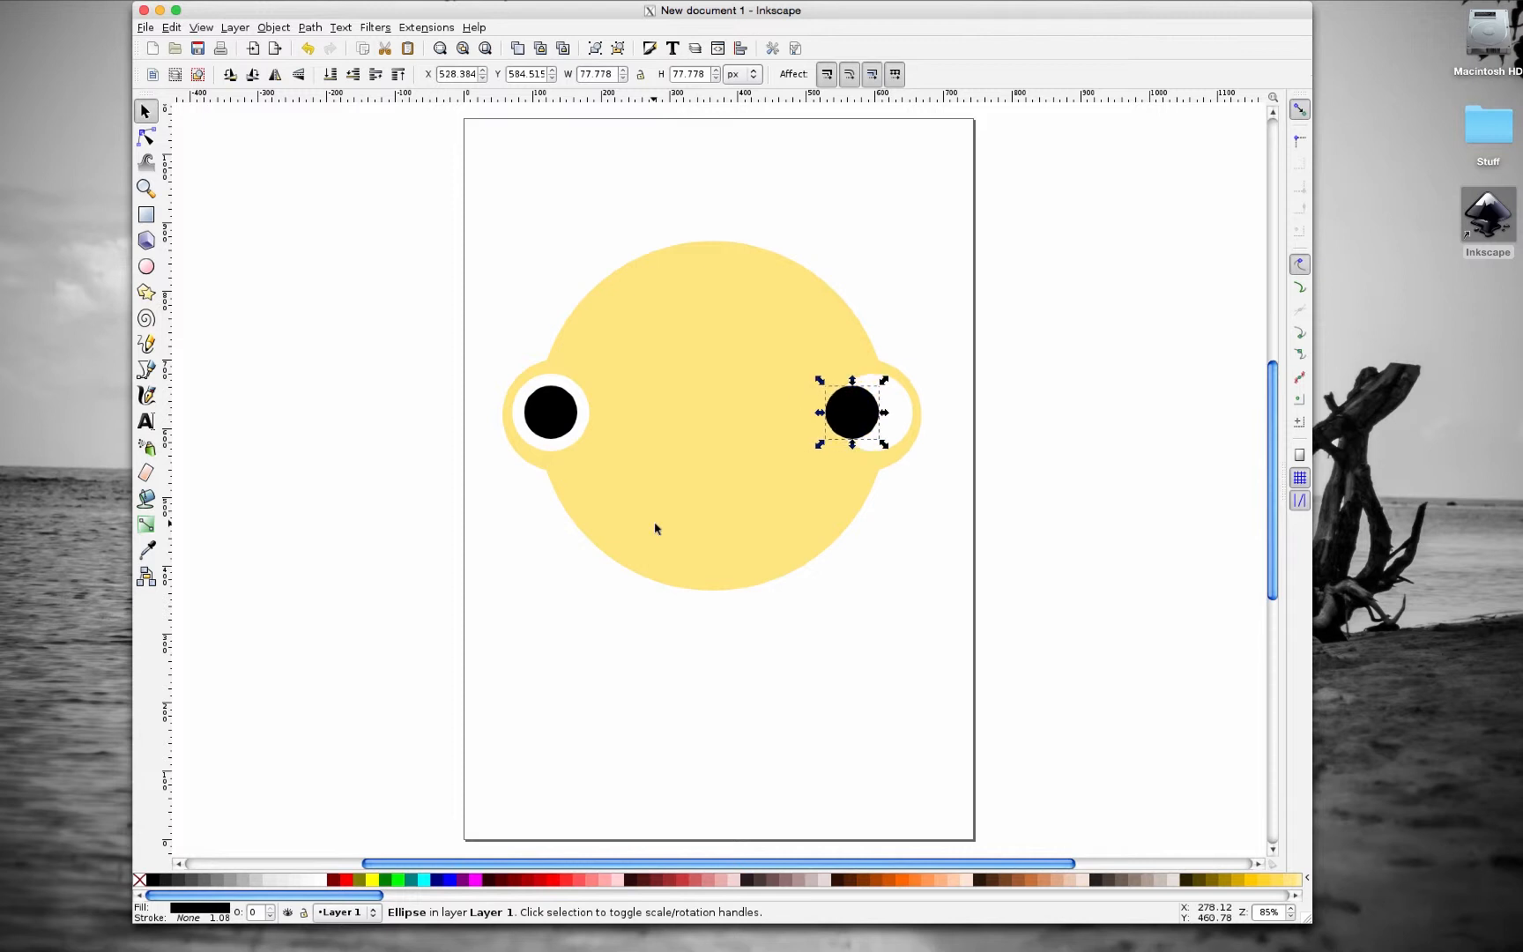
drag(850, 412, 874, 411)
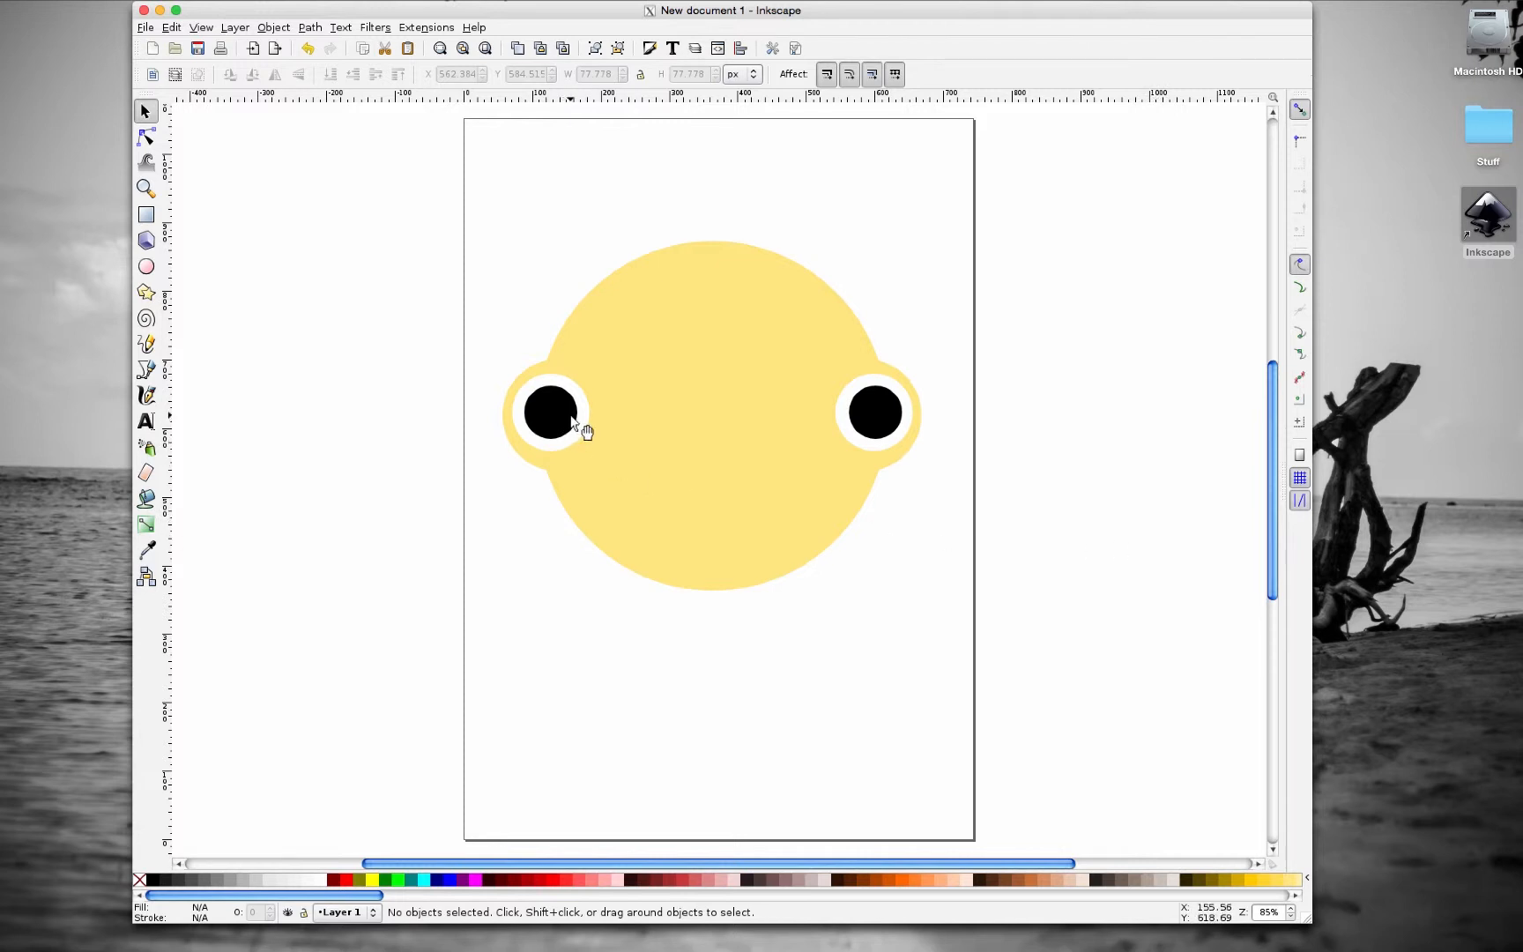
- Draw small white highlight dots on the upper right of each black pupil
click(145, 266)
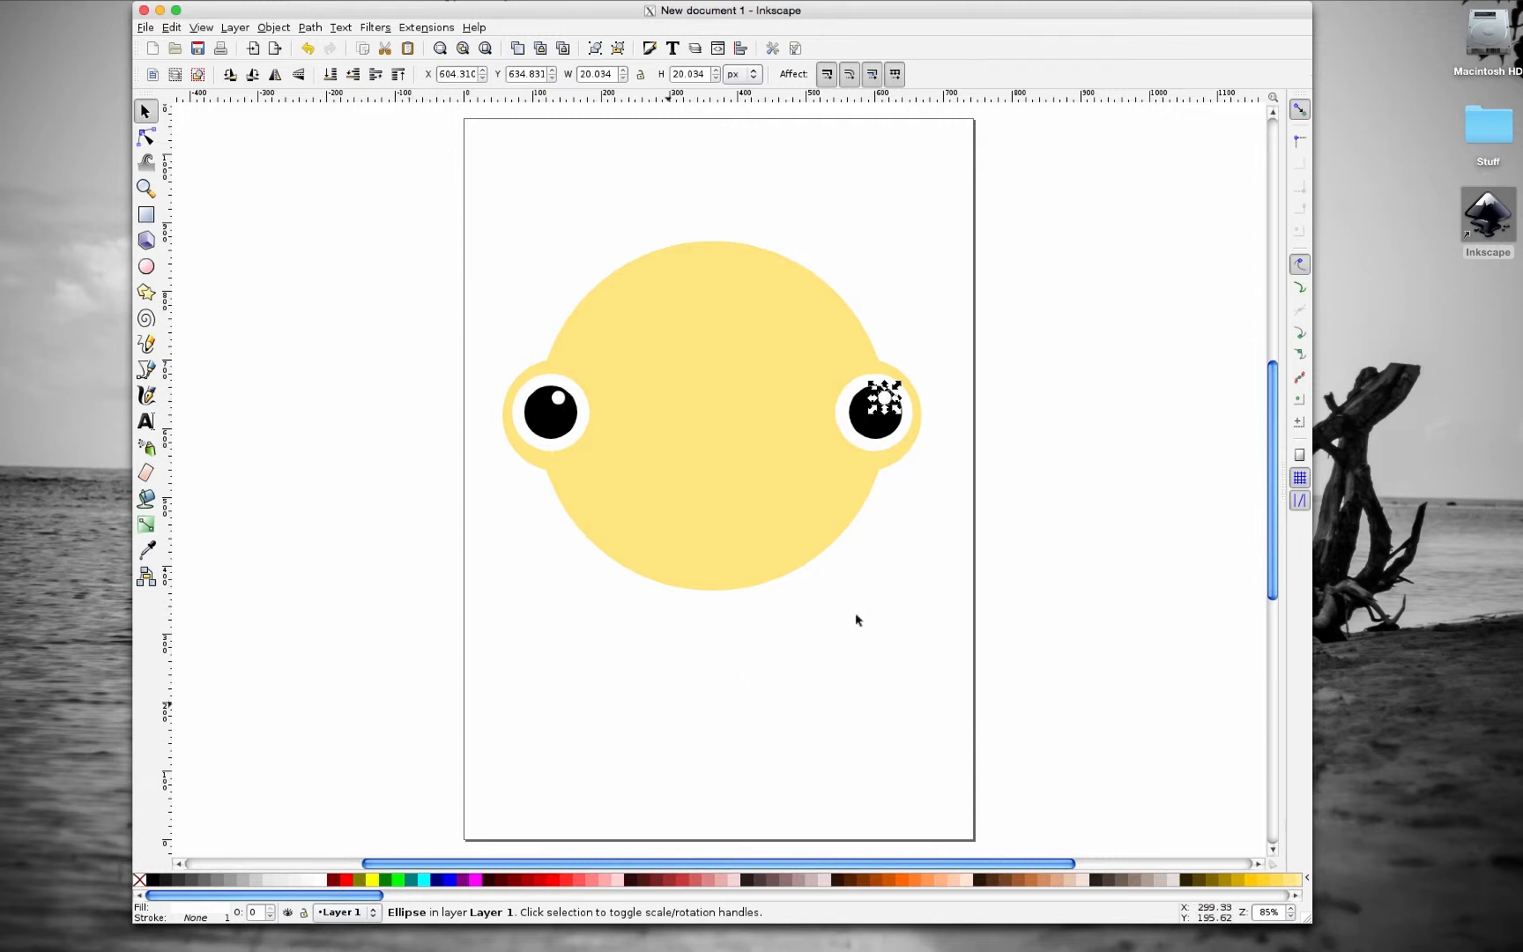
click(777, 311)
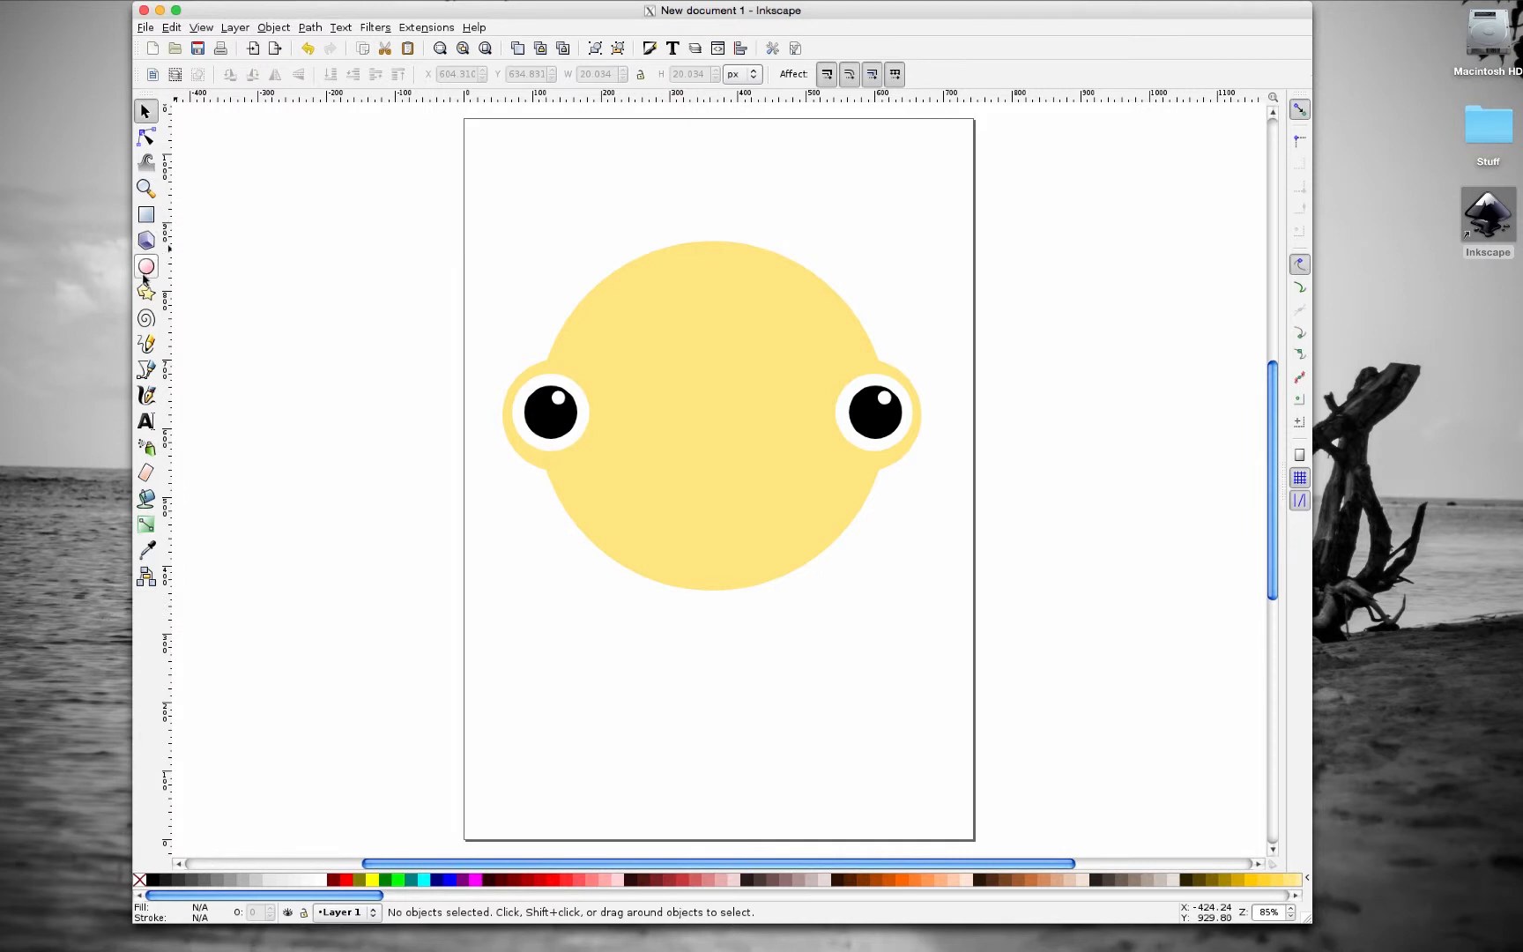
click(145, 266)
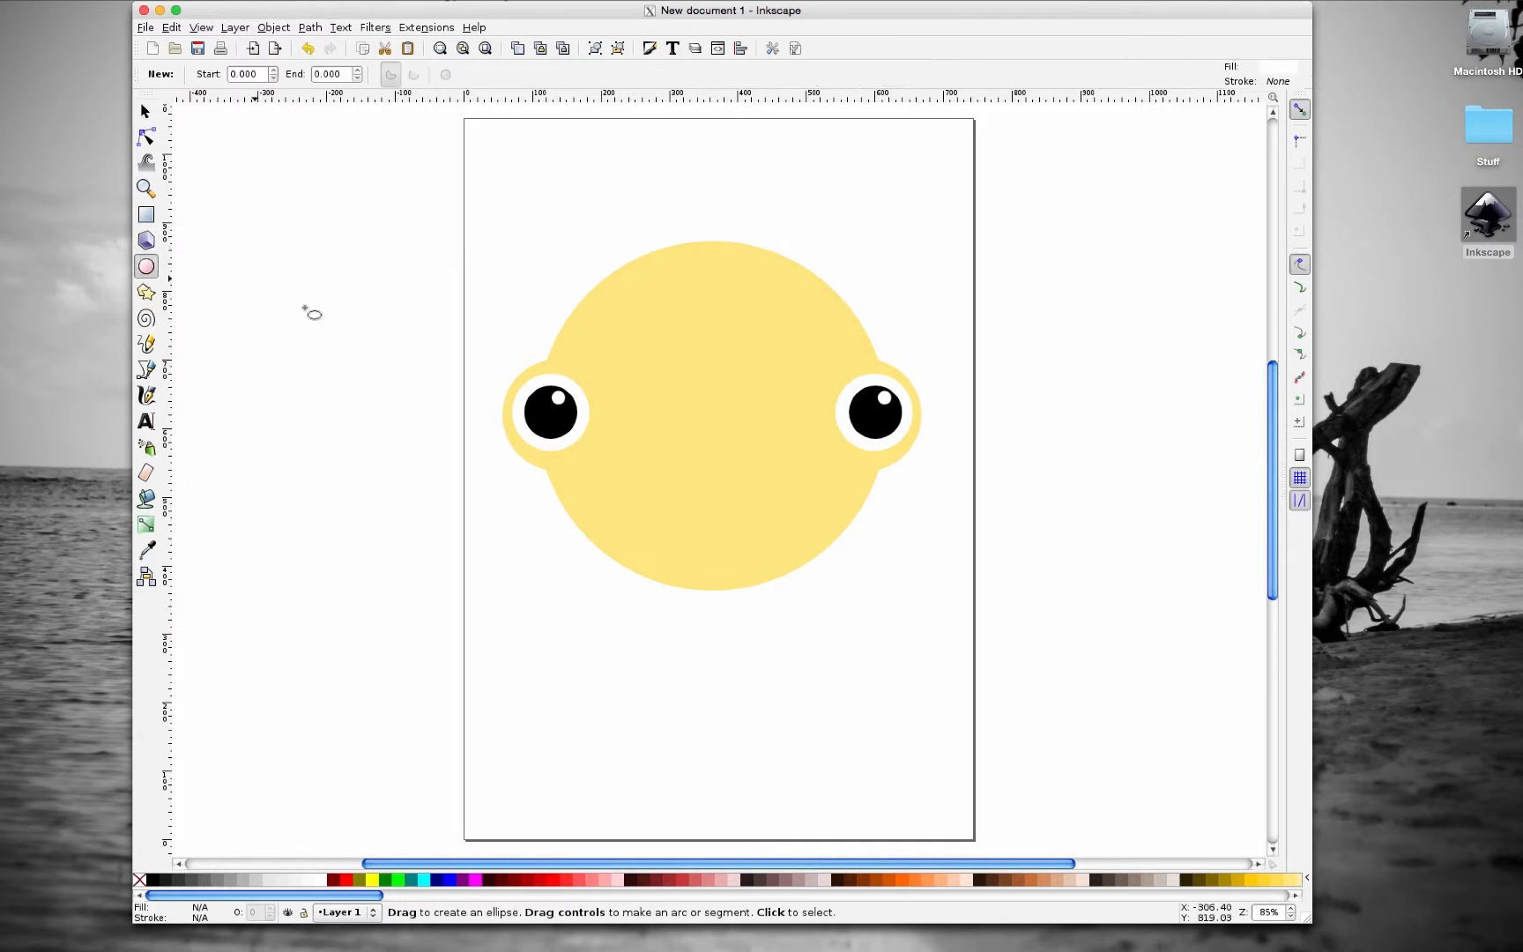
mouse_move(713, 553)
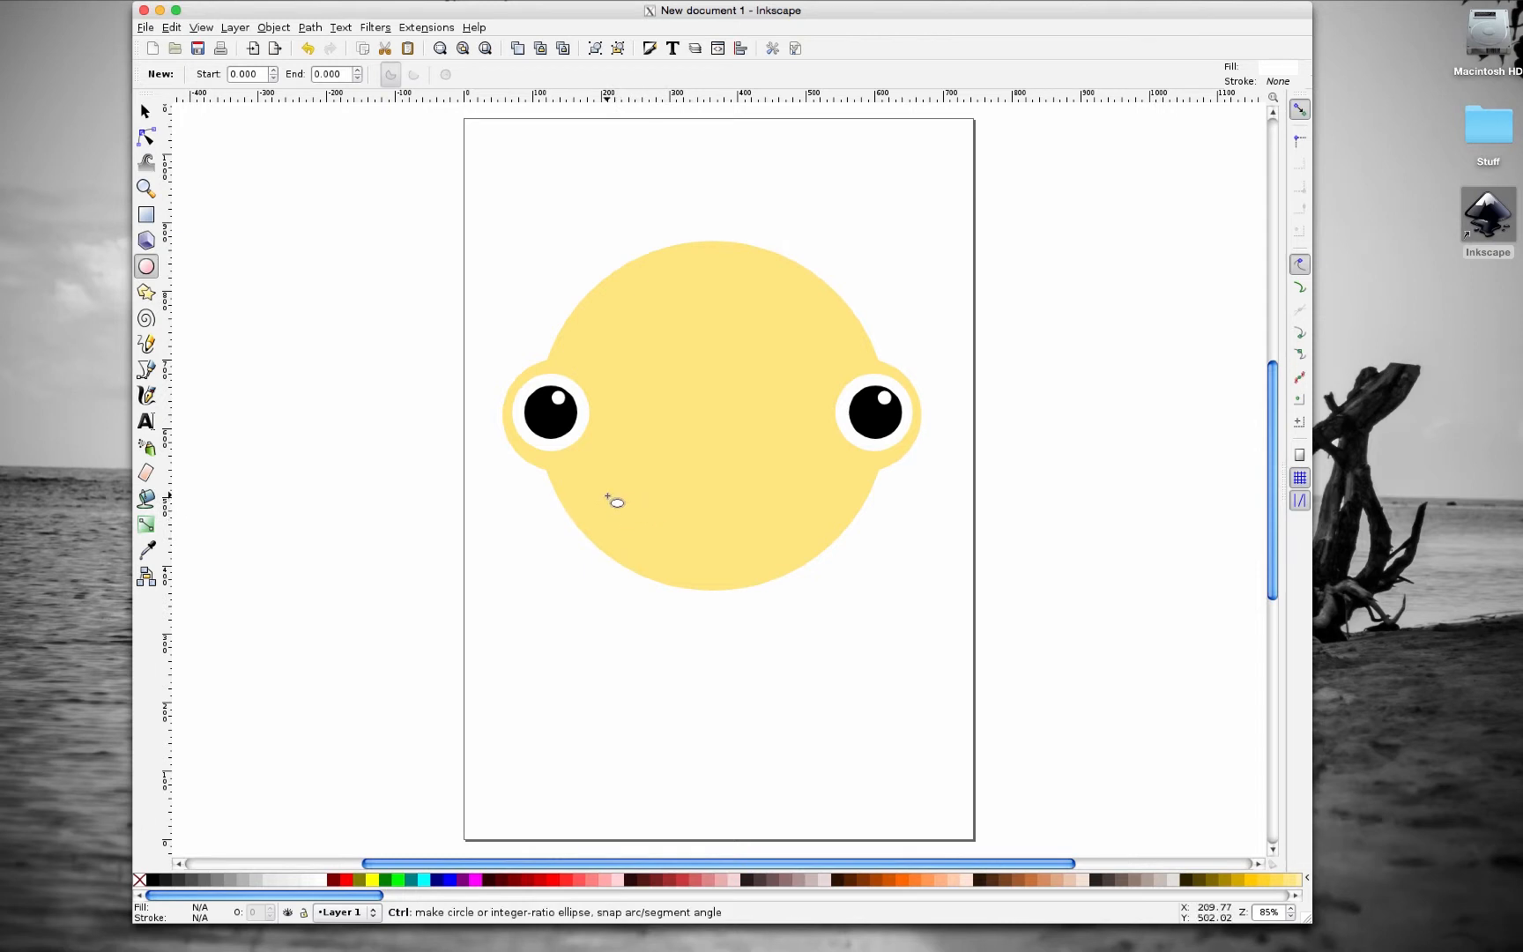
- Draw a wide white oval on the lower face for the mouth, centred below the eyes and enlarged
drag(609, 502, 799, 583)
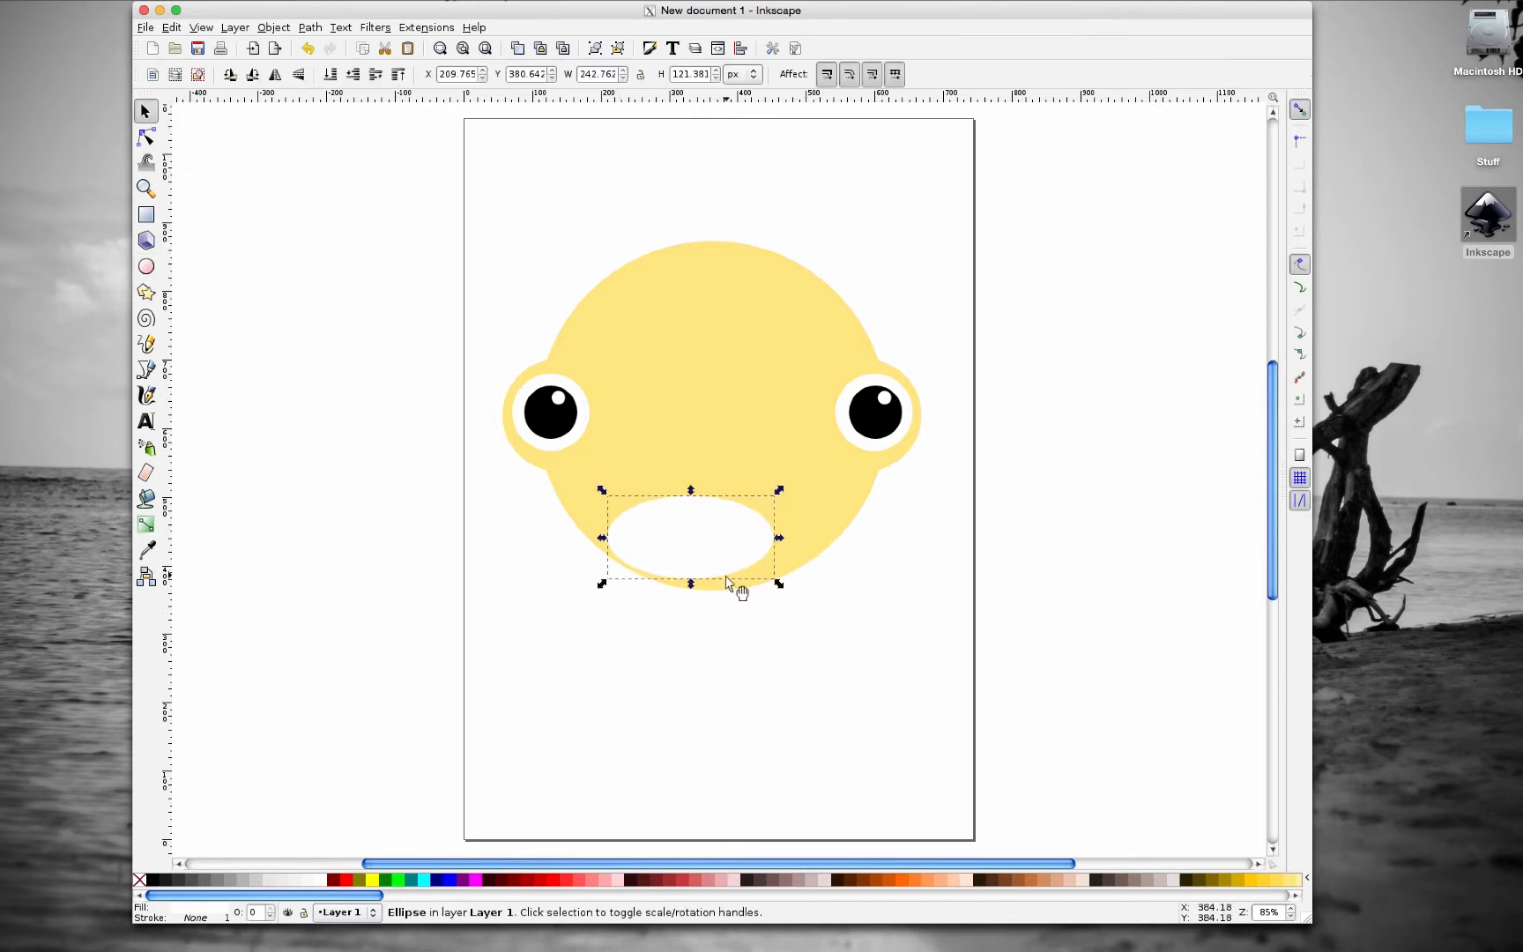
drag(689, 537, 729, 532)
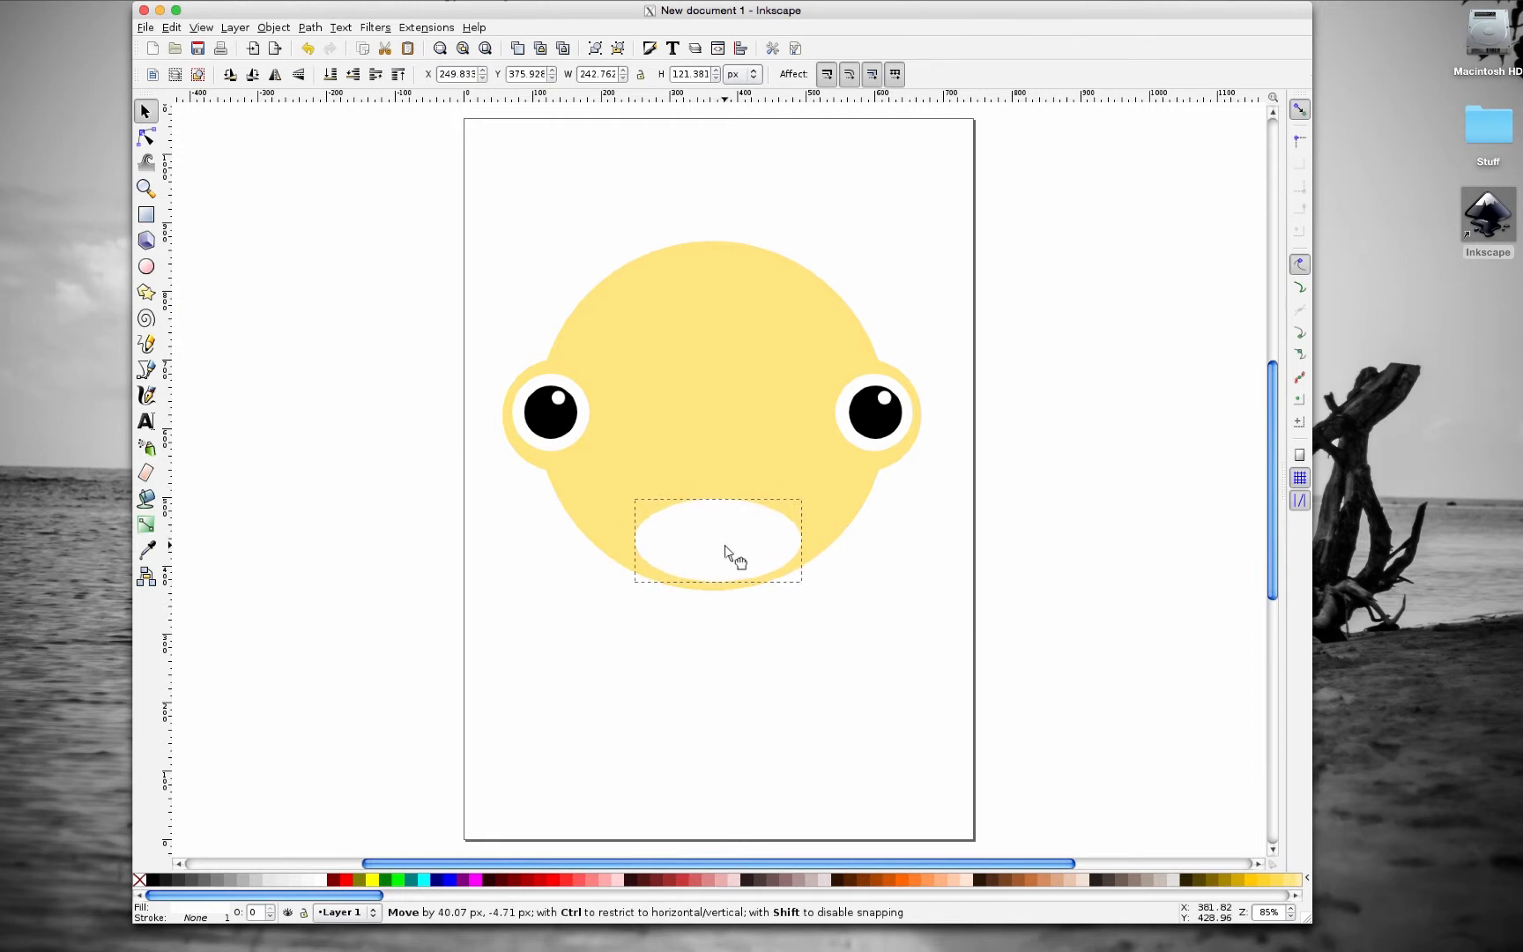
drag(731, 553, 717, 552)
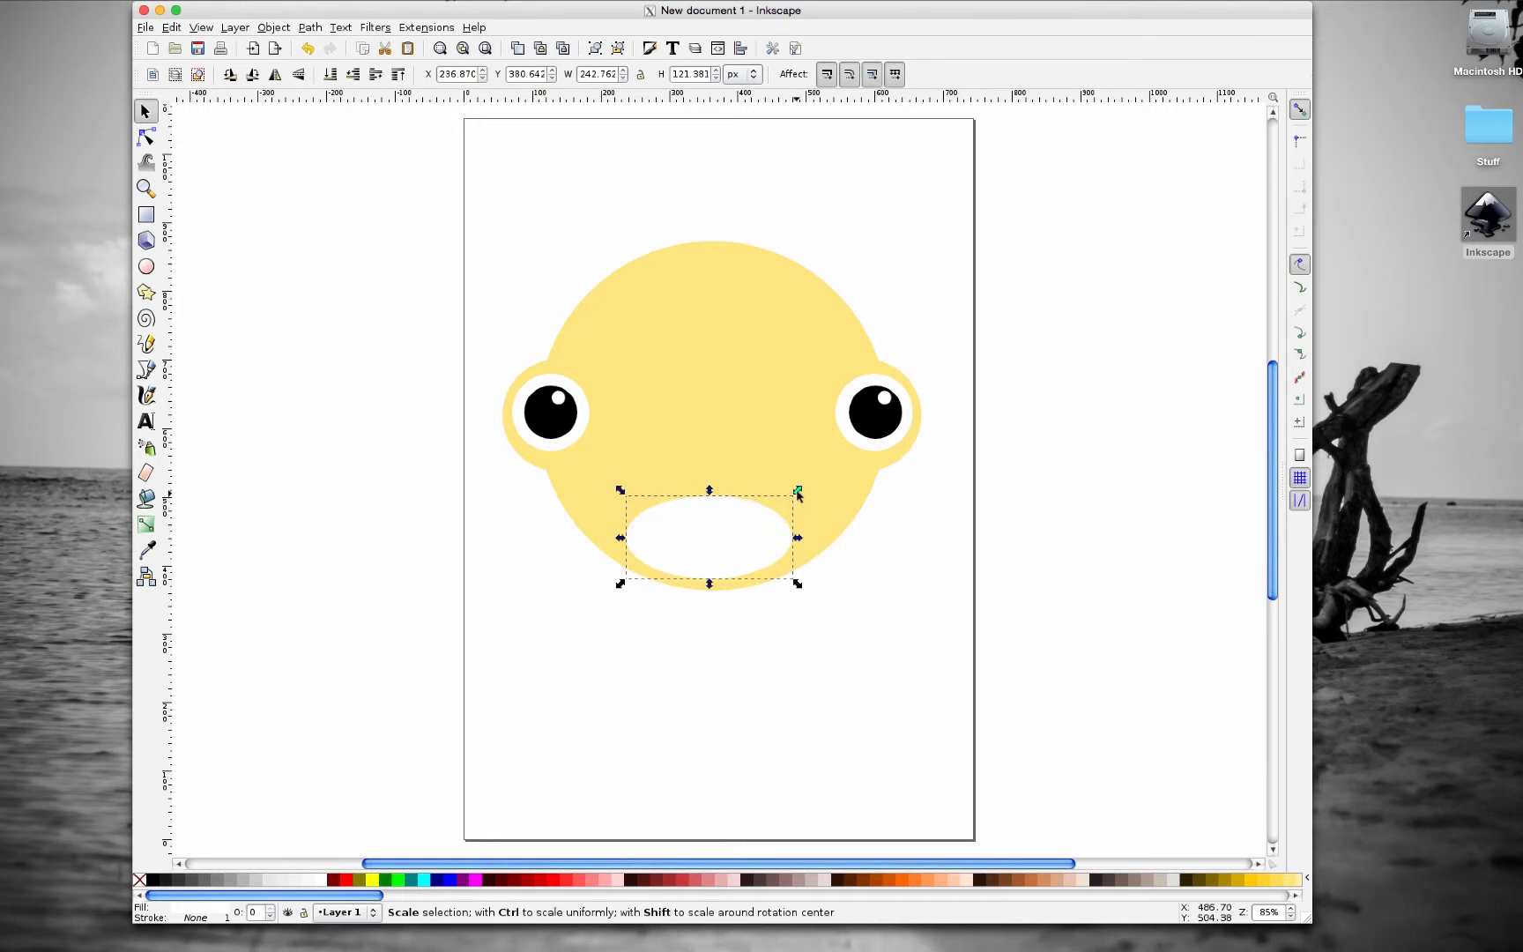
drag(796, 491, 811, 483)
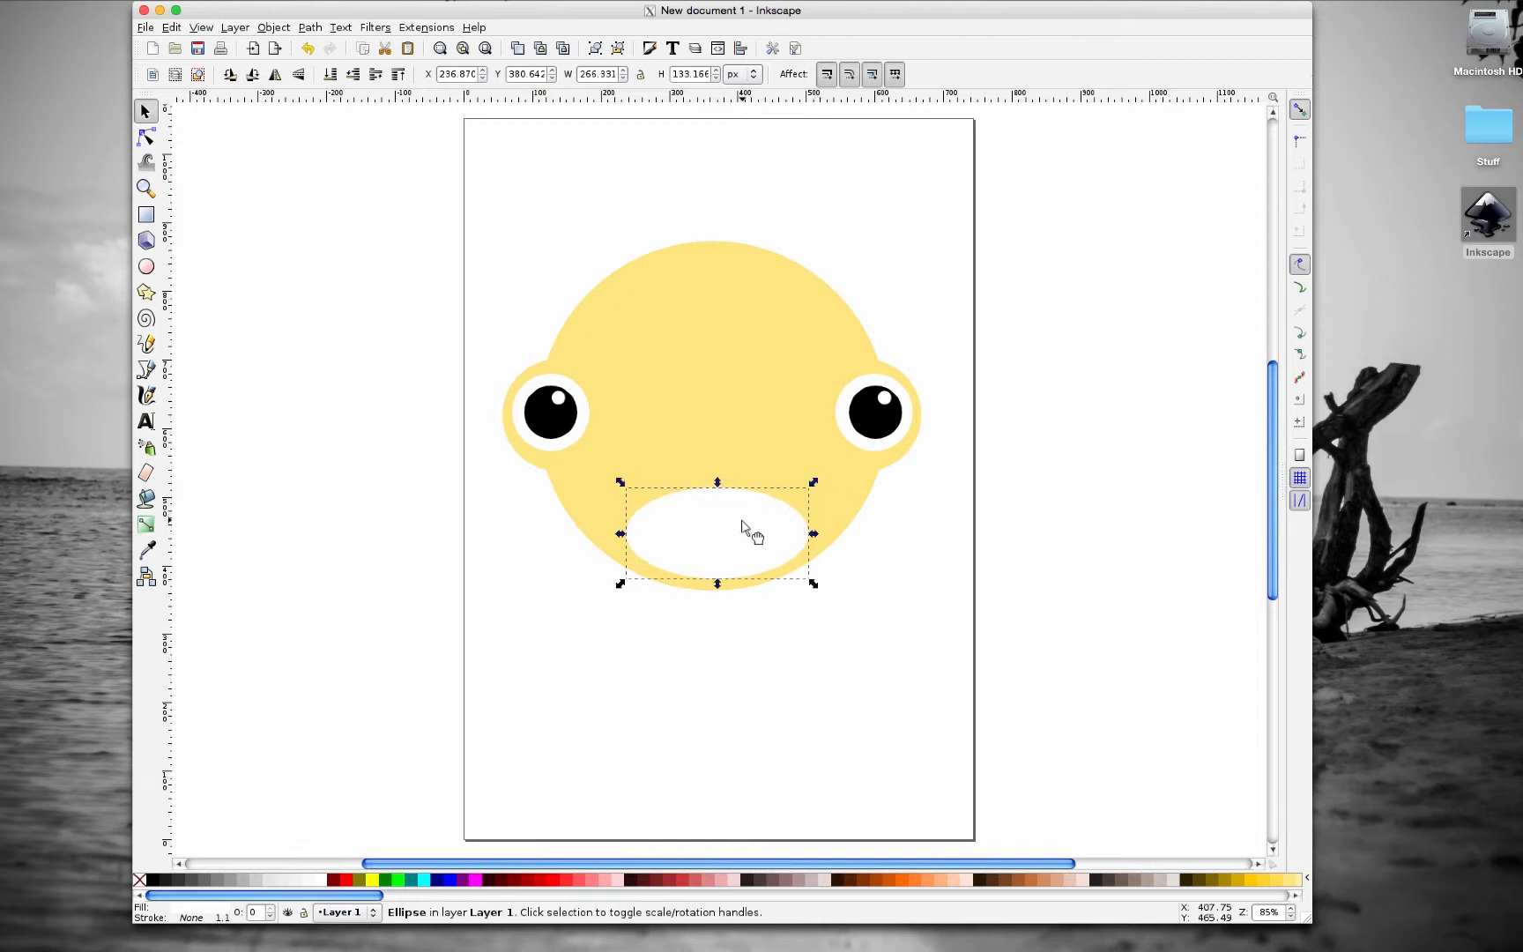
click(979, 668)
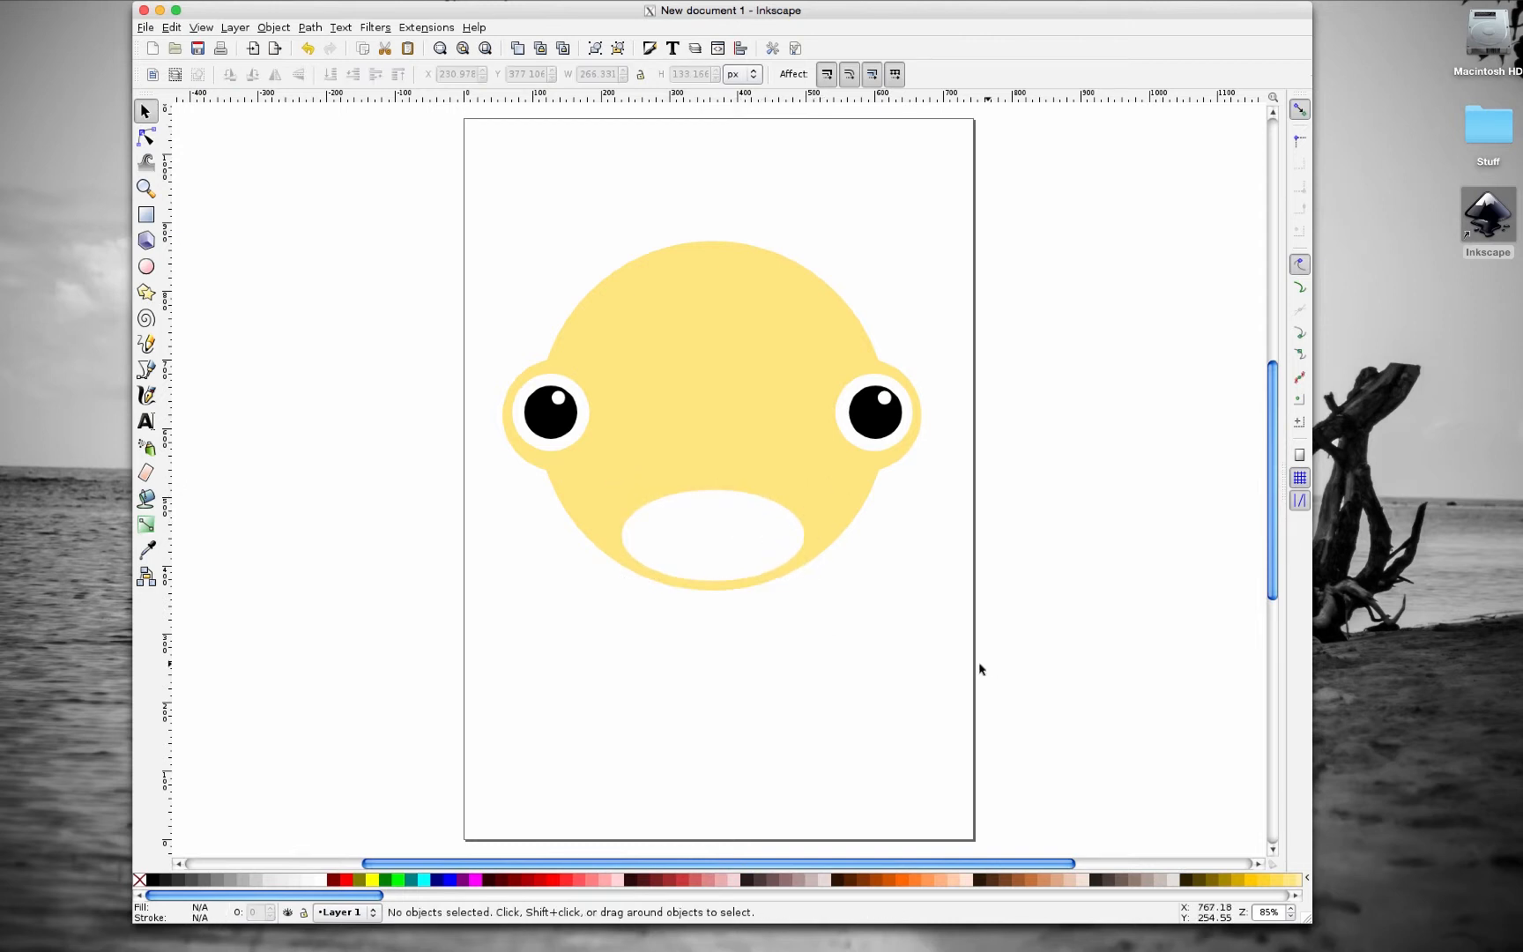
click(712, 535)
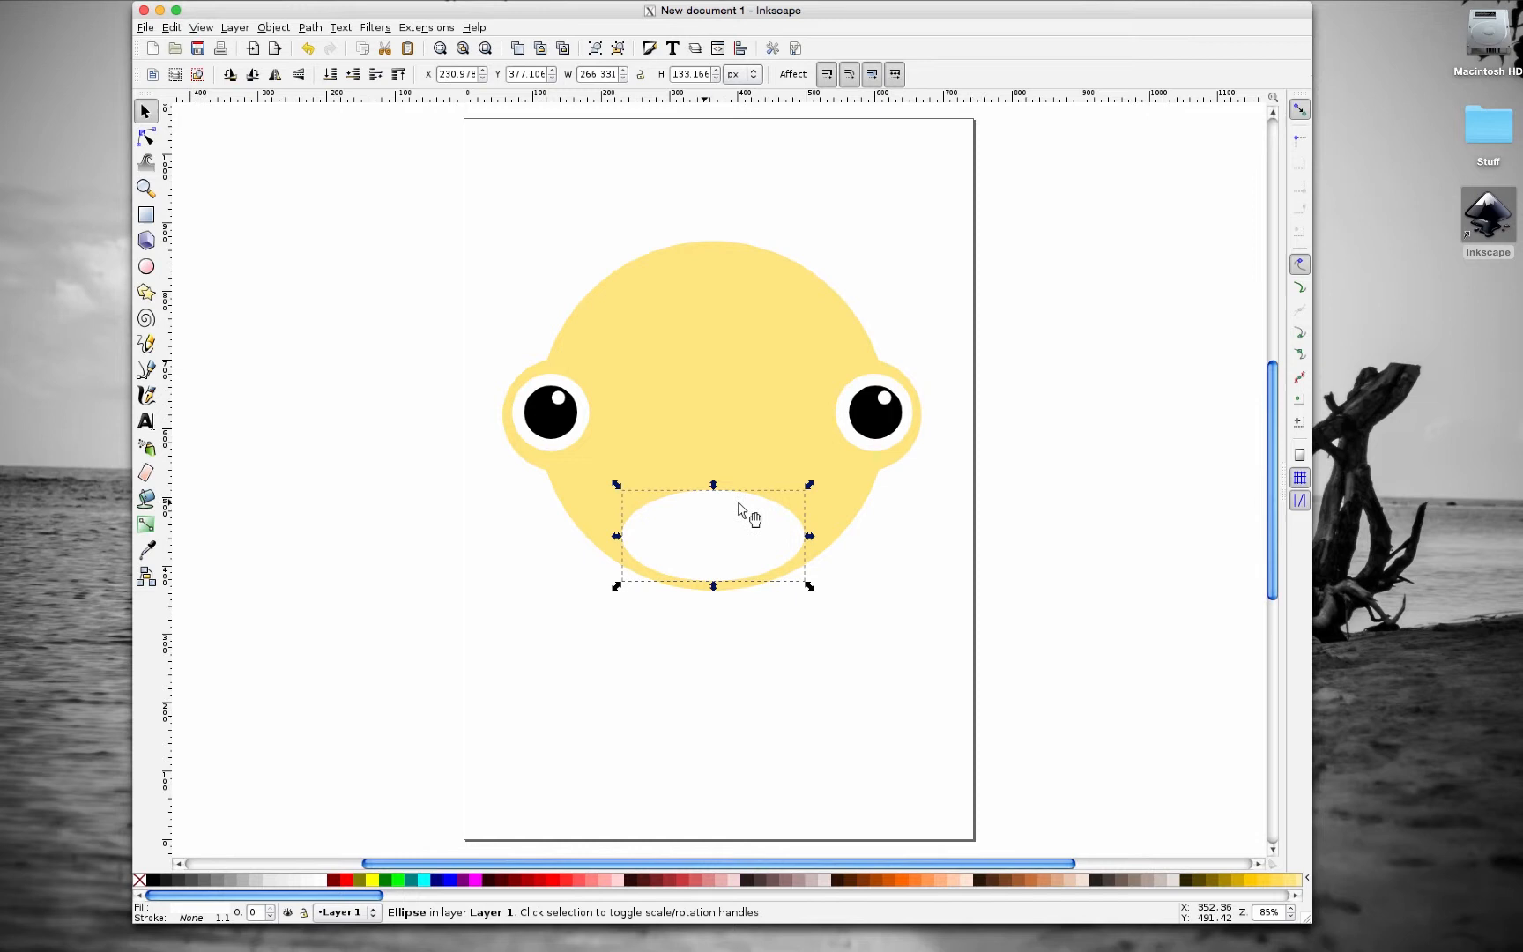
mouse_move(311, 296)
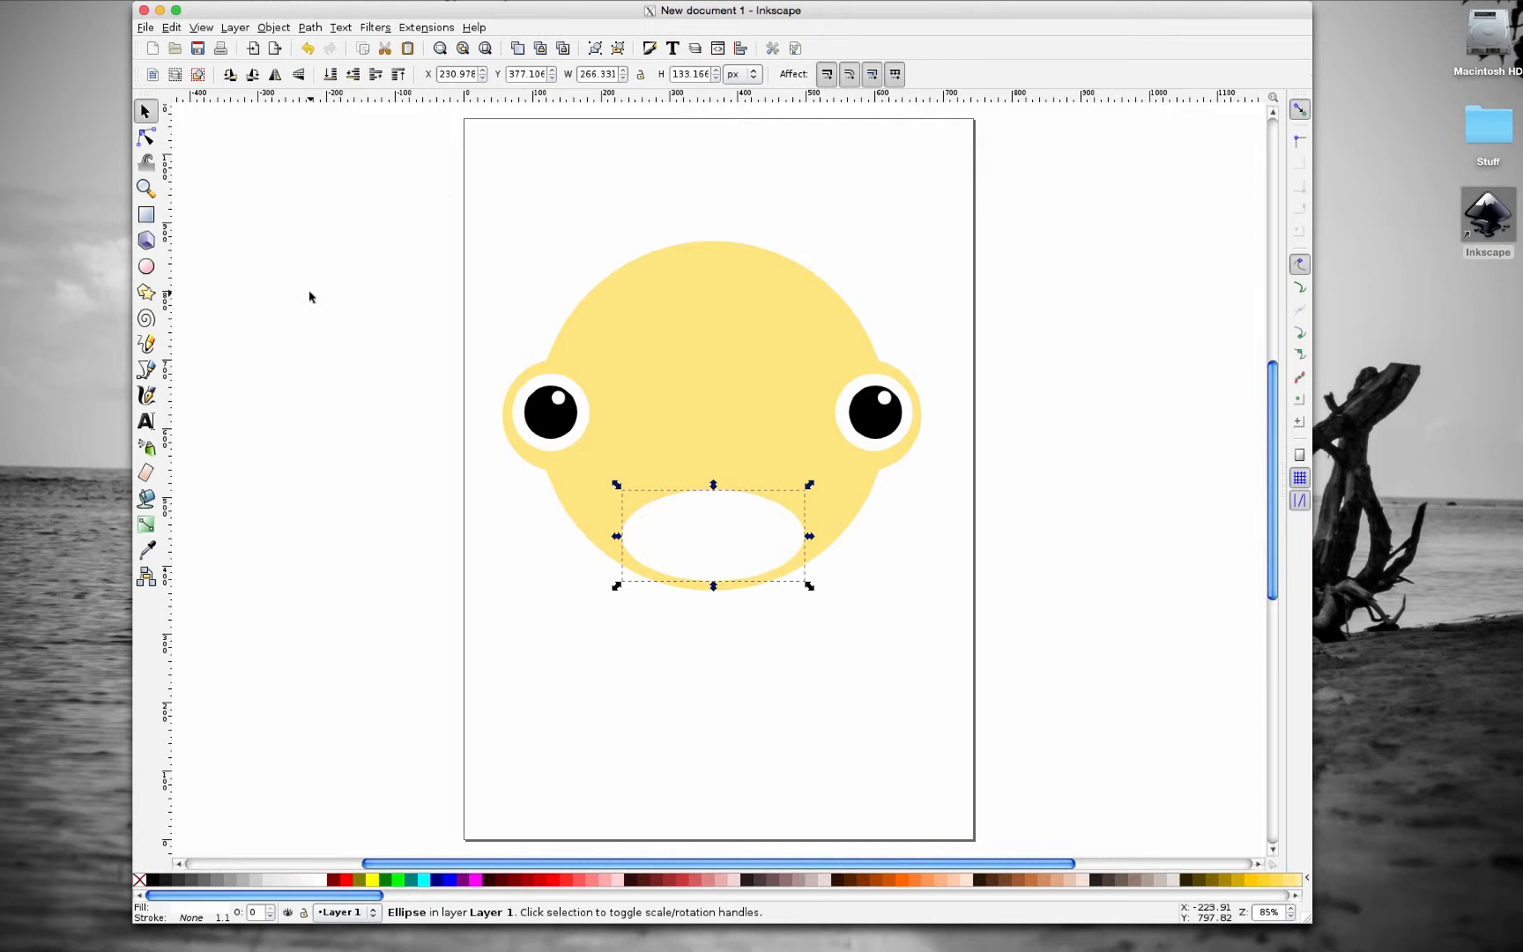
mouse_move(618, 481)
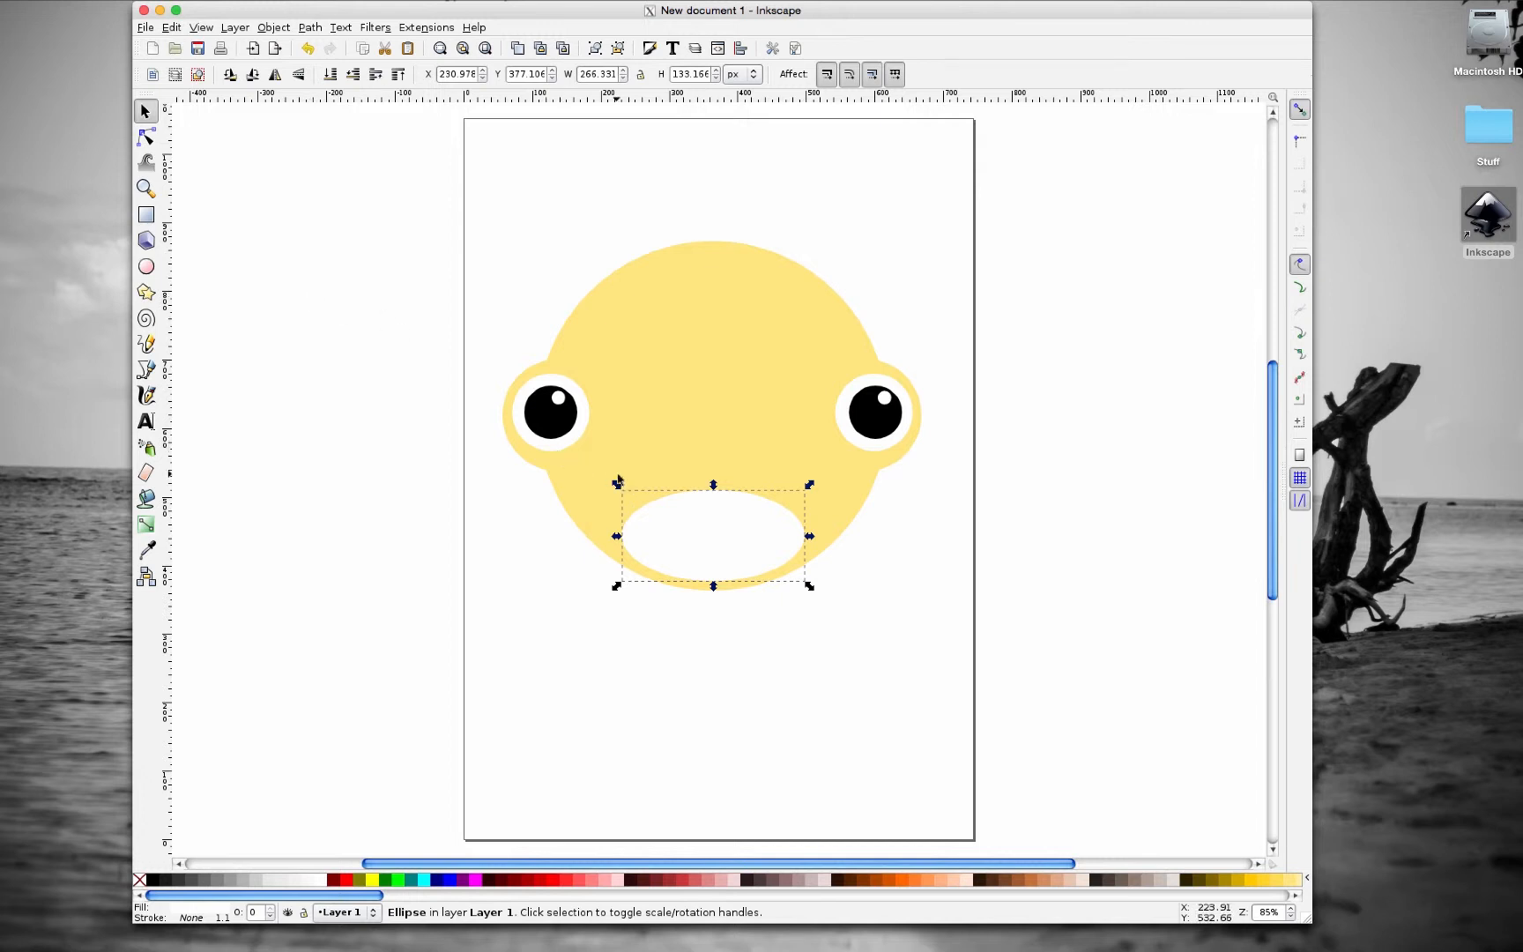
mouse_move(723, 540)
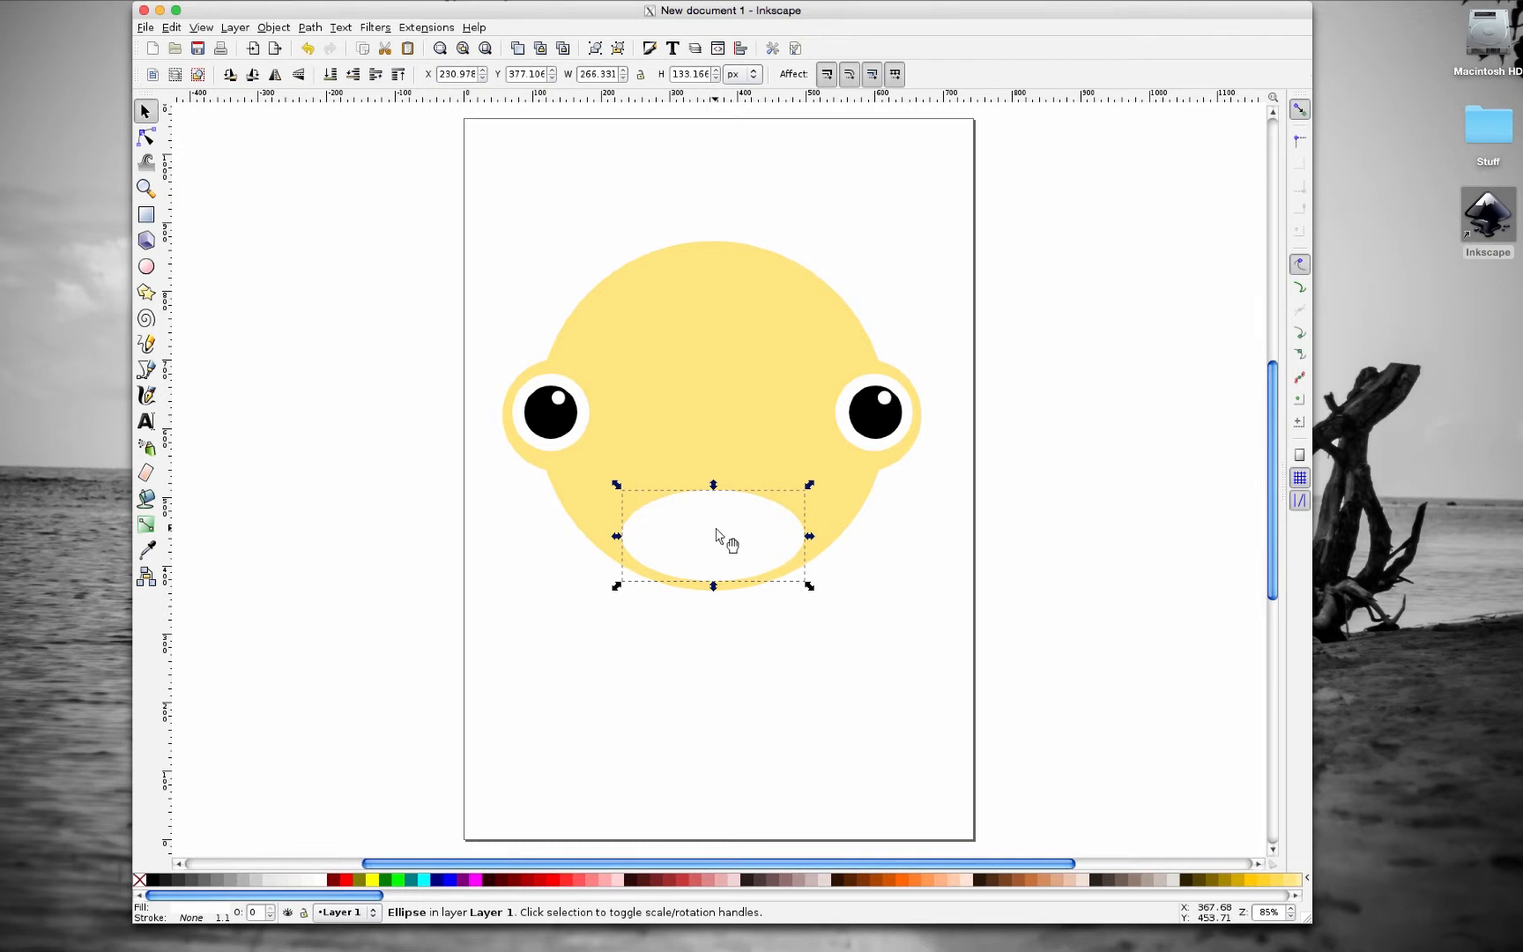
- Convert the white mouth ellipse into an editable path via Path > Object to Path
click(731, 517)
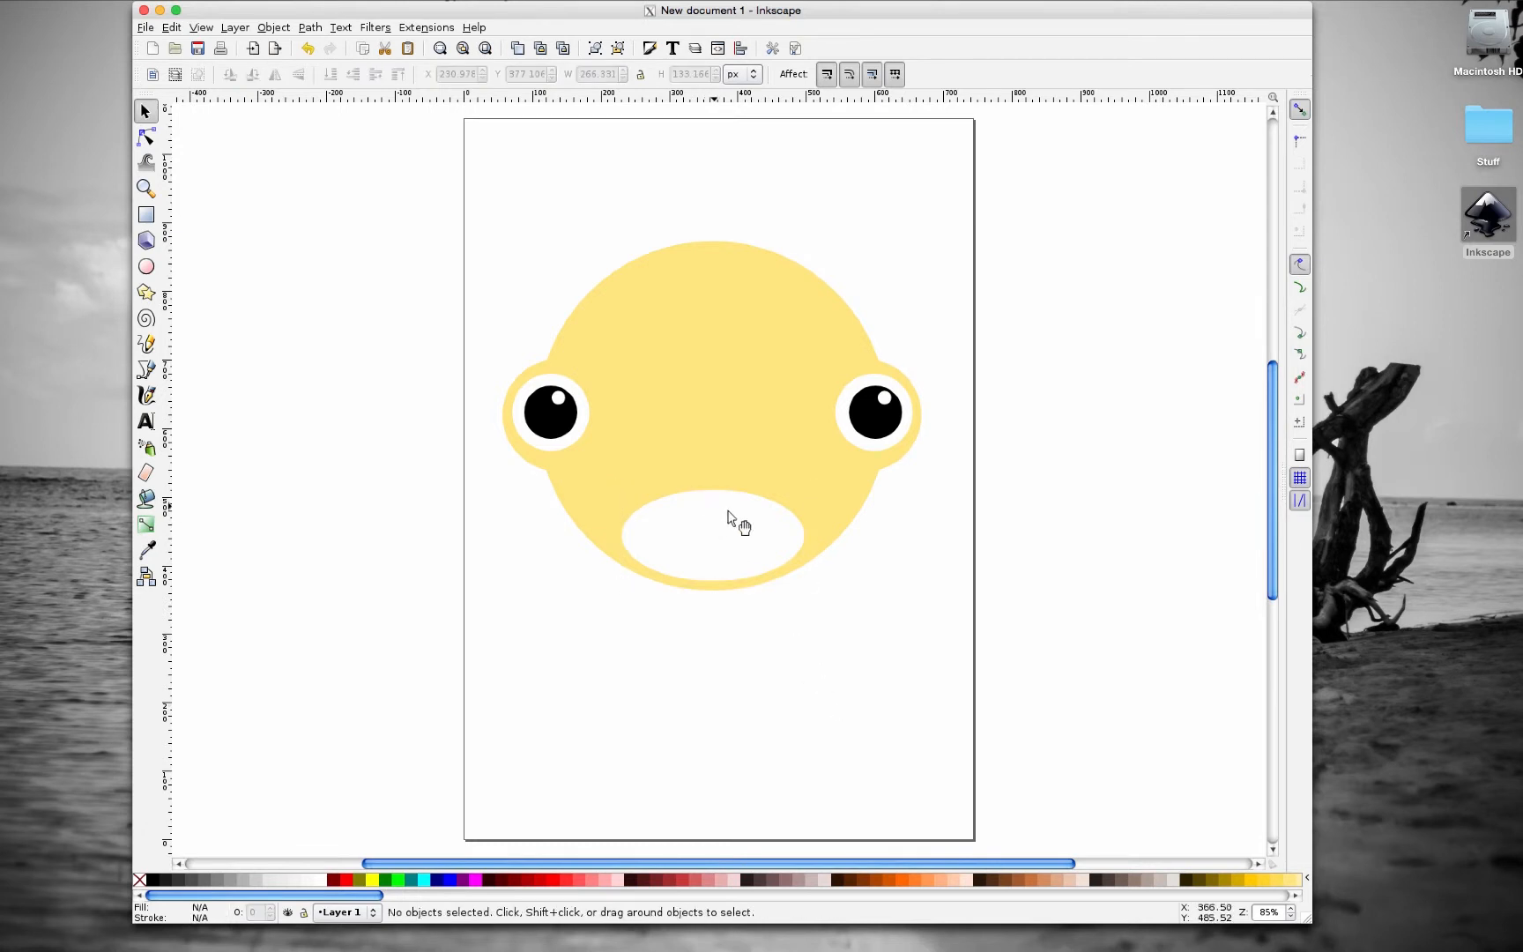
click(714, 535)
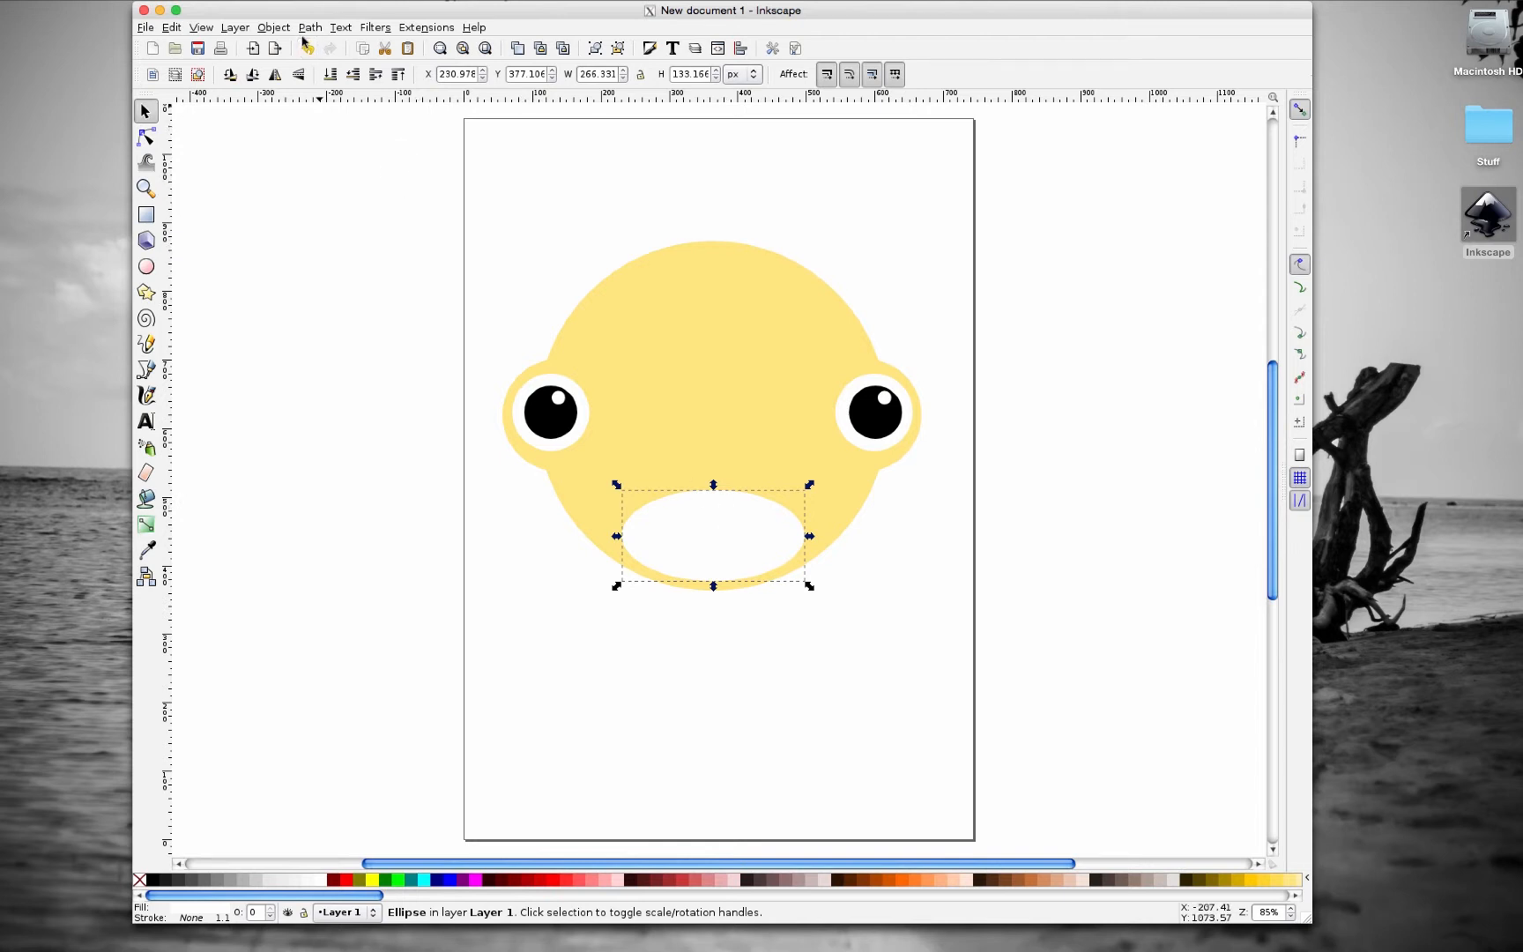
click(310, 27)
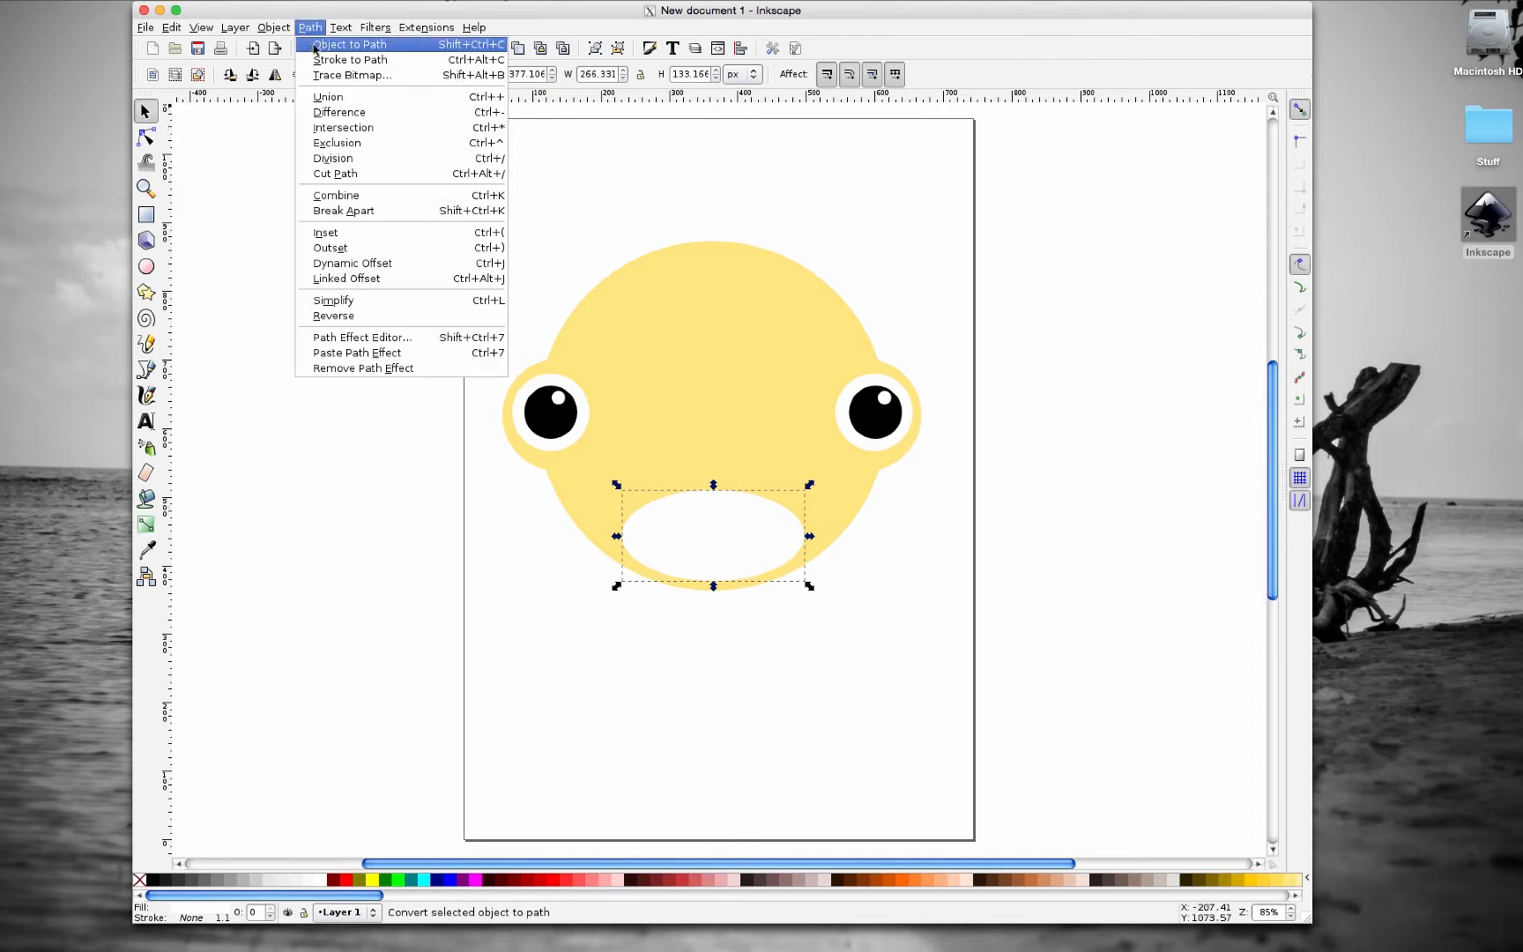
click(349, 44)
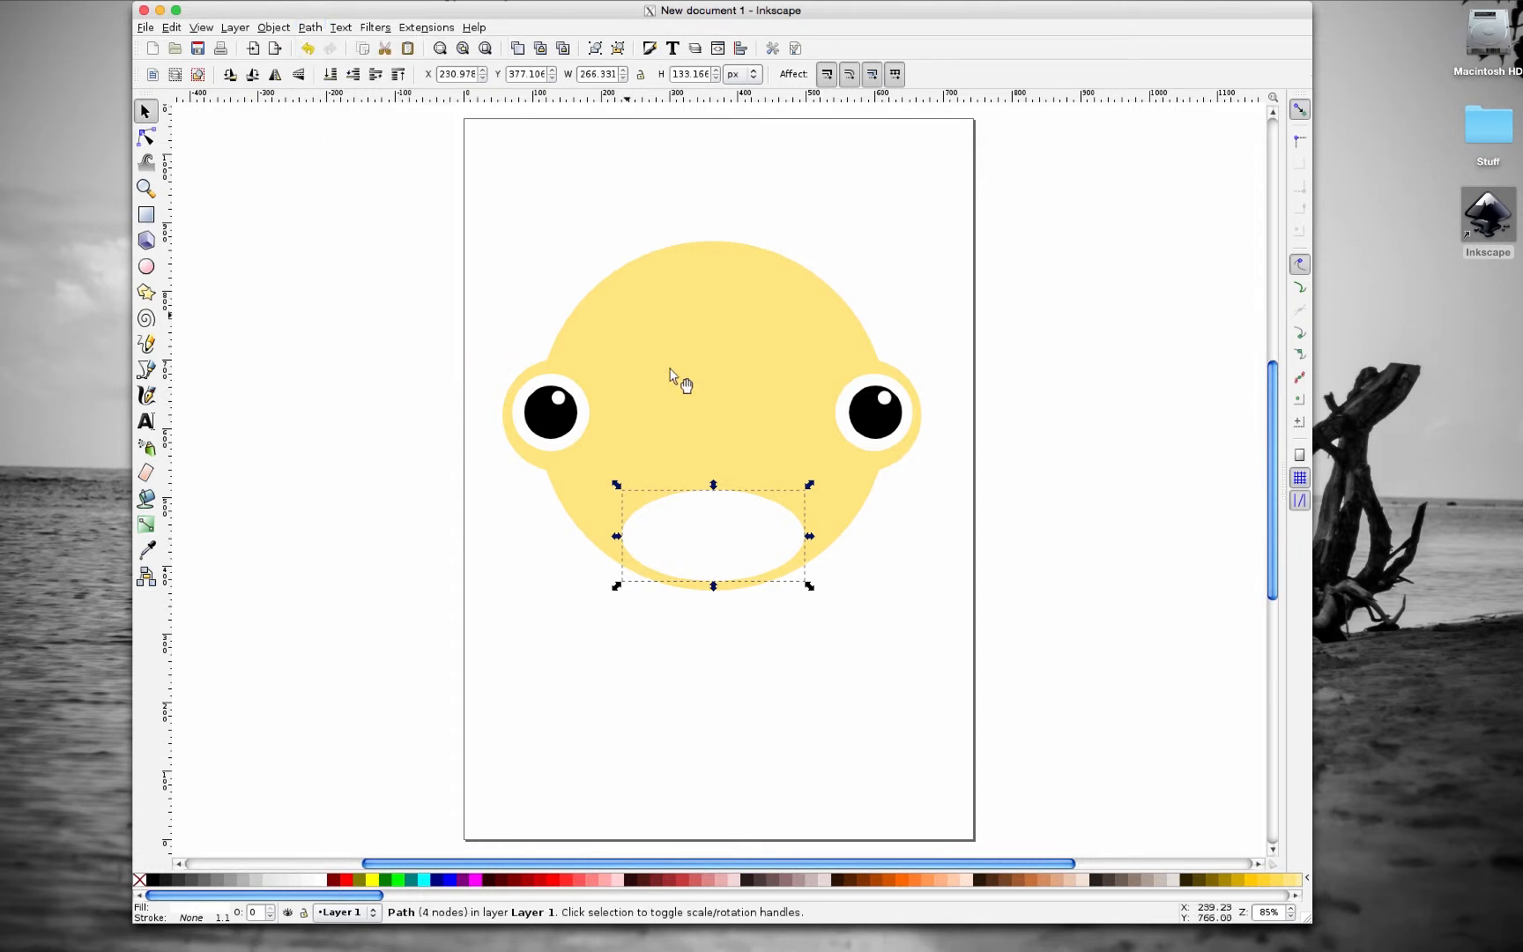
mouse_move(708, 543)
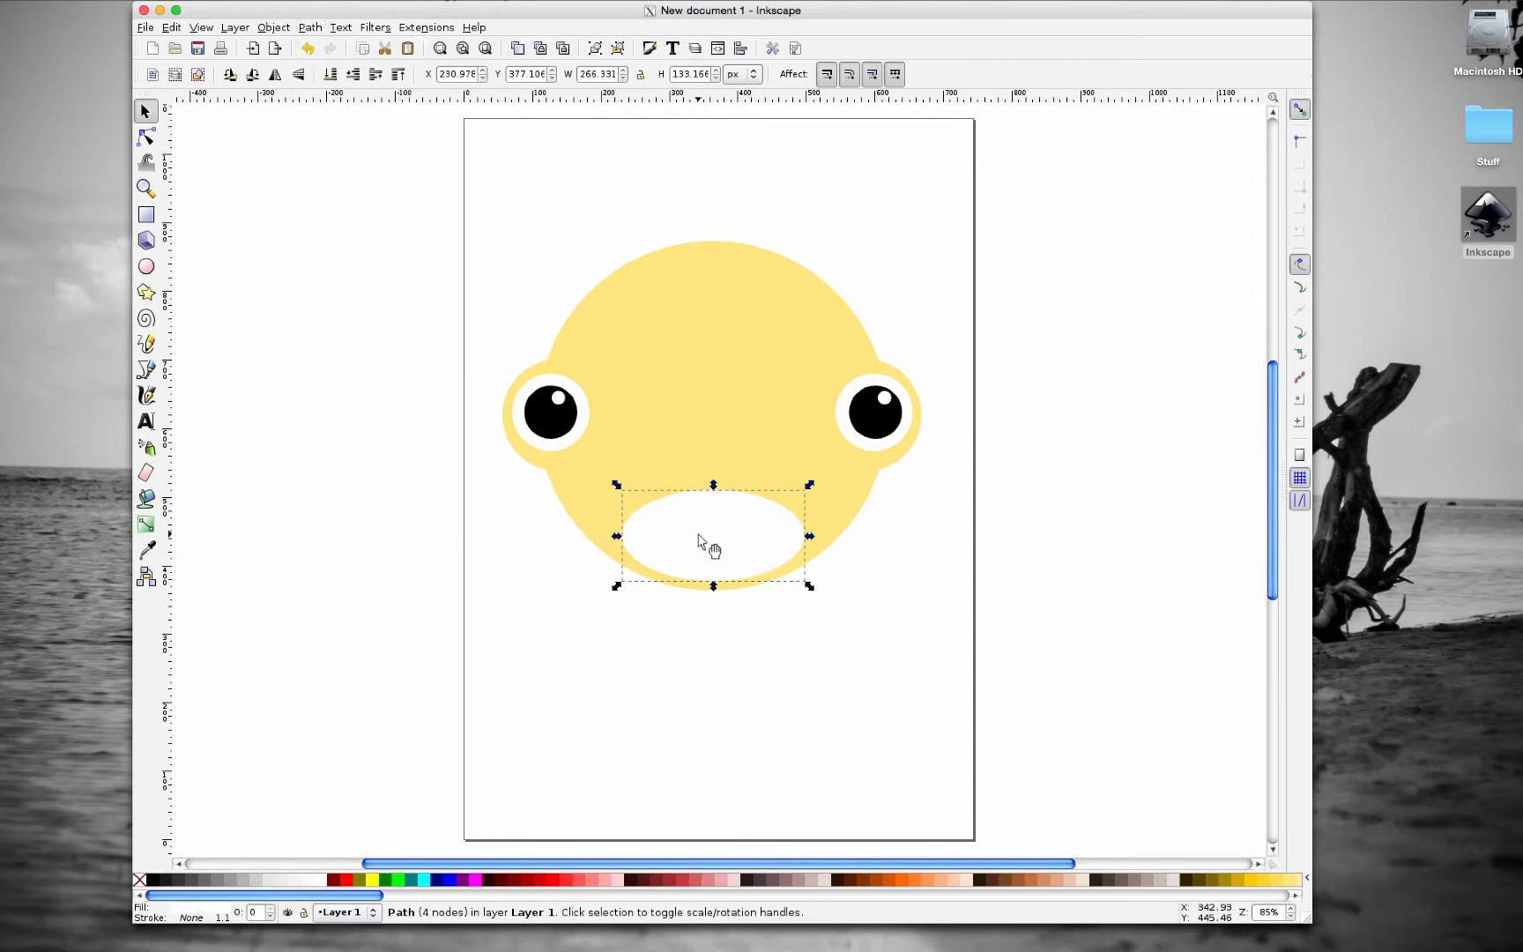
click(713, 535)
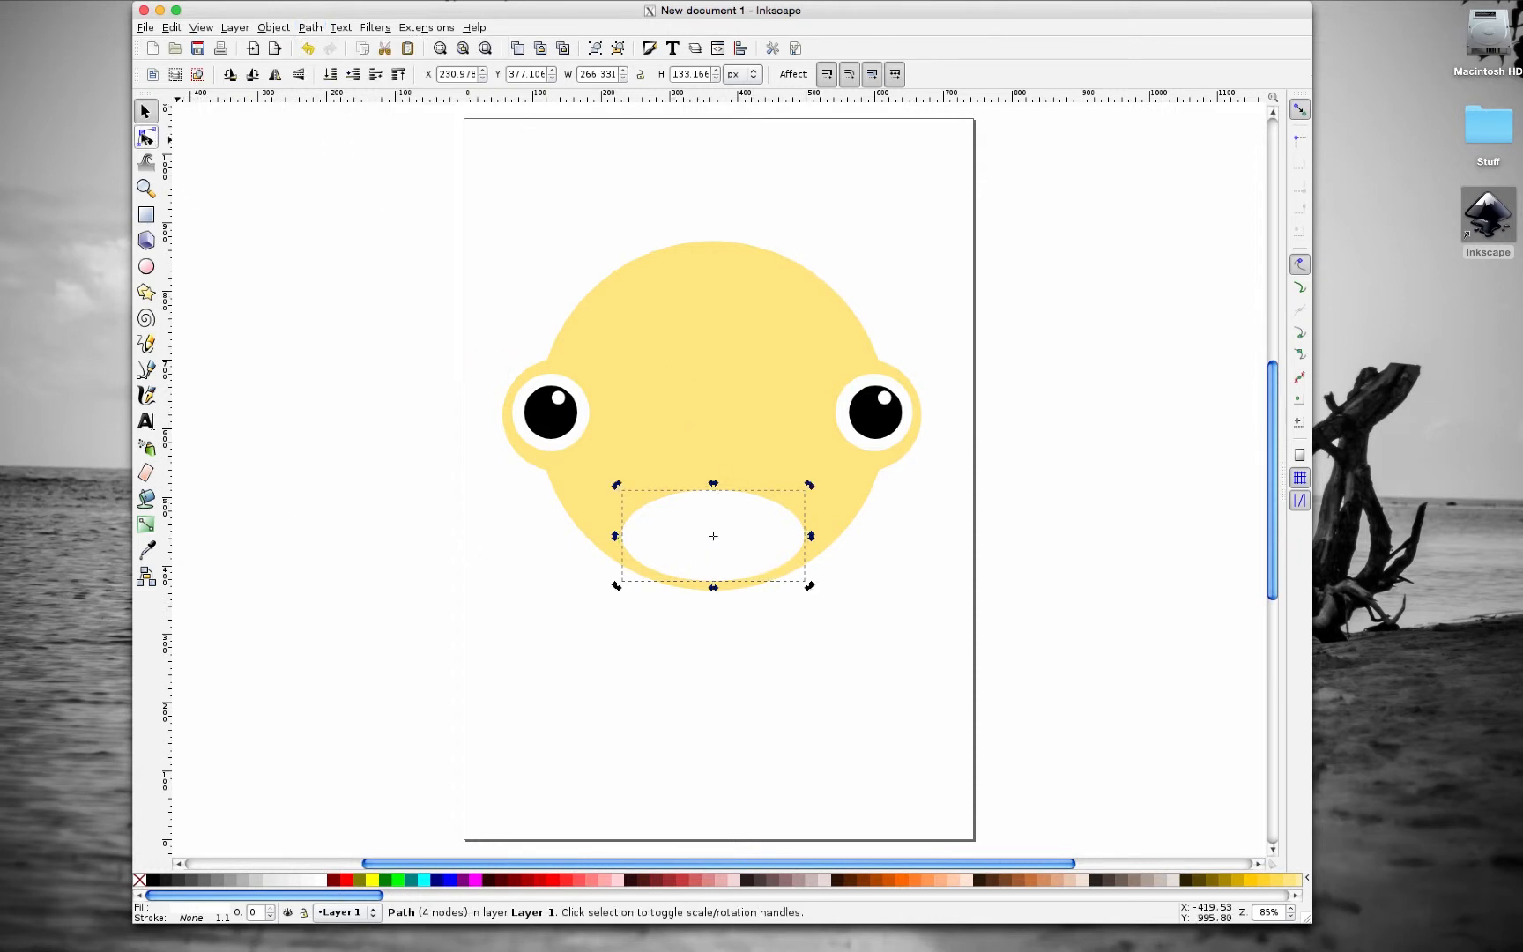
mouse_move(145, 137)
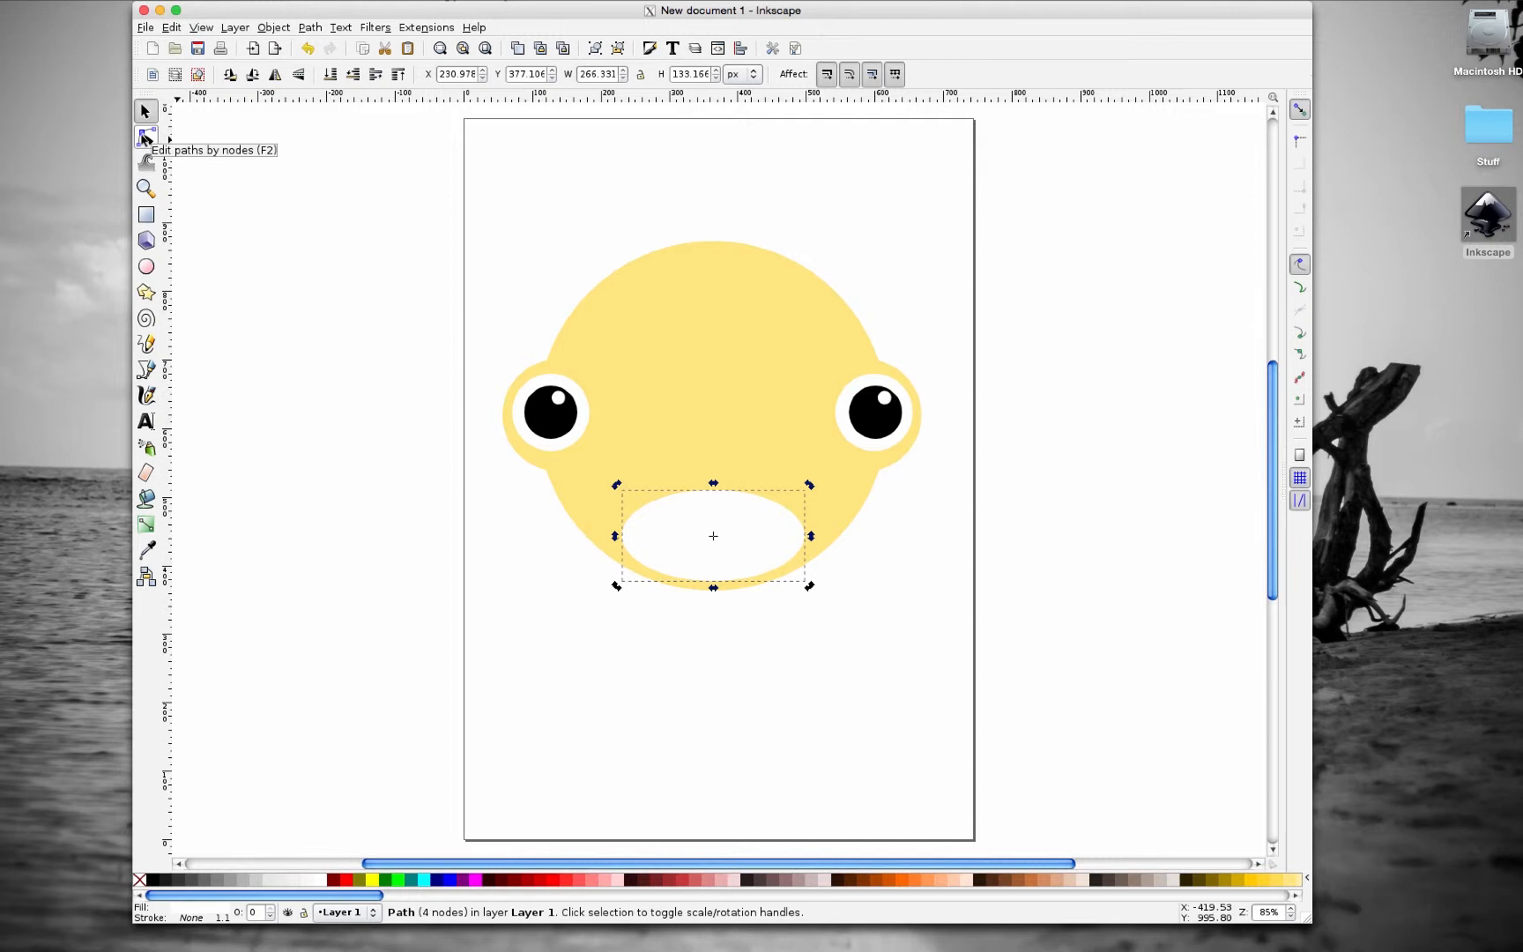
- Drag the mouth's top node down so the white oval becomes a flat-topped half-moon smile
click(144, 137)
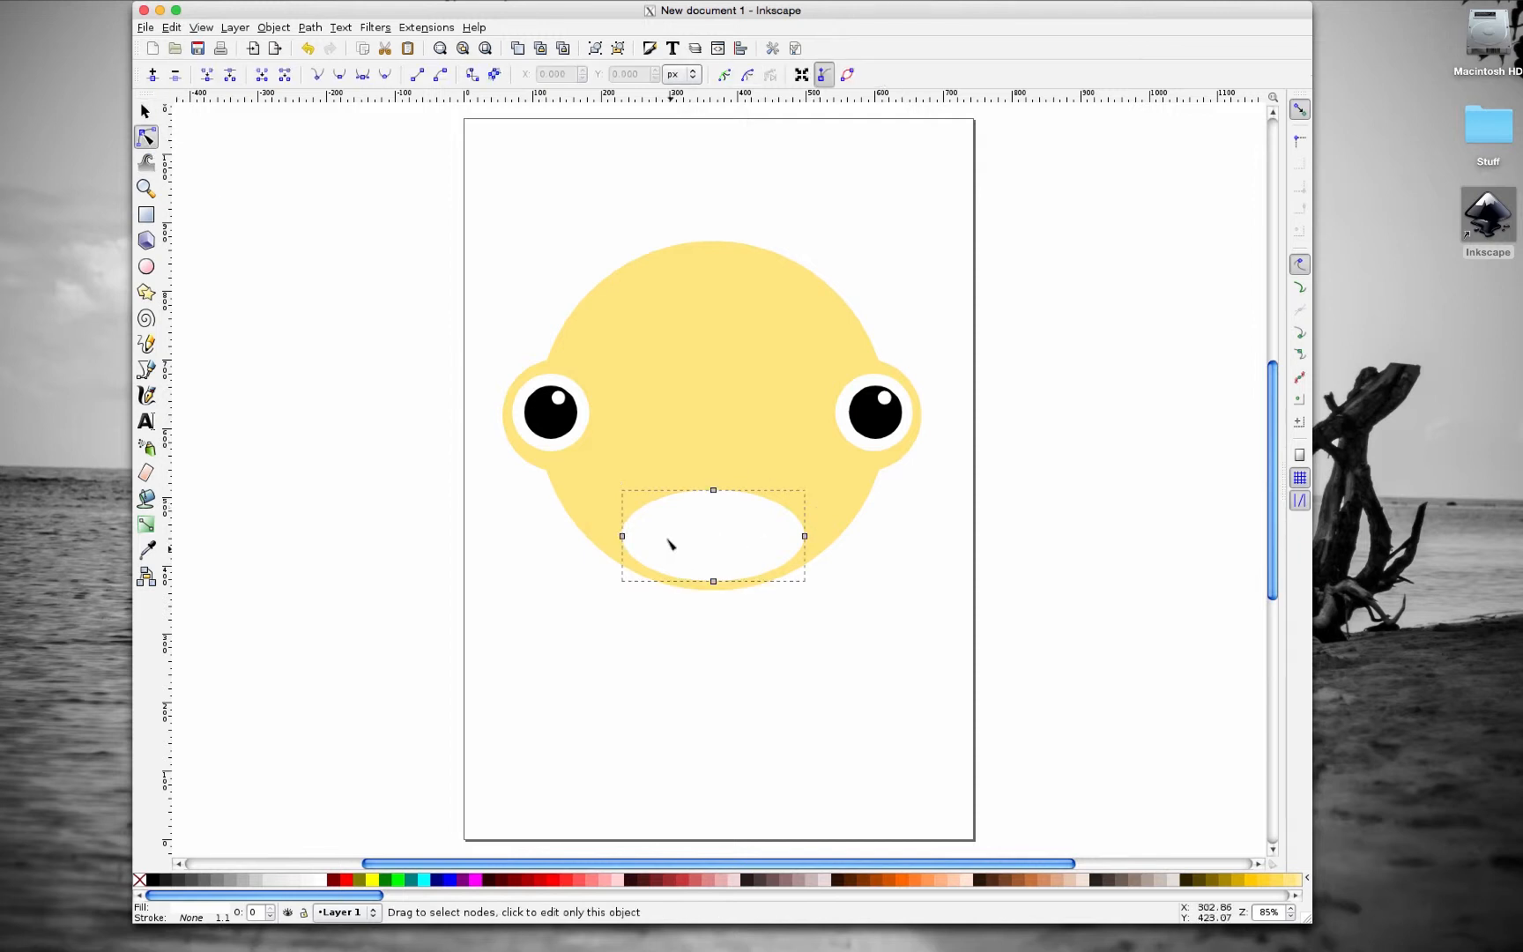
mouse_move(809, 517)
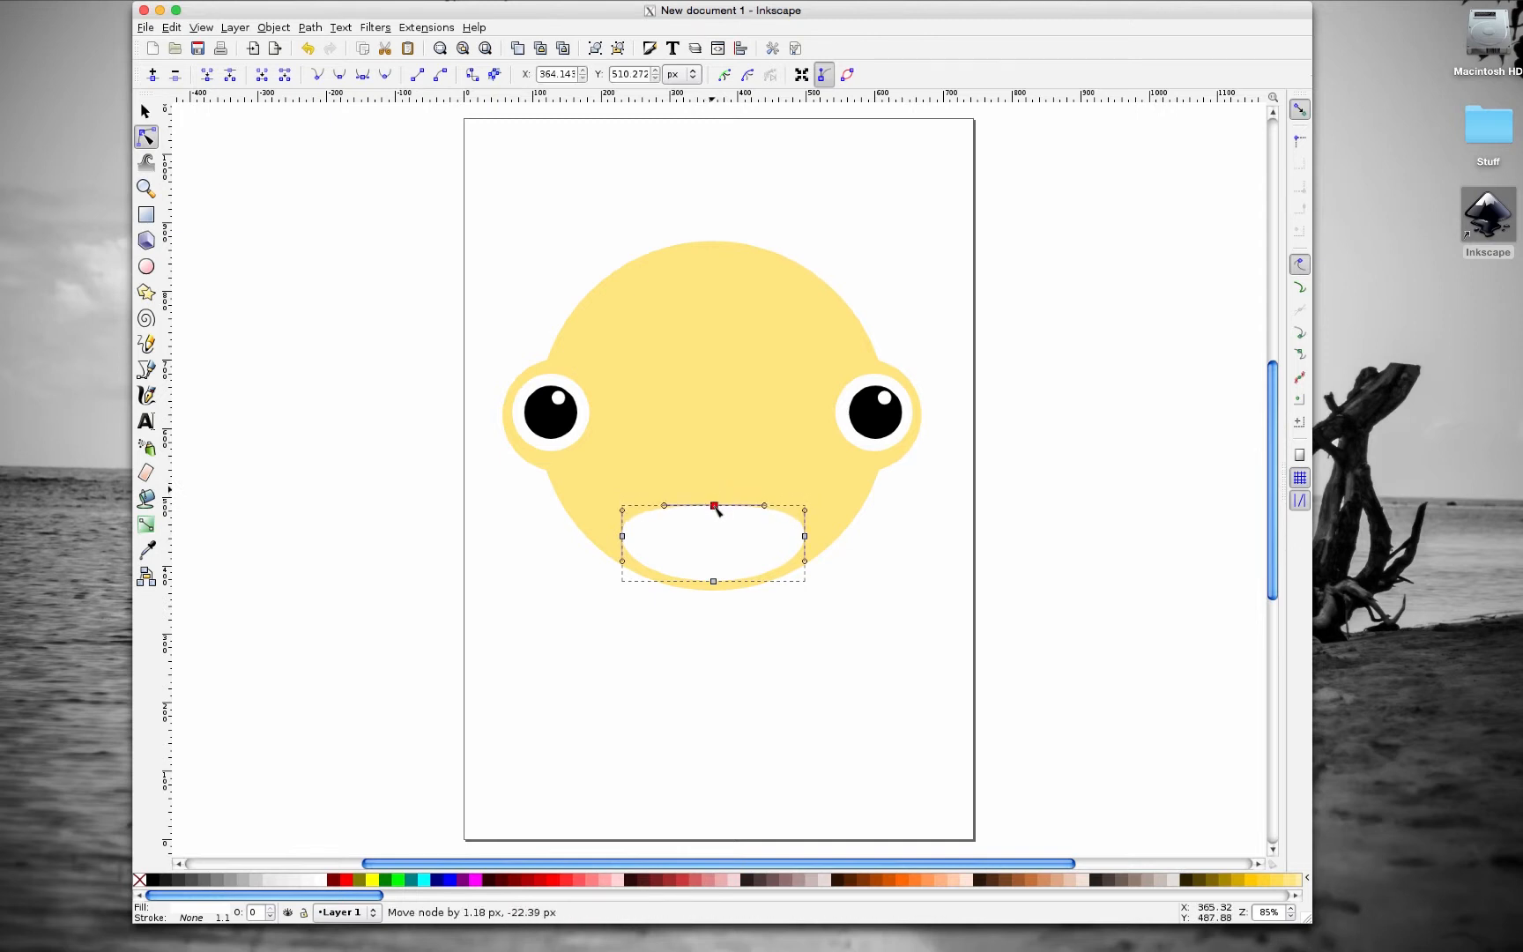
drag(711, 506, 707, 487)
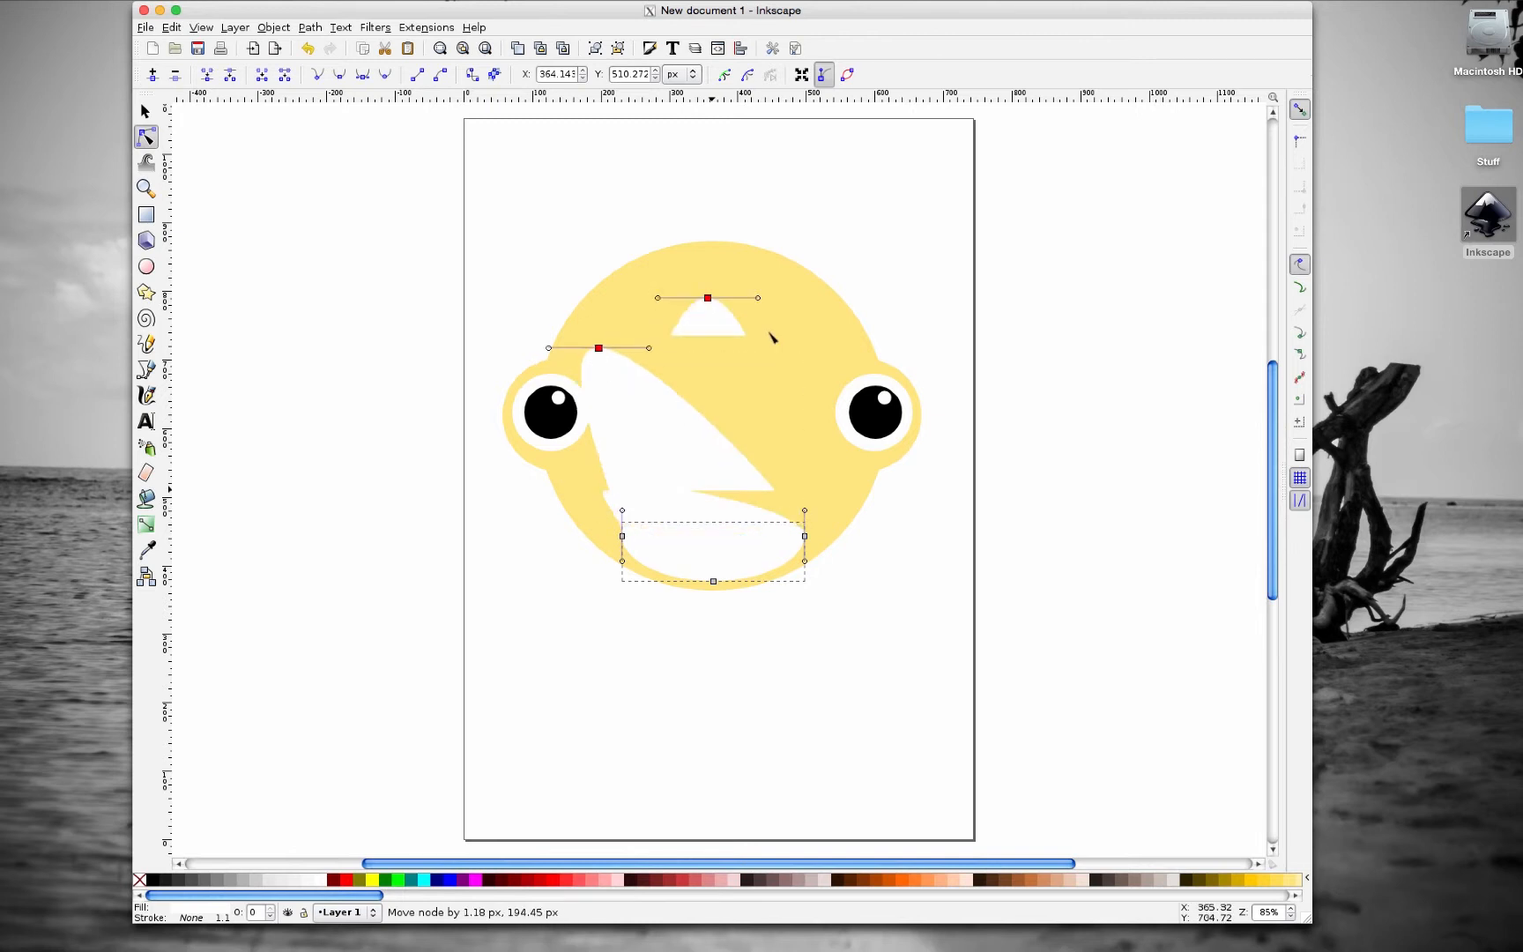
drag(706, 298, 703, 520)
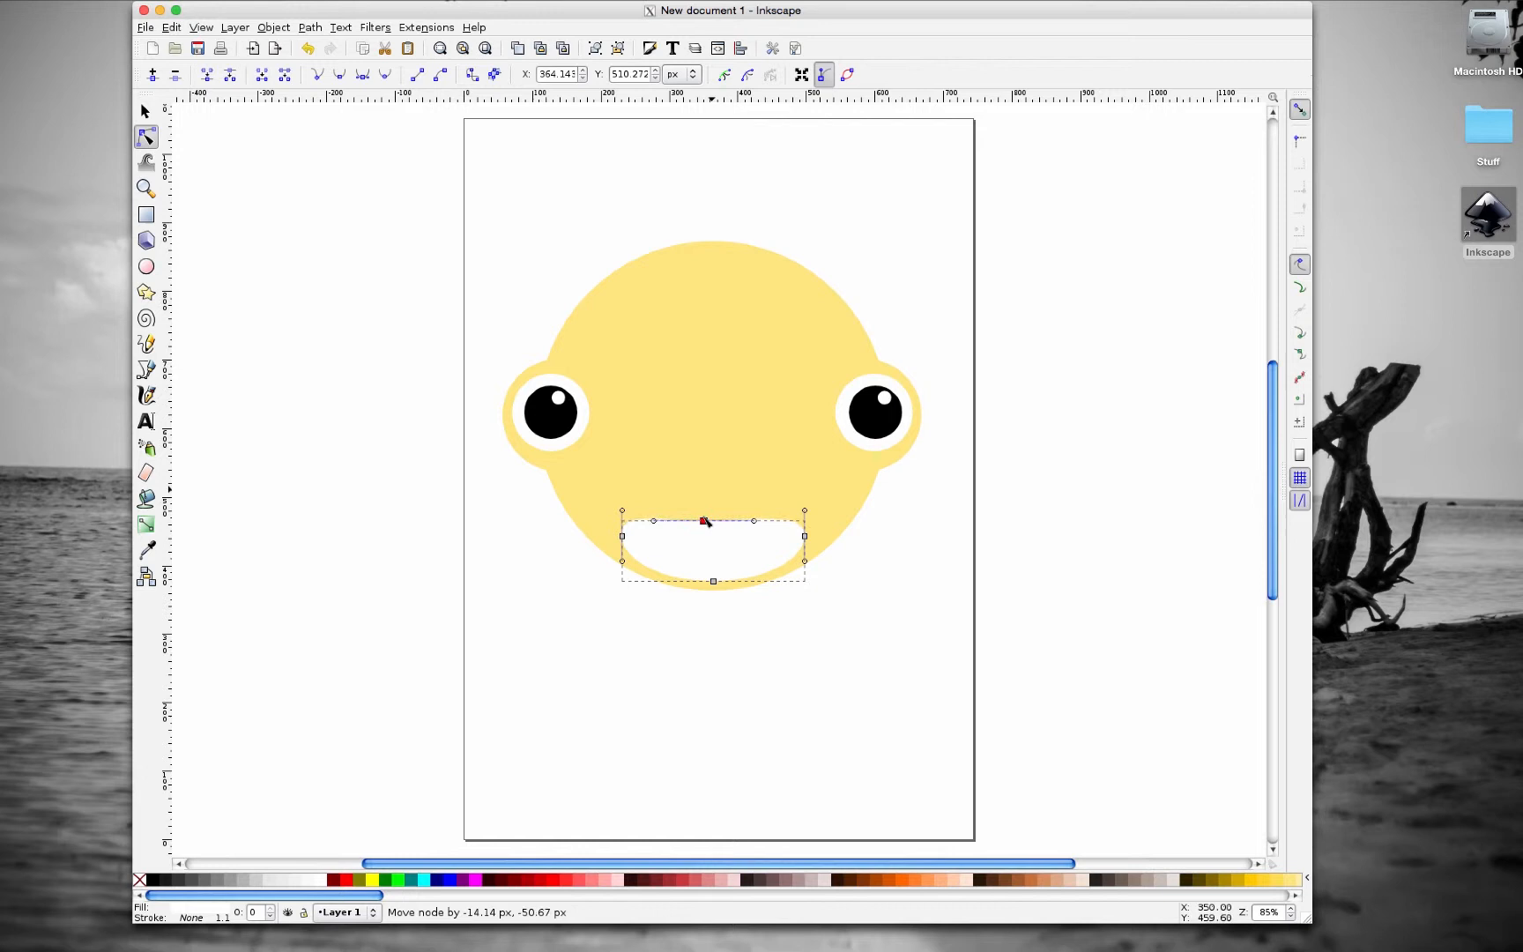
drag(703, 519, 705, 525)
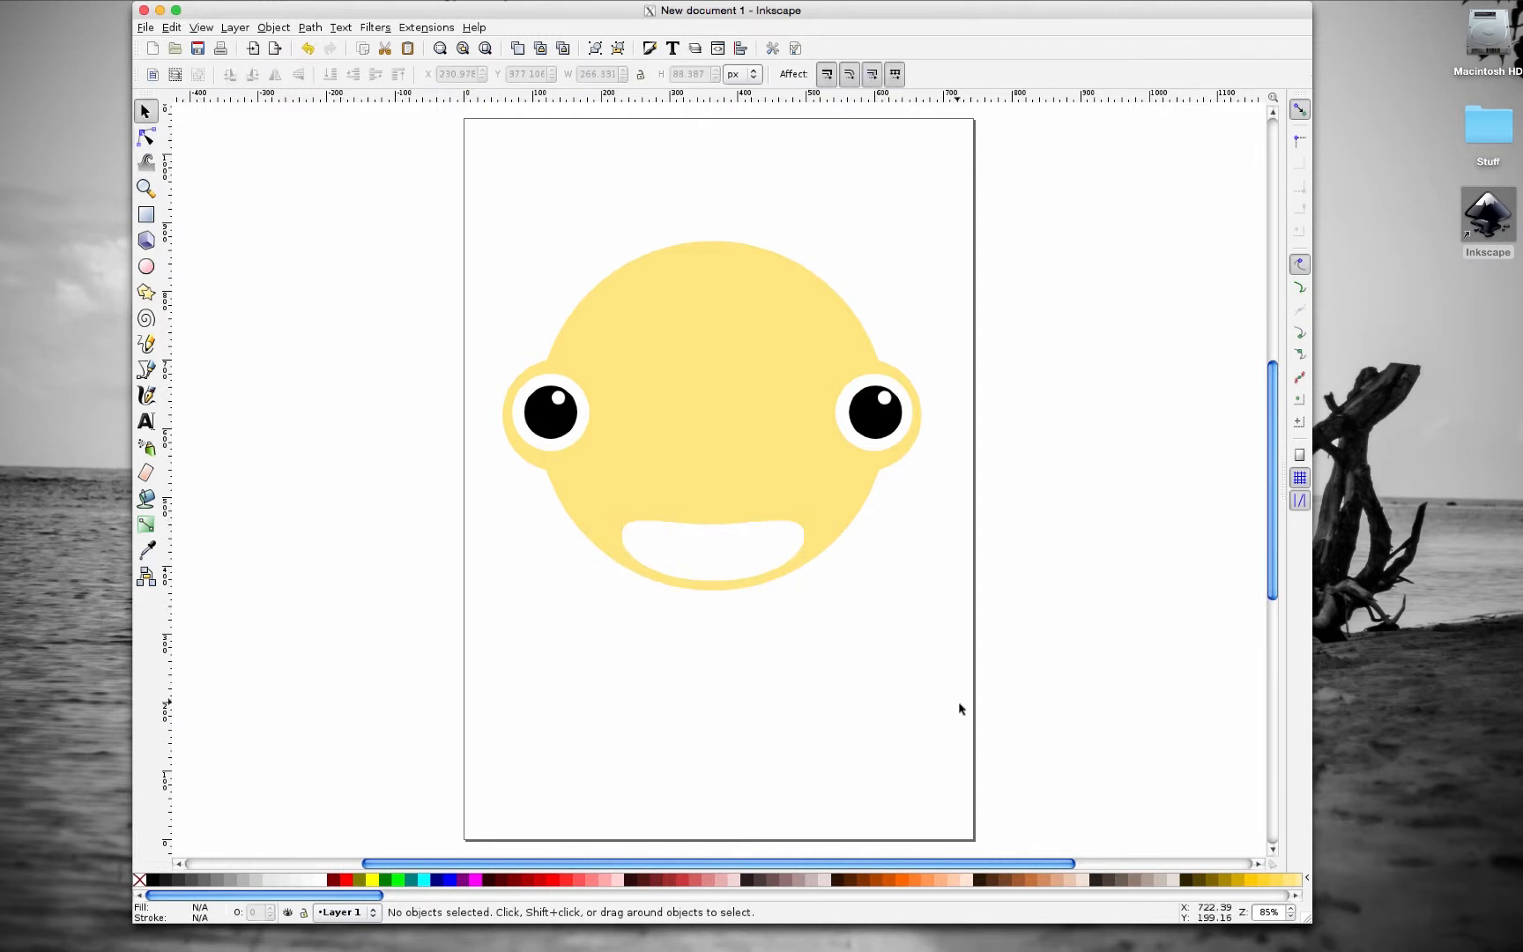
click(714, 551)
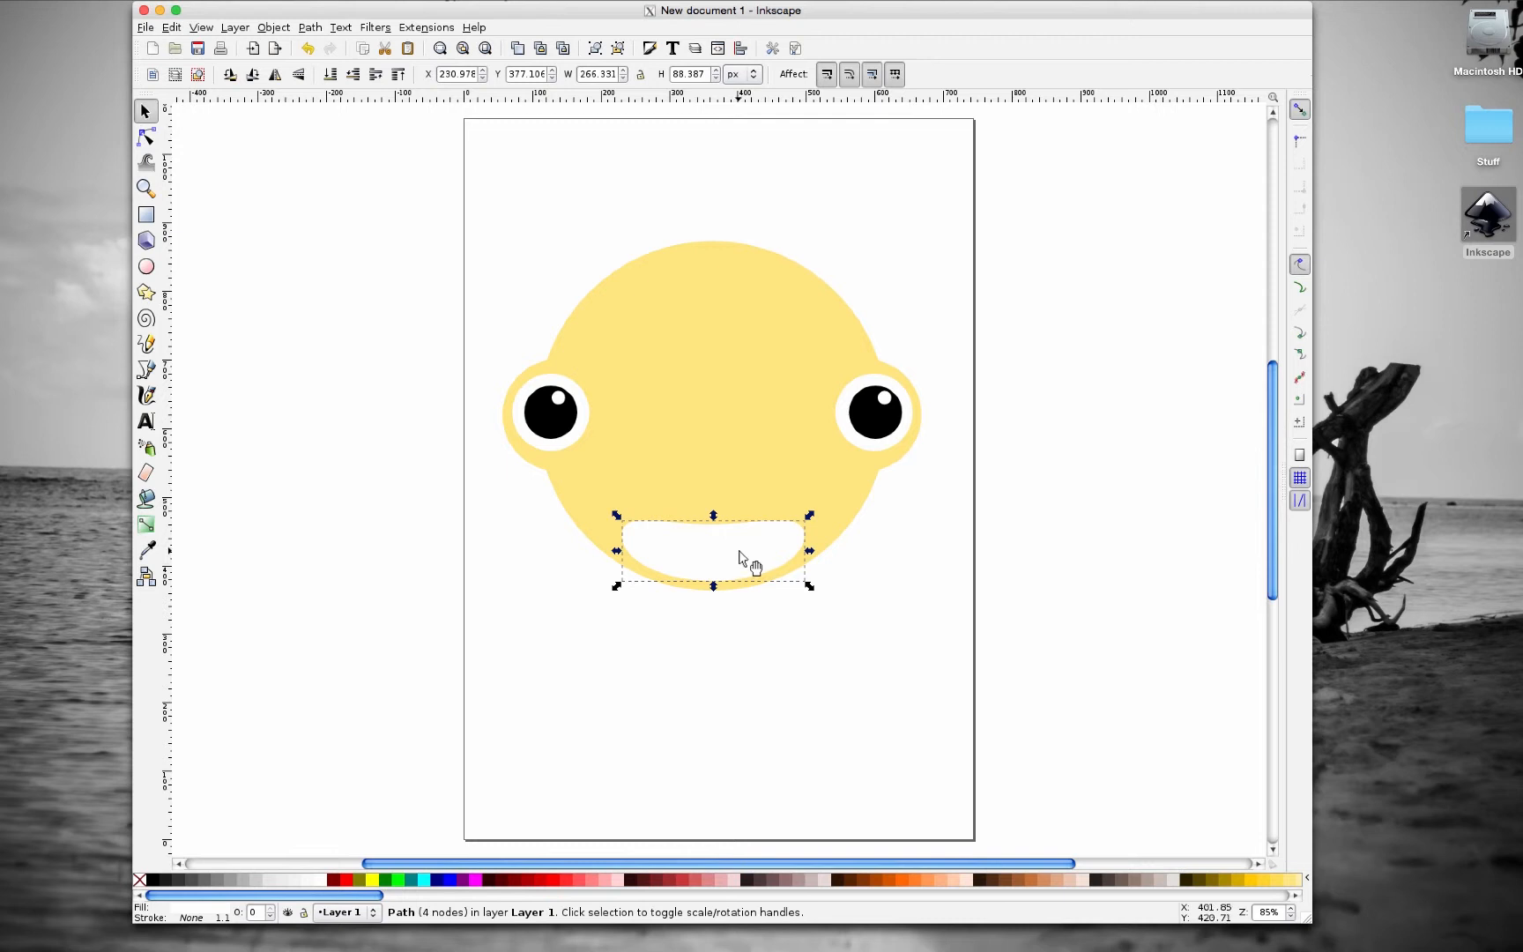
mouse_move(1200, 814)
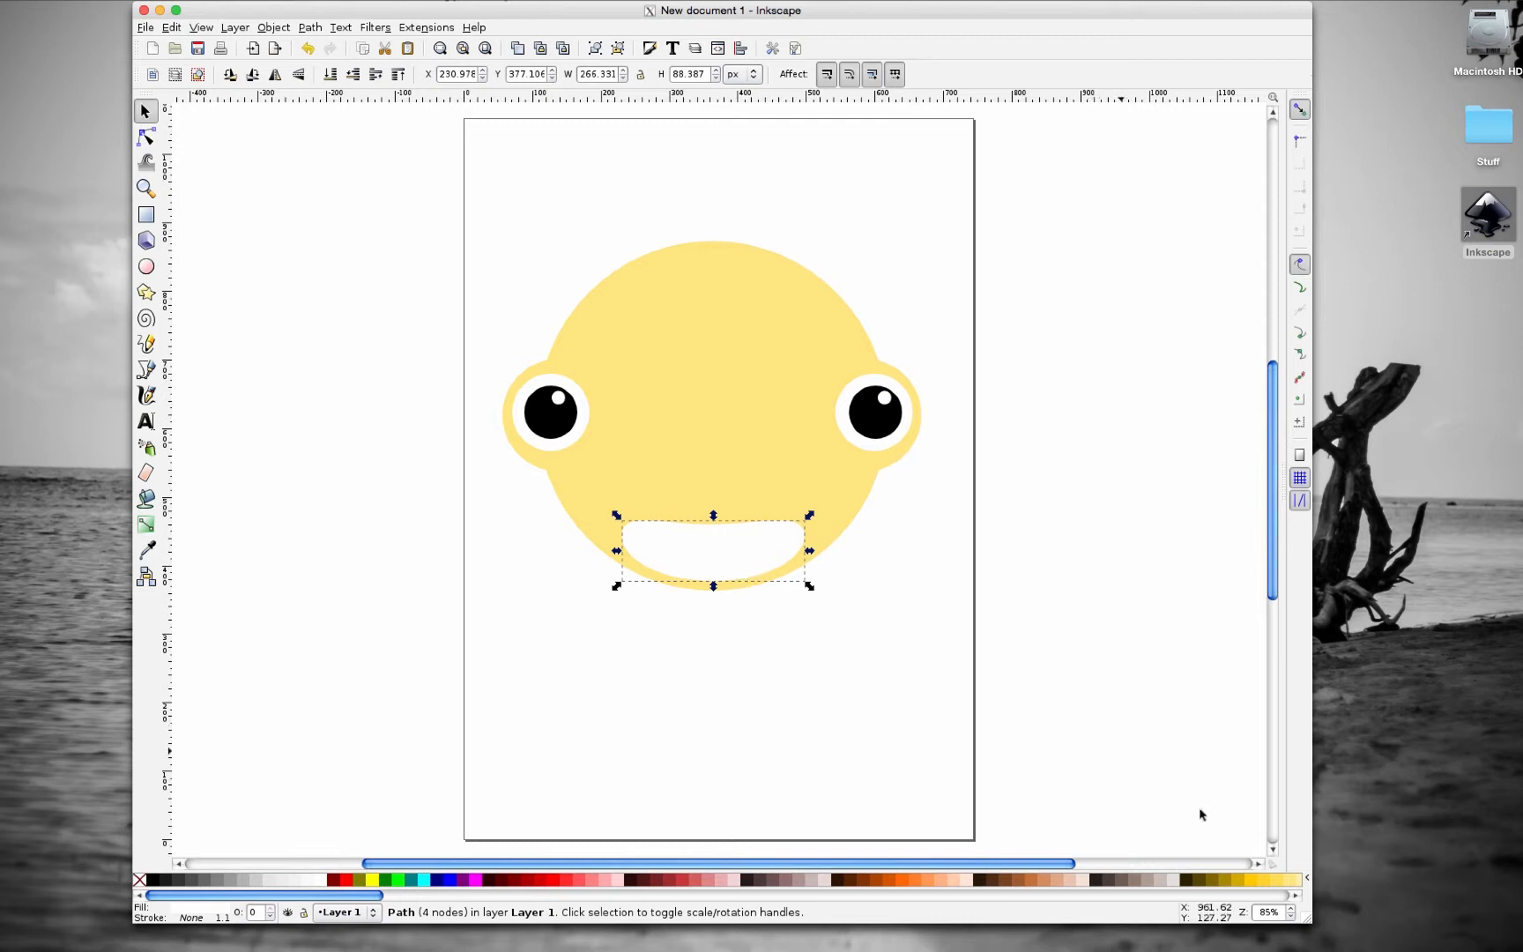
mouse_move(1291, 879)
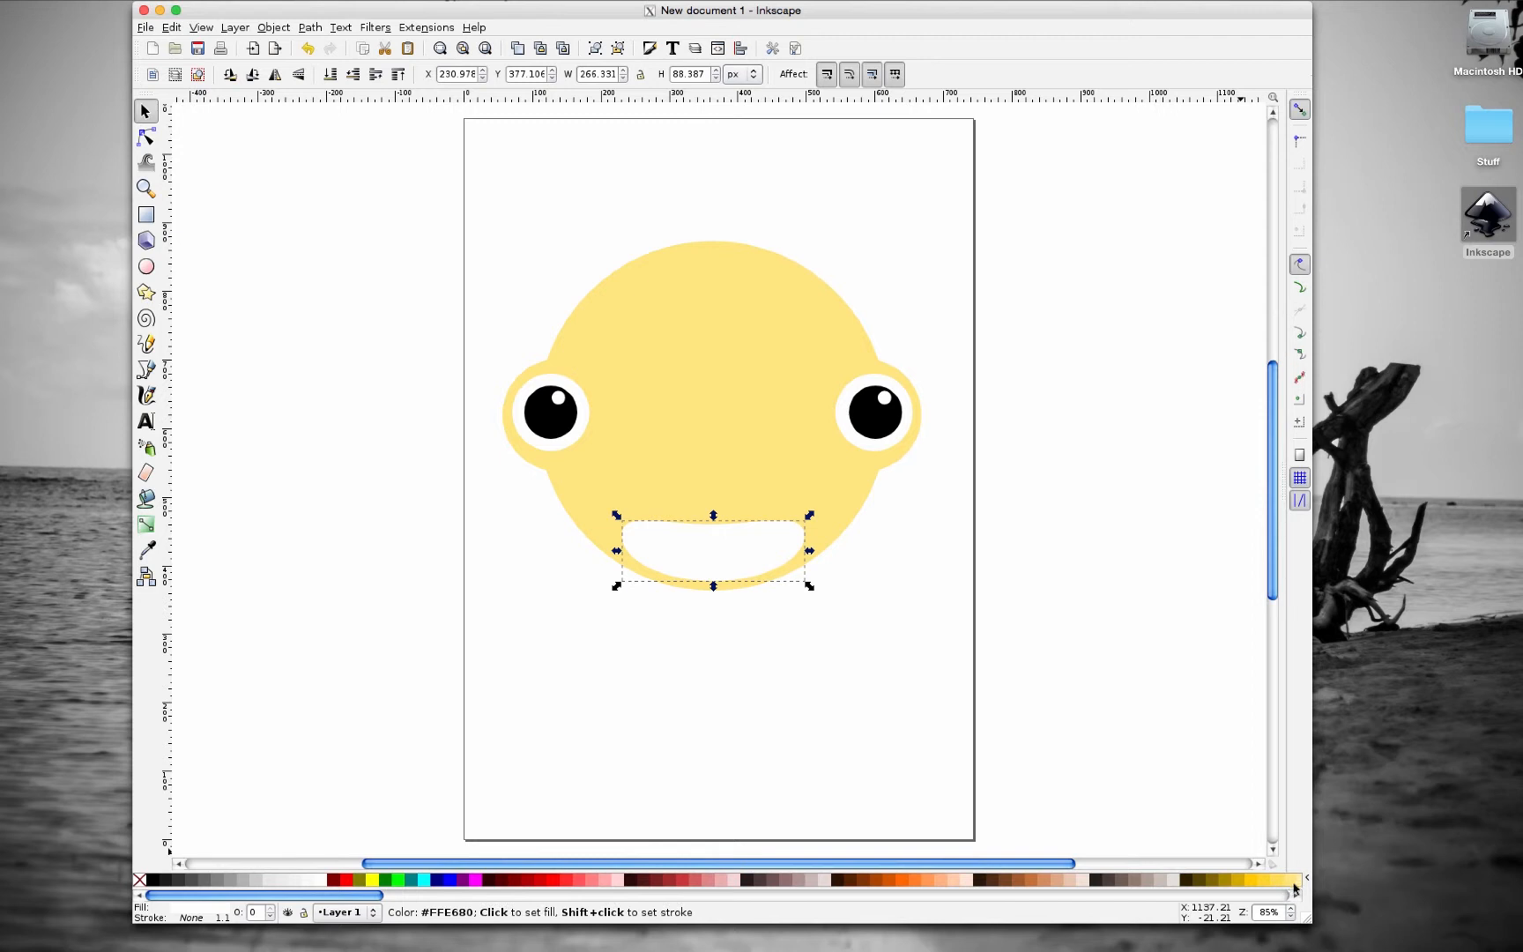
- Fill the mouth darker yellow and duplicate it with Ctrl+D for the teeth copy
click(1277, 879)
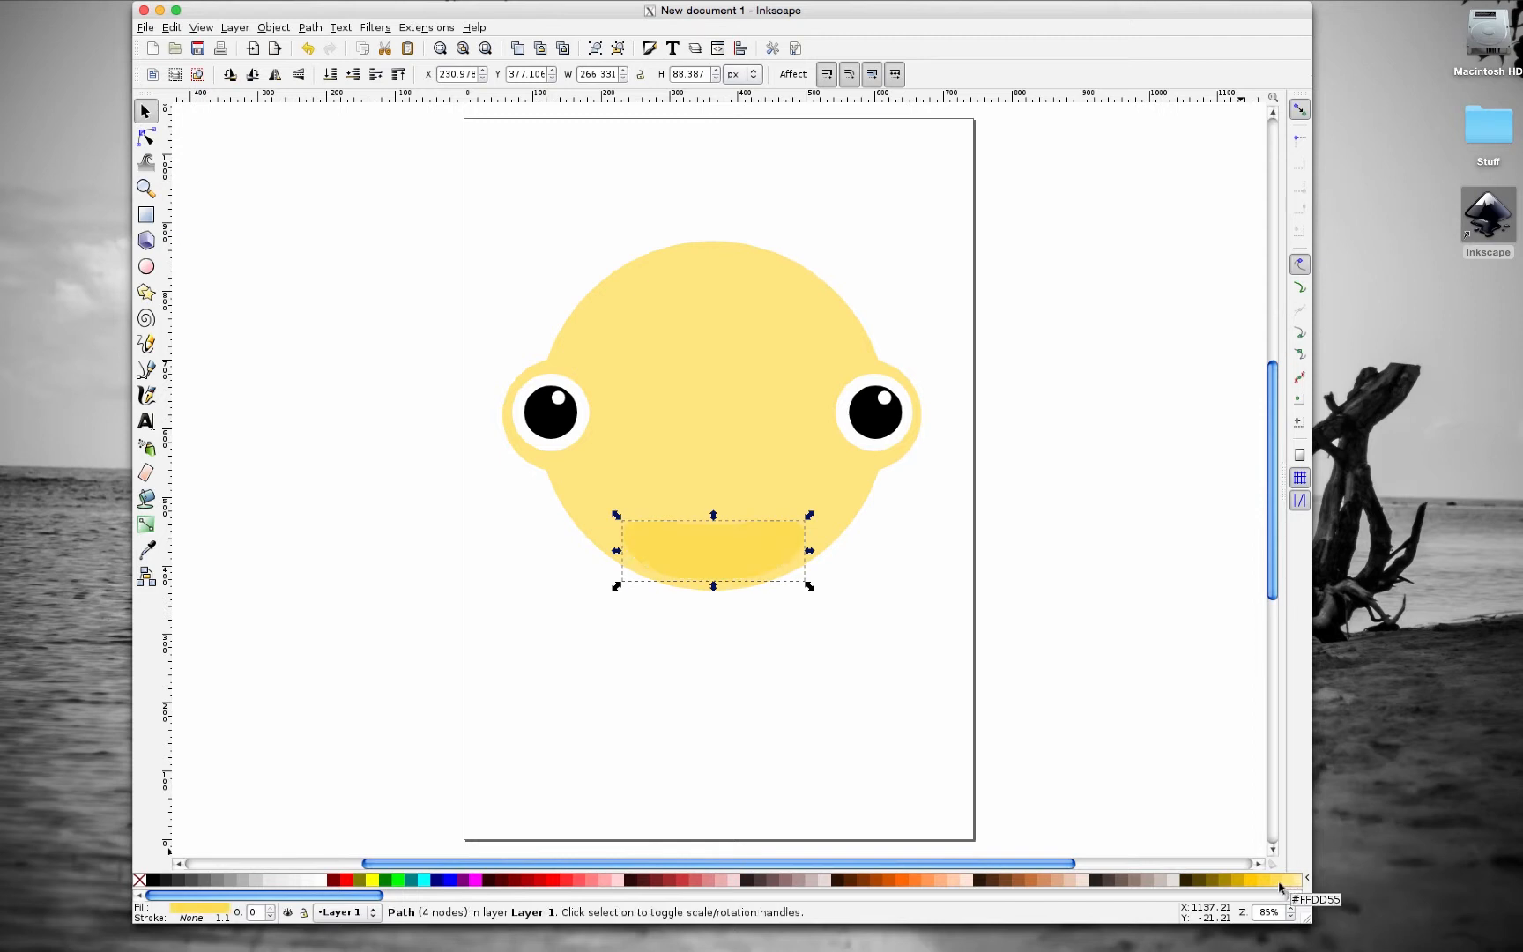
click(1272, 878)
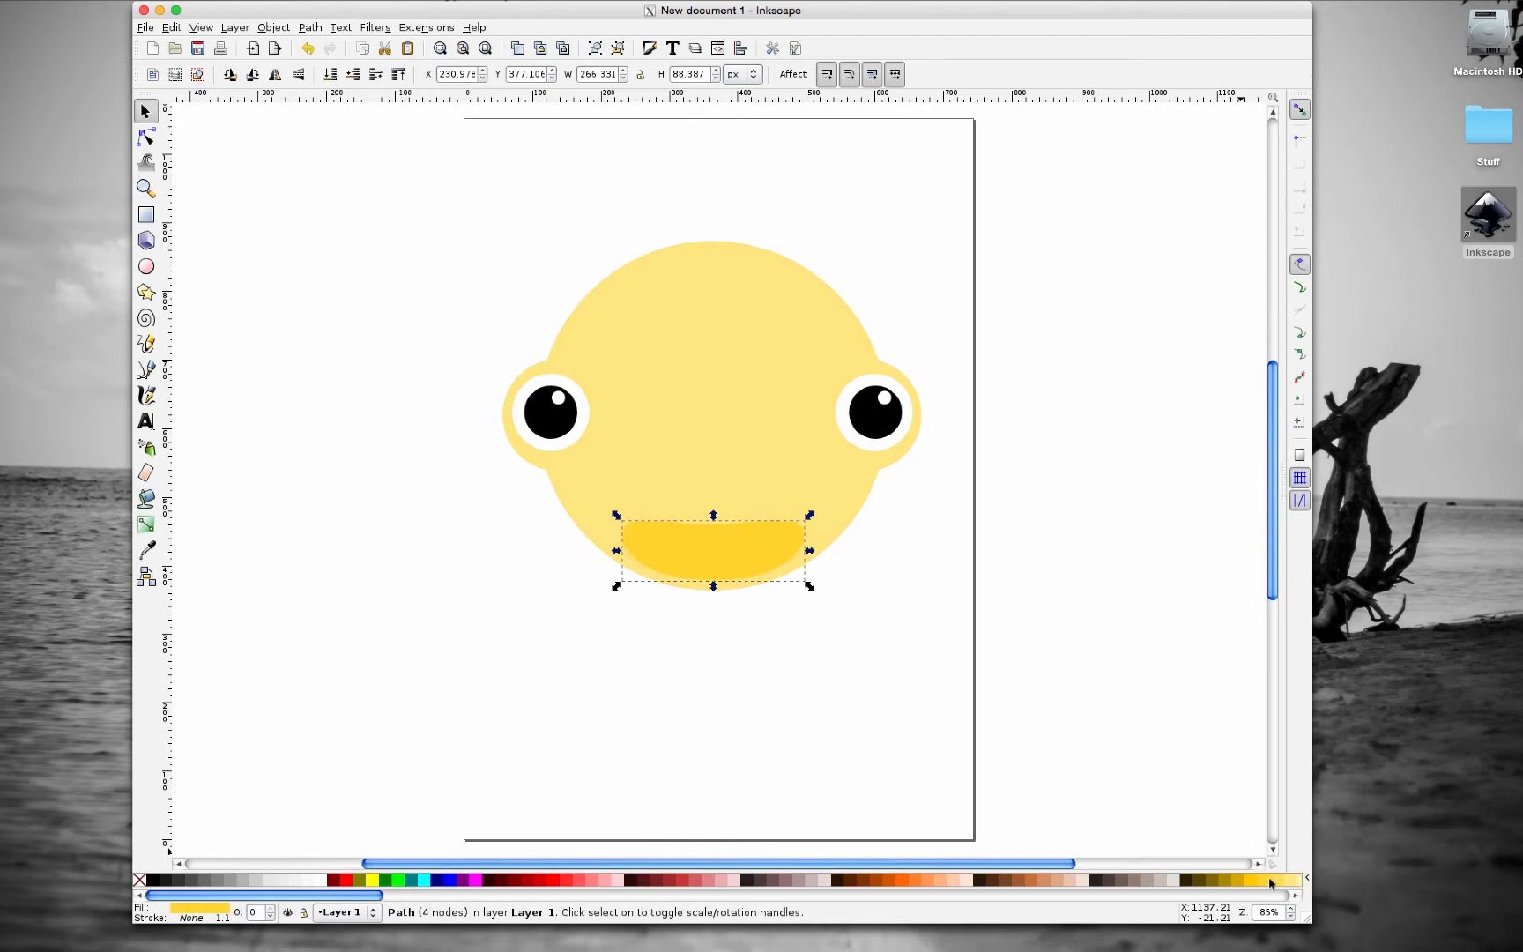
mouse_move(689, 554)
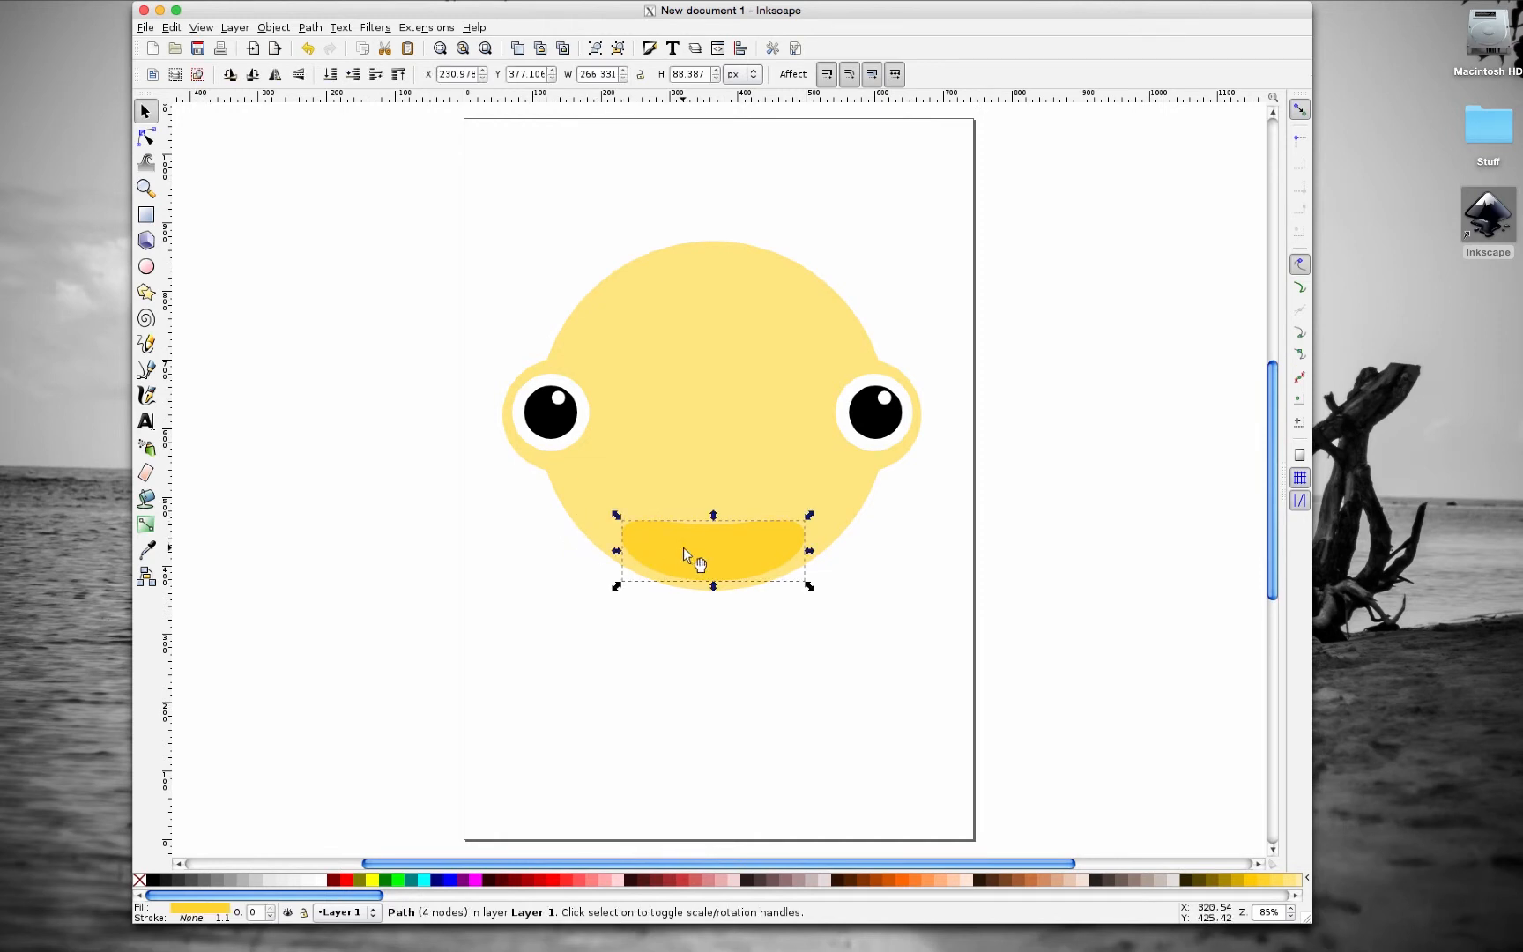
key(ctrl+d)
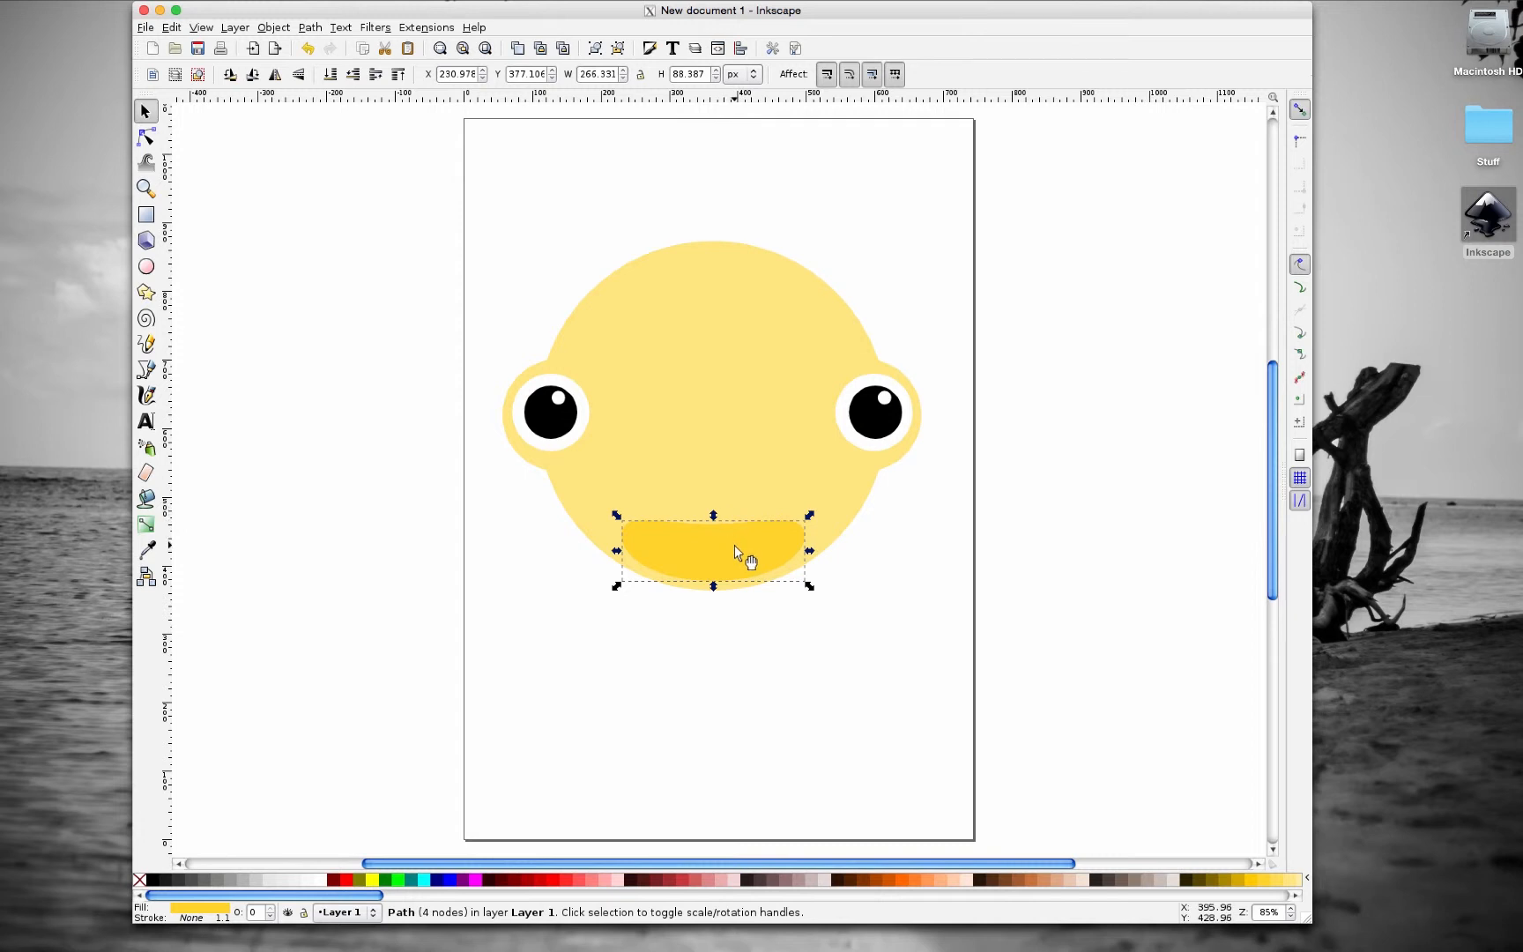
mouse_move(760, 568)
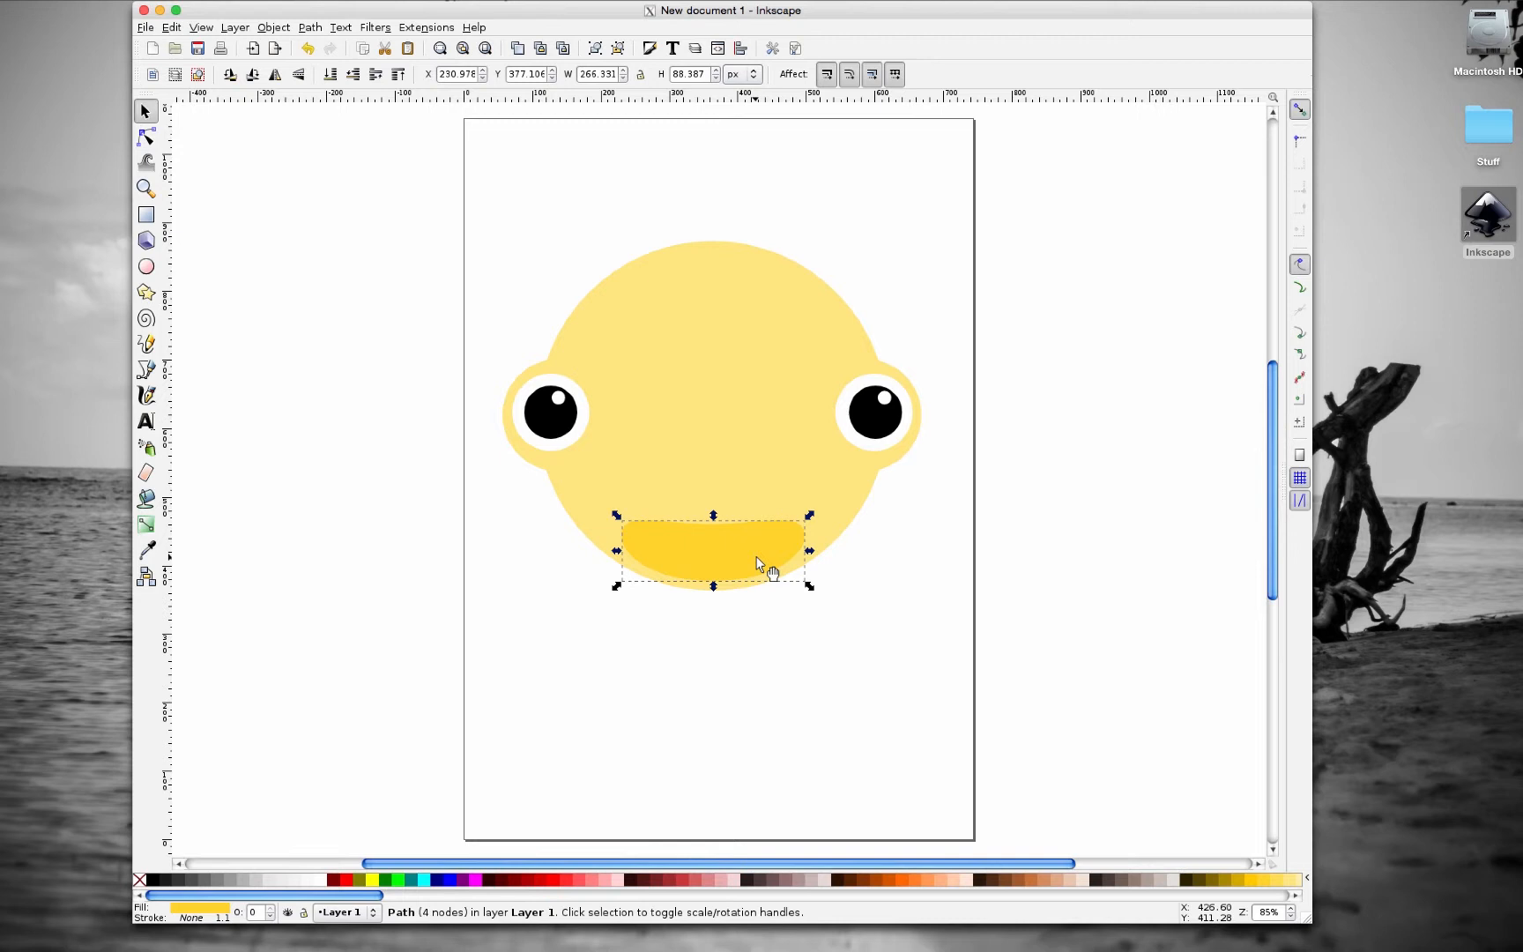
mouse_move(784, 544)
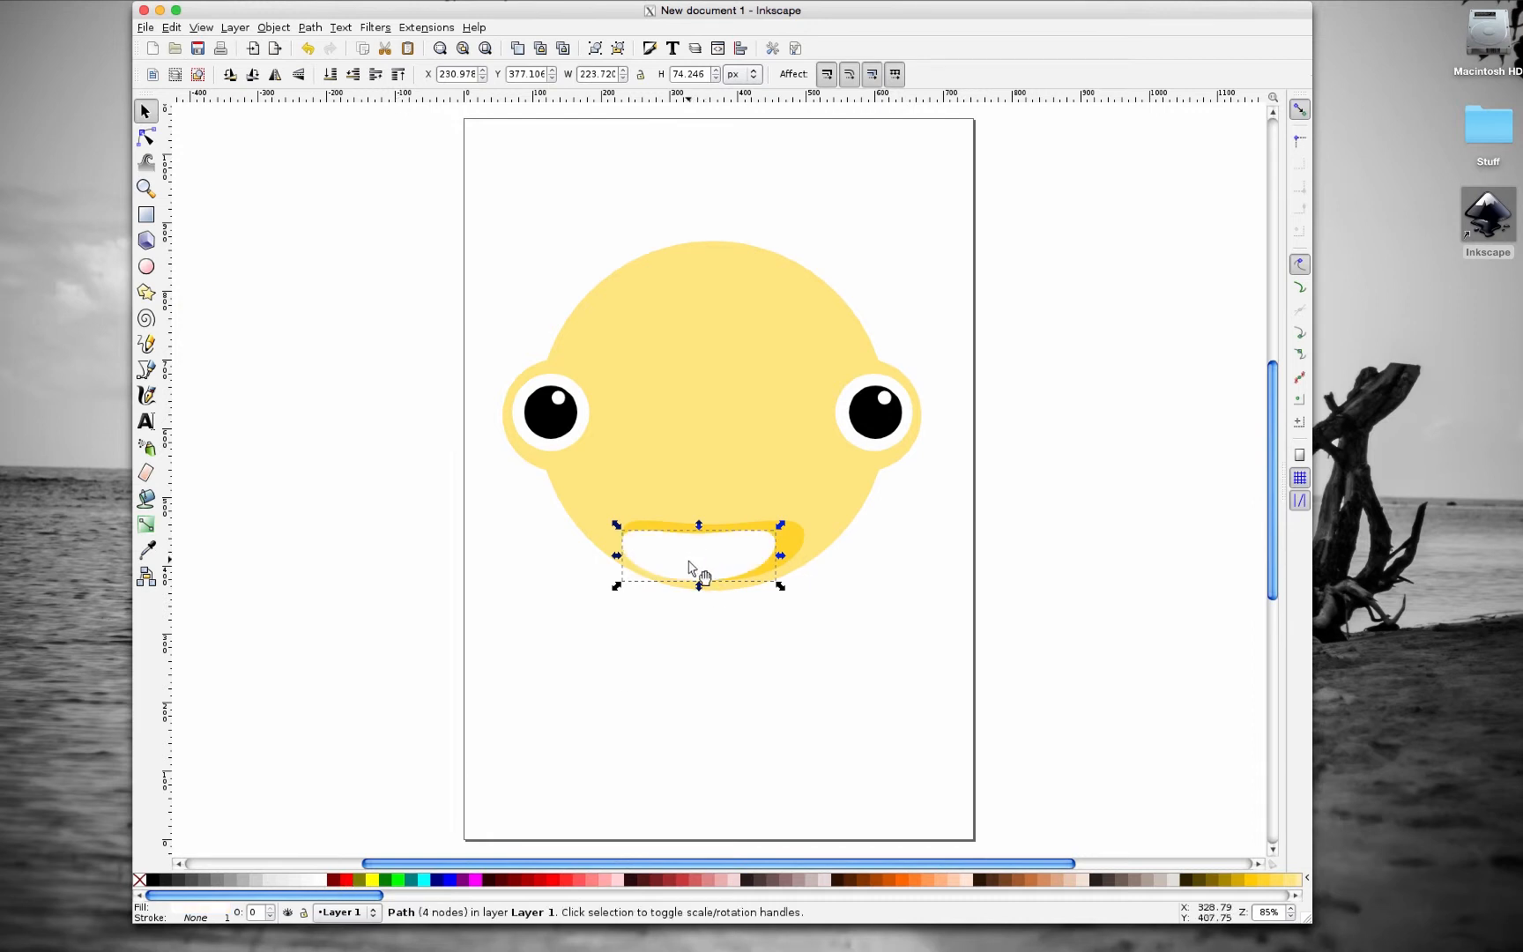
- Shrink the white copy into a smaller teeth shape inside the yellow mouth
drag(699, 568, 704, 553)
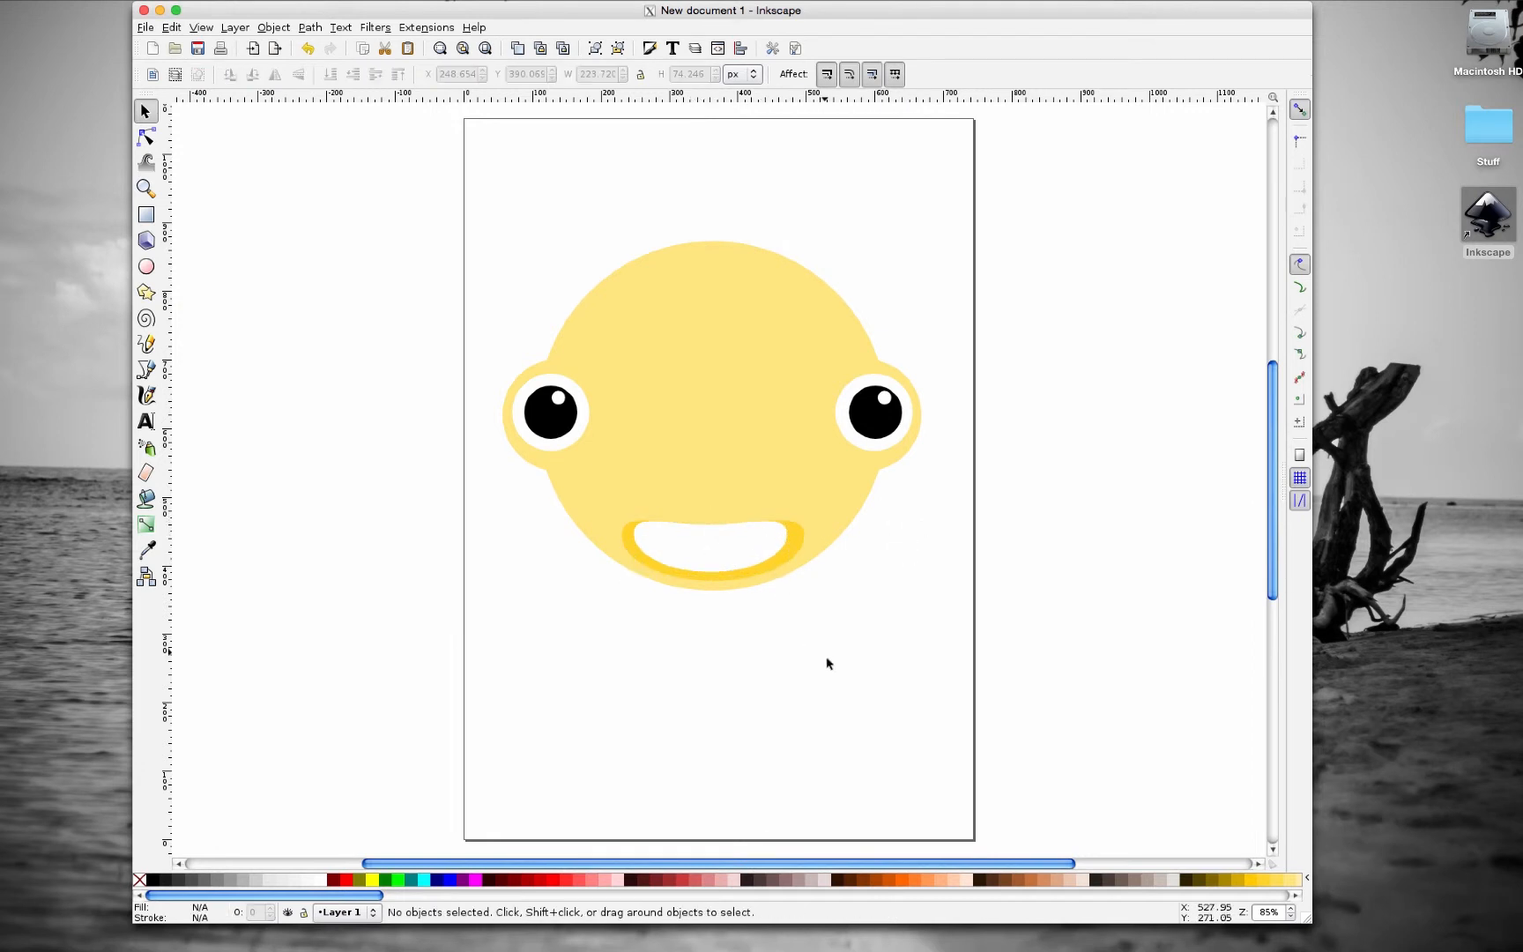
click(709, 544)
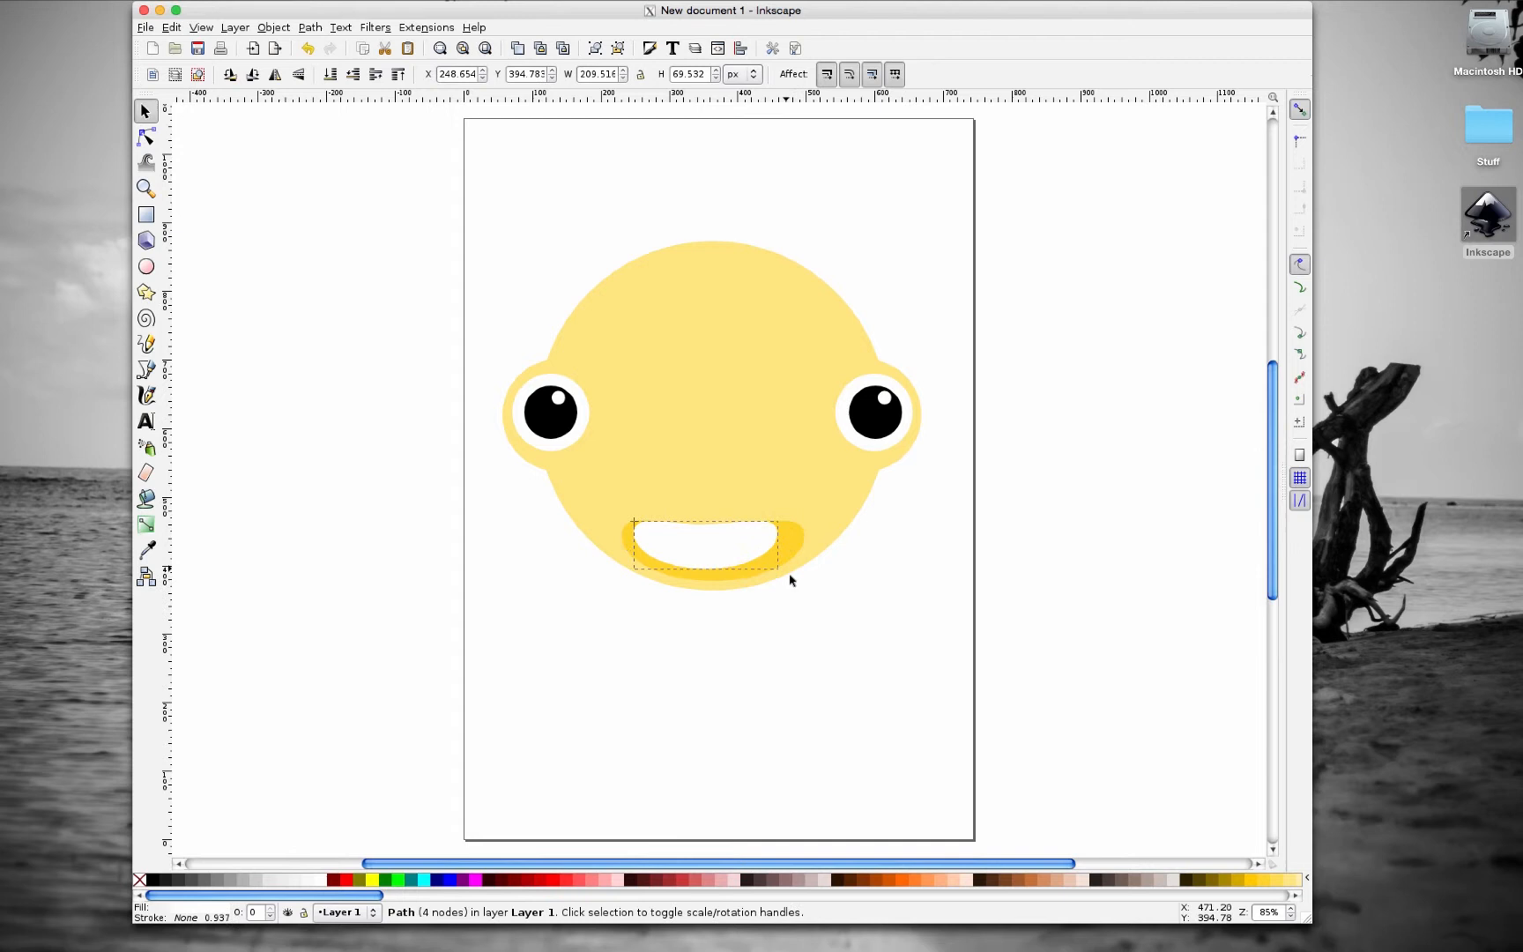
drag(791, 580, 787, 571)
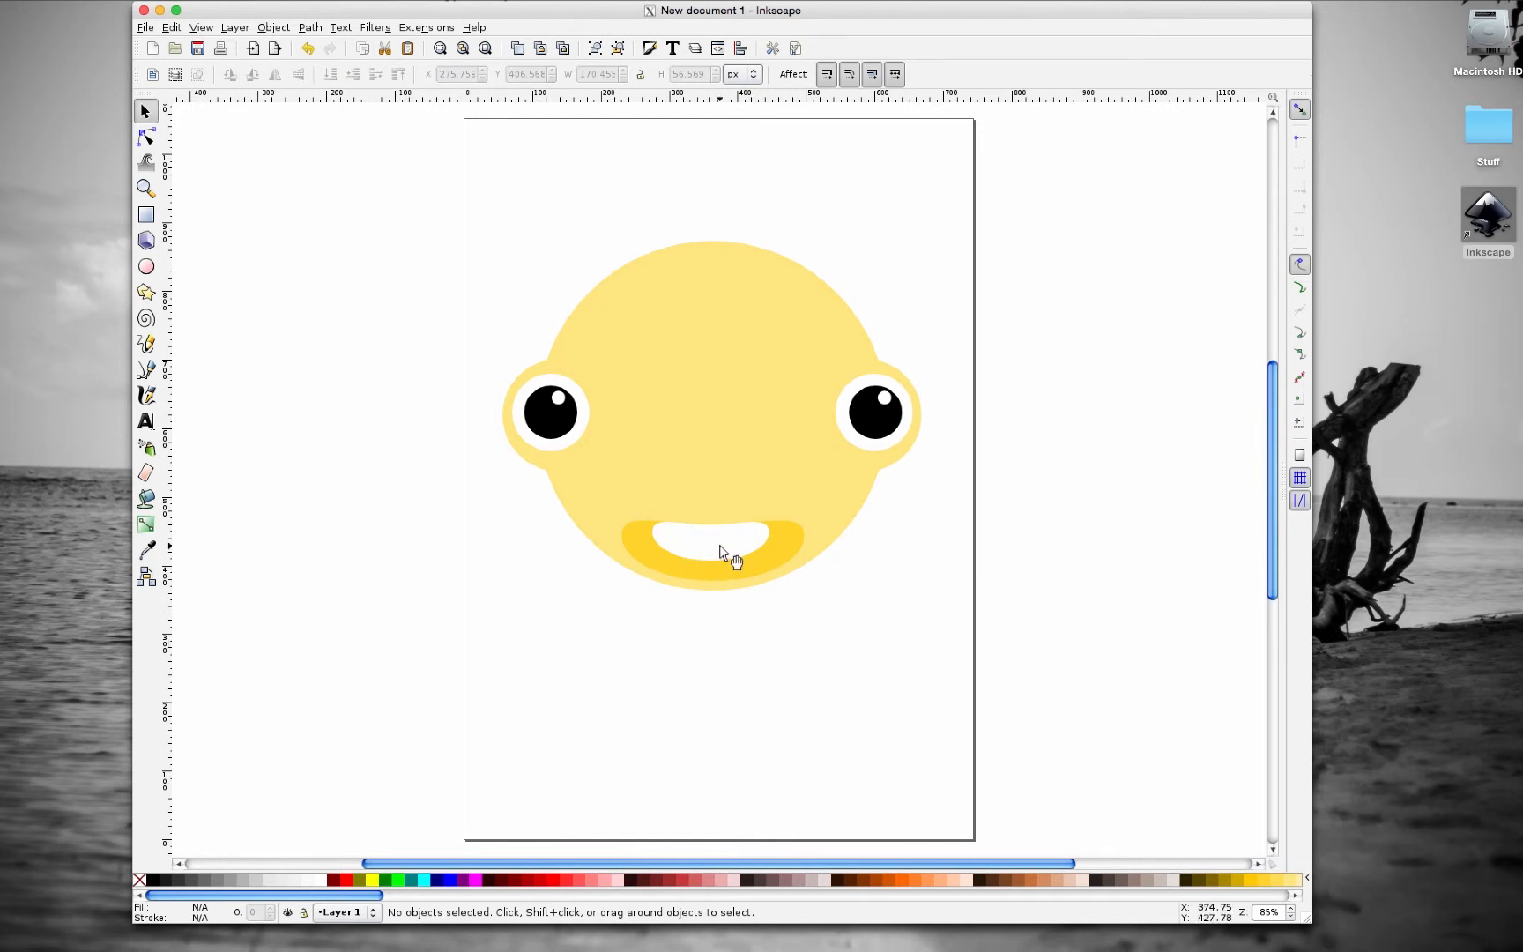
click(709, 540)
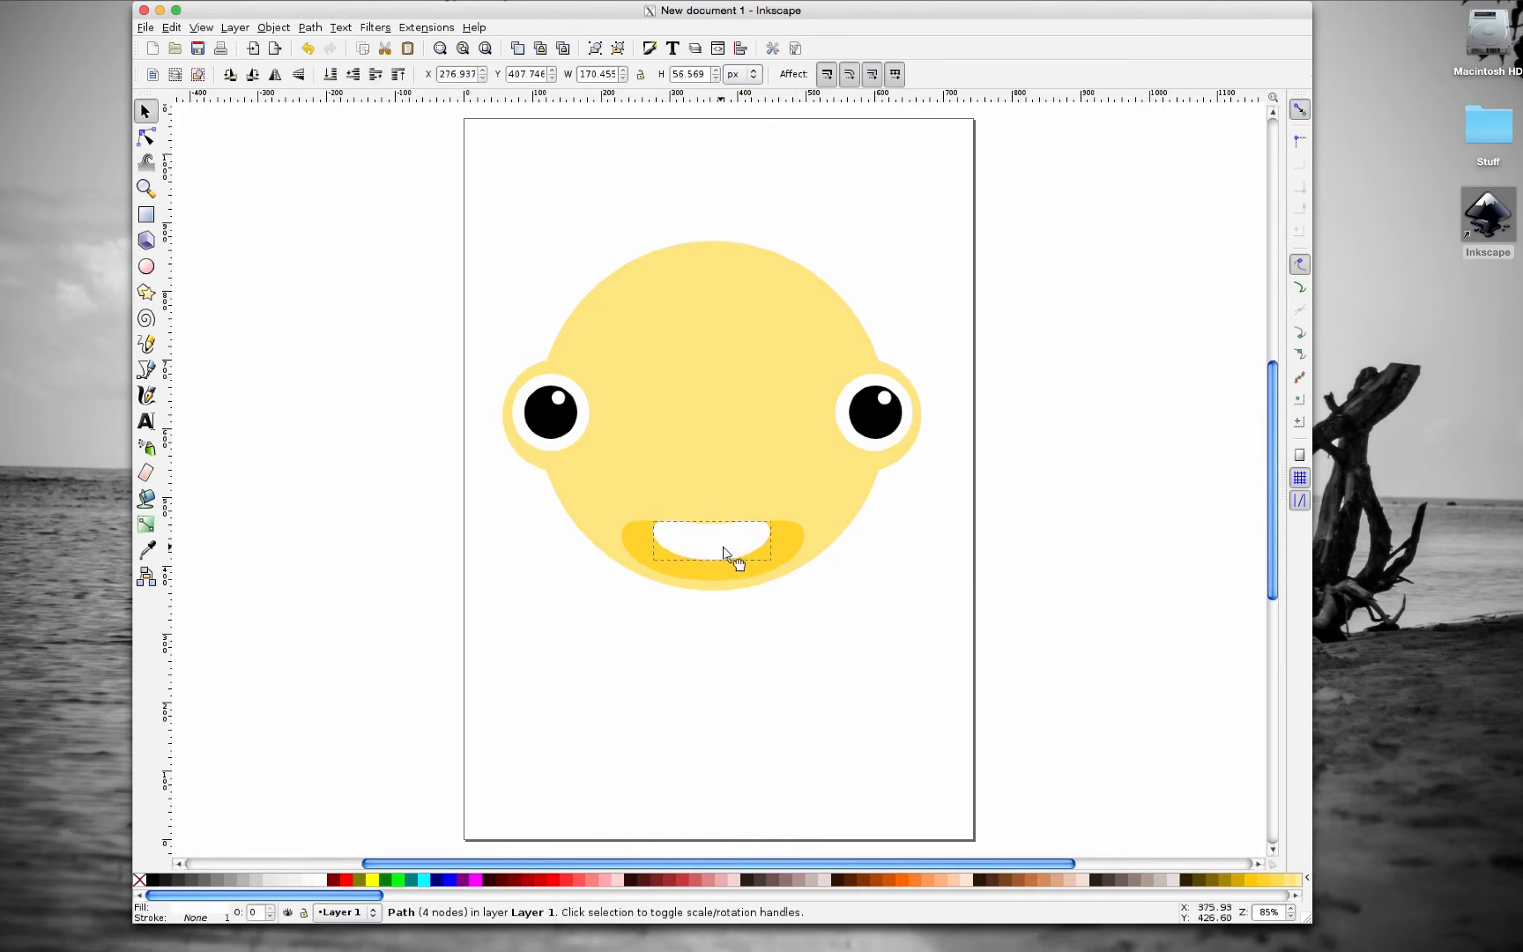
click(962, 719)
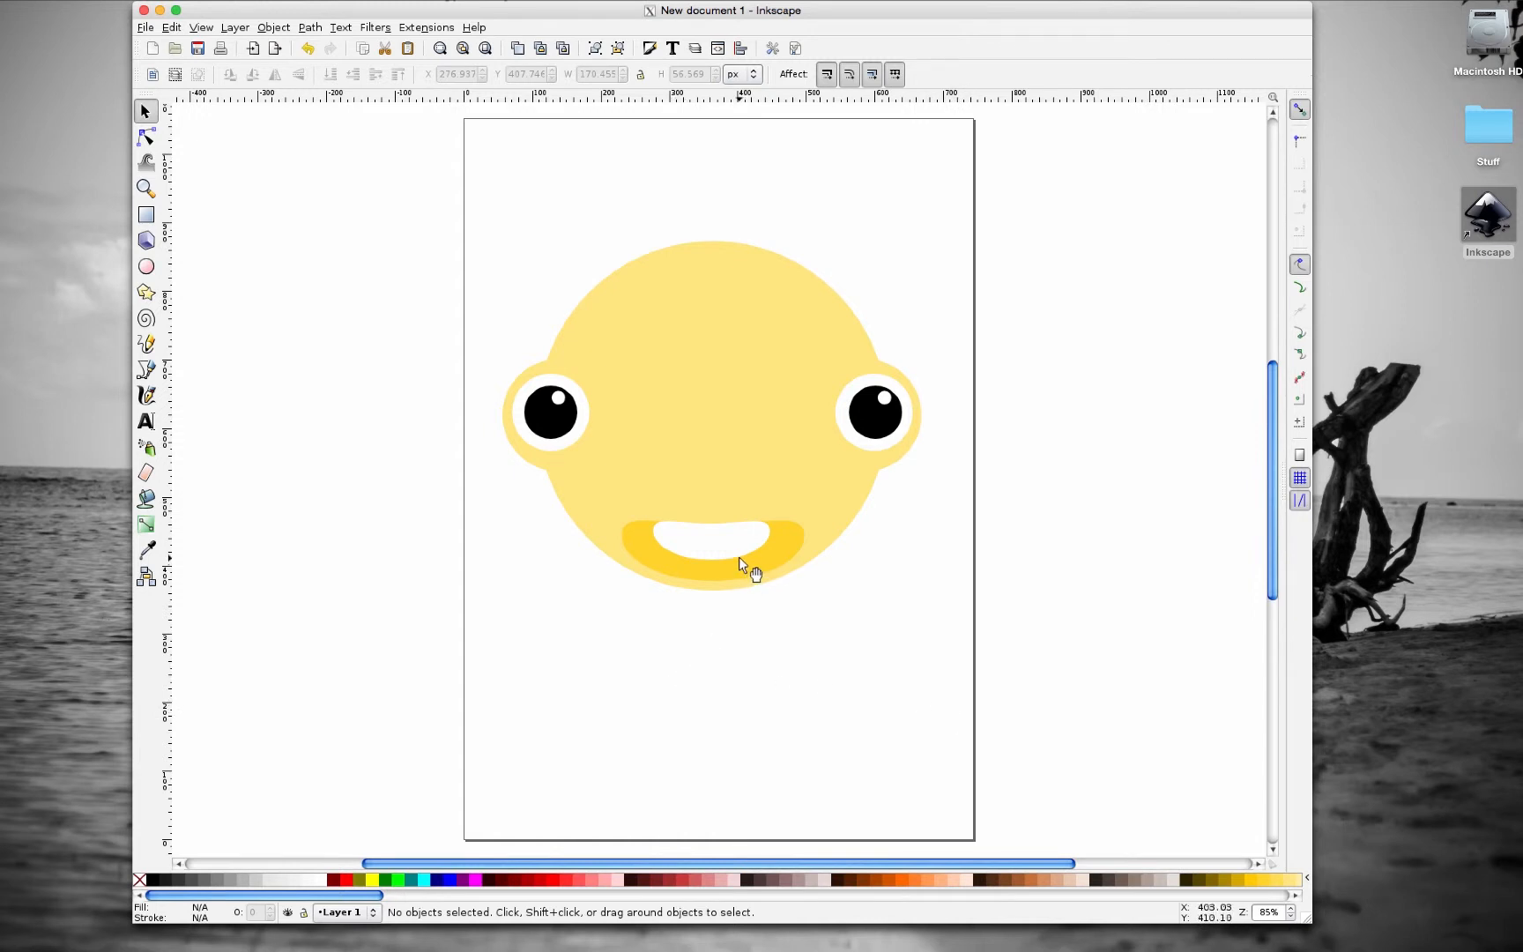
- Check and reselect the white teeth so they sit neatly with a yellow rim around them
click(740, 566)
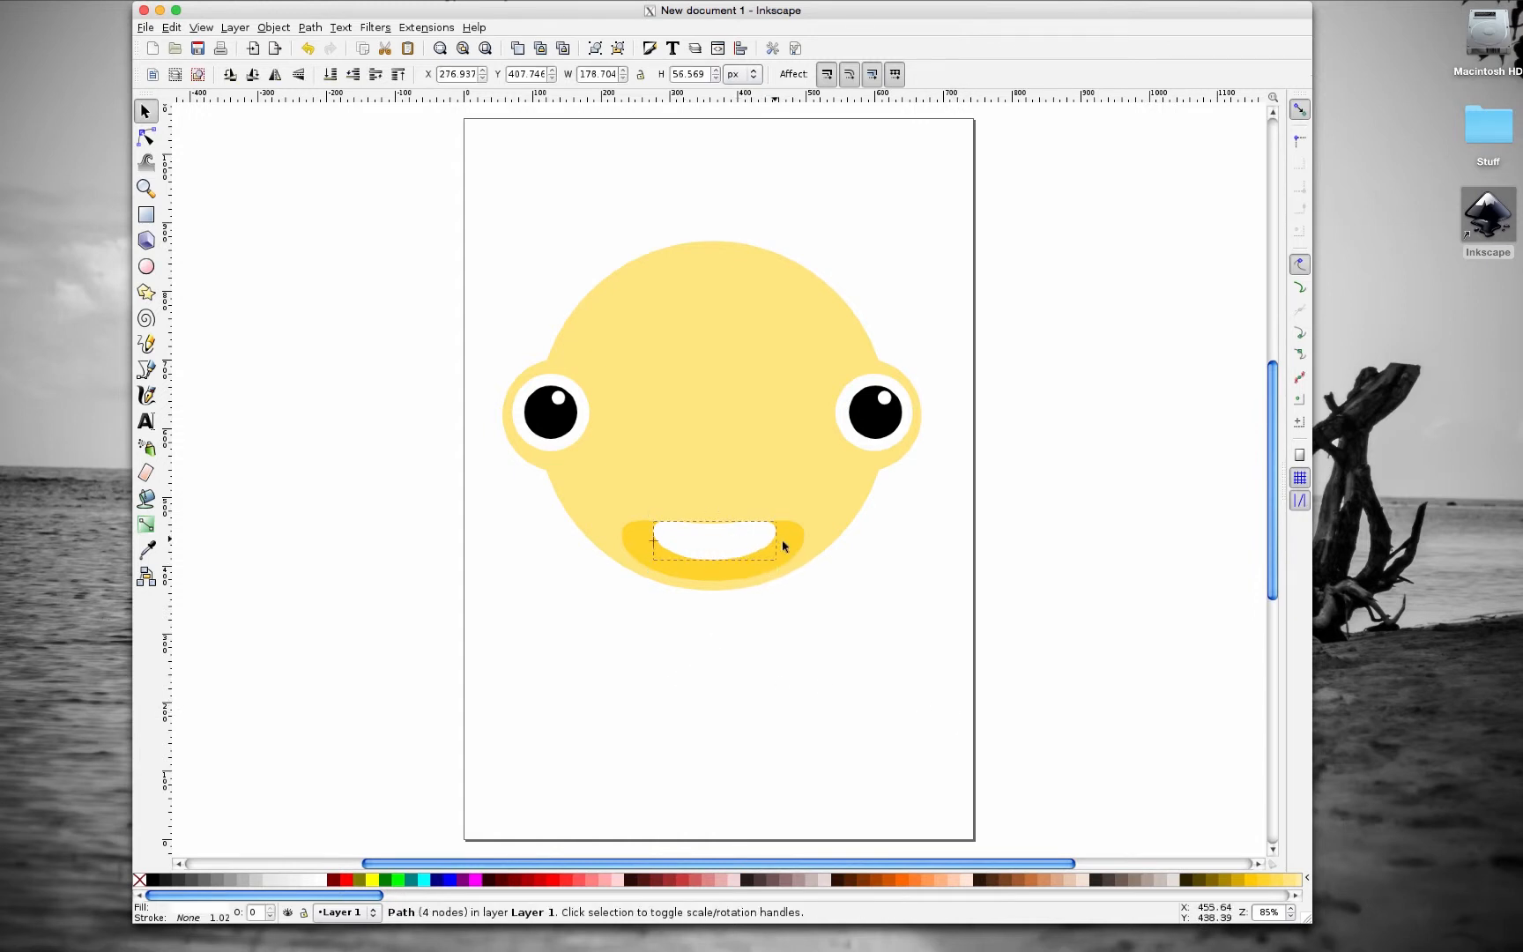
click(901, 626)
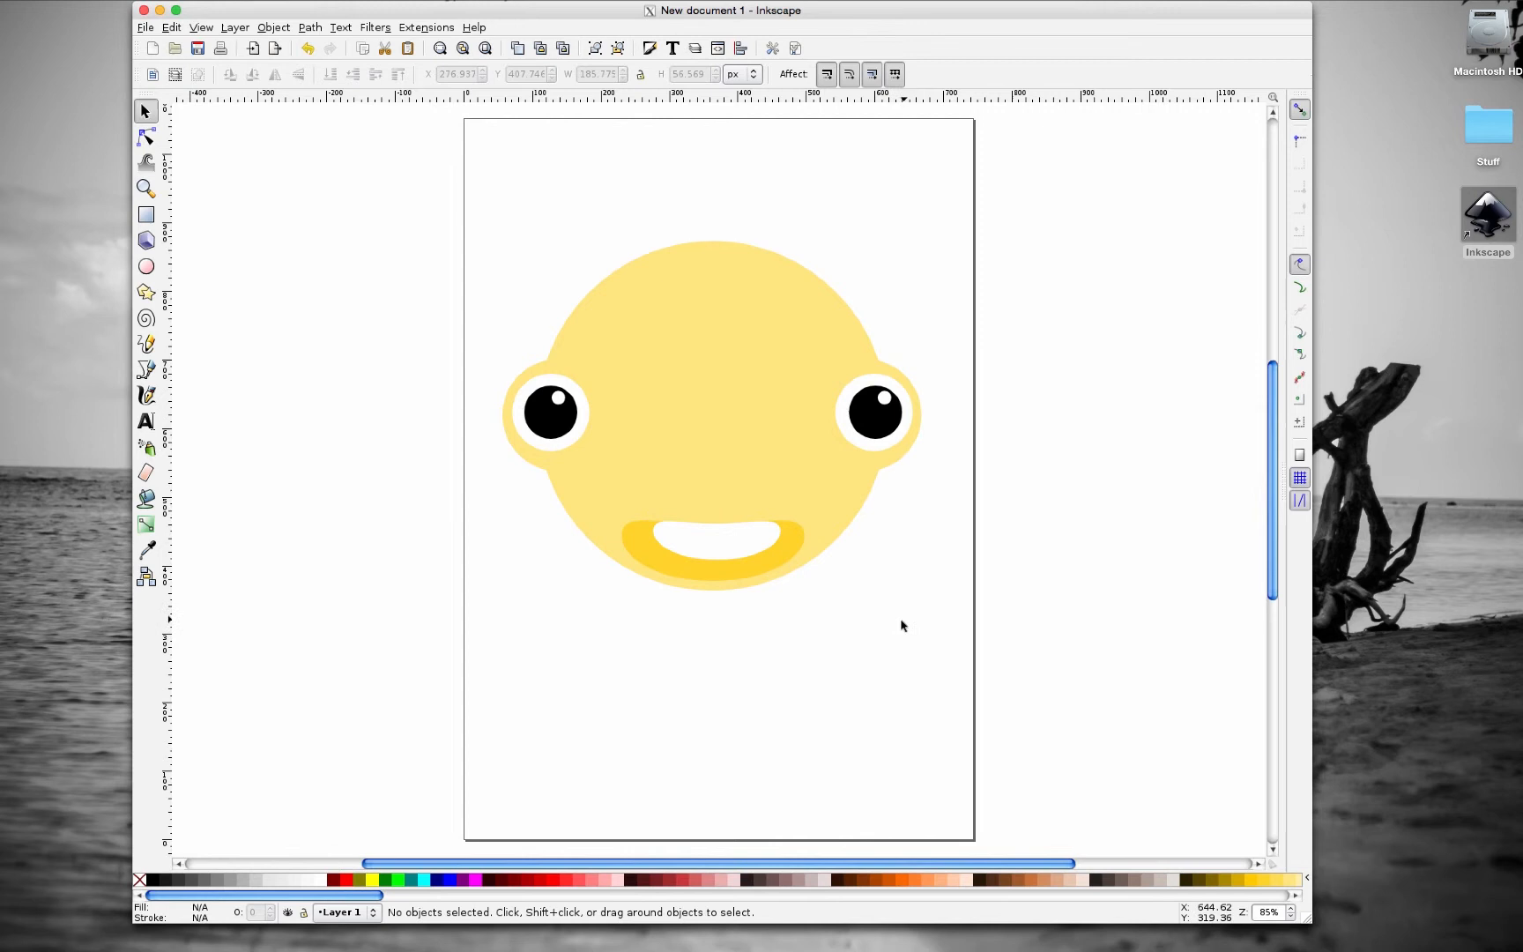
click(714, 541)
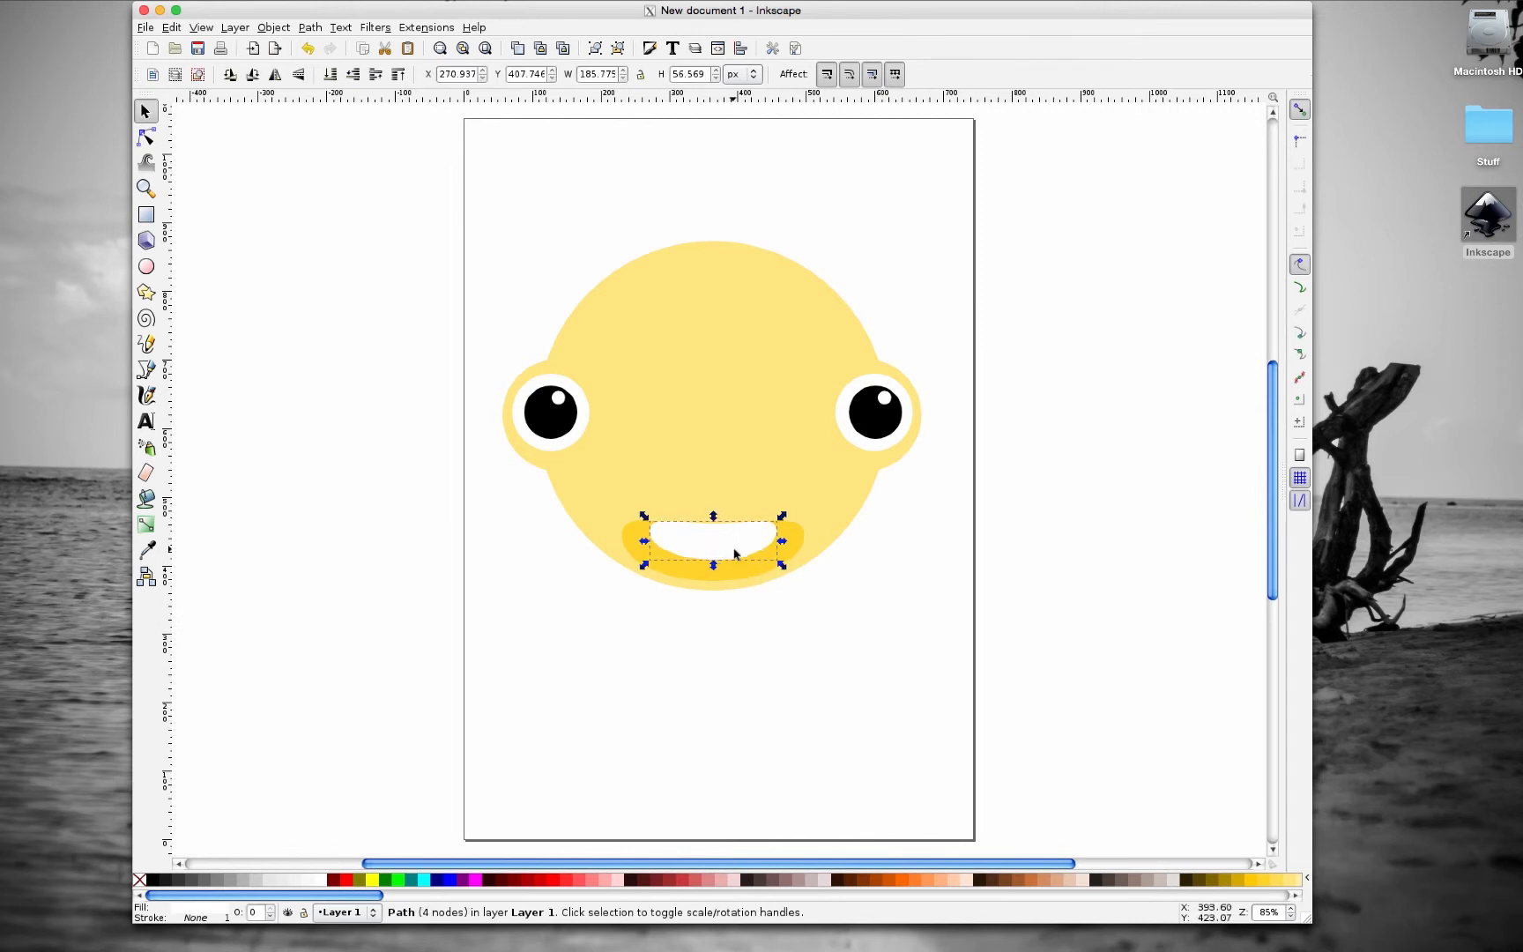
click(738, 582)
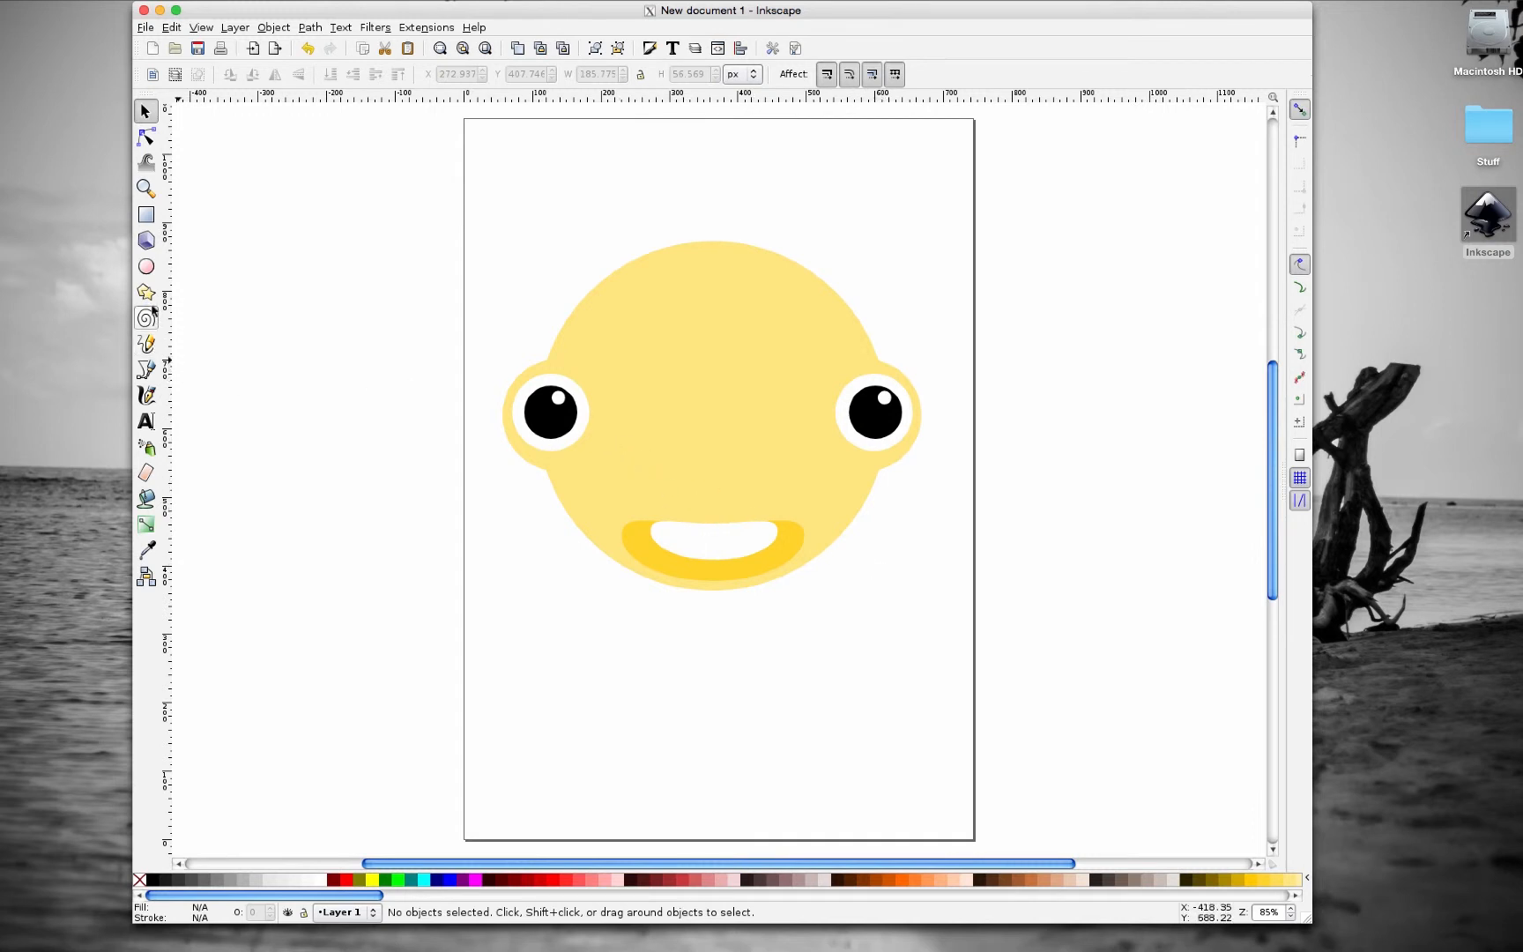
click(144, 266)
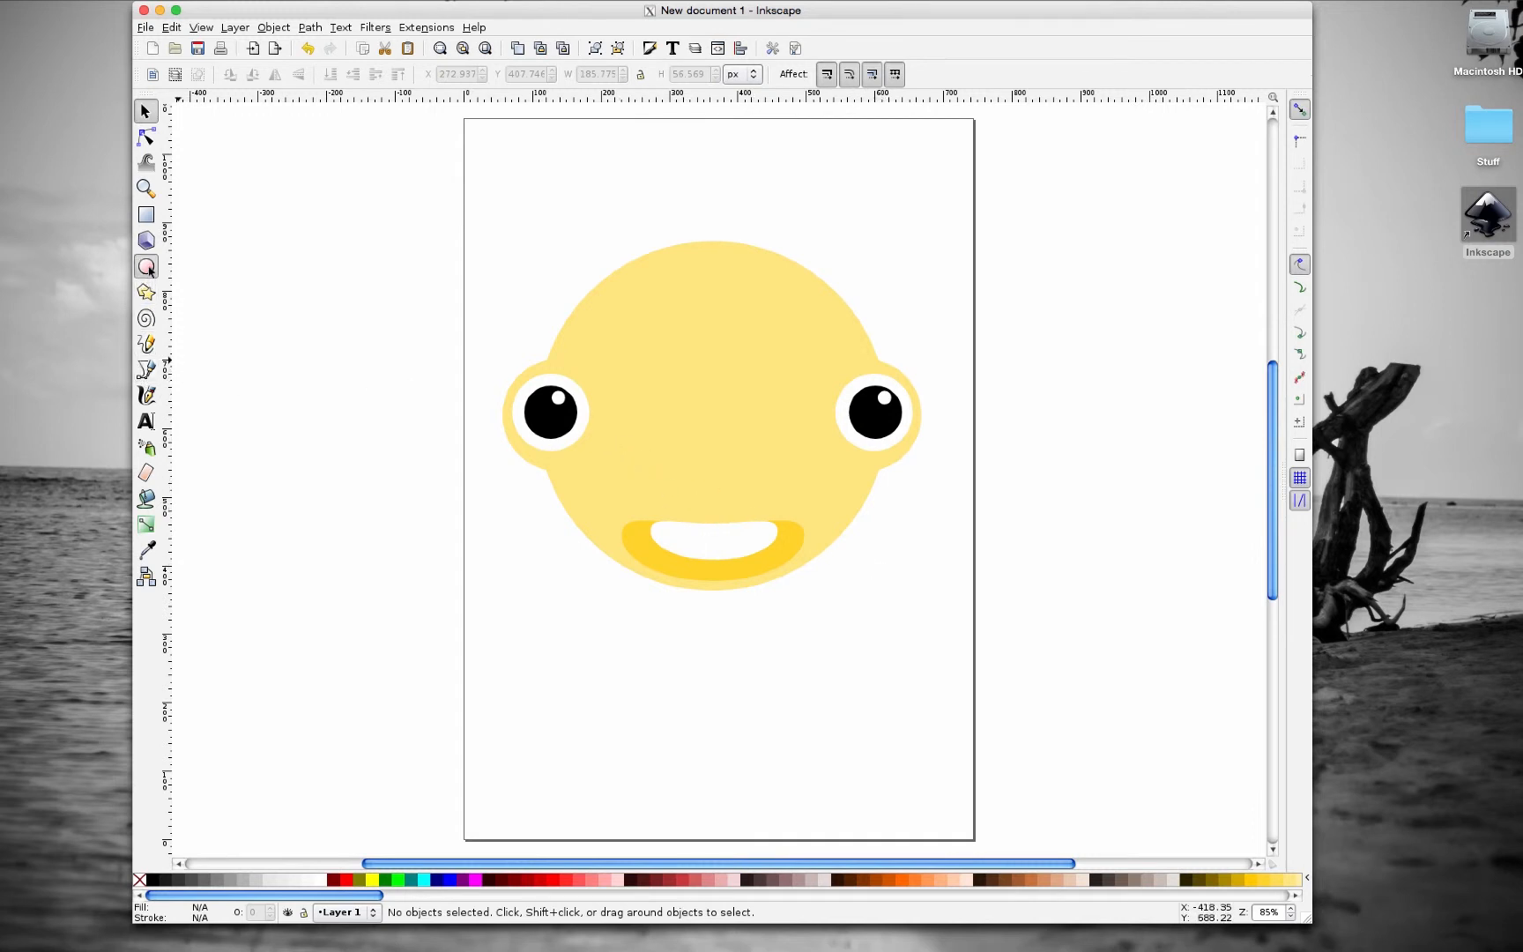
- Draw a small white circle above the left eye and convert it to a path
click(145, 266)
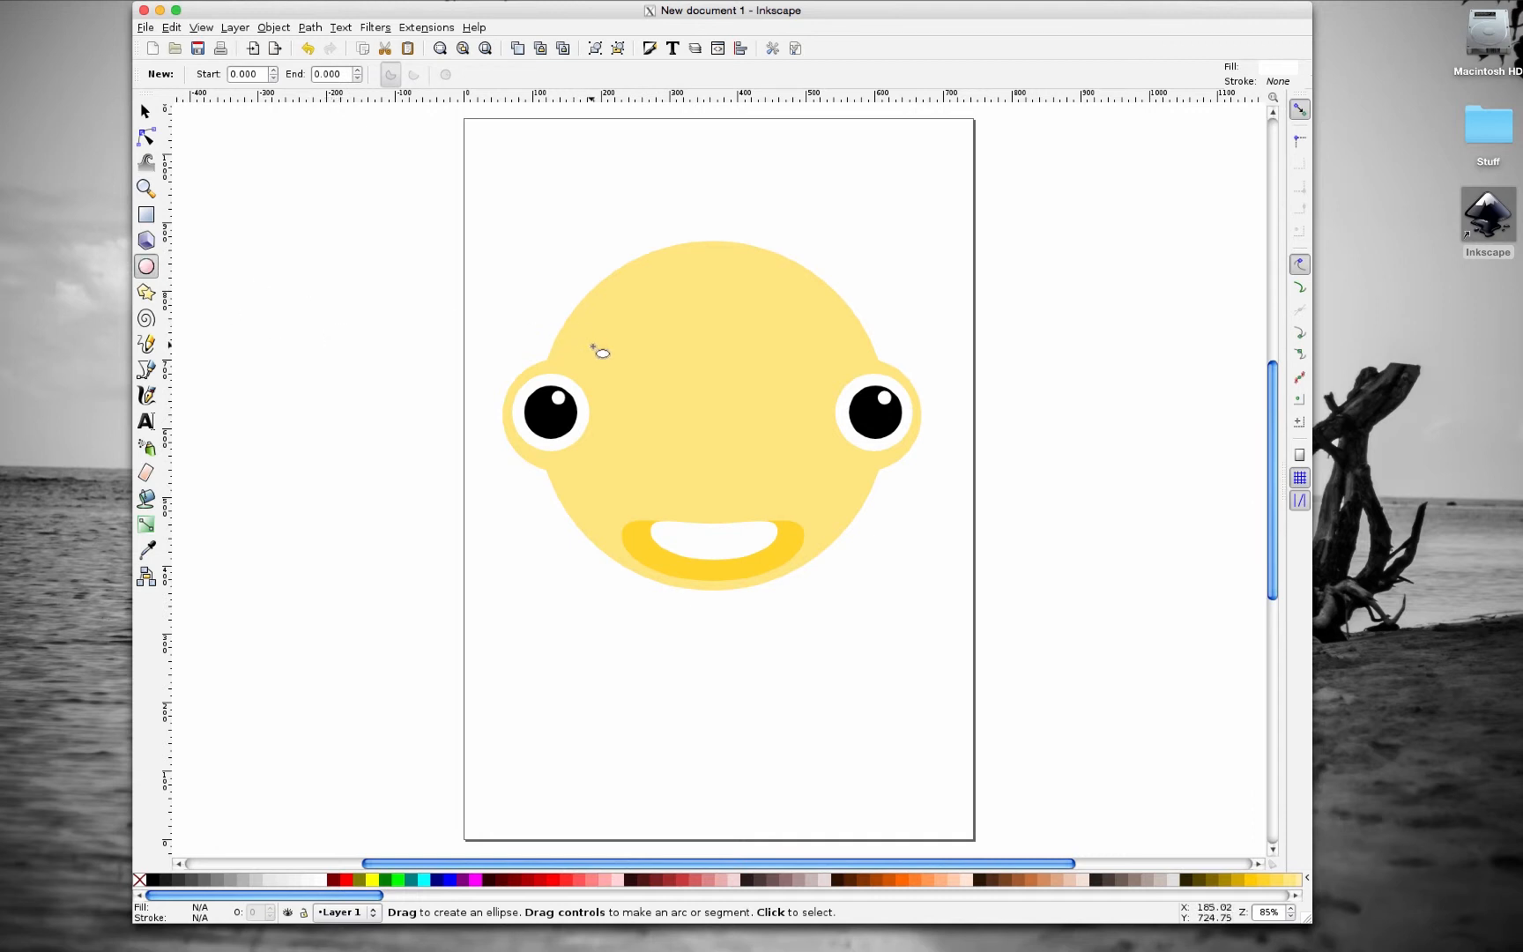
mouse_move(576, 337)
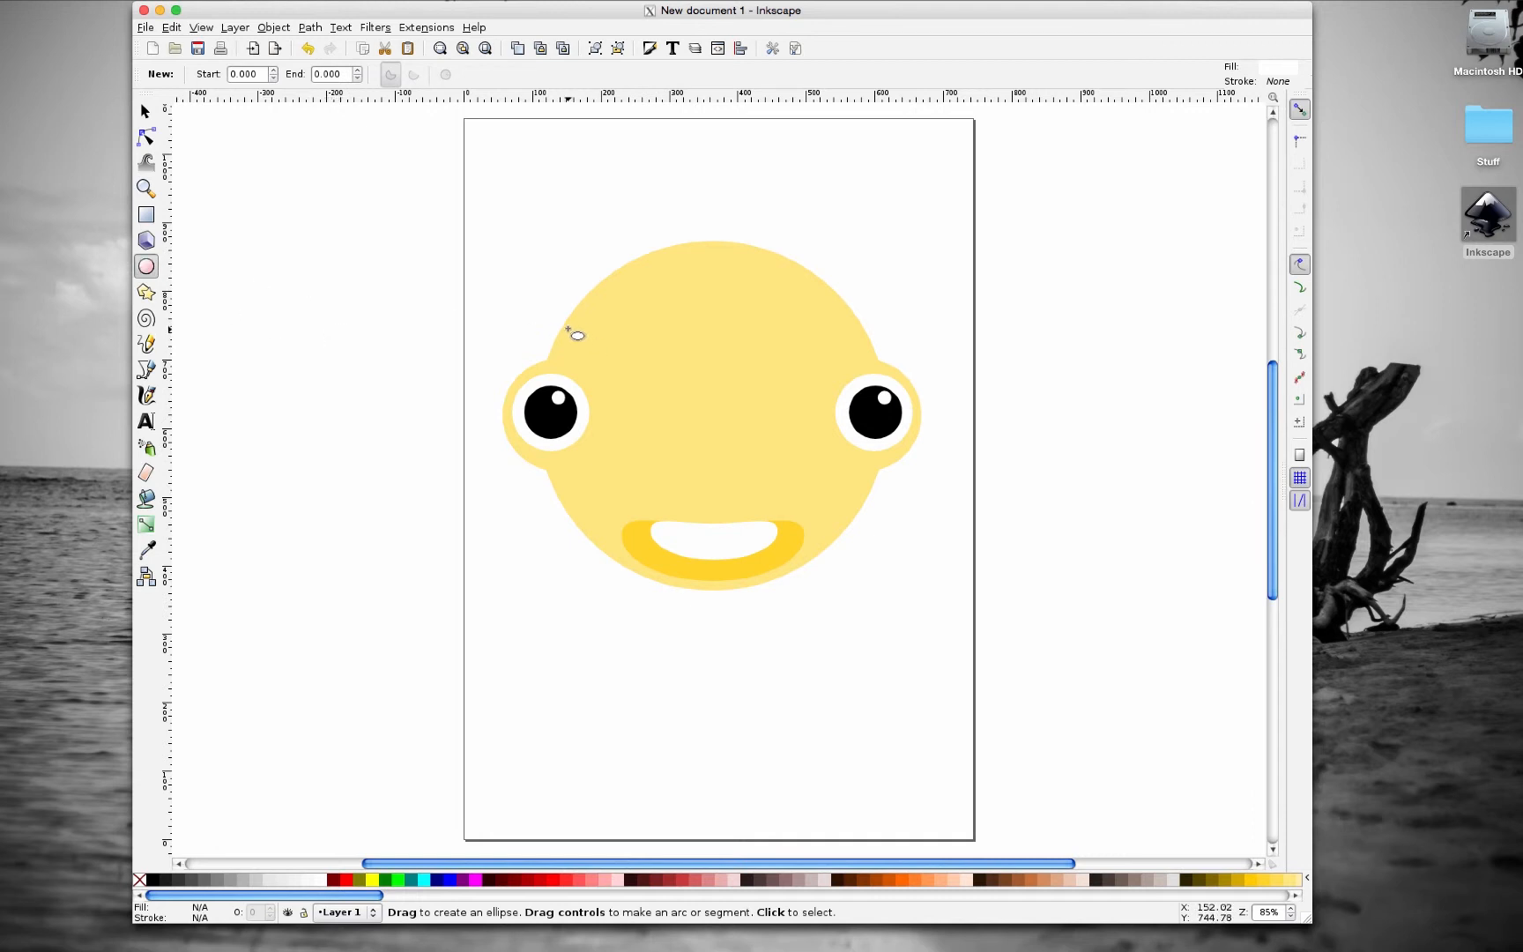
drag(571, 330, 621, 374)
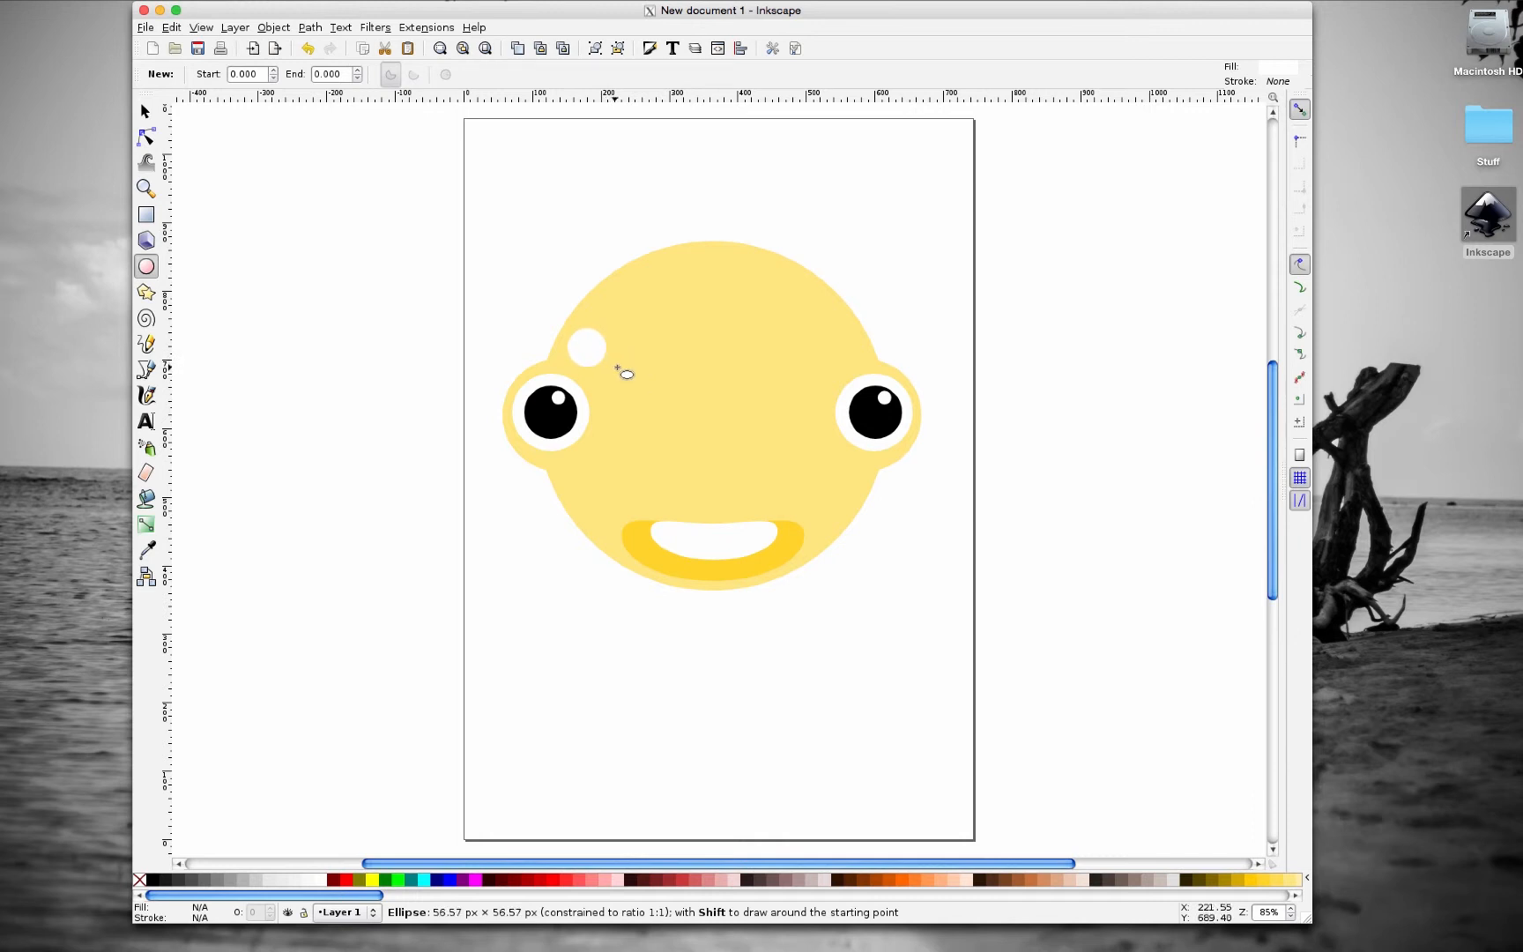
click(144, 111)
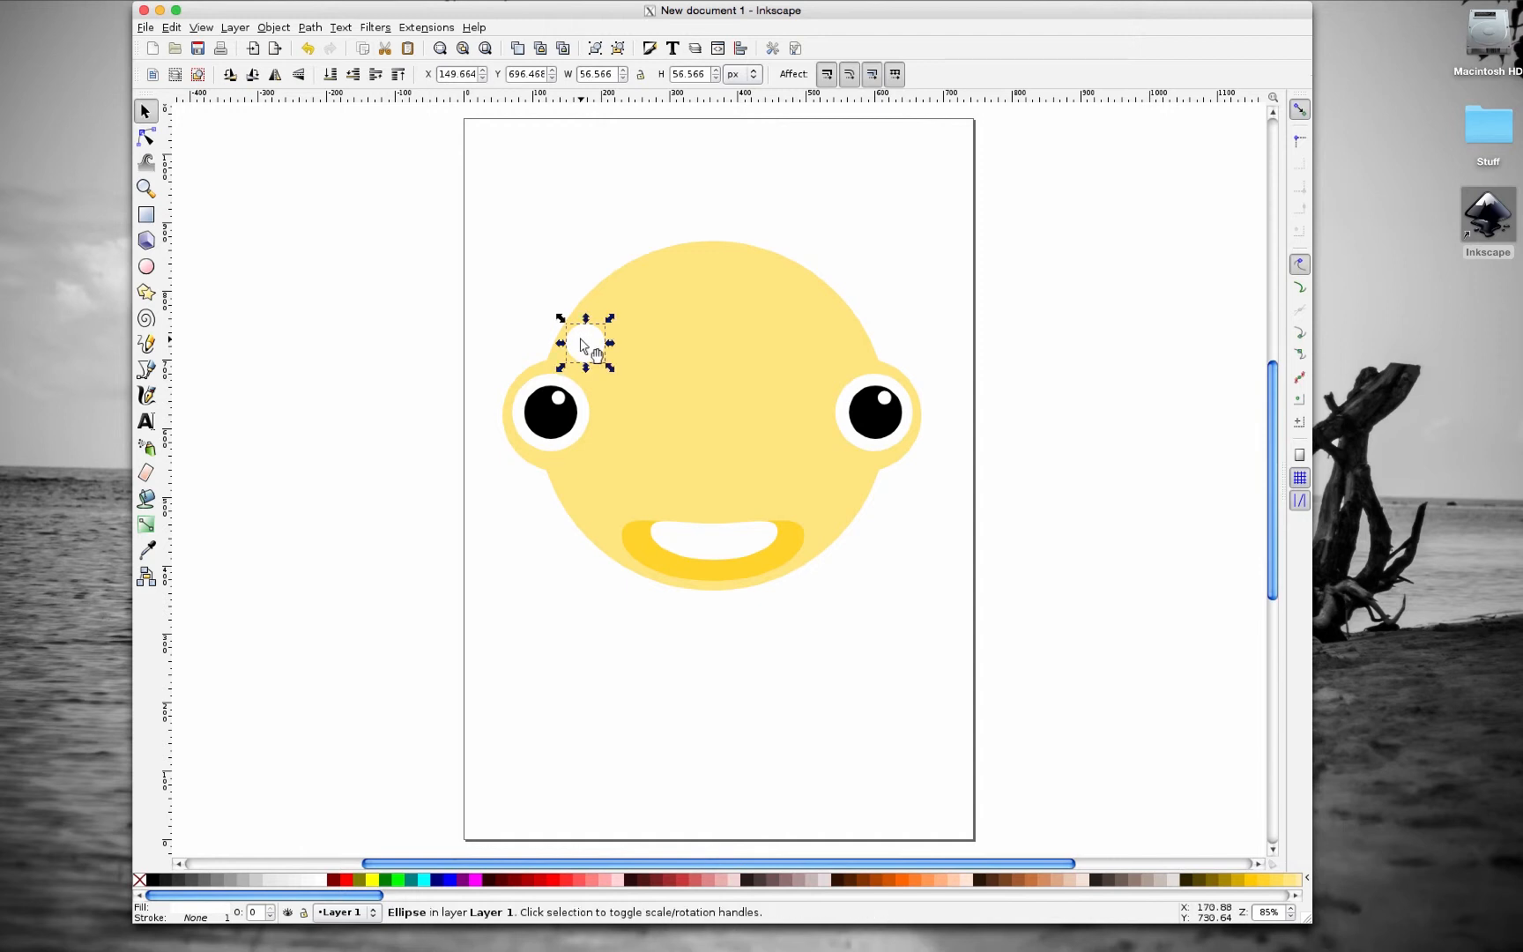
click(306, 48)
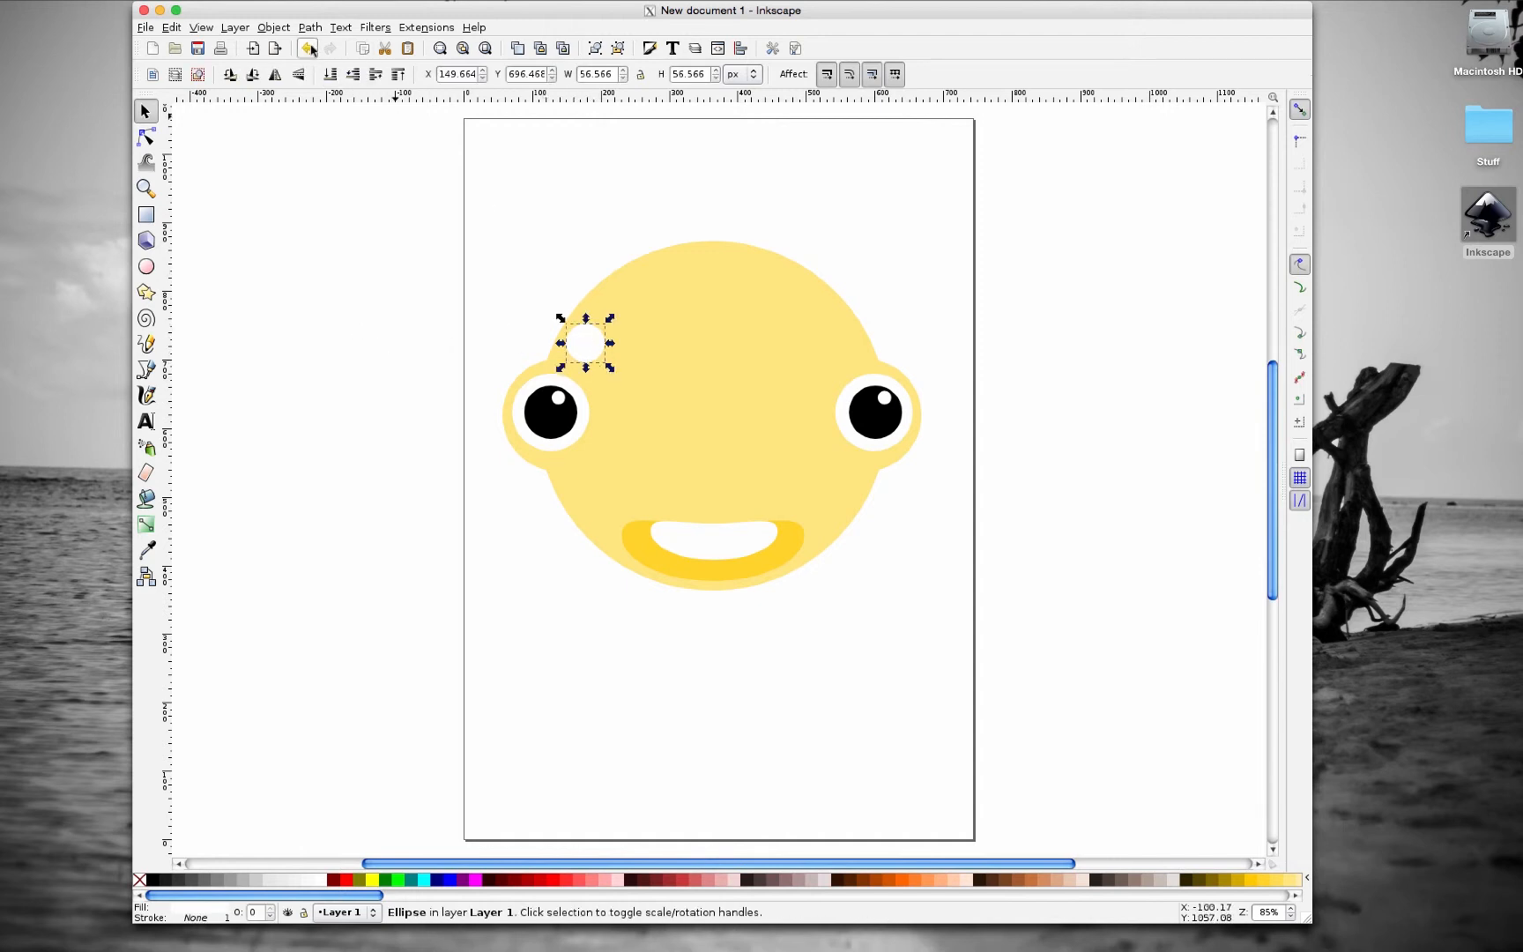
click(310, 27)
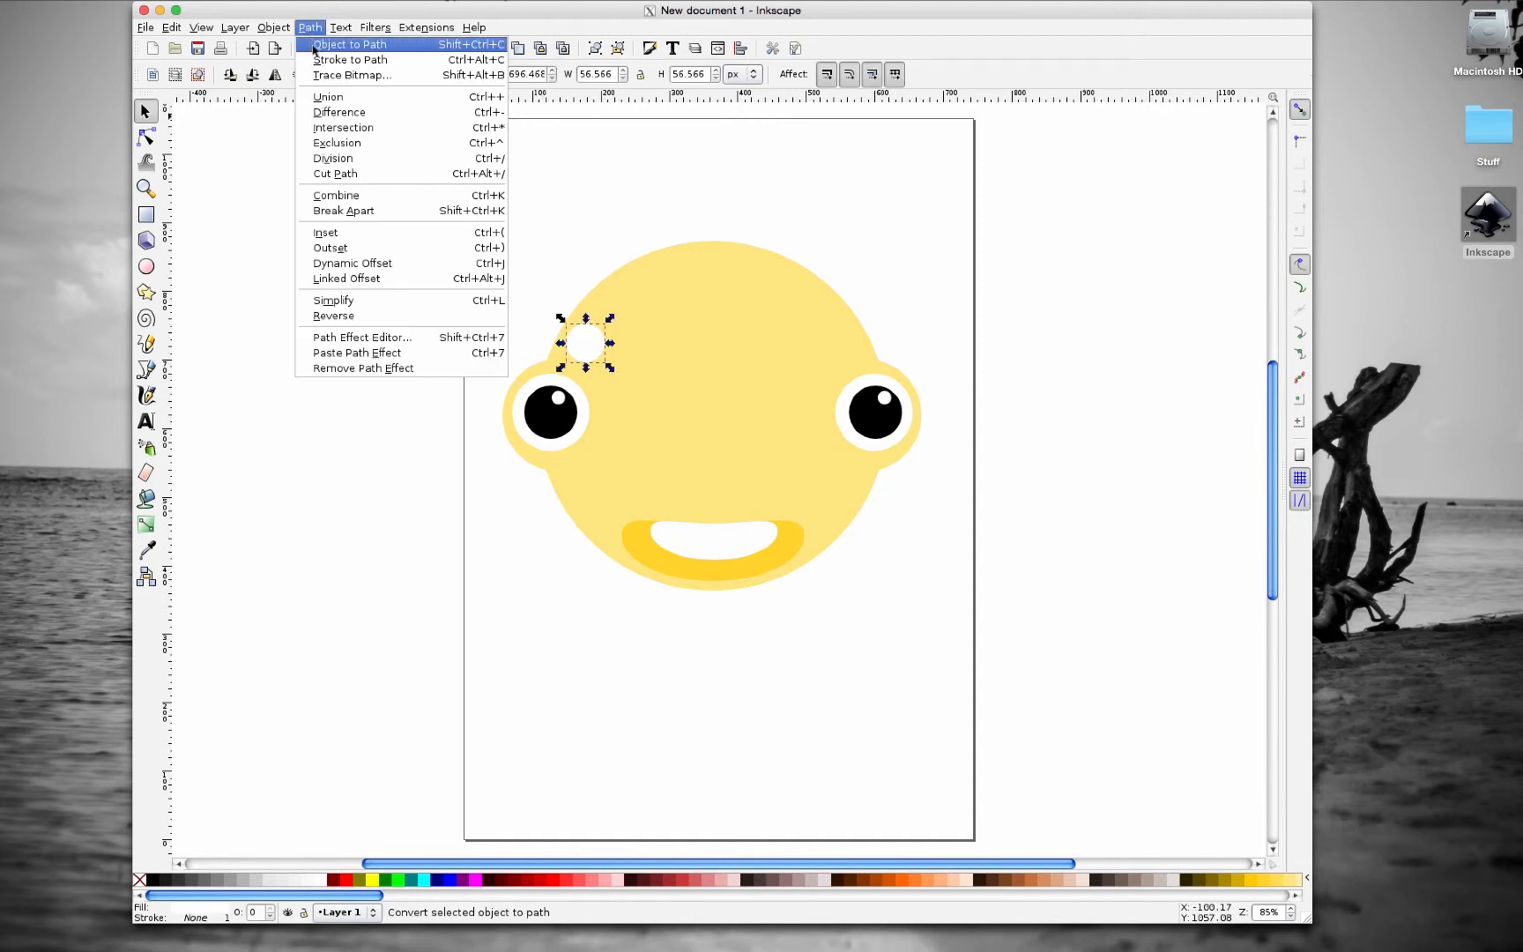
click(349, 44)
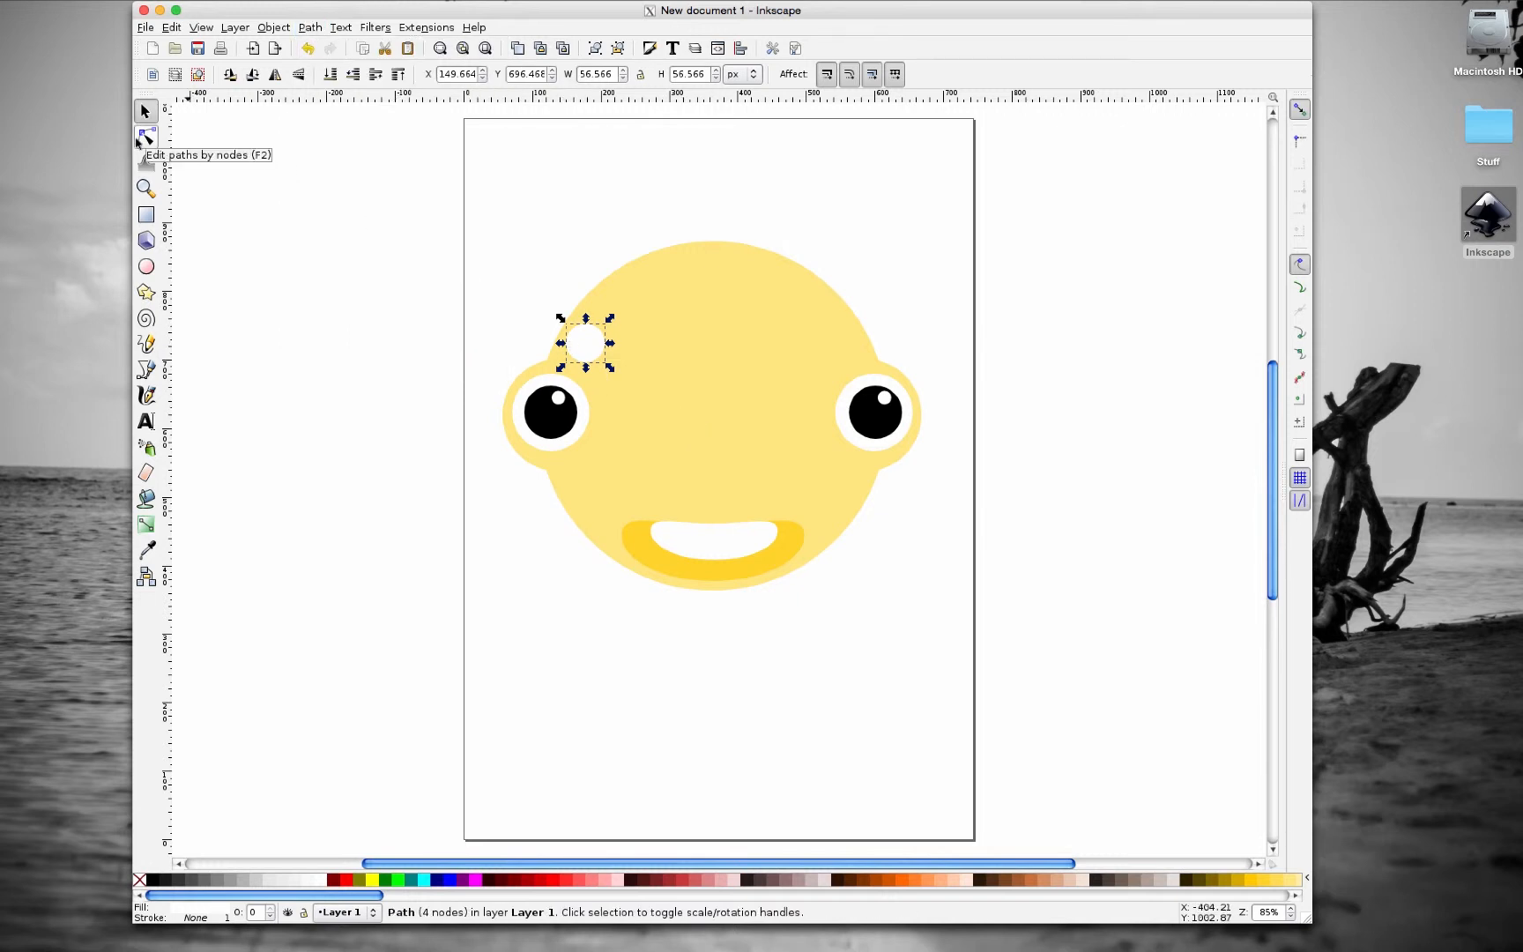
- Drag the circle's left, right, top and bottom nodes to squash it into a wide flat oval
click(145, 137)
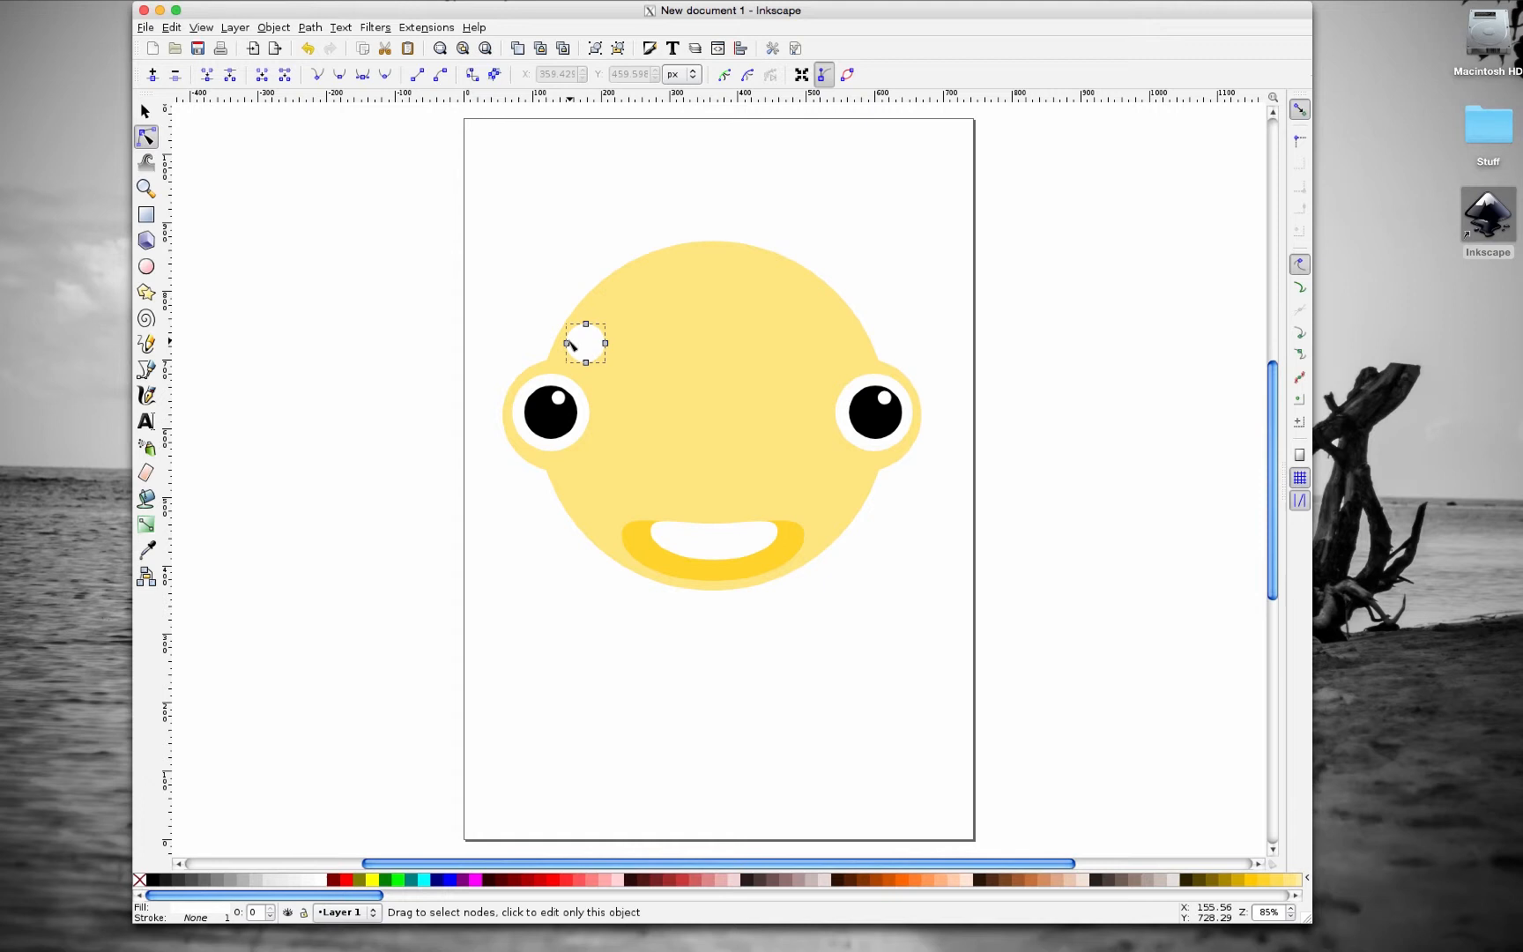
drag(586, 323, 544, 352)
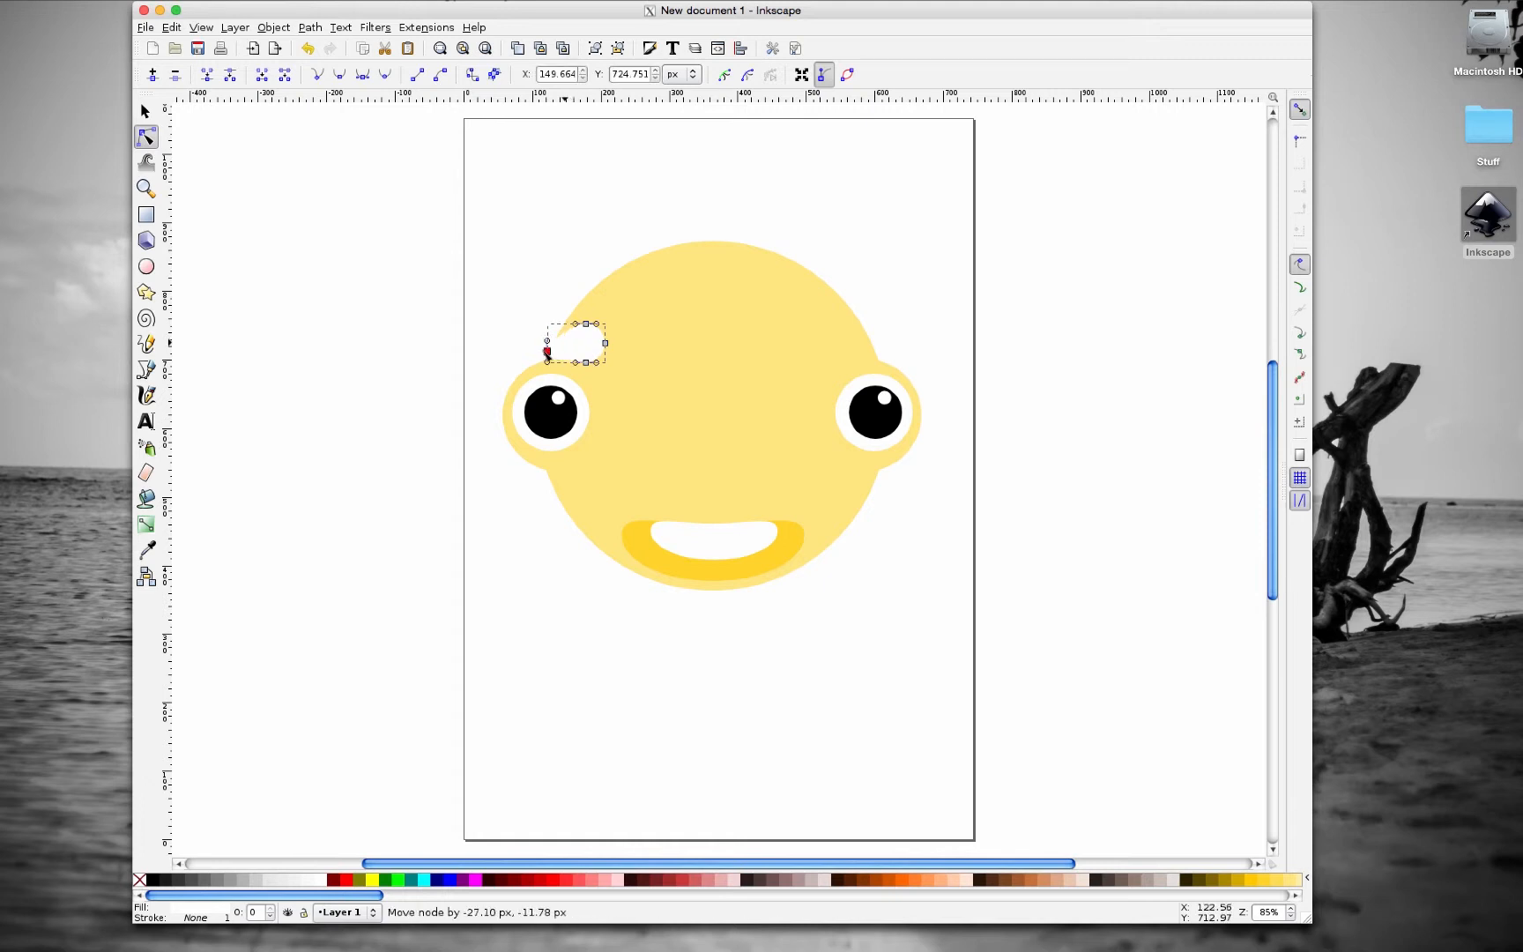
drag(545, 352, 559, 345)
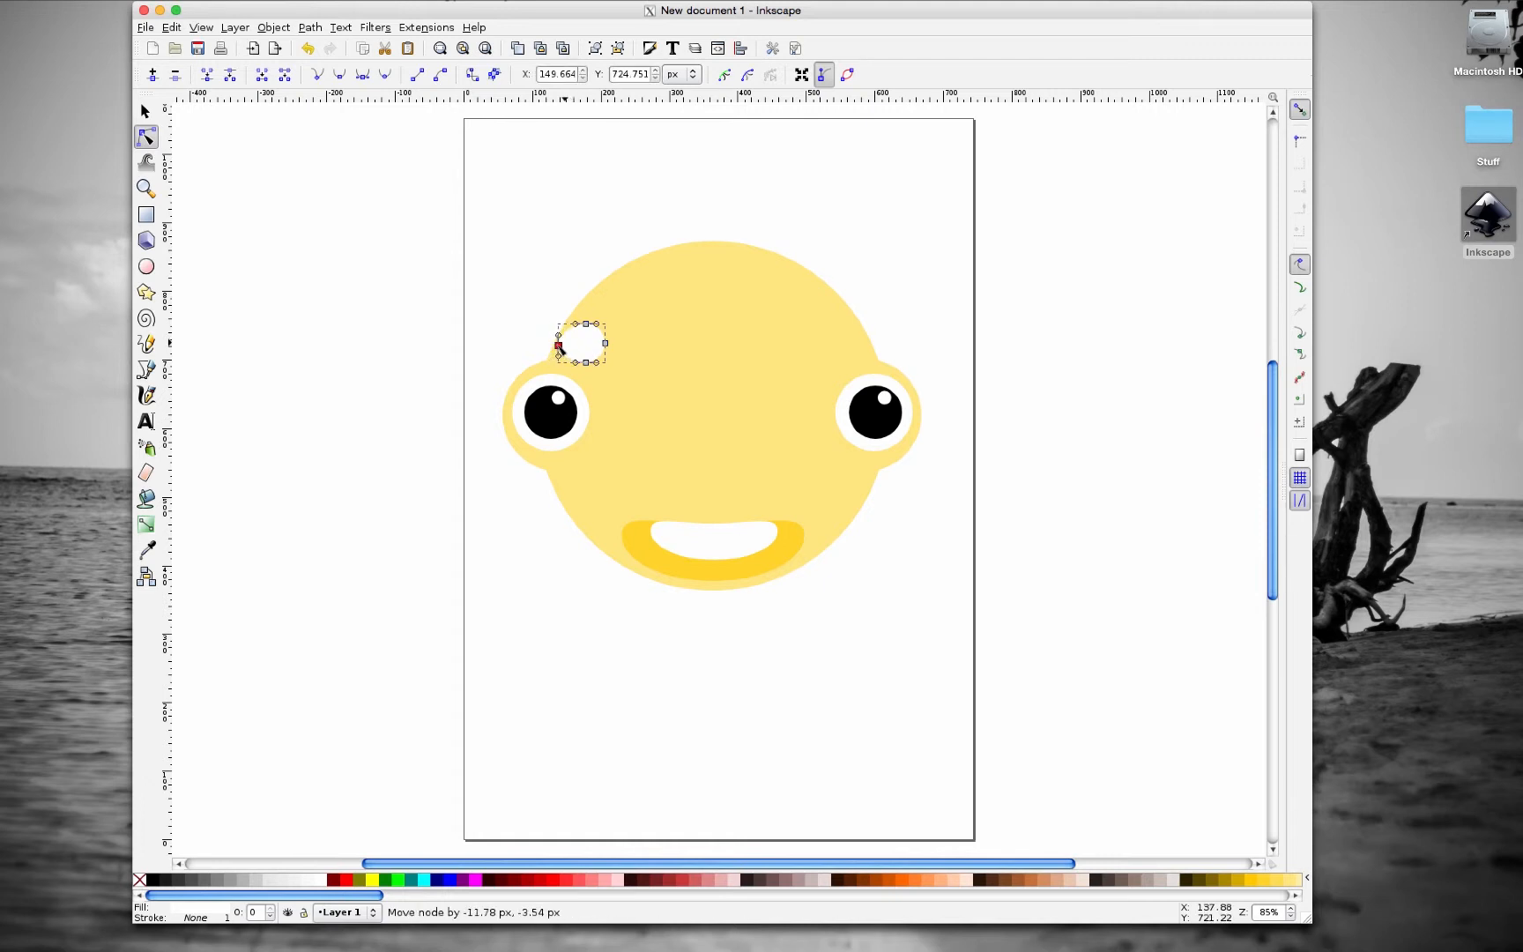
drag(556, 347, 612, 343)
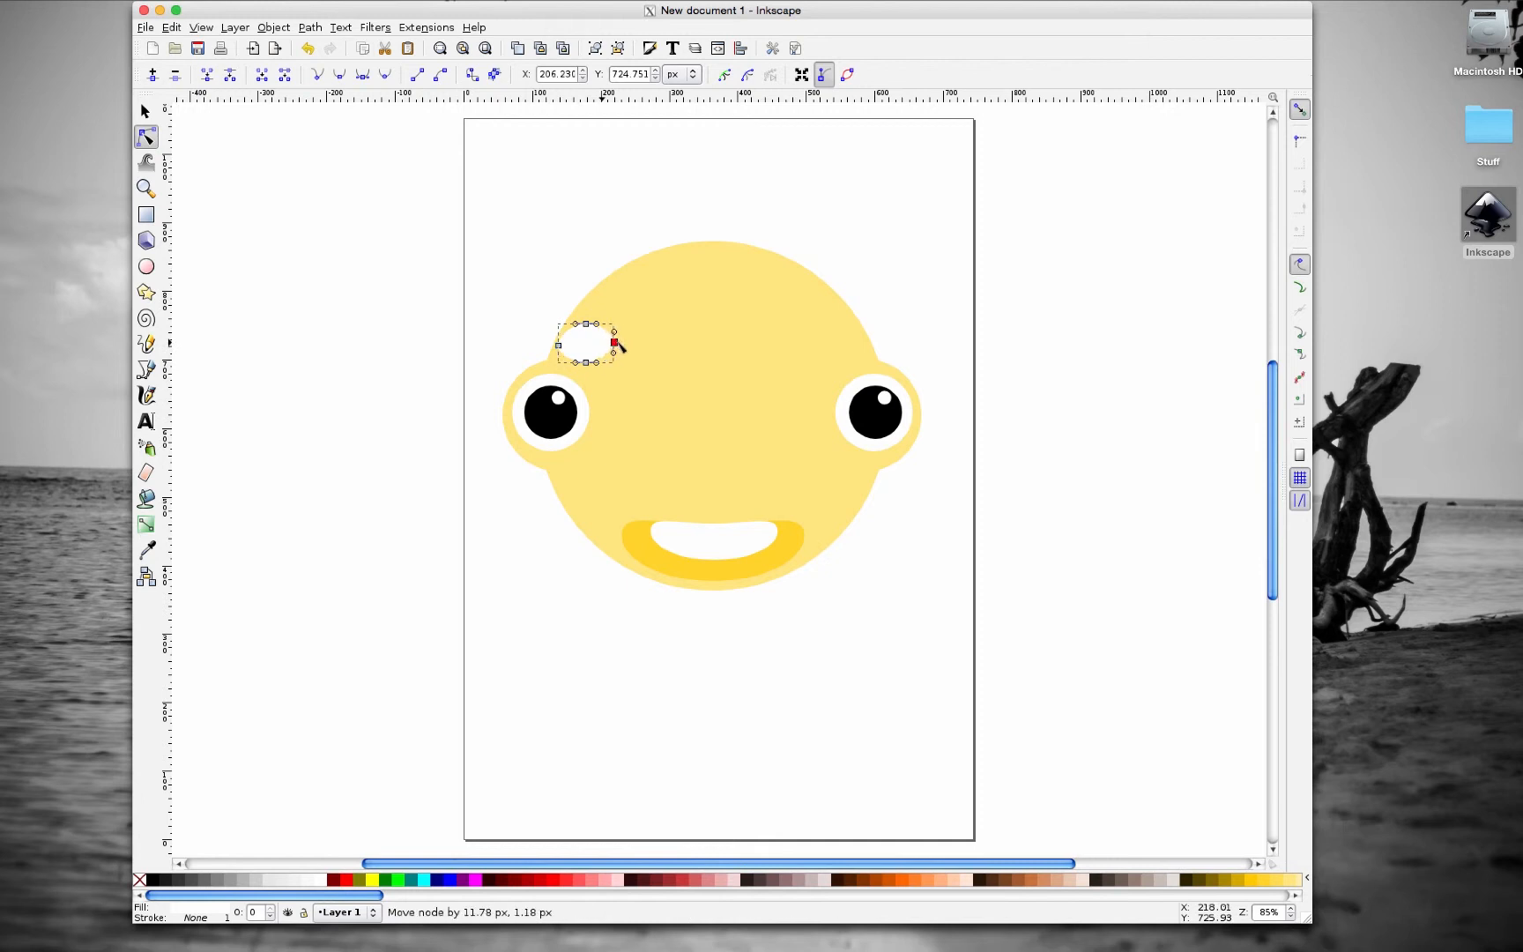
drag(612, 345, 587, 330)
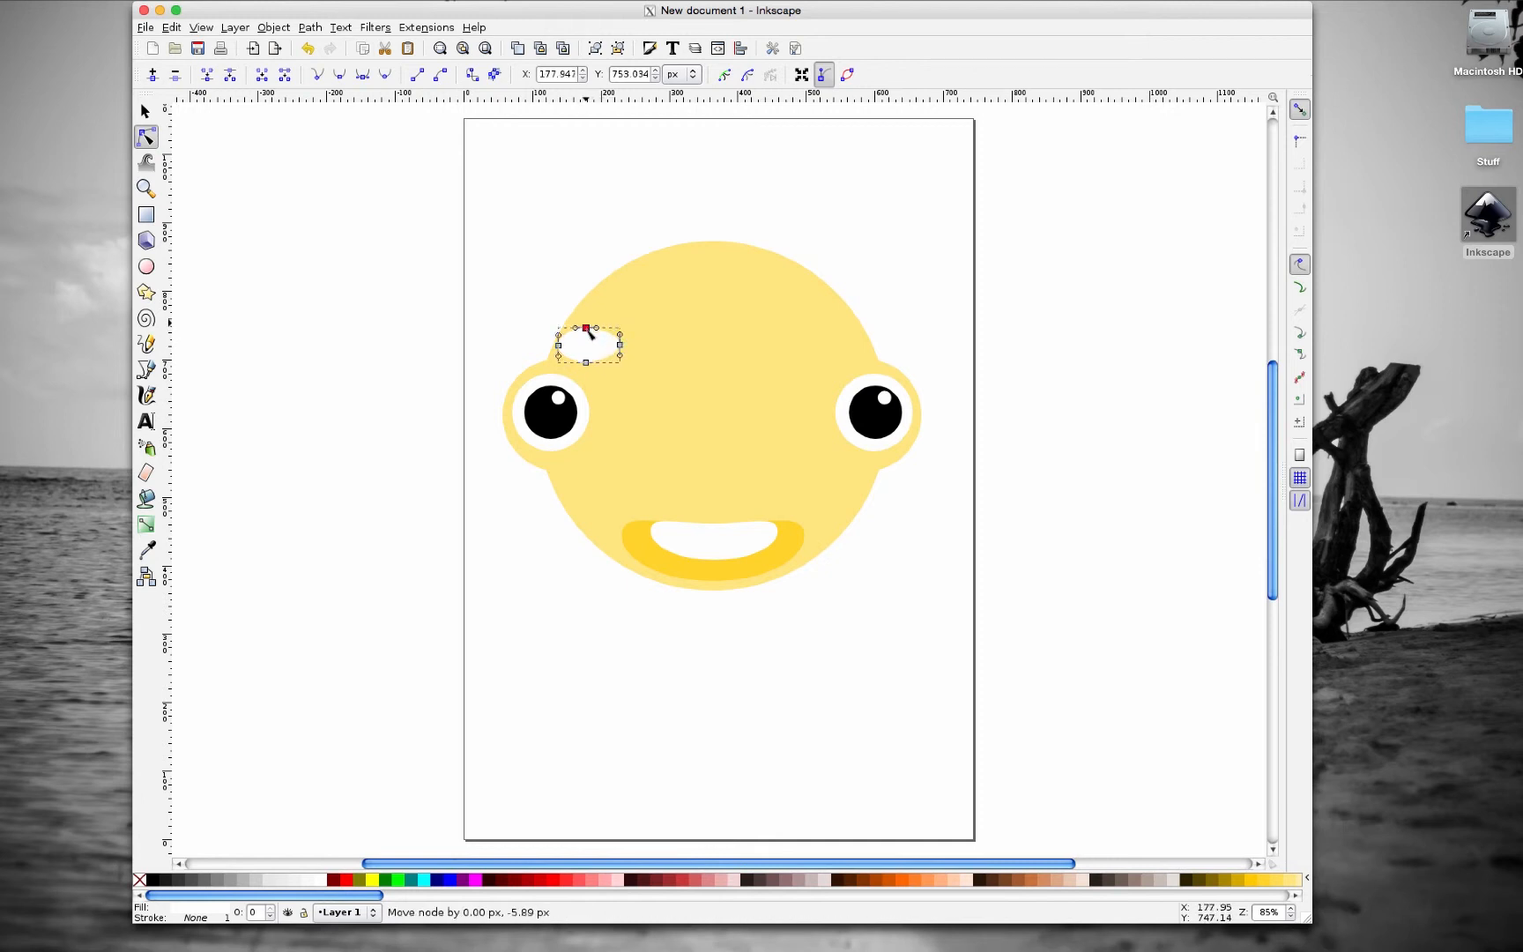
drag(586, 328, 585, 332)
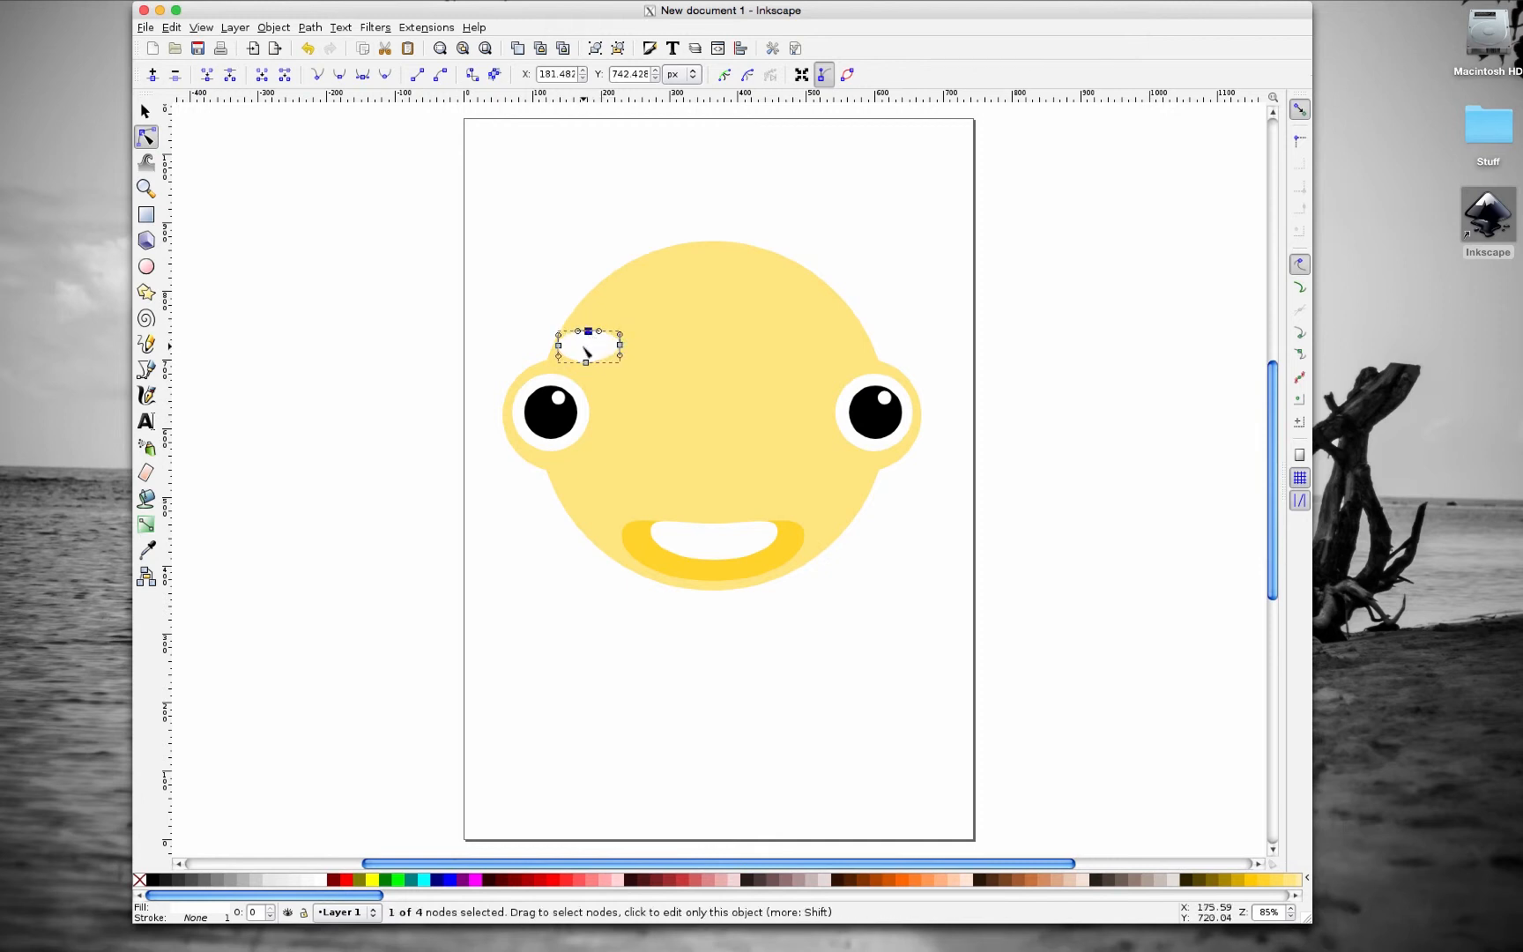
drag(587, 334, 587, 353)
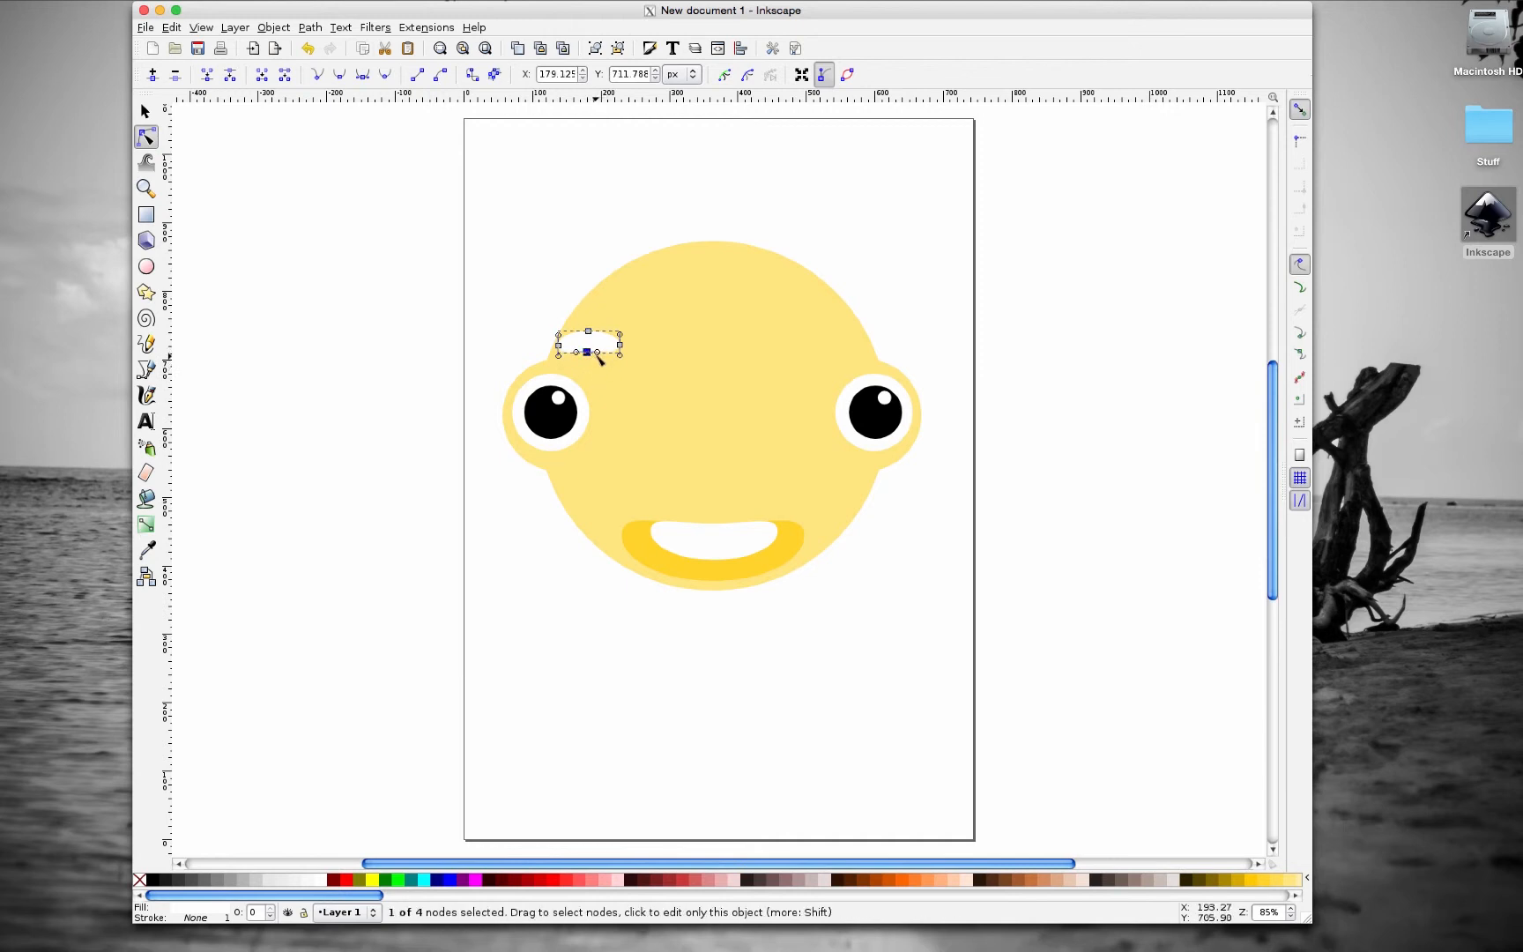
mouse_move(529, 350)
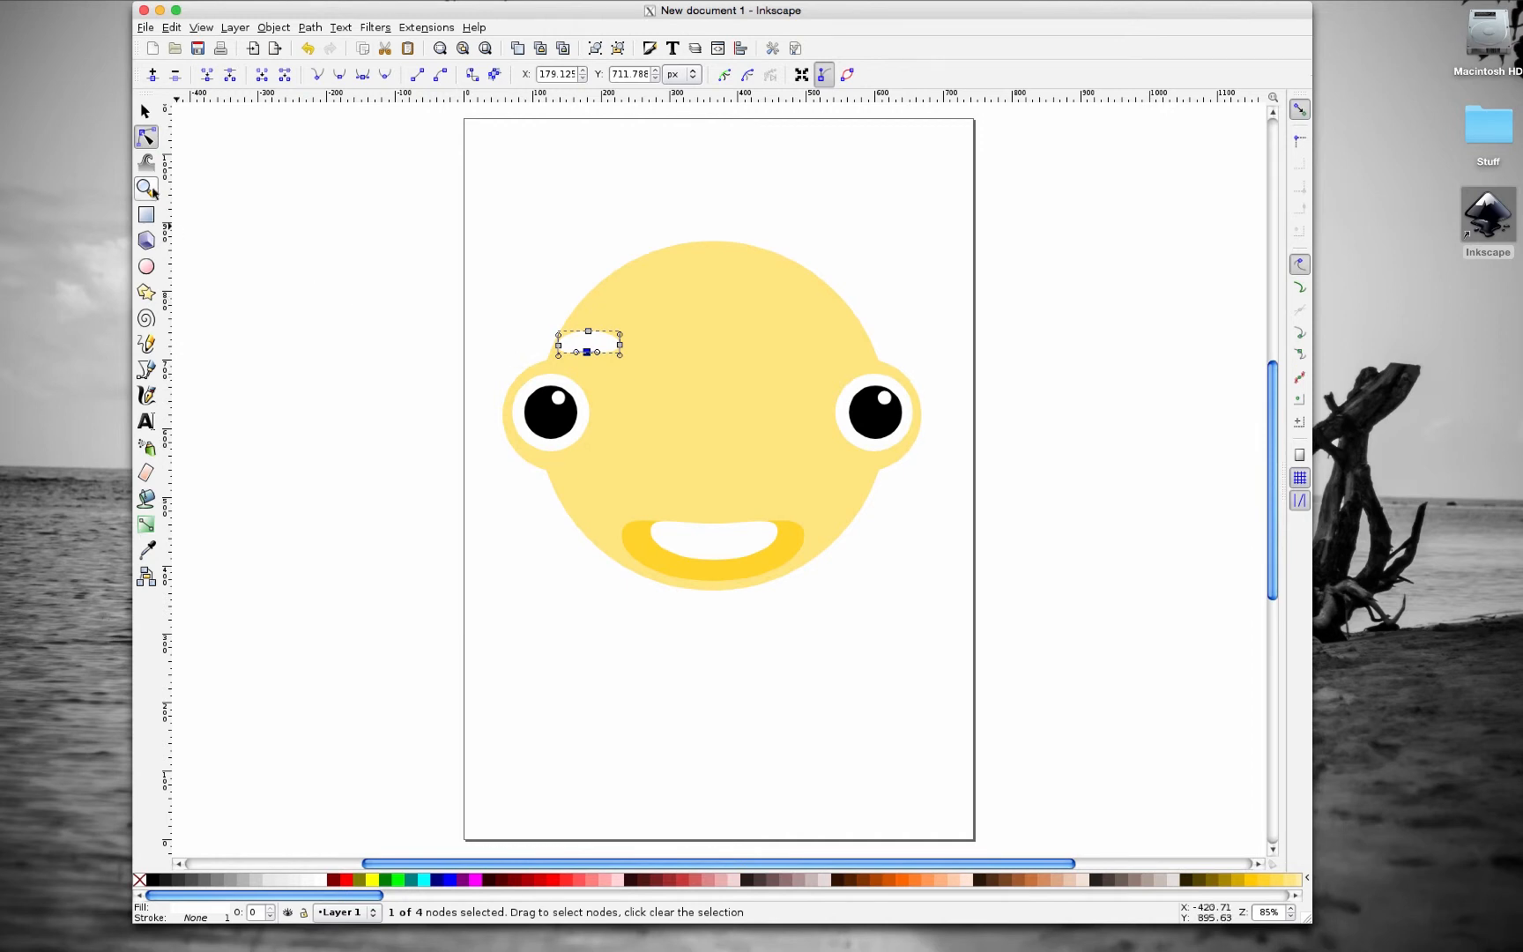
mouse_move(145, 189)
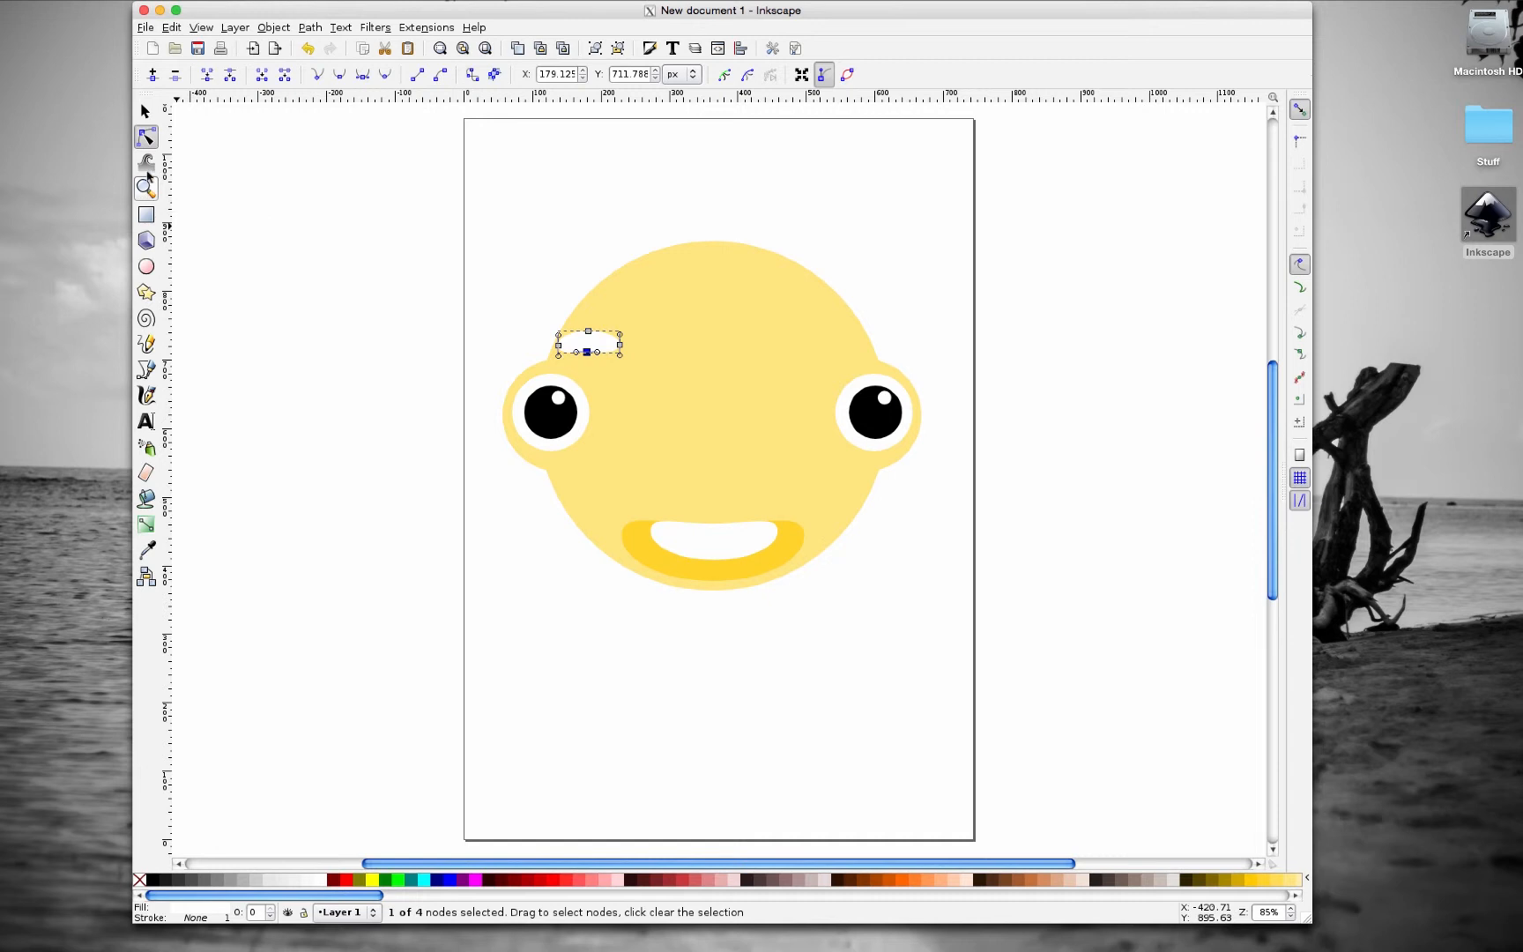
click(145, 187)
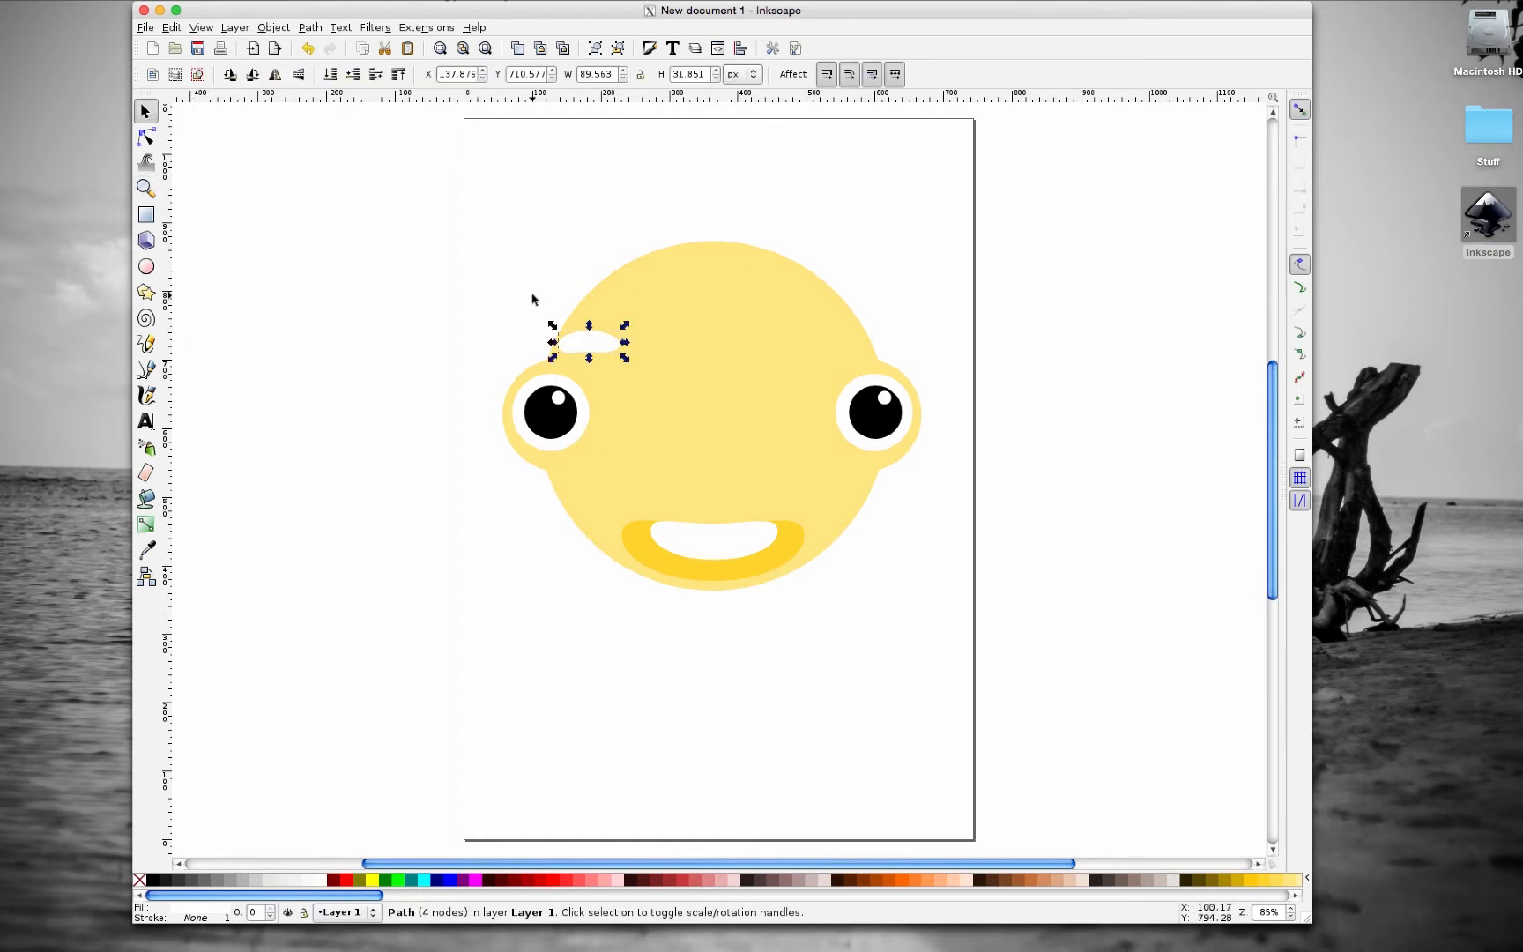
click(145, 188)
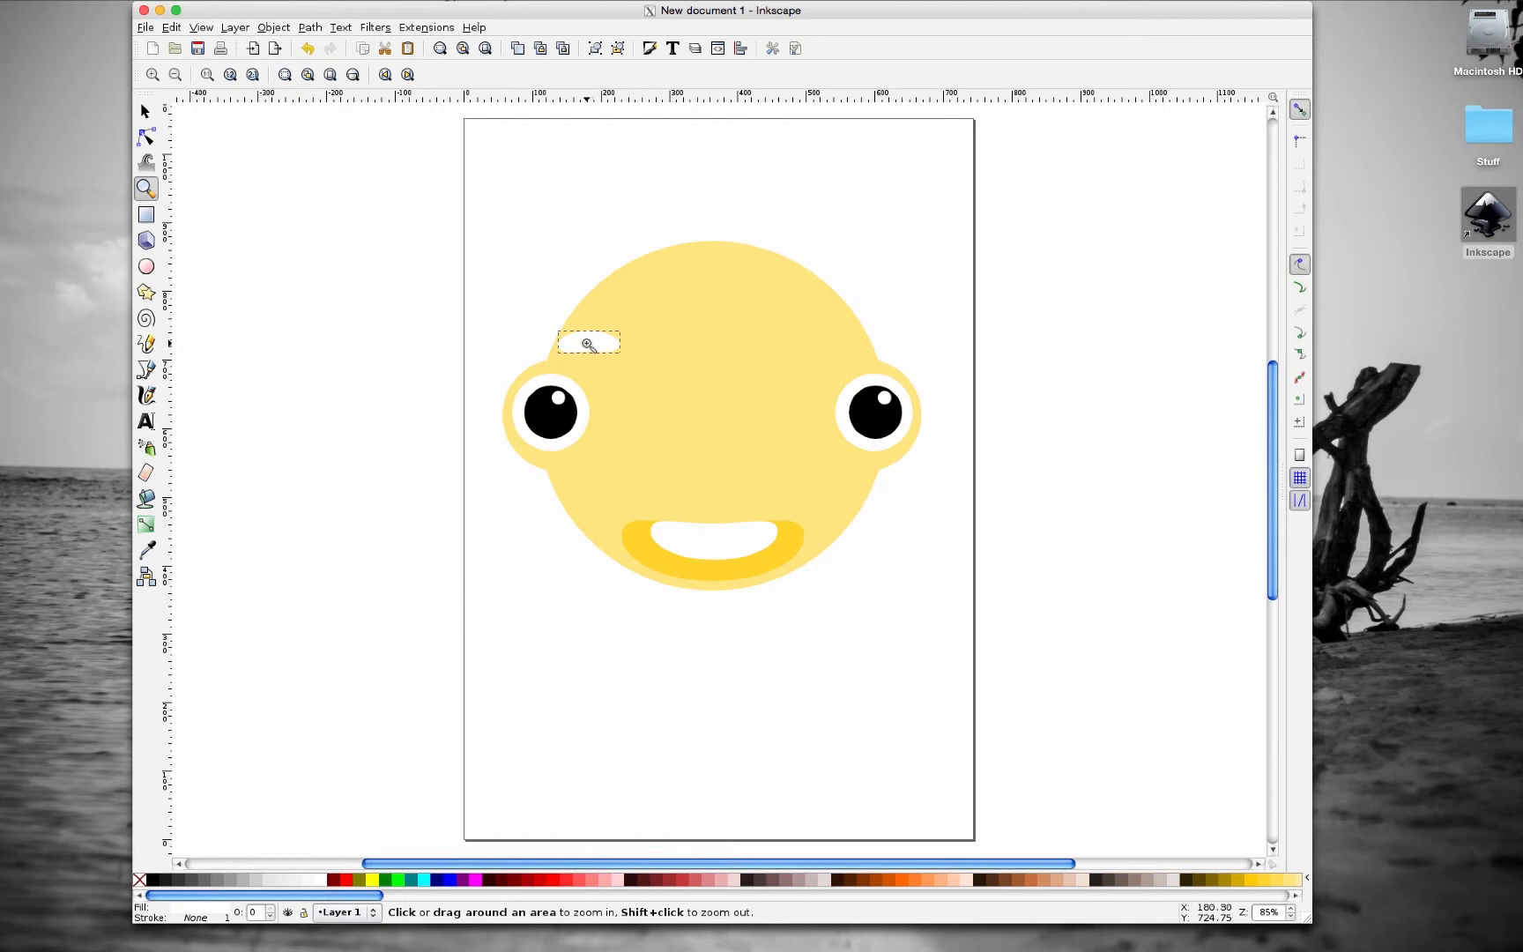
- Zoom in on the white oval above the left eye and select its bottom node for editing
click(587, 343)
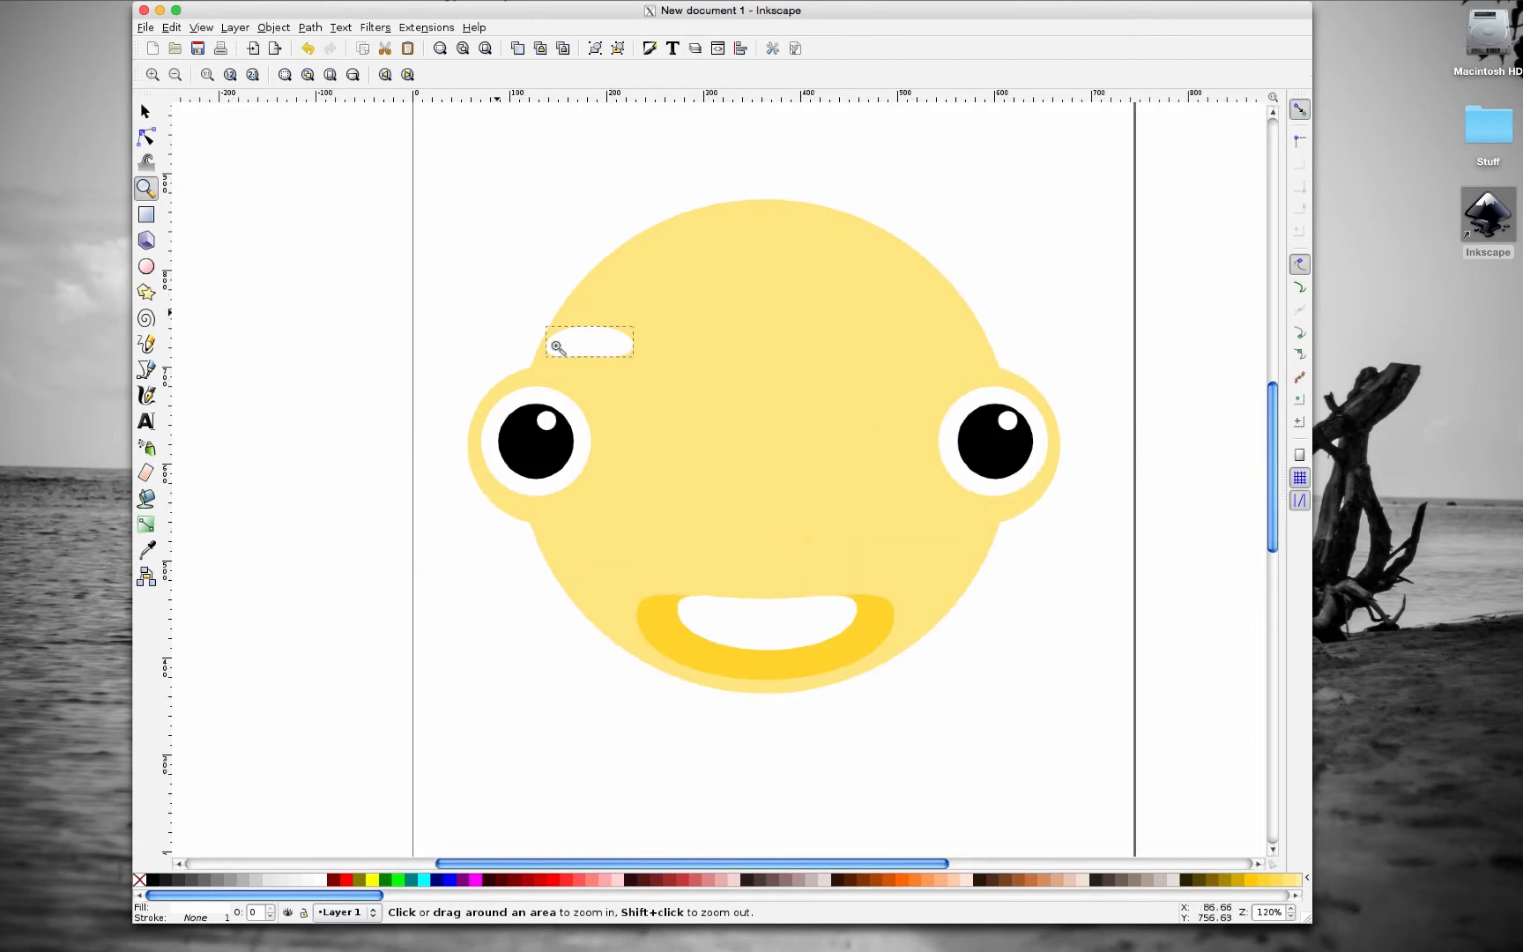
mouse_move(513, 281)
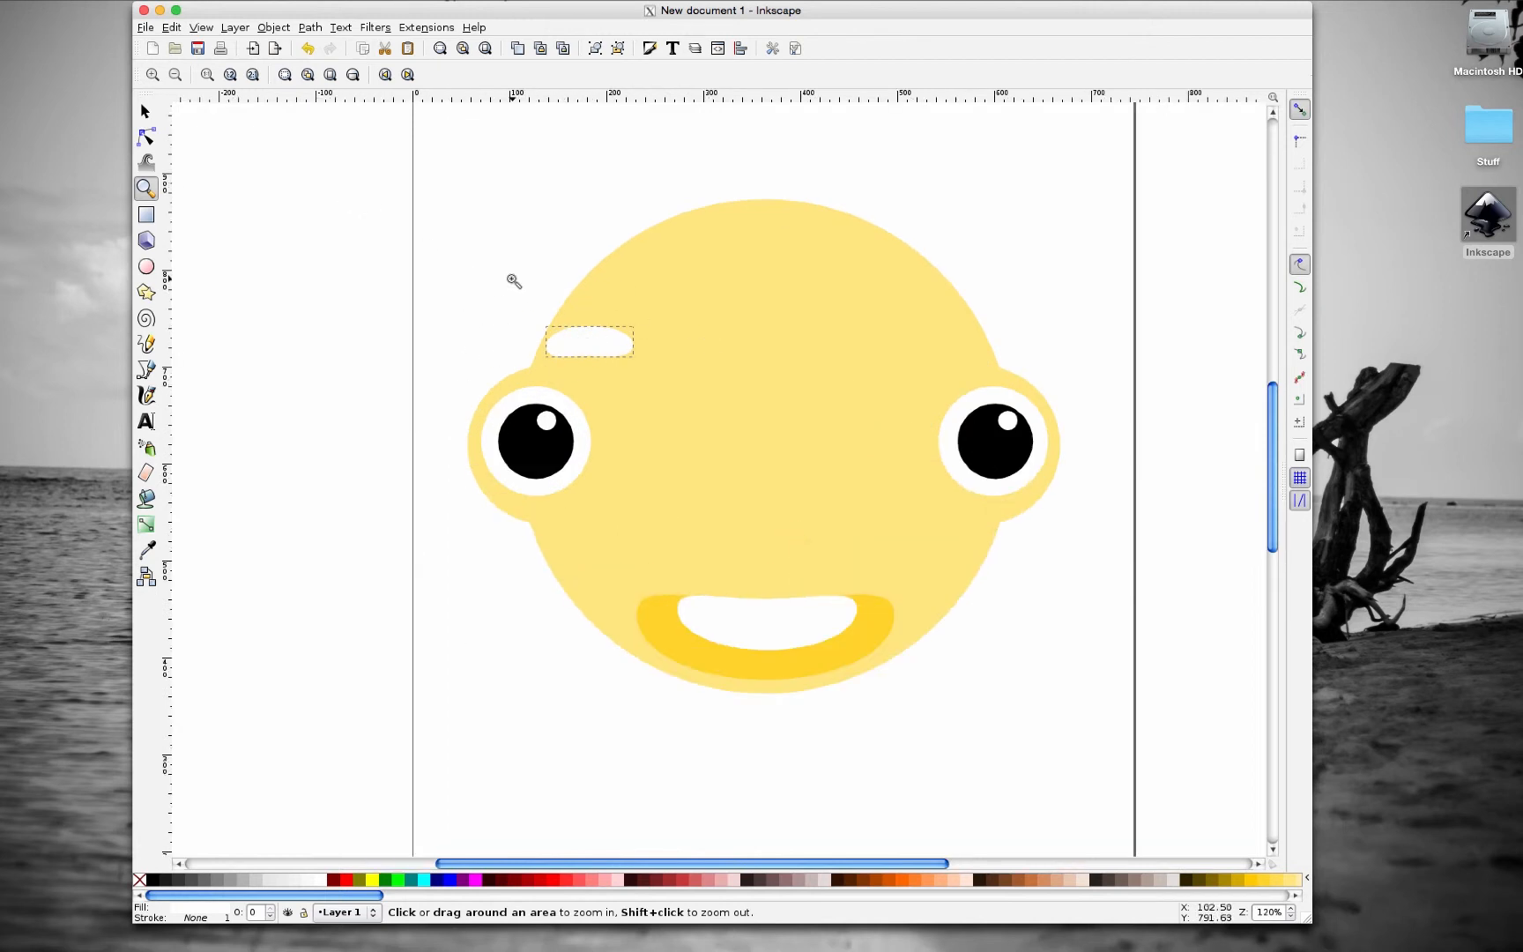
drag(513, 282, 697, 396)
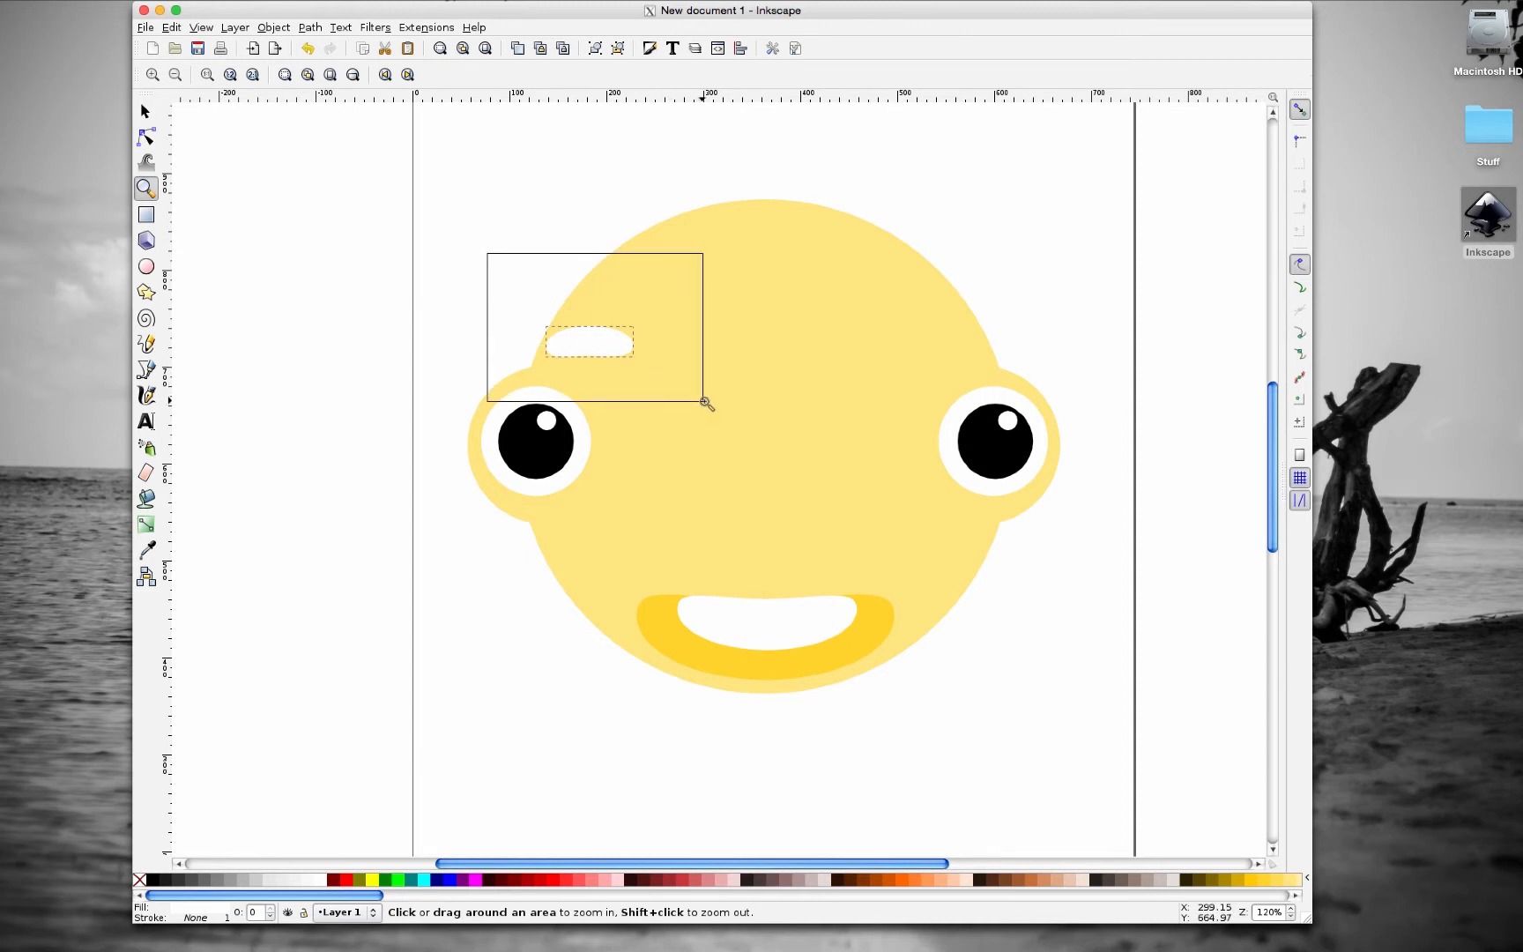
drag(488, 253, 704, 403)
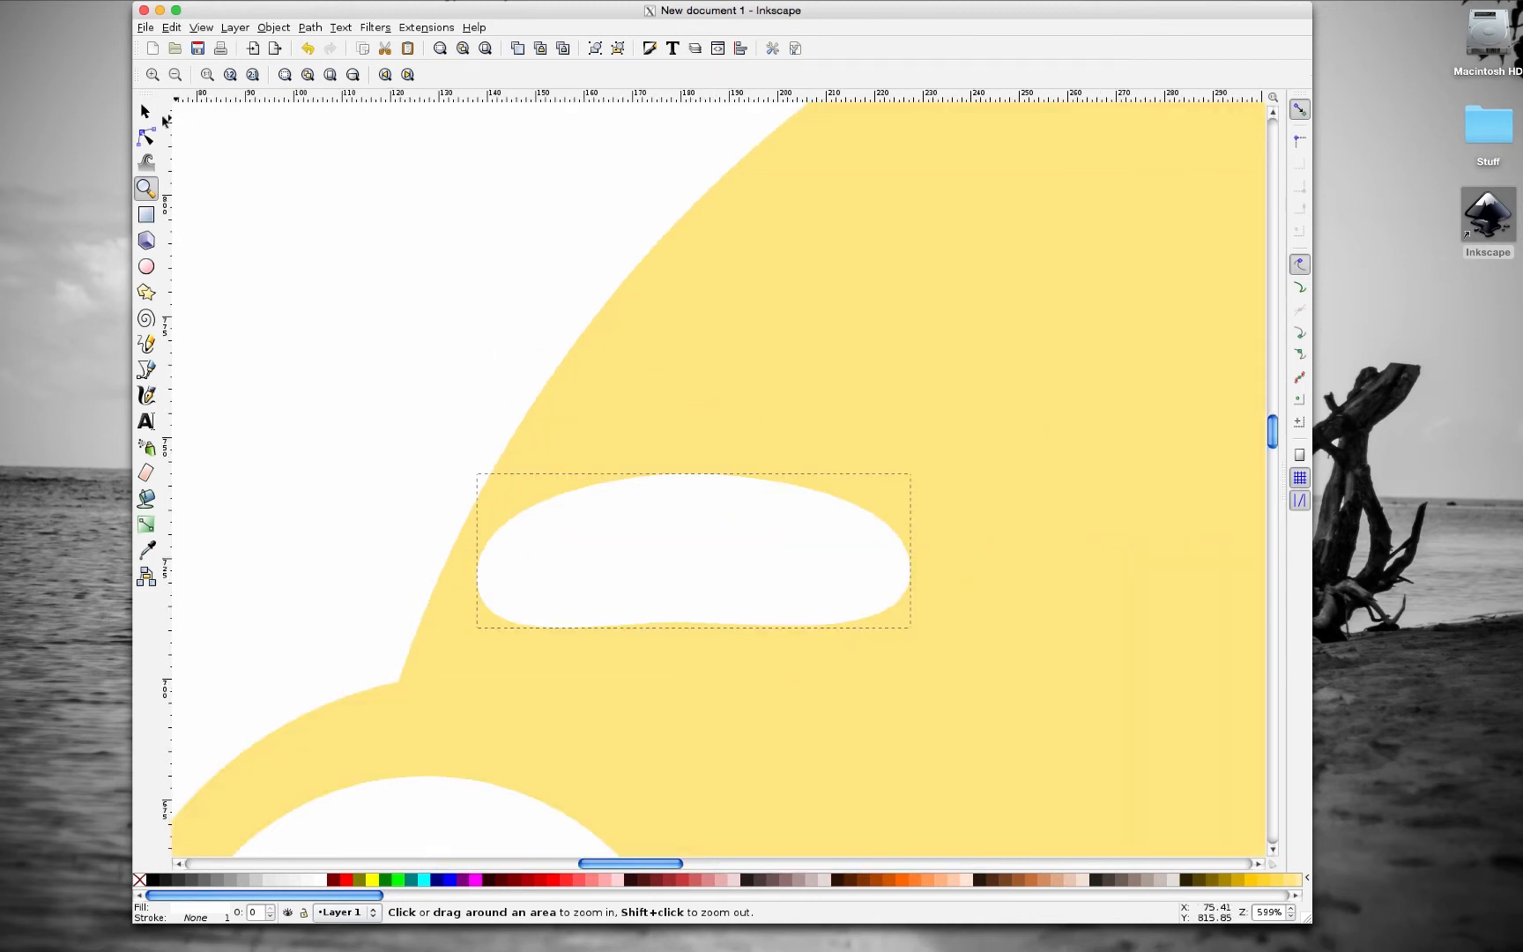
click(145, 136)
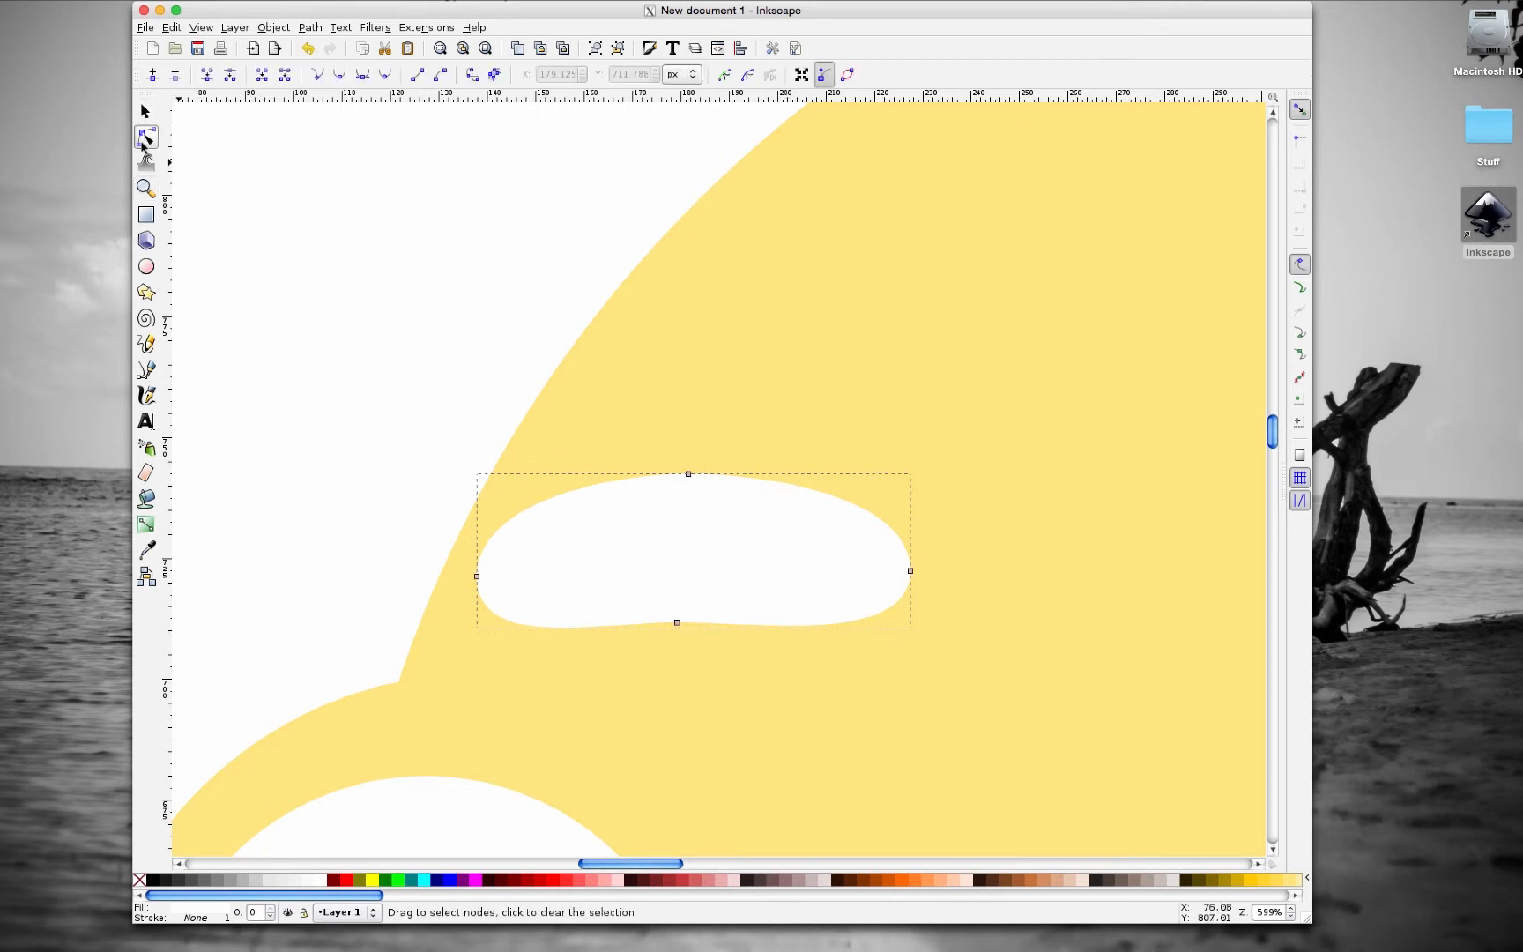
click(676, 622)
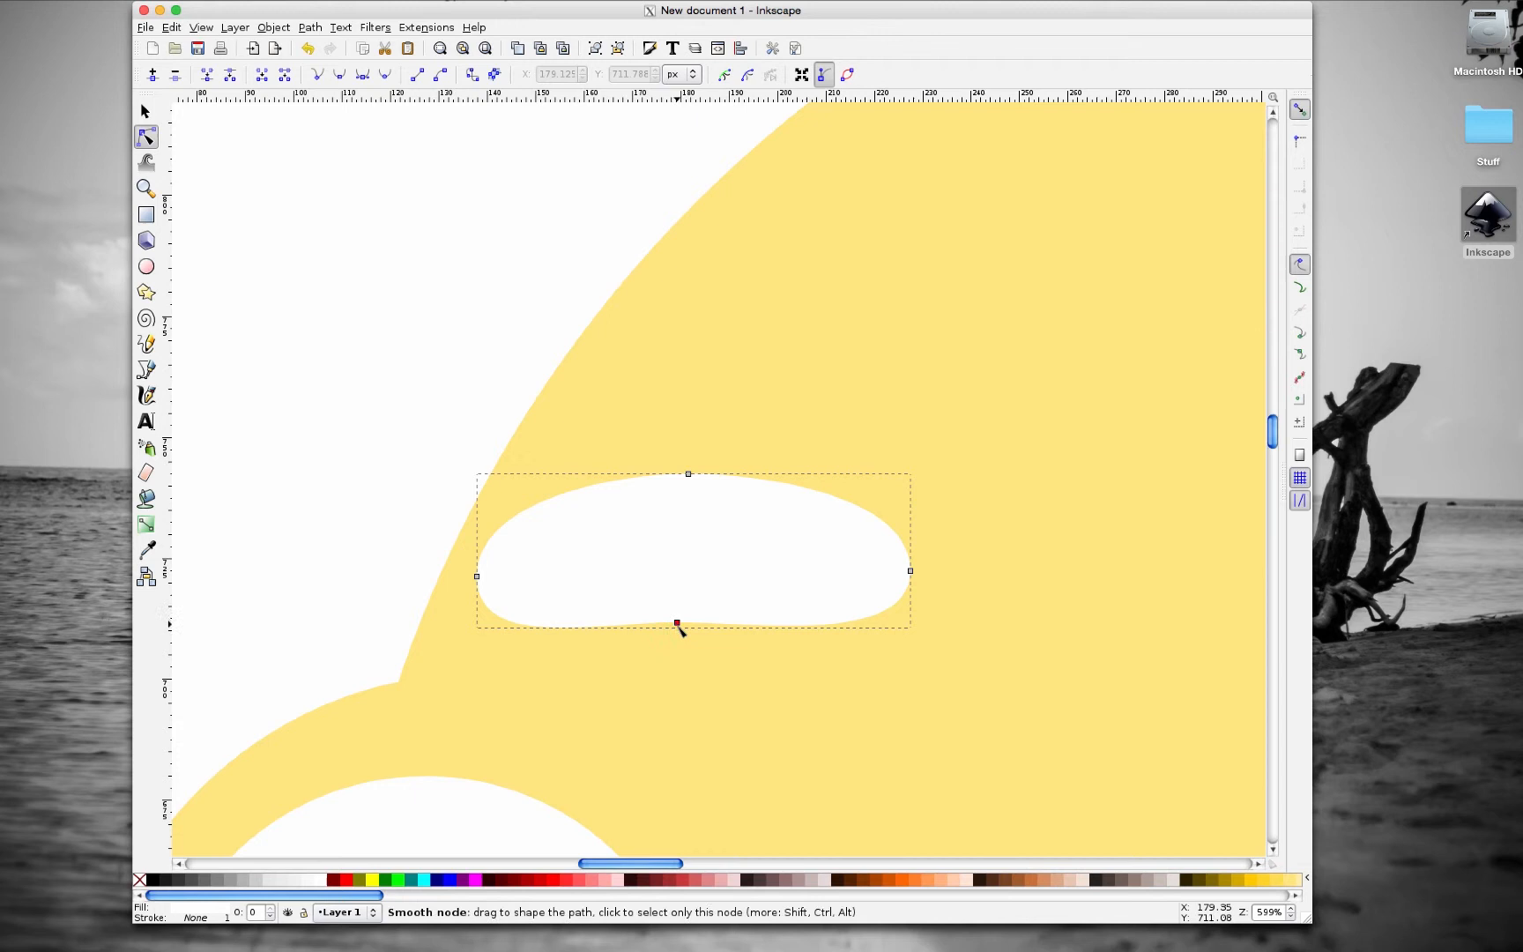
- Adjust the brow's top node handles to curve its upper edge into an arch
drag(676, 622, 687, 602)
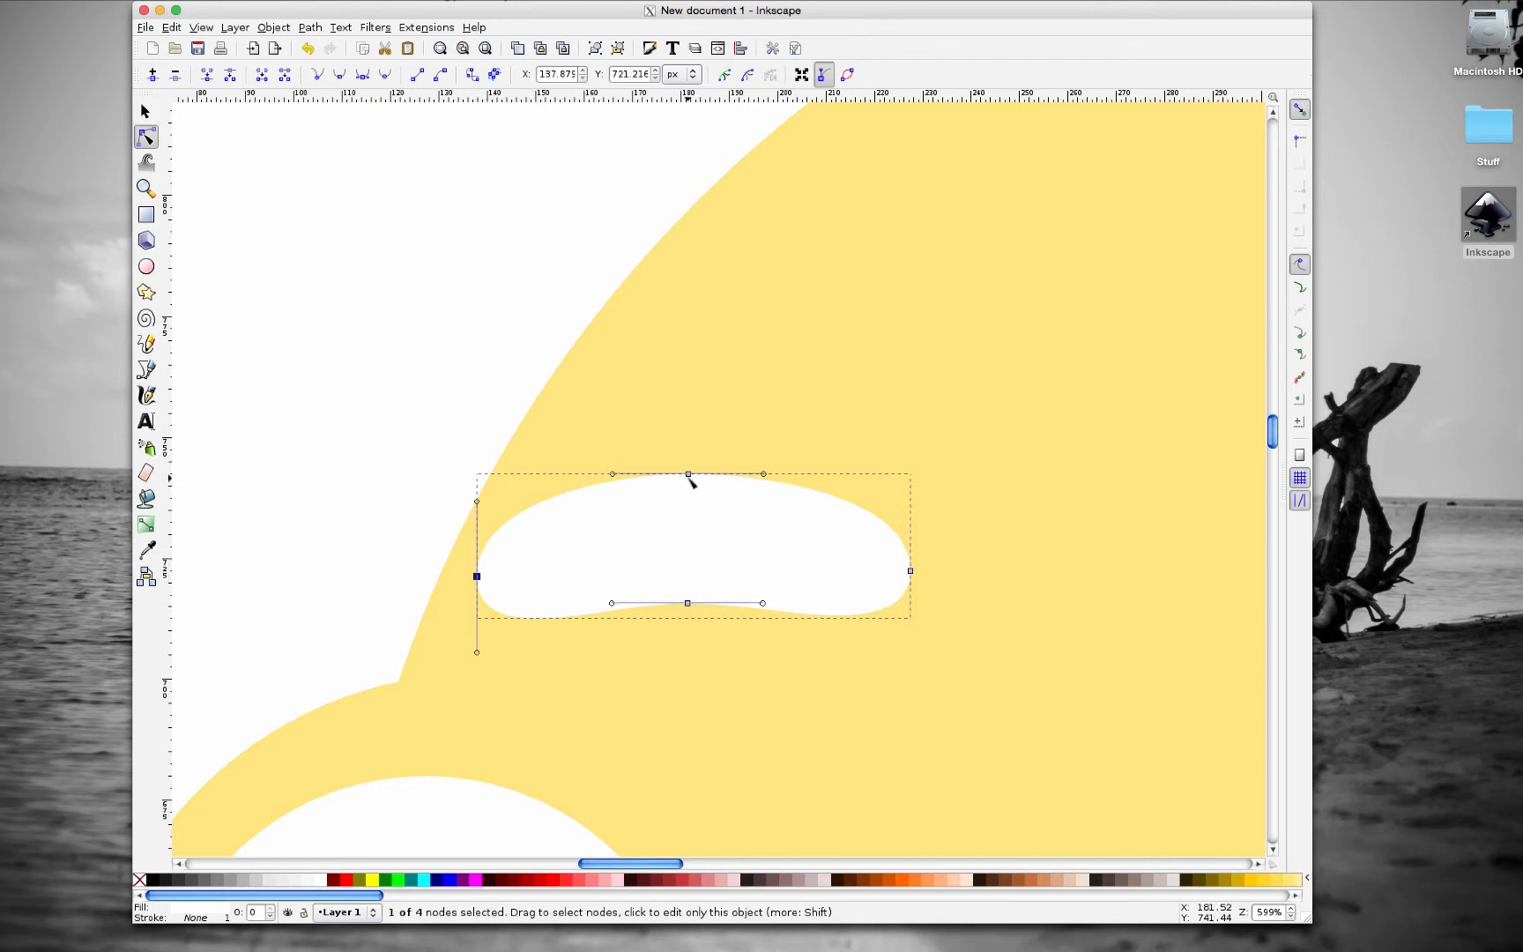
mouse_move(791, 481)
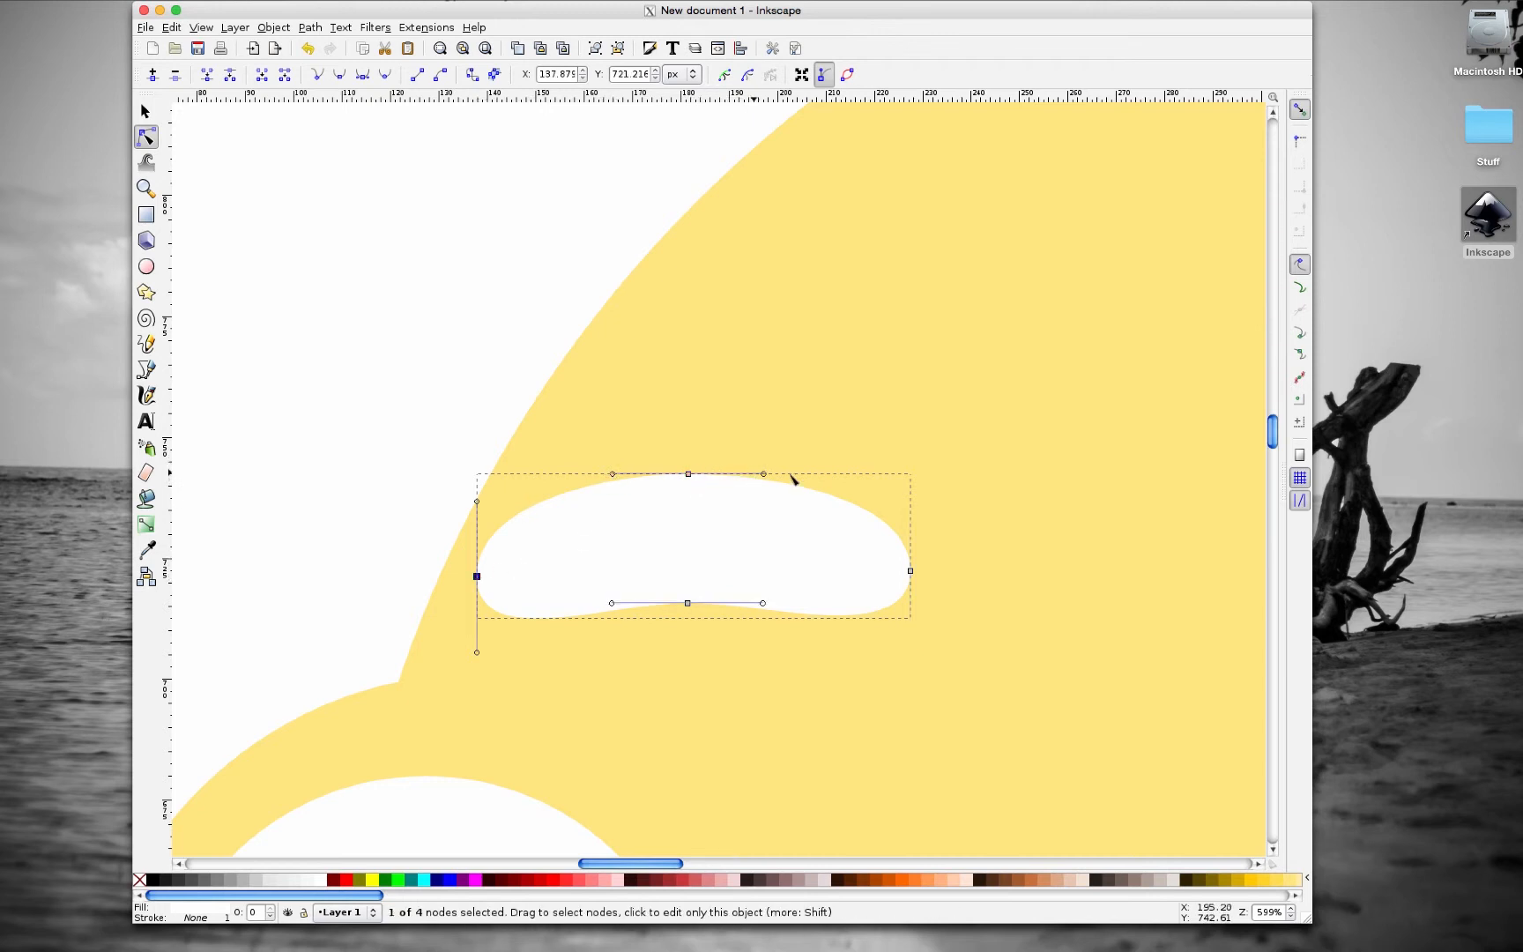
mouse_move(689, 484)
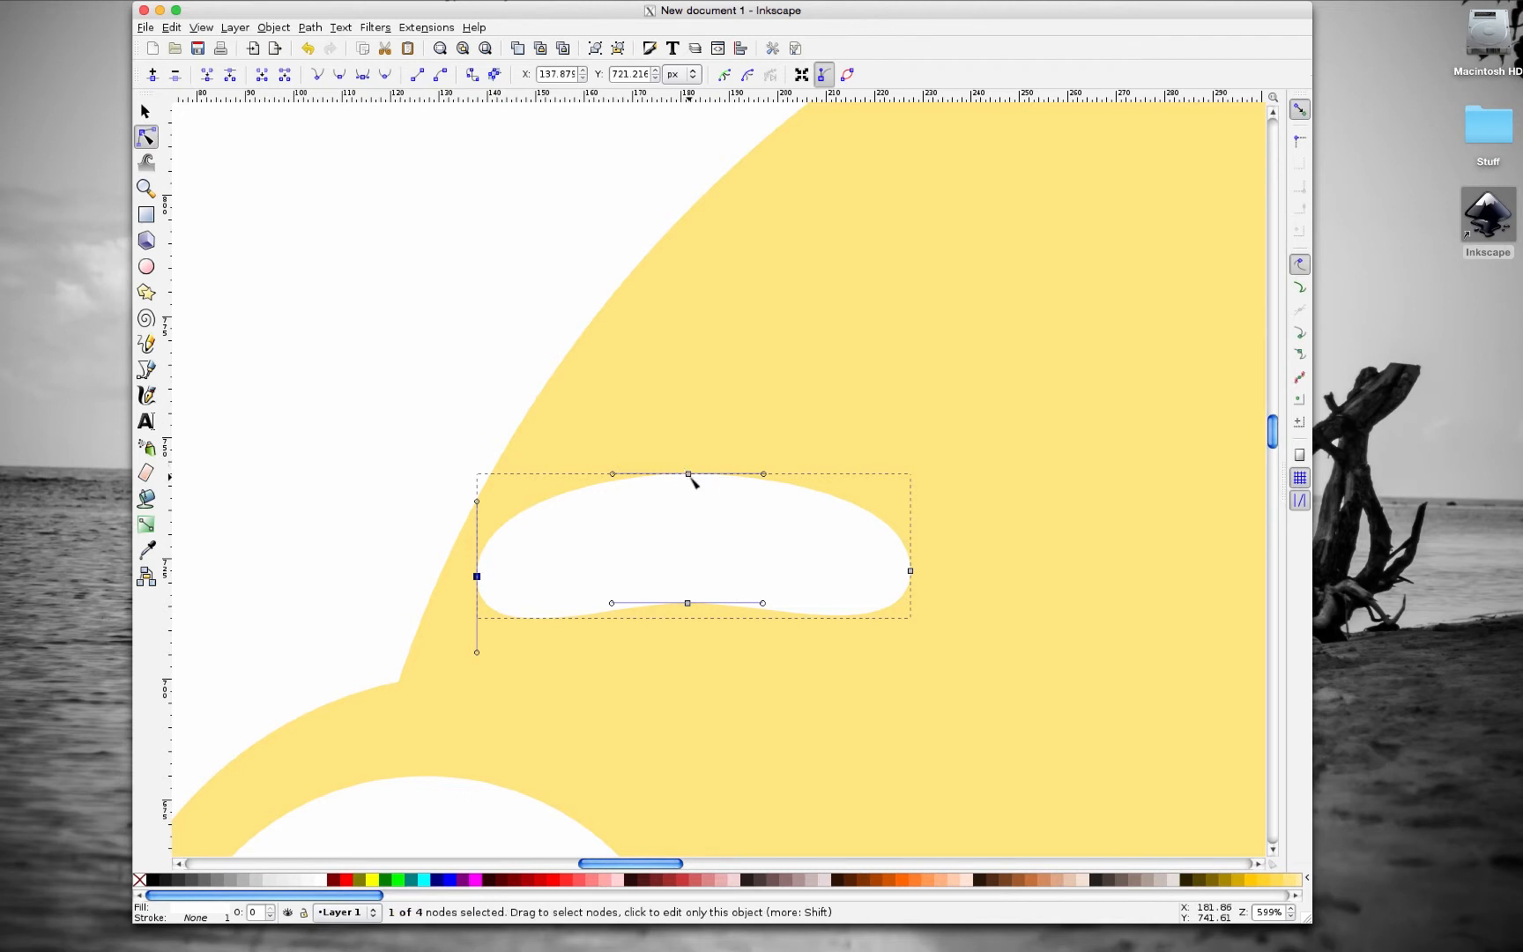
drag(689, 475, 689, 477)
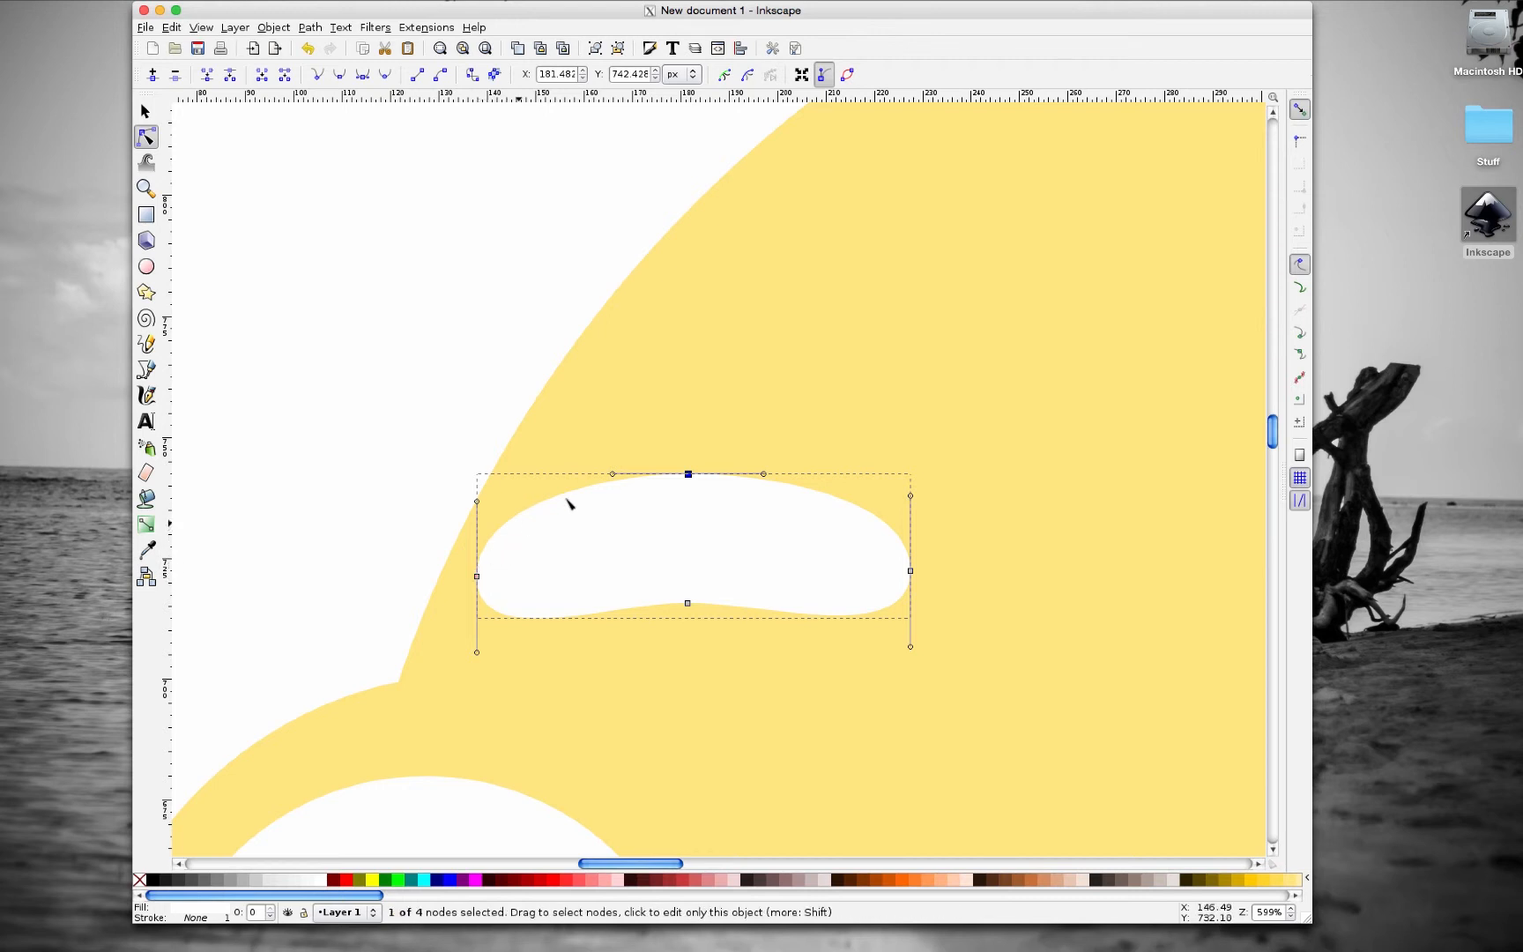
mouse_move(624, 458)
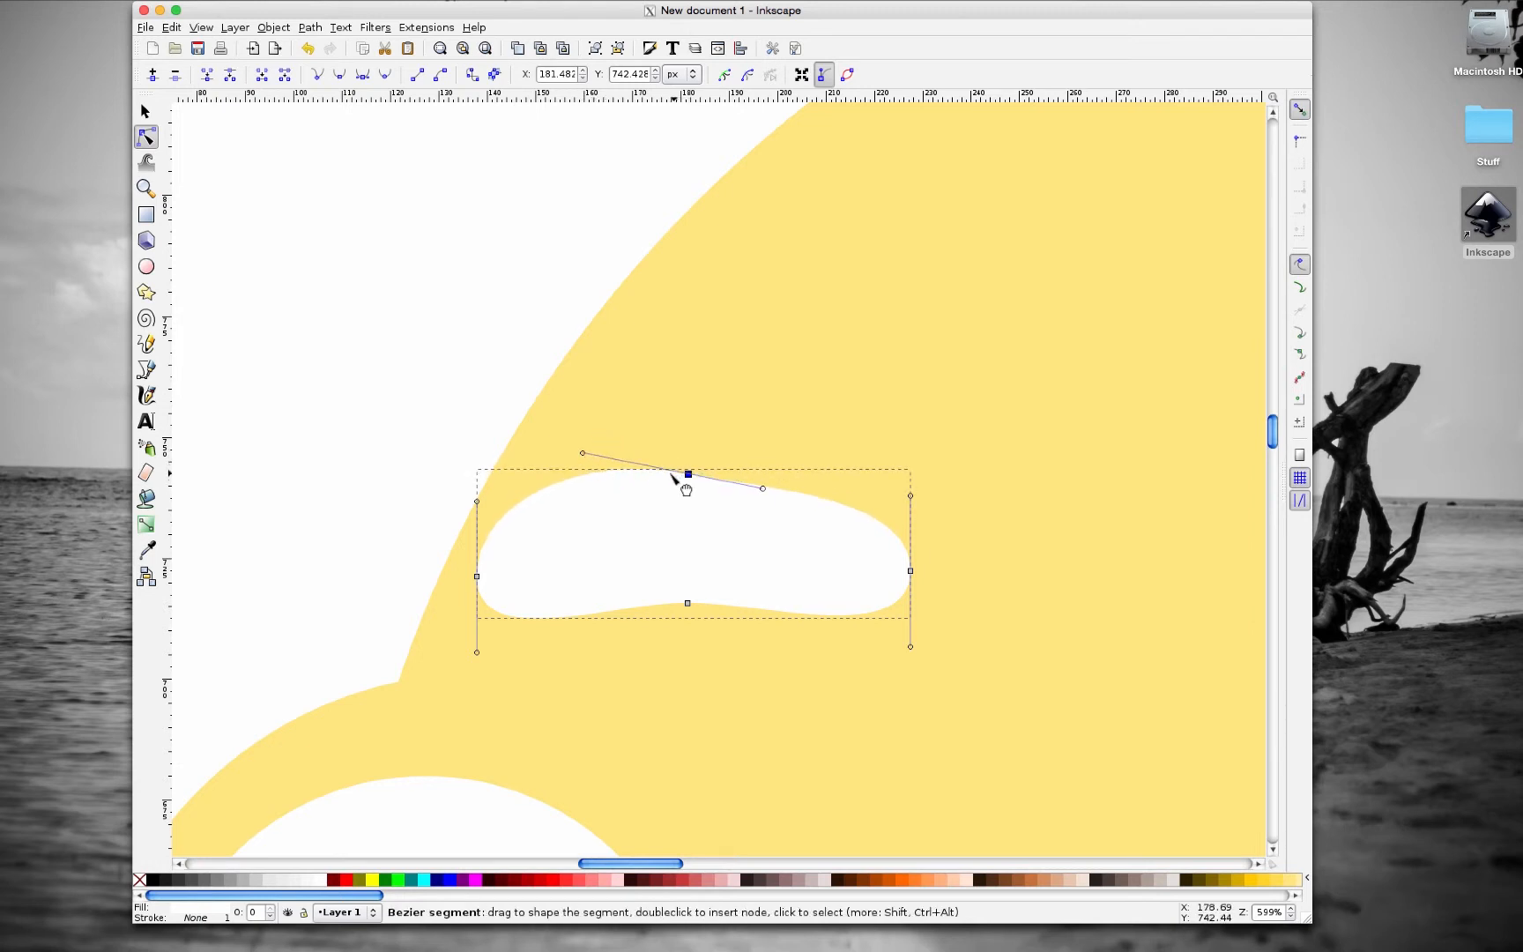
click(686, 474)
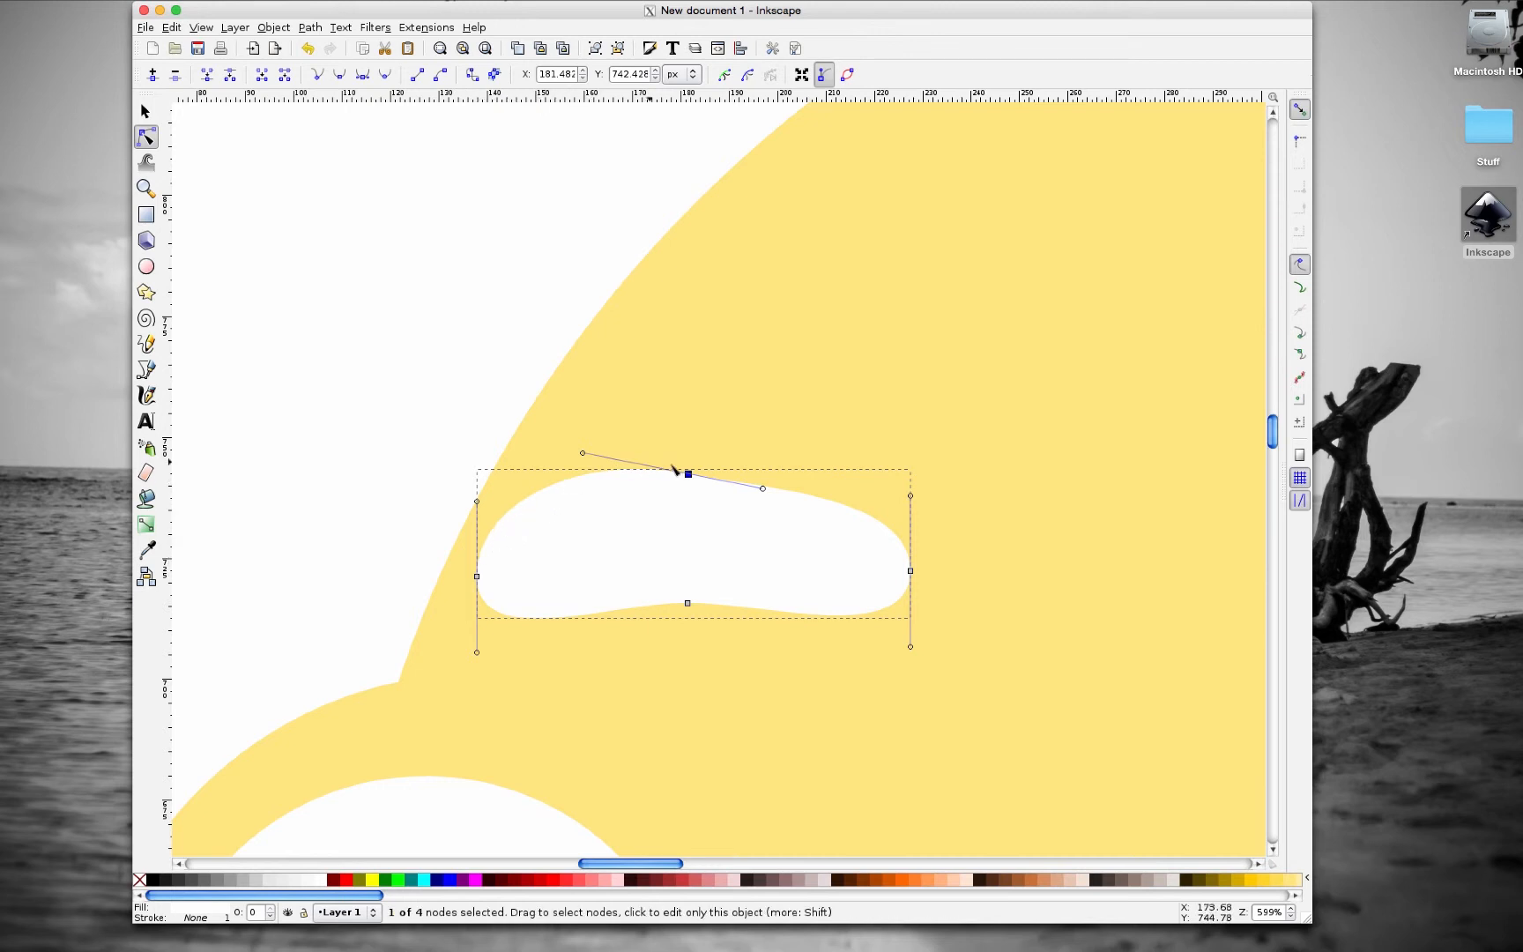
mouse_move(590, 466)
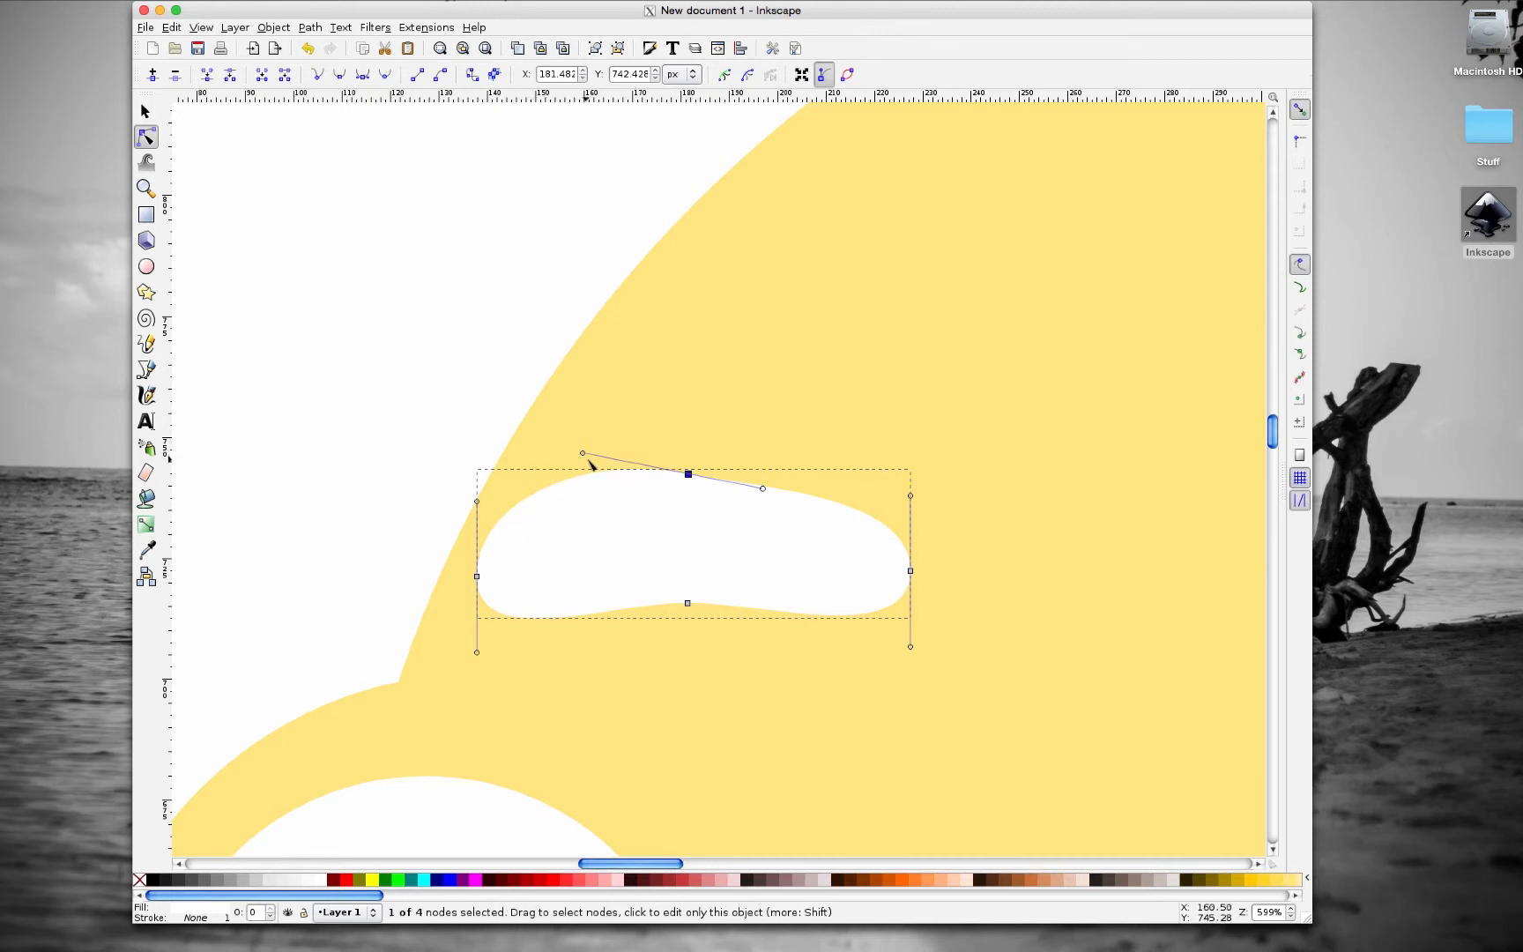
drag(583, 453, 517, 458)
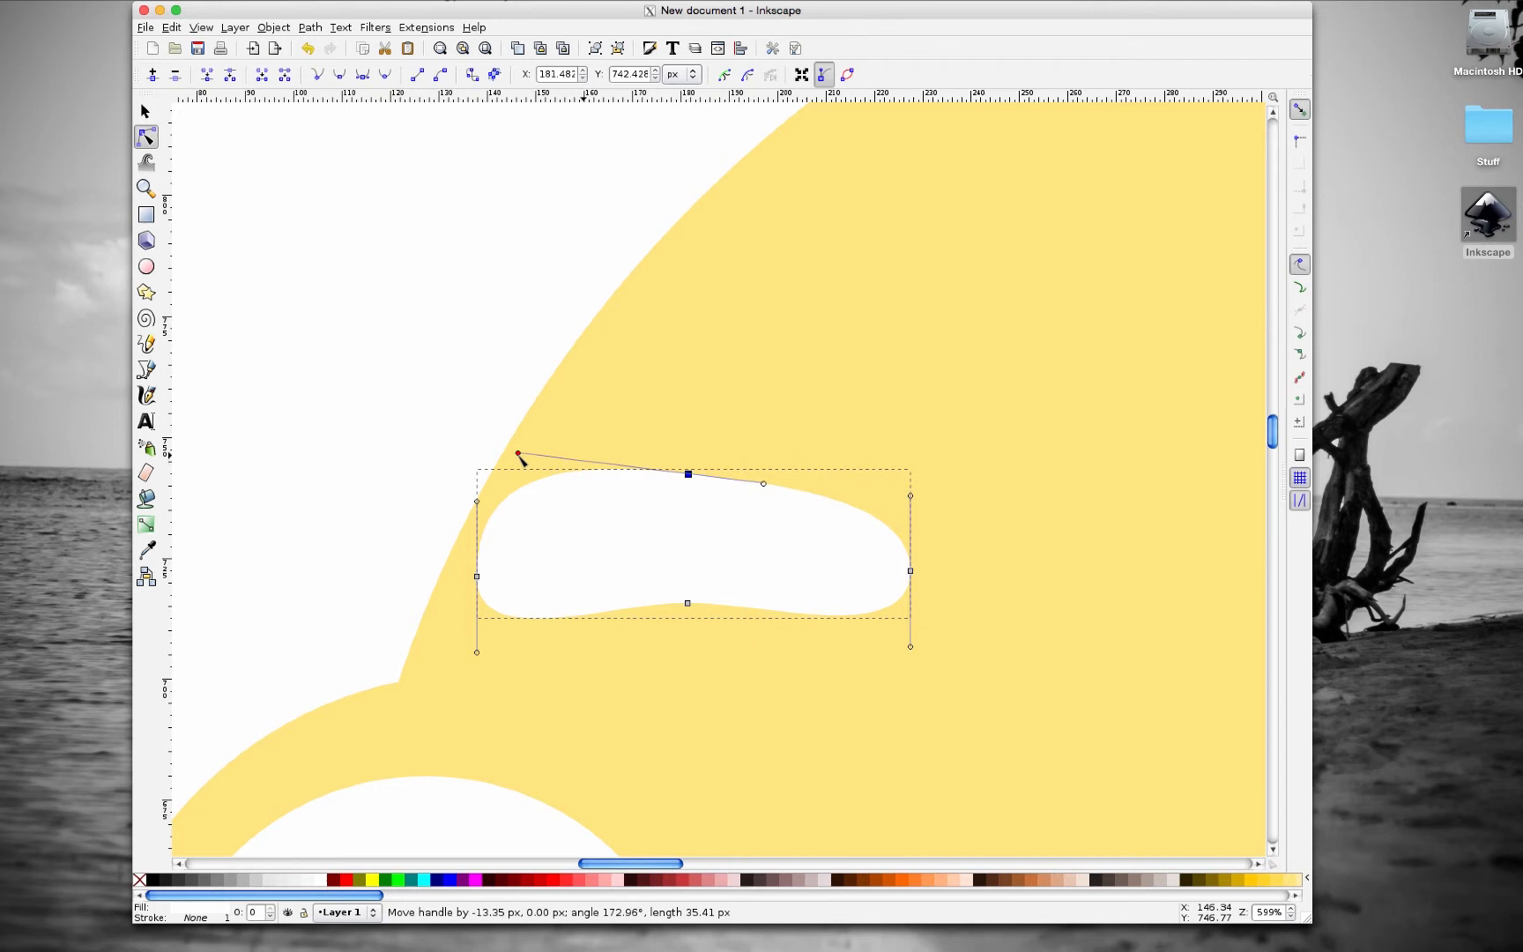
drag(517, 456, 664, 483)
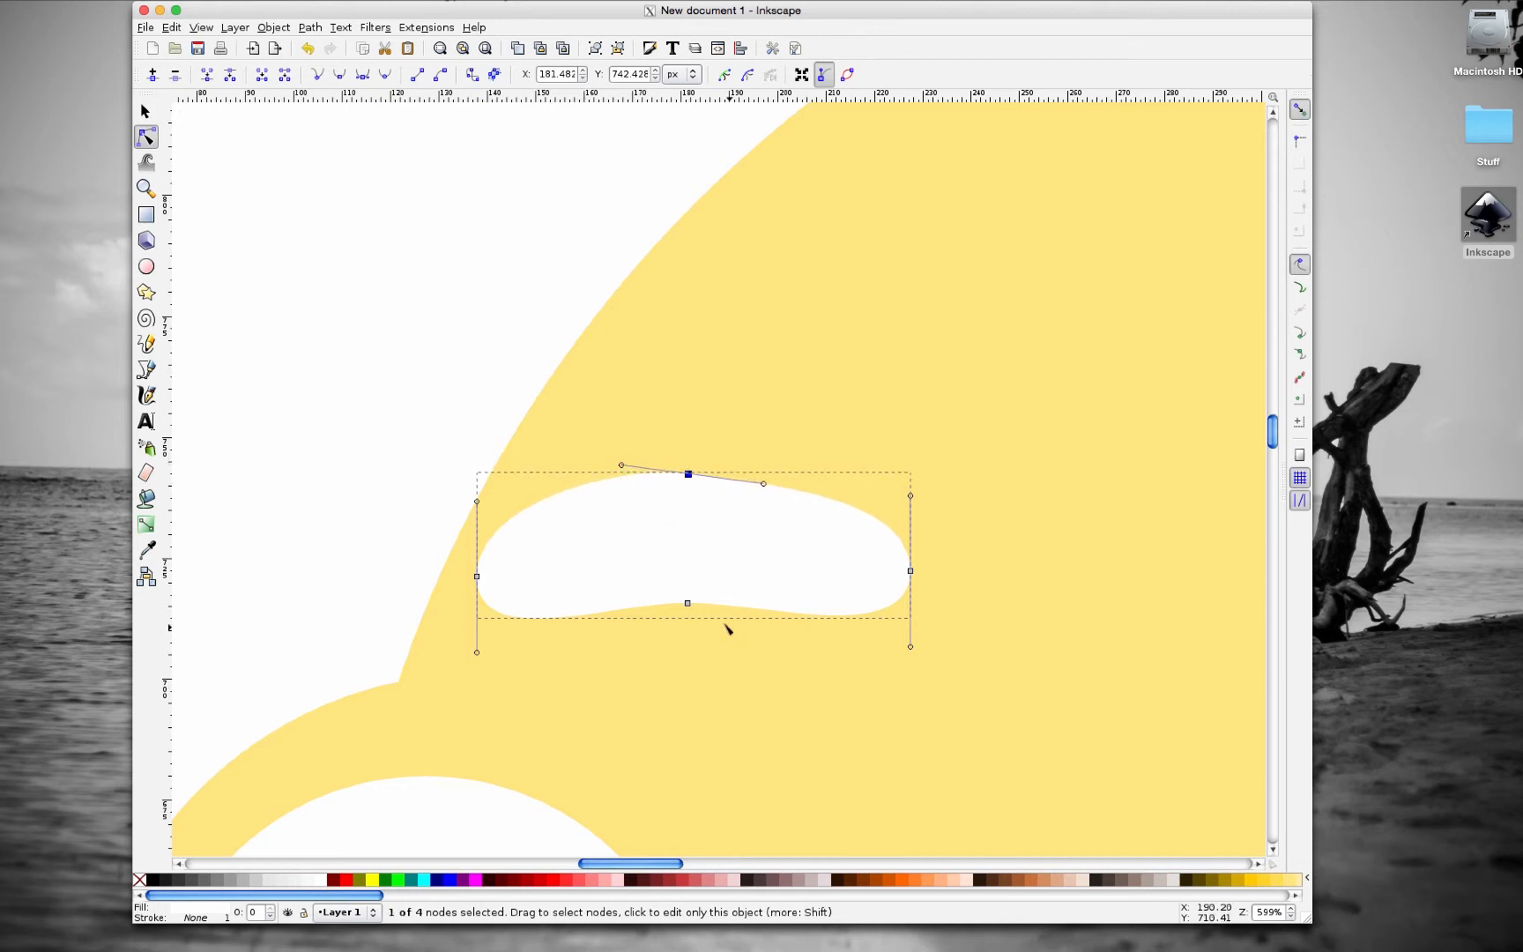
- Push the brow's bottom middle node upward so its lower edge arches
drag(688, 601, 694, 593)
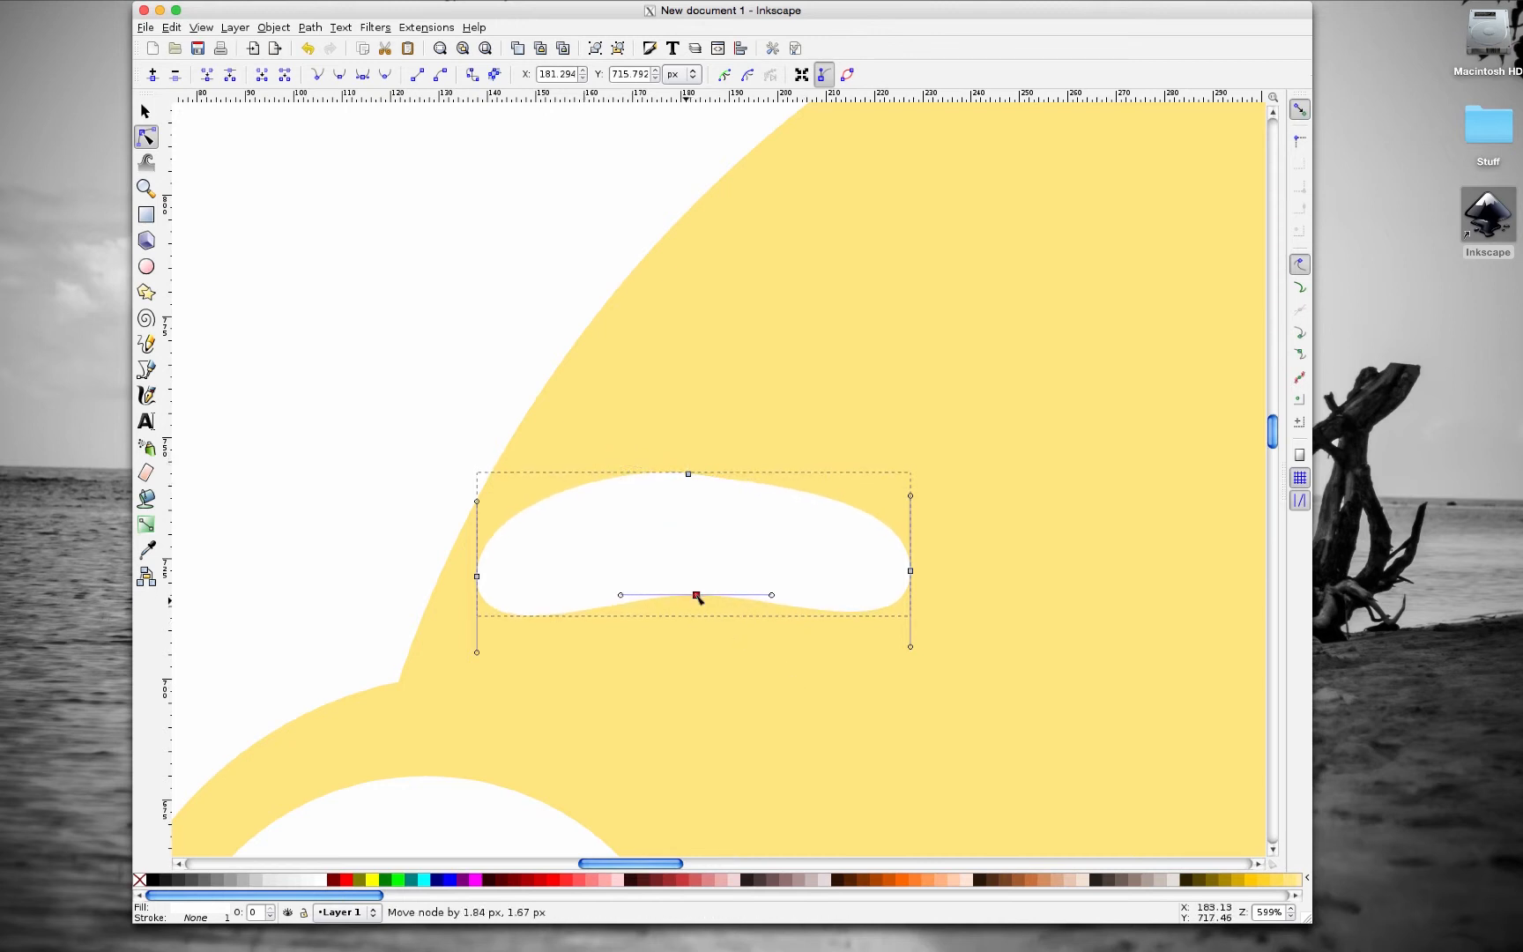
drag(694, 594, 621, 576)
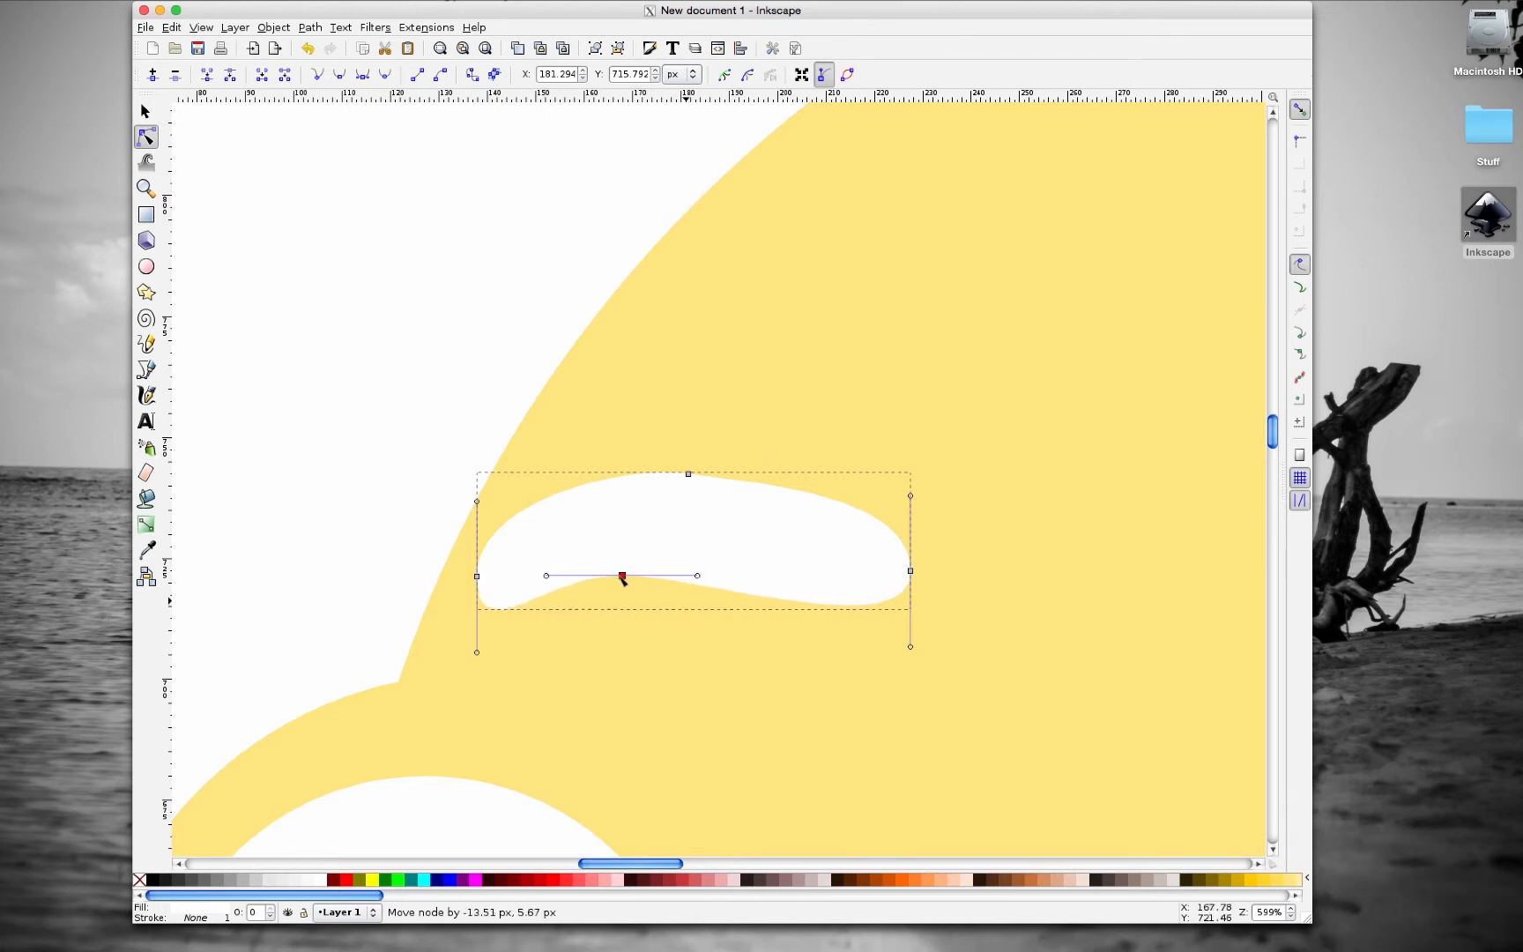
drag(621, 574, 616, 568)
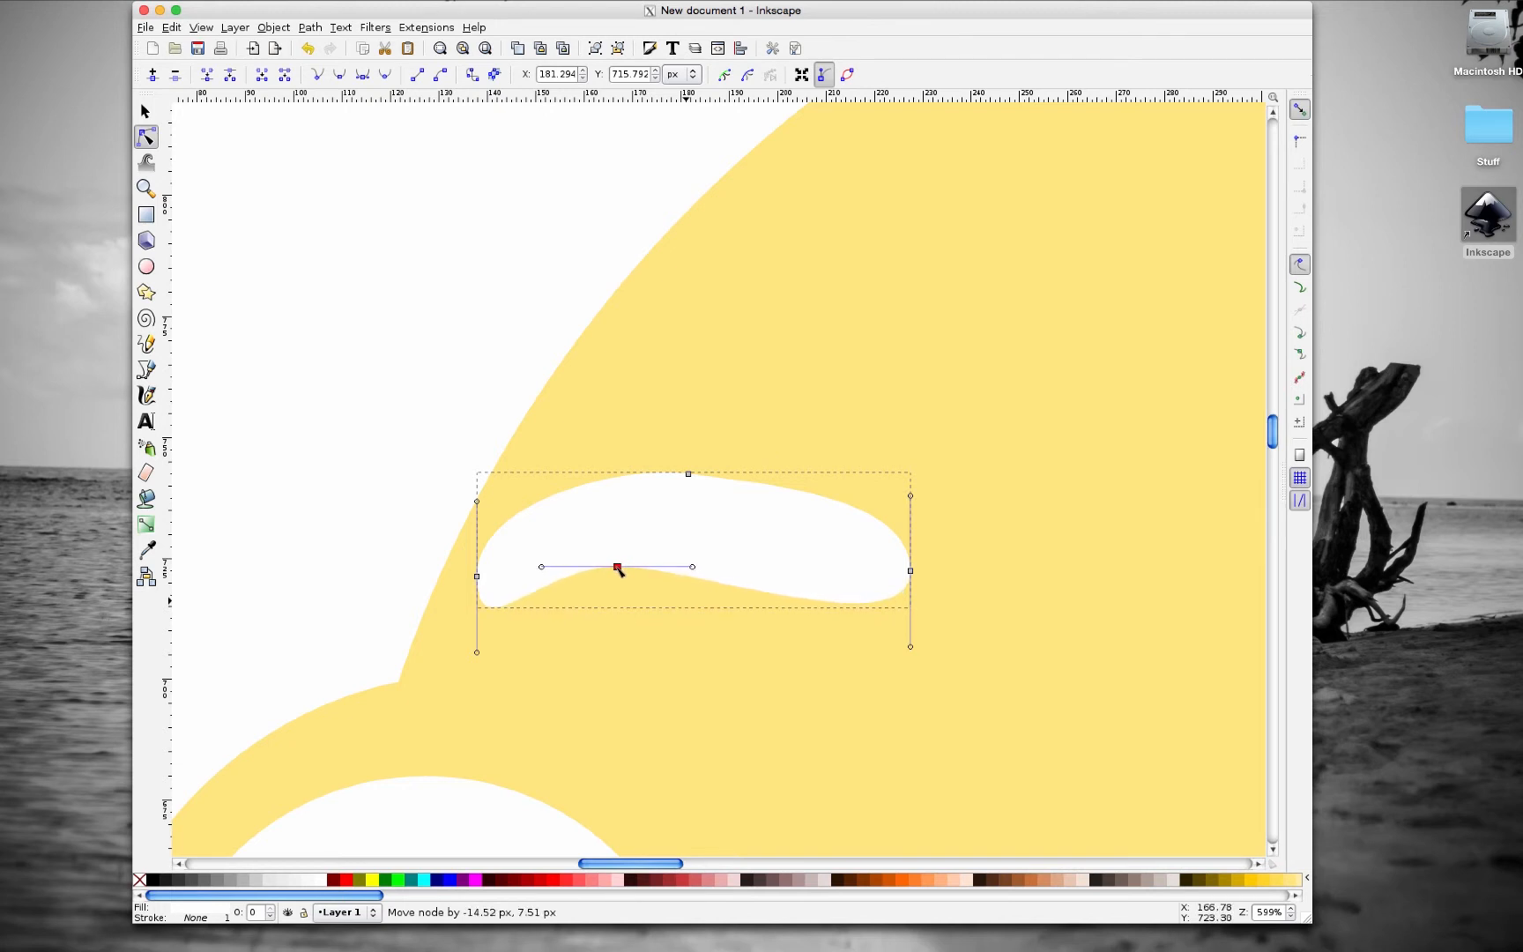
drag(616, 567, 618, 569)
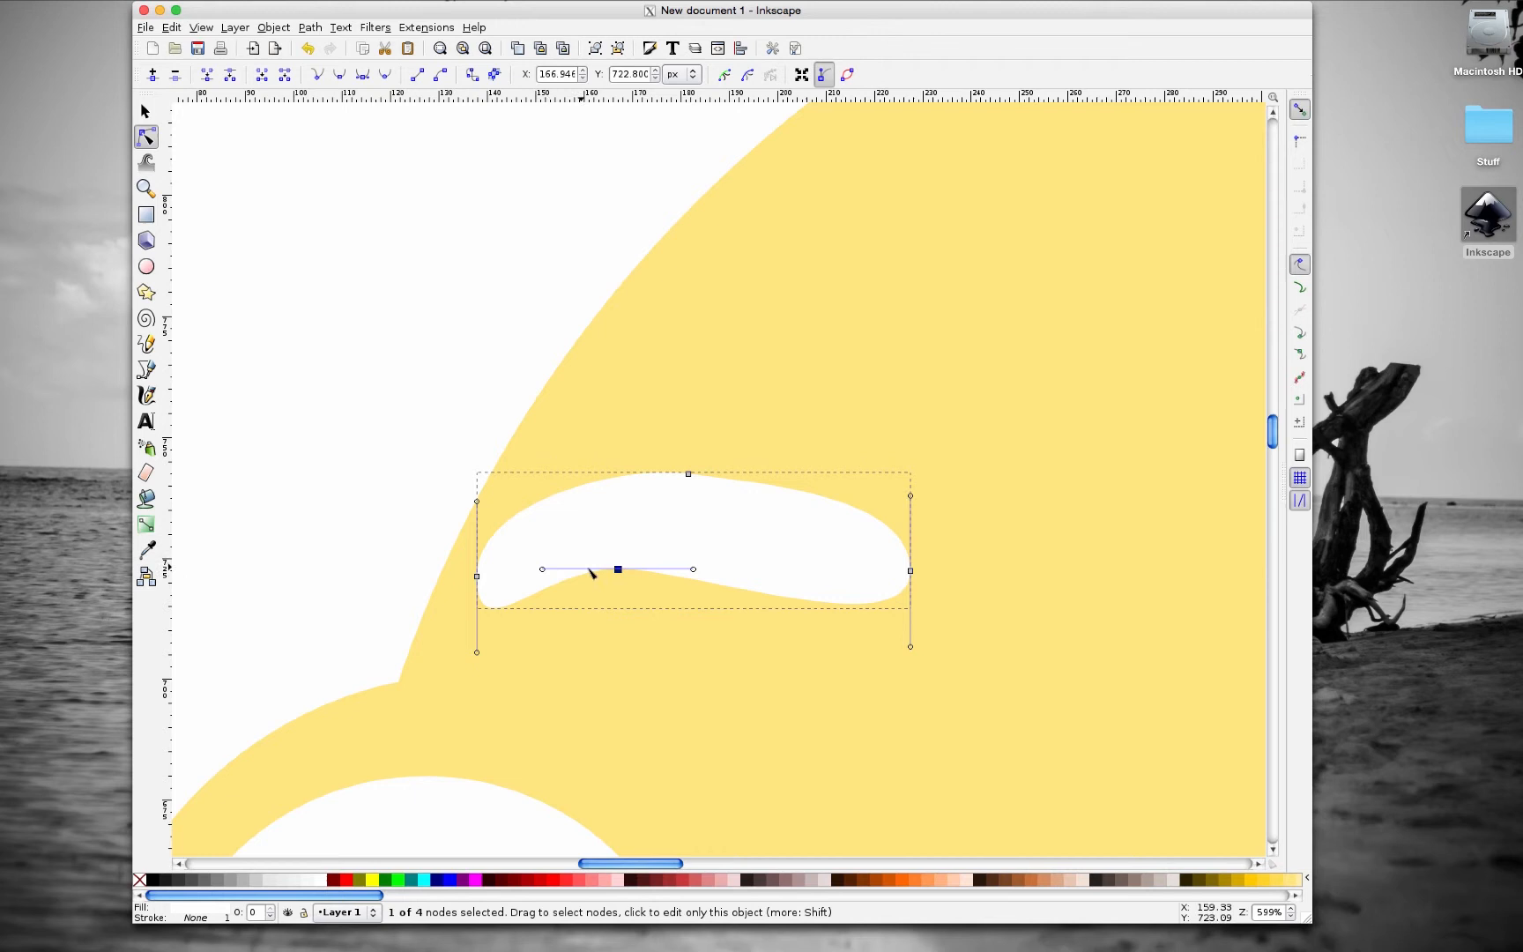
drag(617, 569, 608, 594)
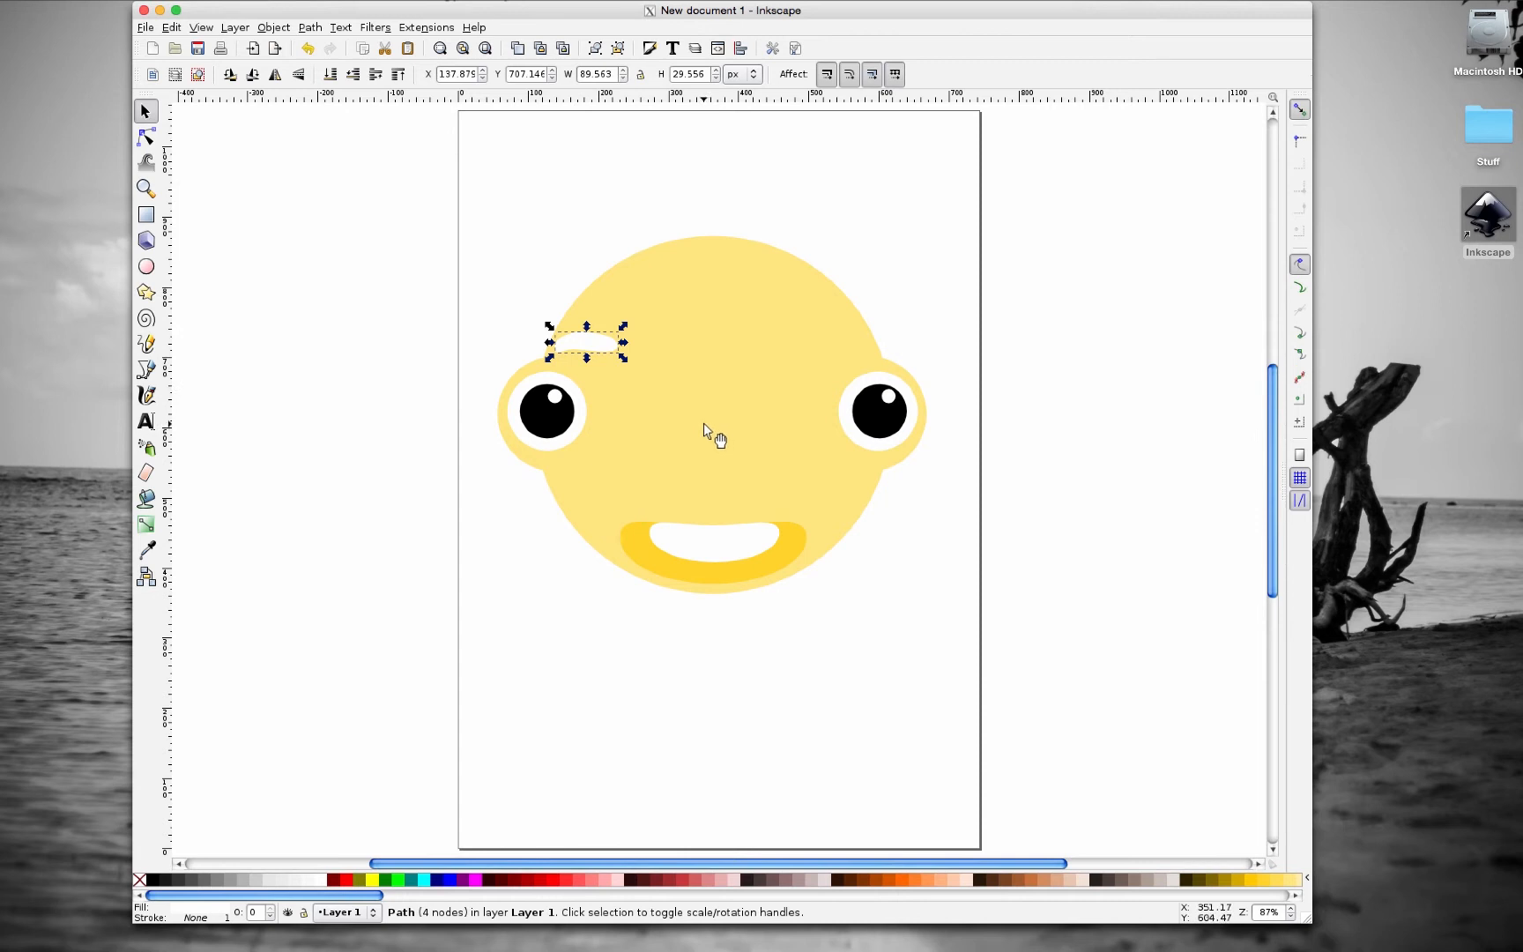
- Duplicate the eyebrow and place the copy above the right eye
key(ctrl+d)
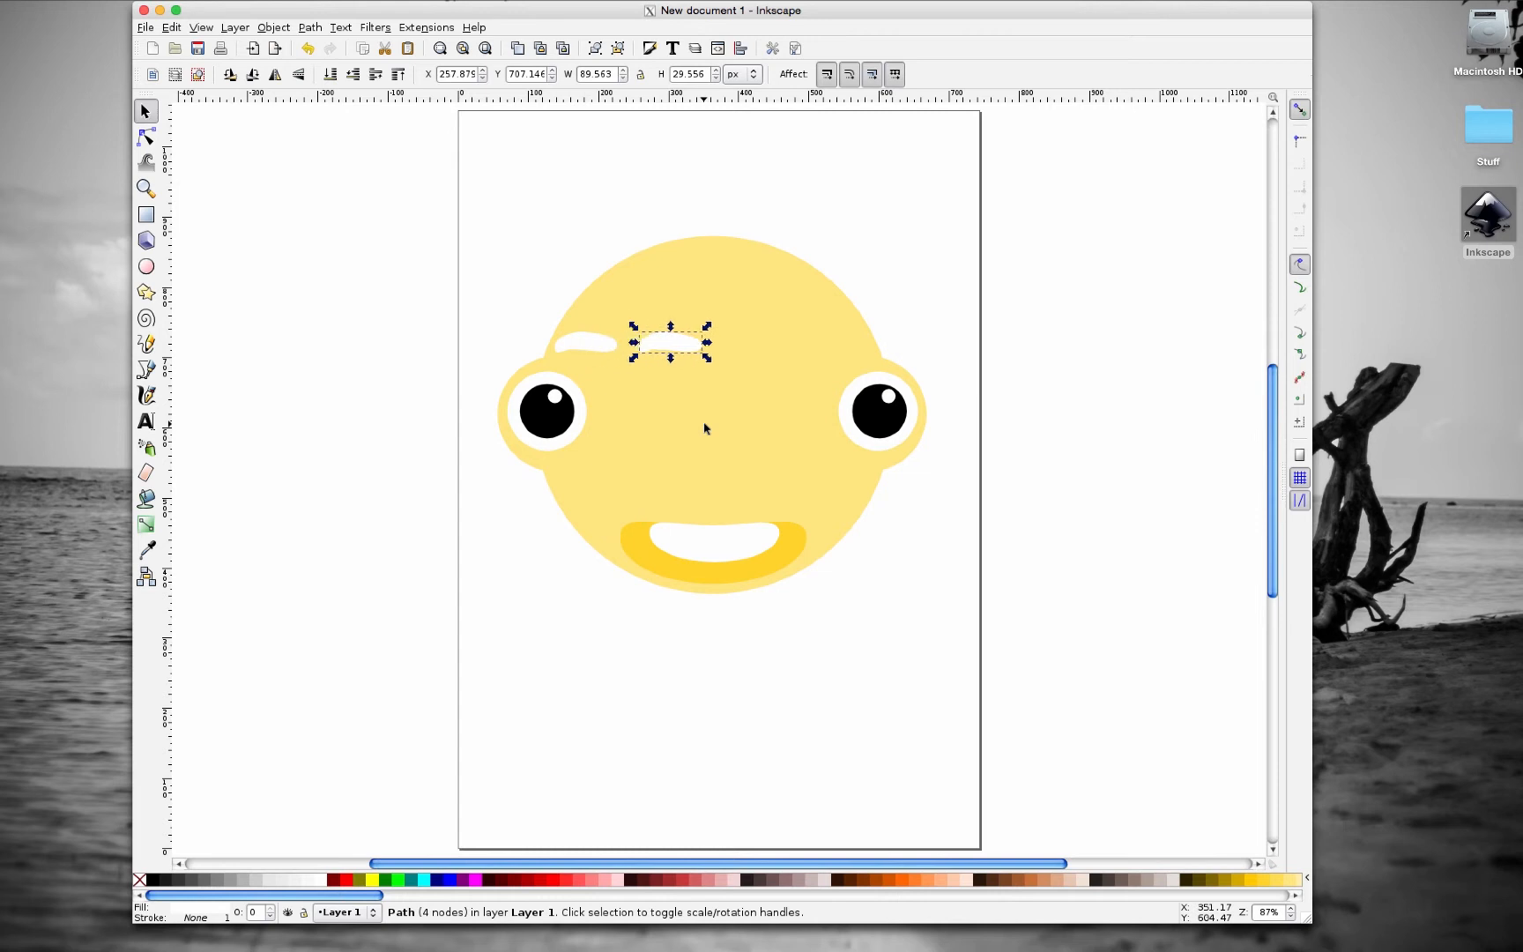
drag(670, 343, 837, 343)
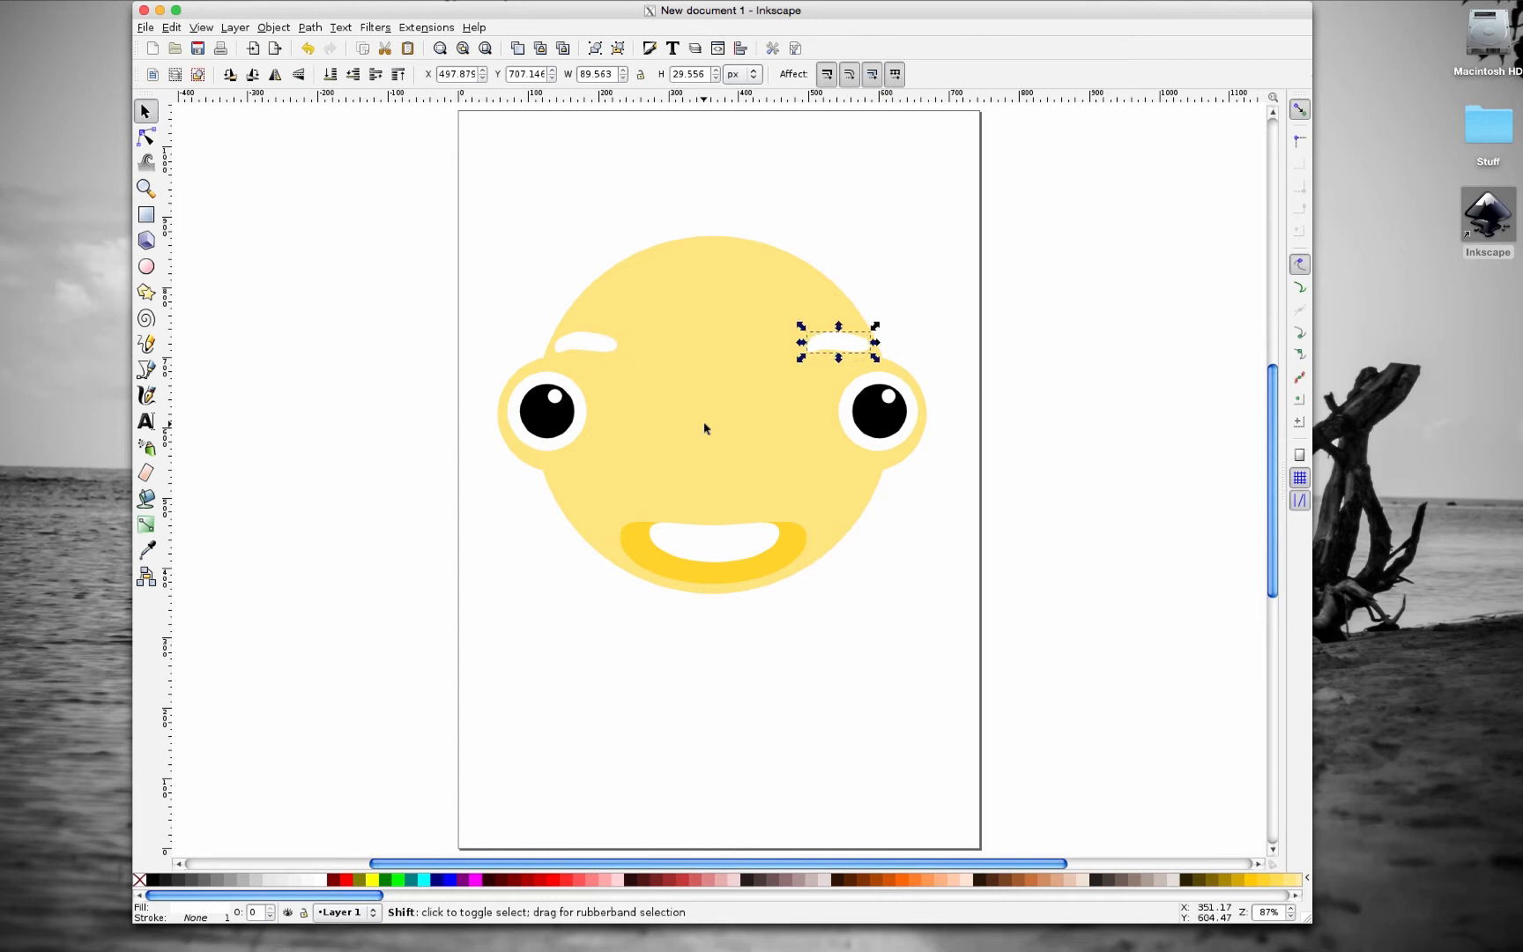
click(1037, 342)
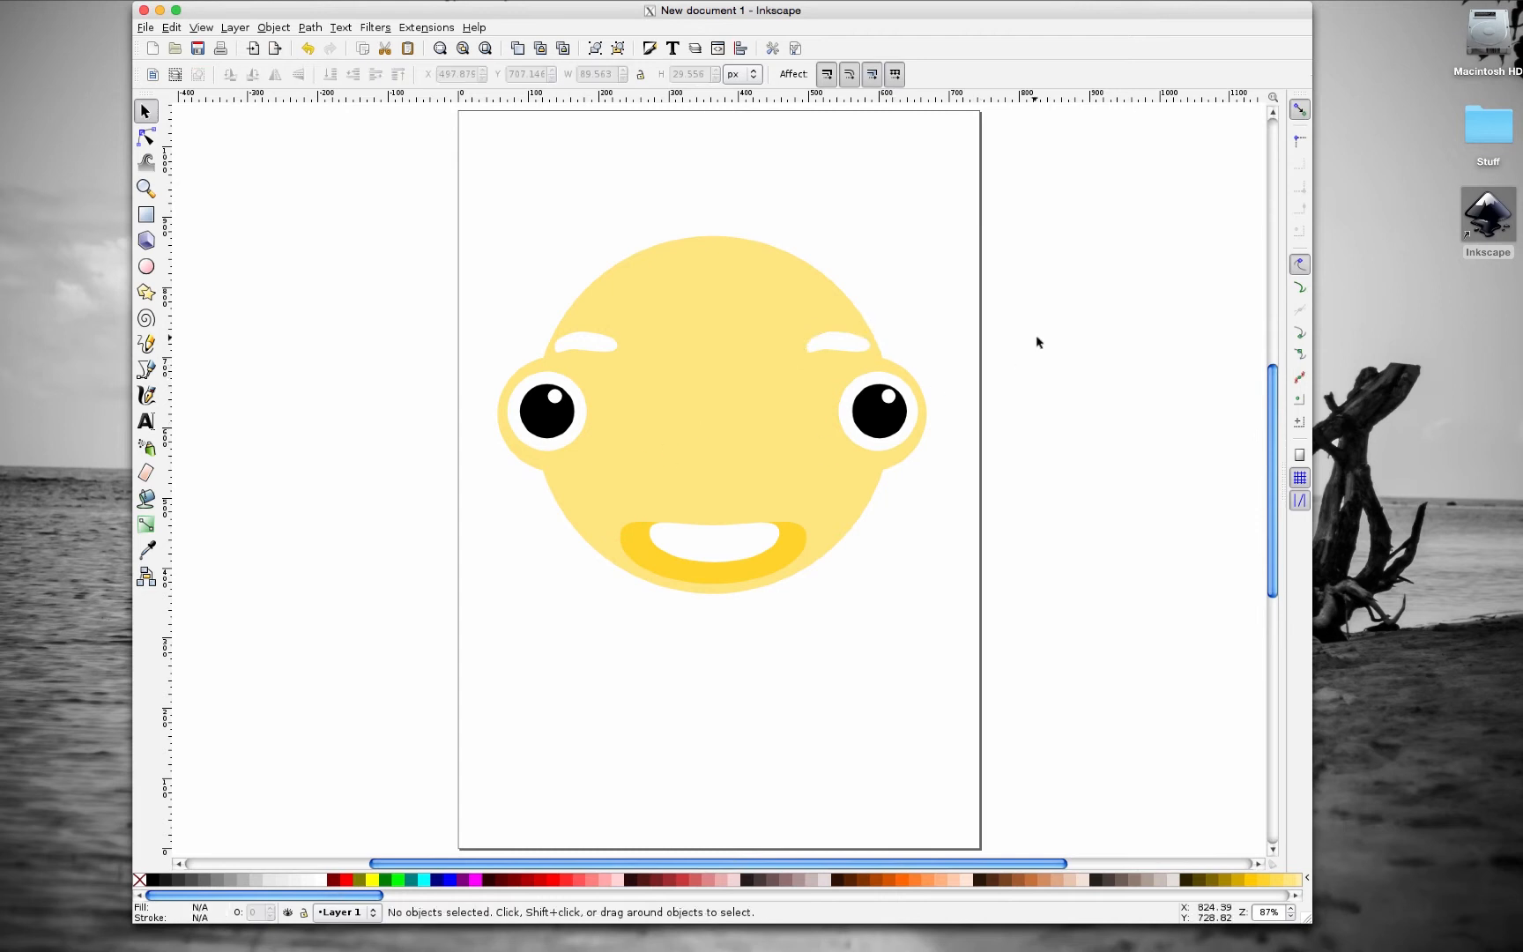
click(588, 341)
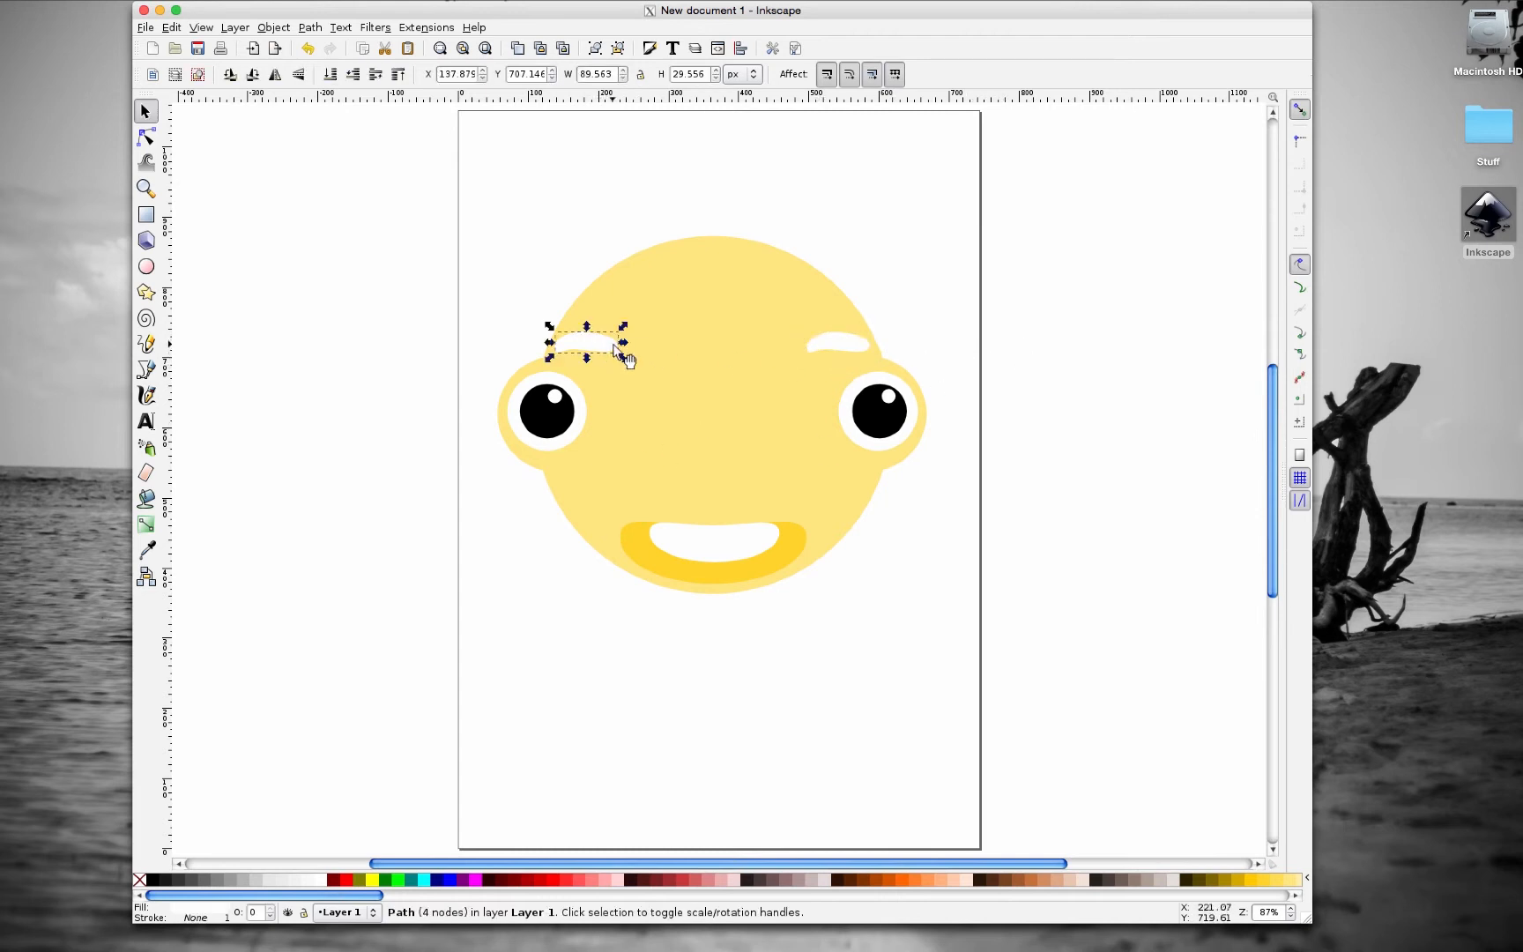
drag(588, 345, 837, 344)
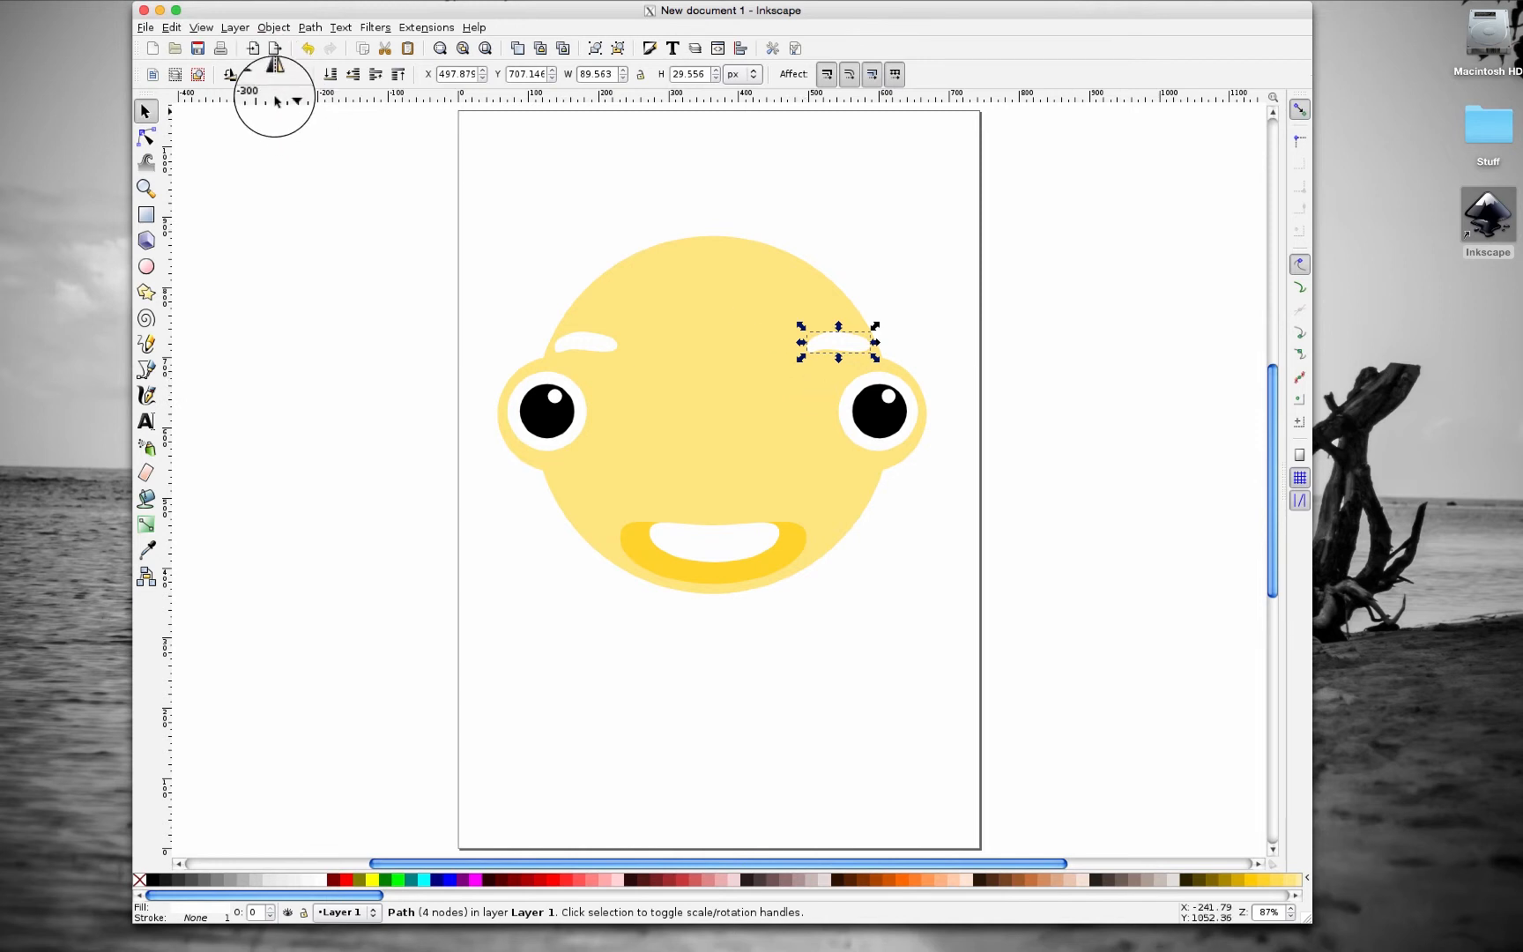
mouse_move(249, 74)
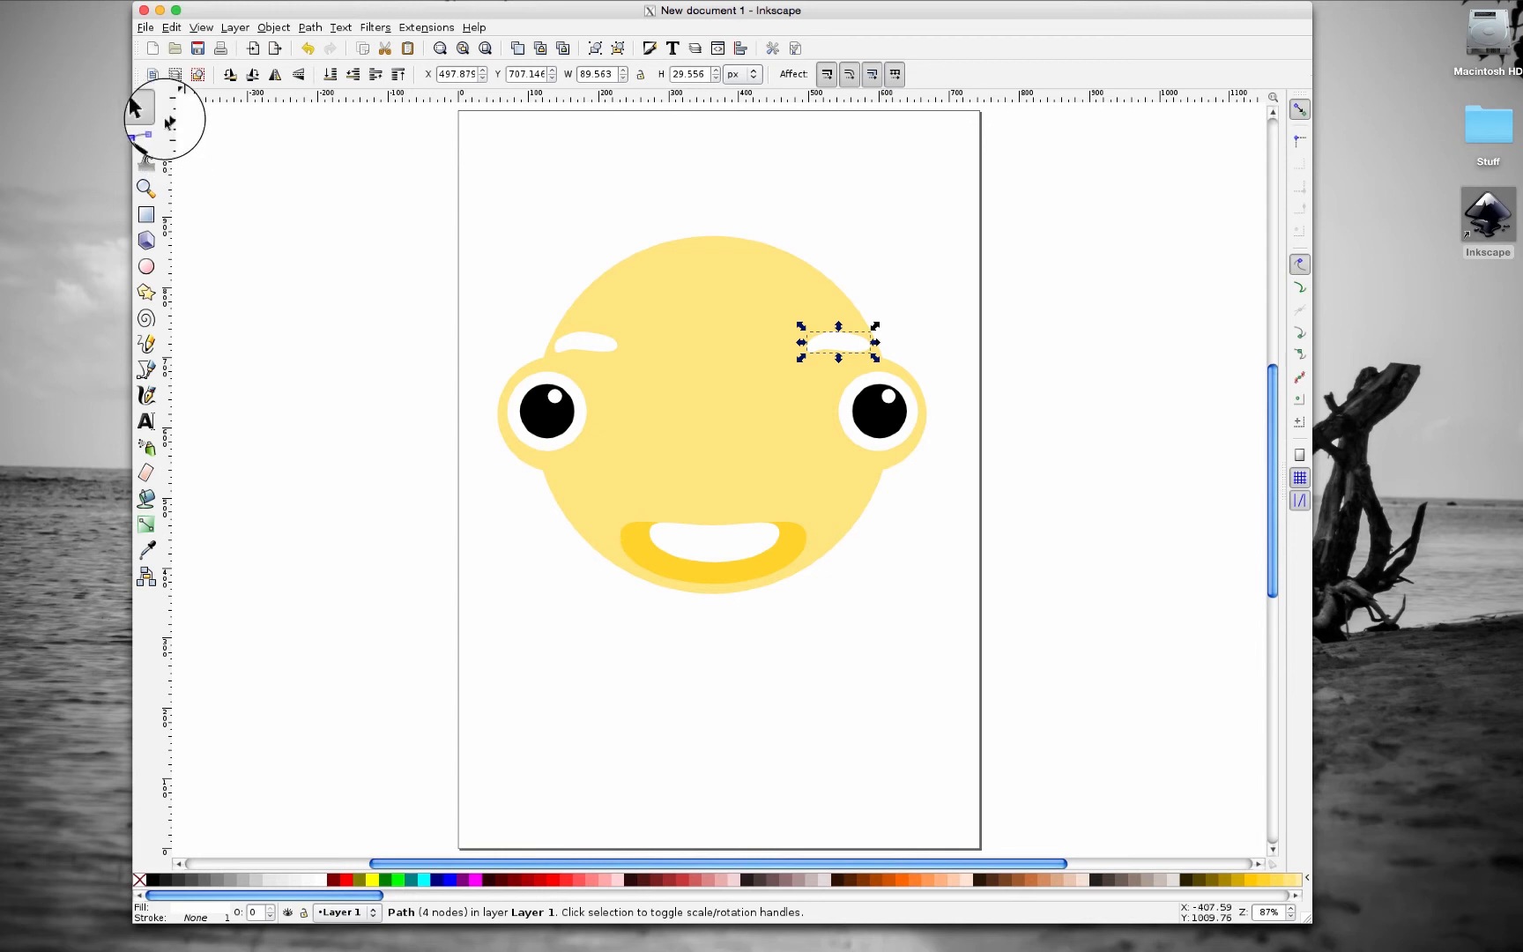
mouse_move(277, 75)
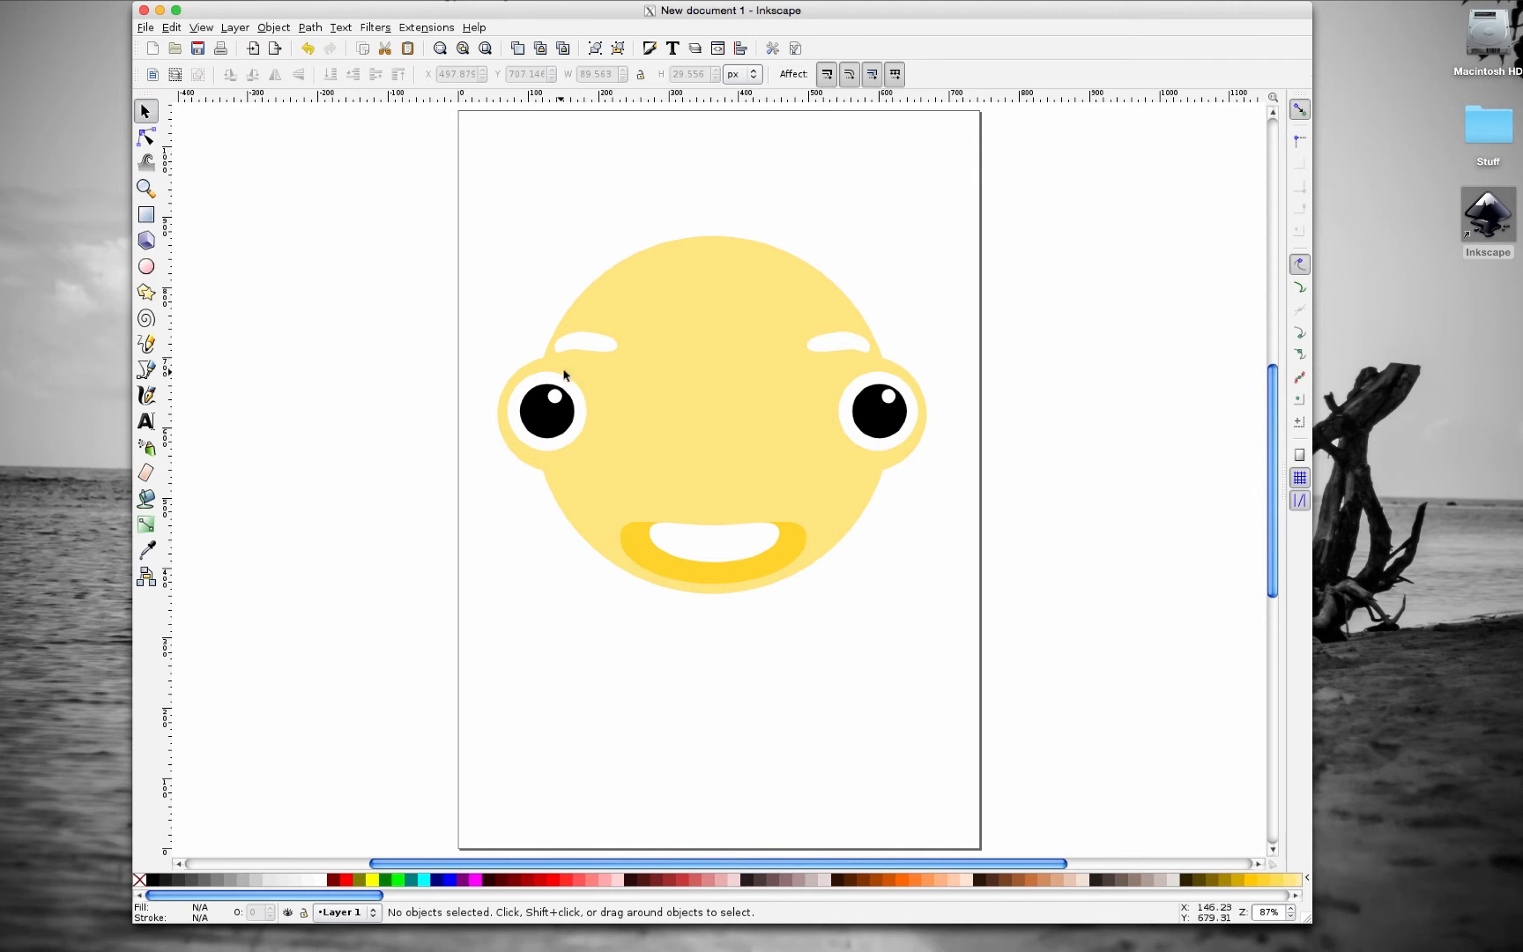
mouse_move(910, 338)
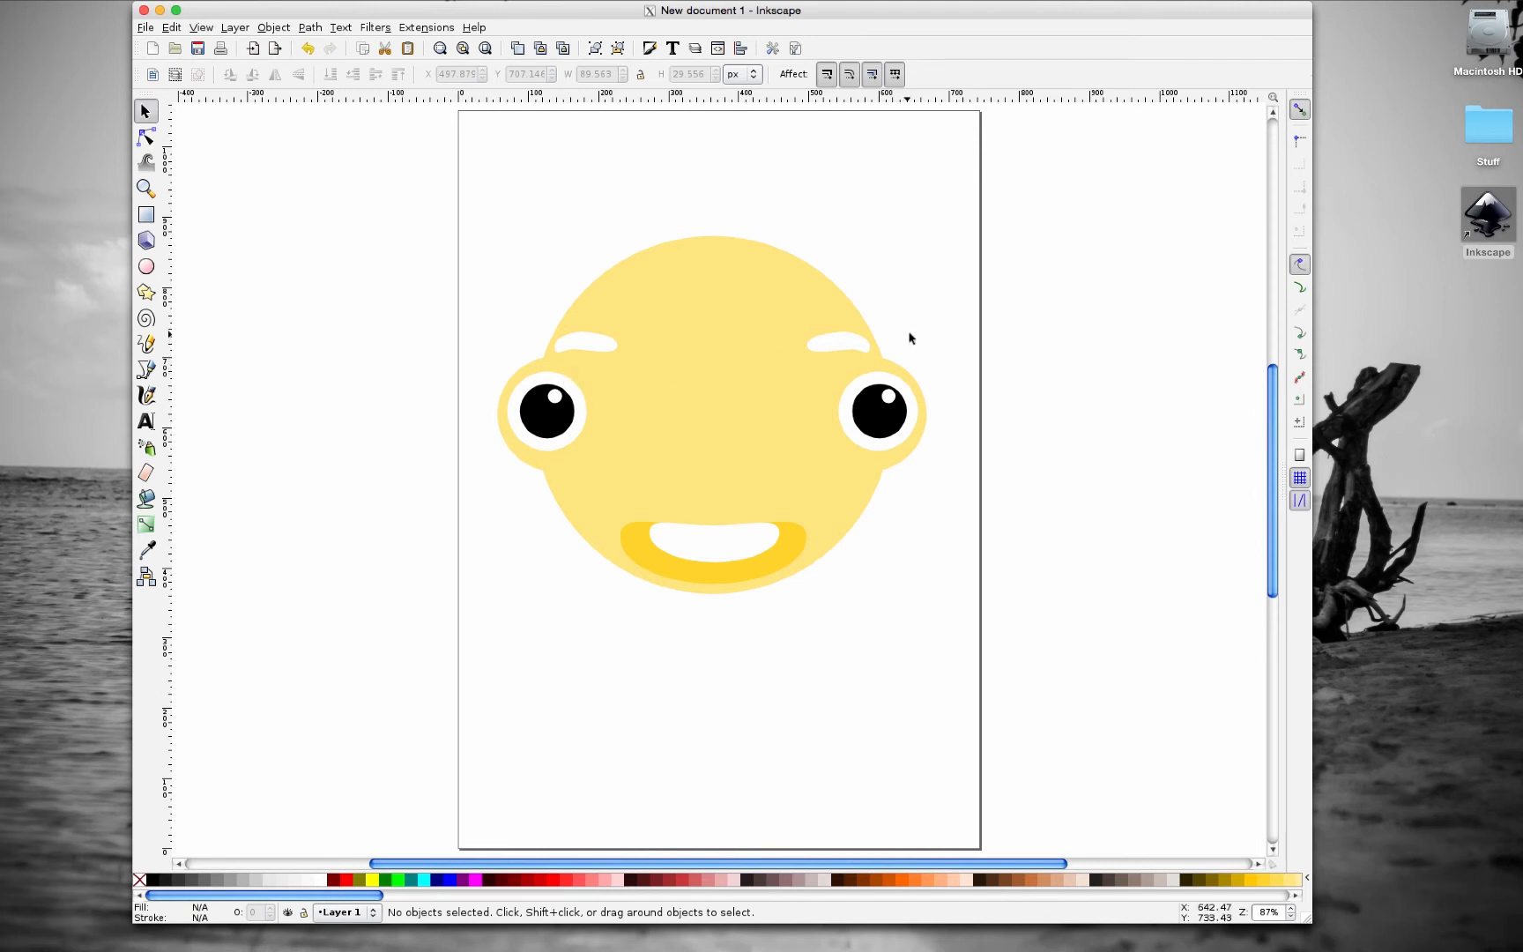
mouse_move(587, 314)
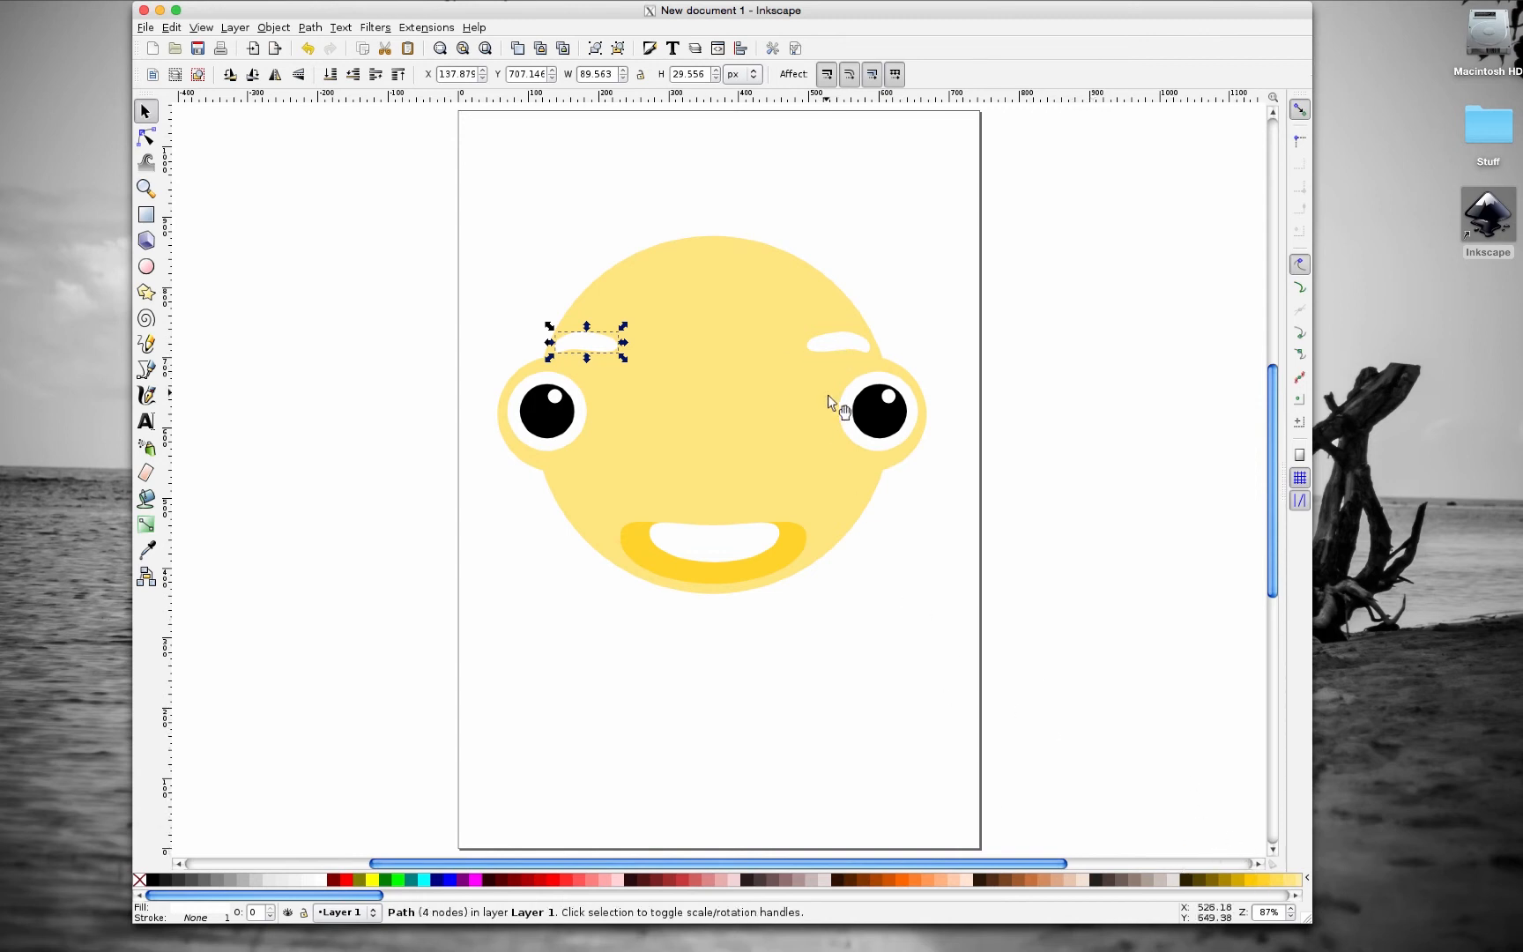
mouse_move(834, 358)
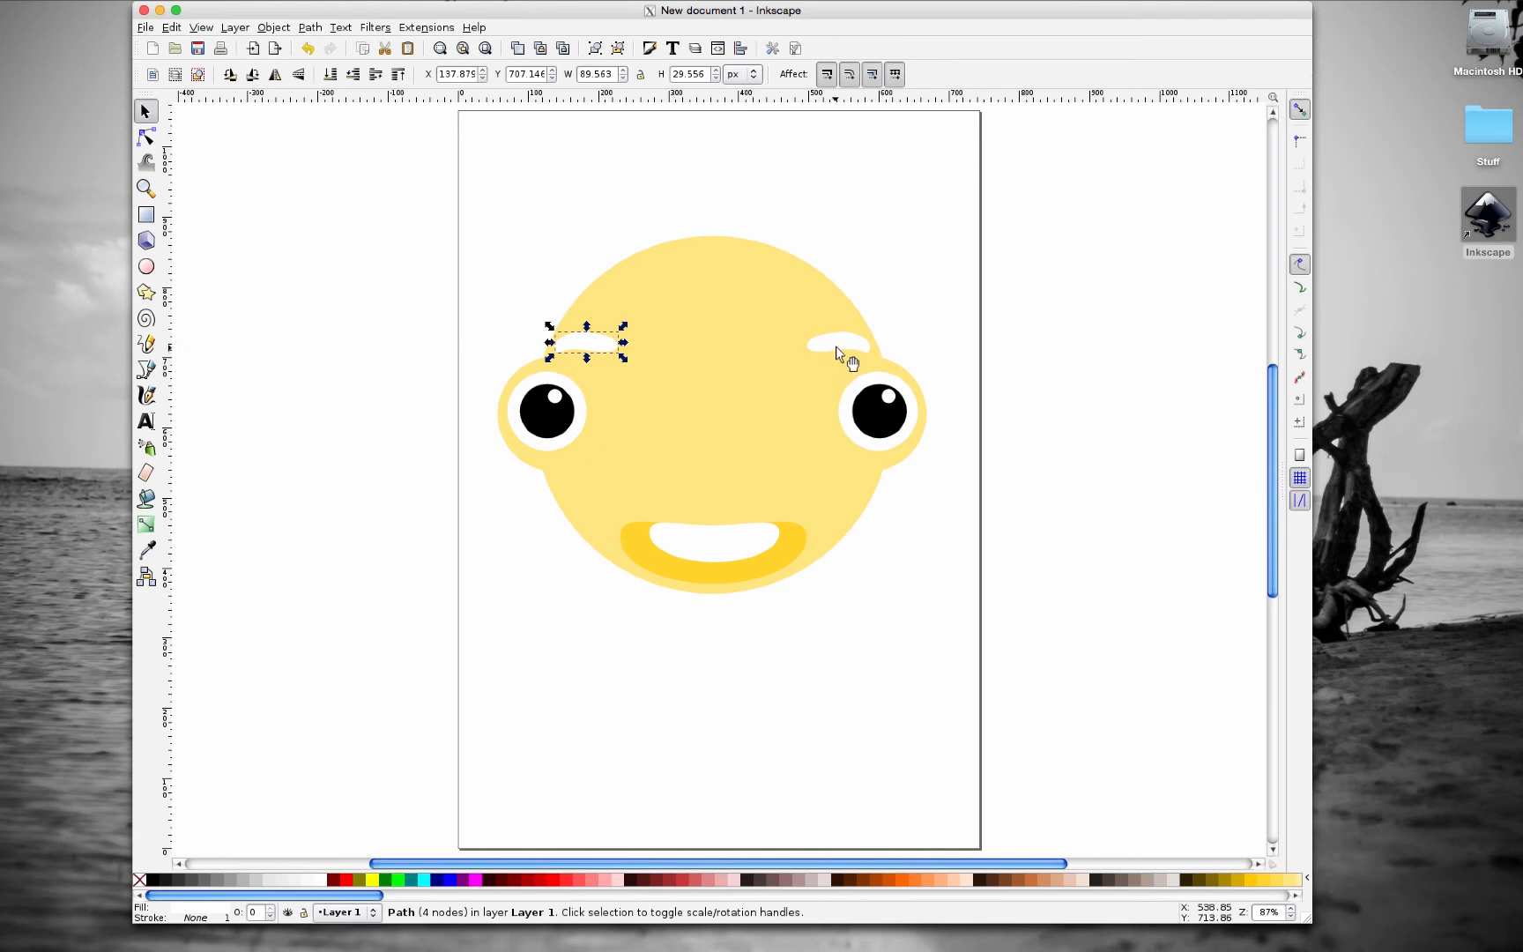
mouse_move(848, 352)
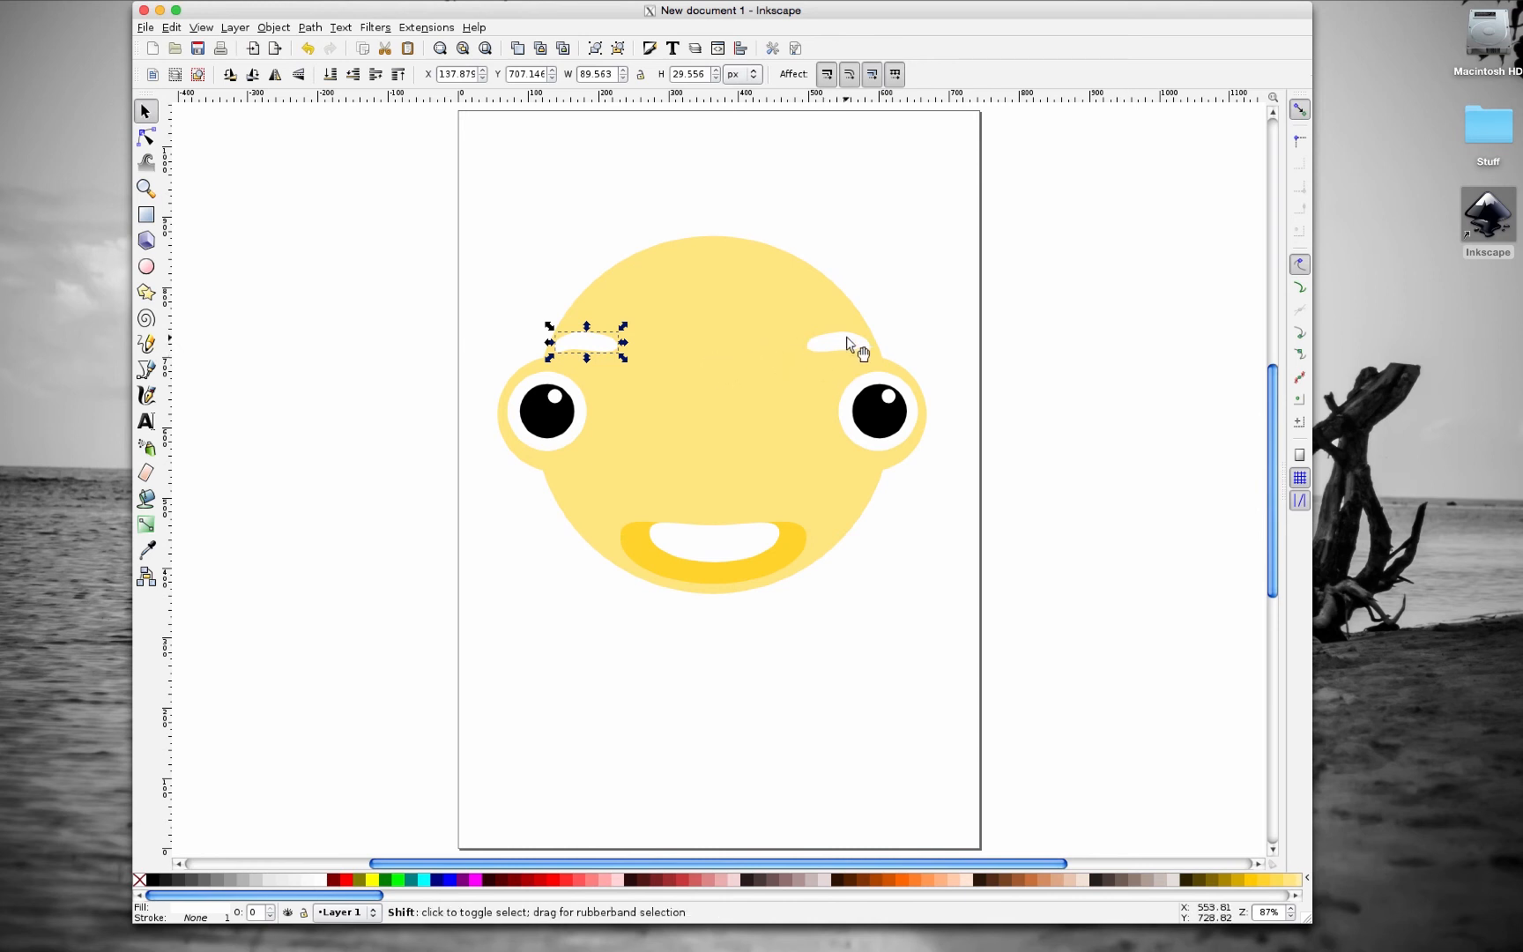
- Recolour both eyebrows from white to the darker golden yellow
click(838, 343)
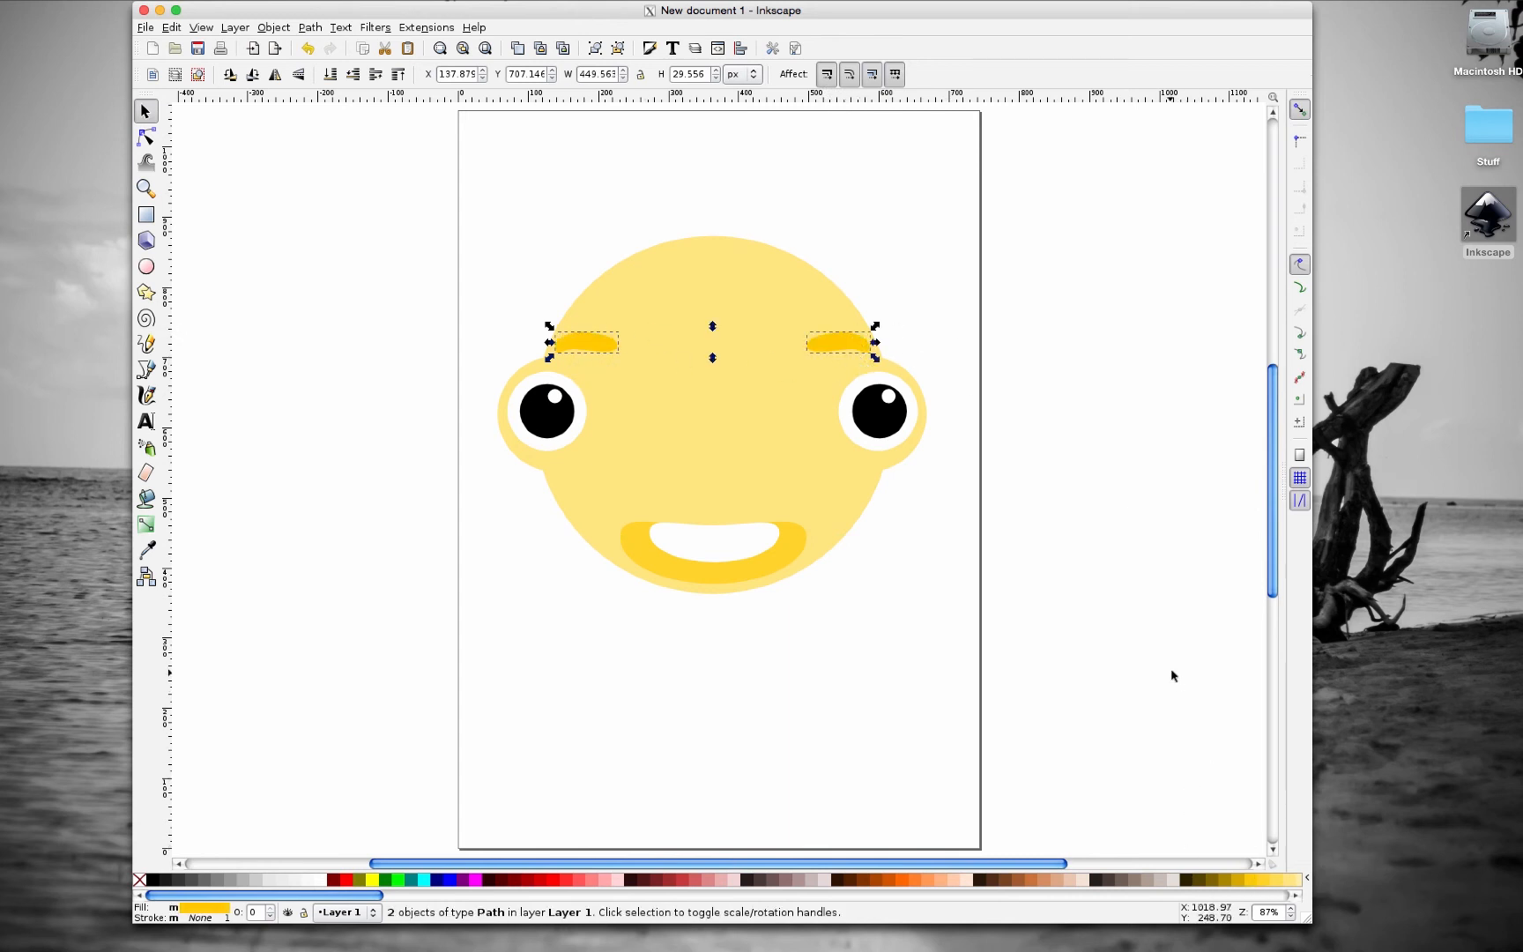
click(864, 597)
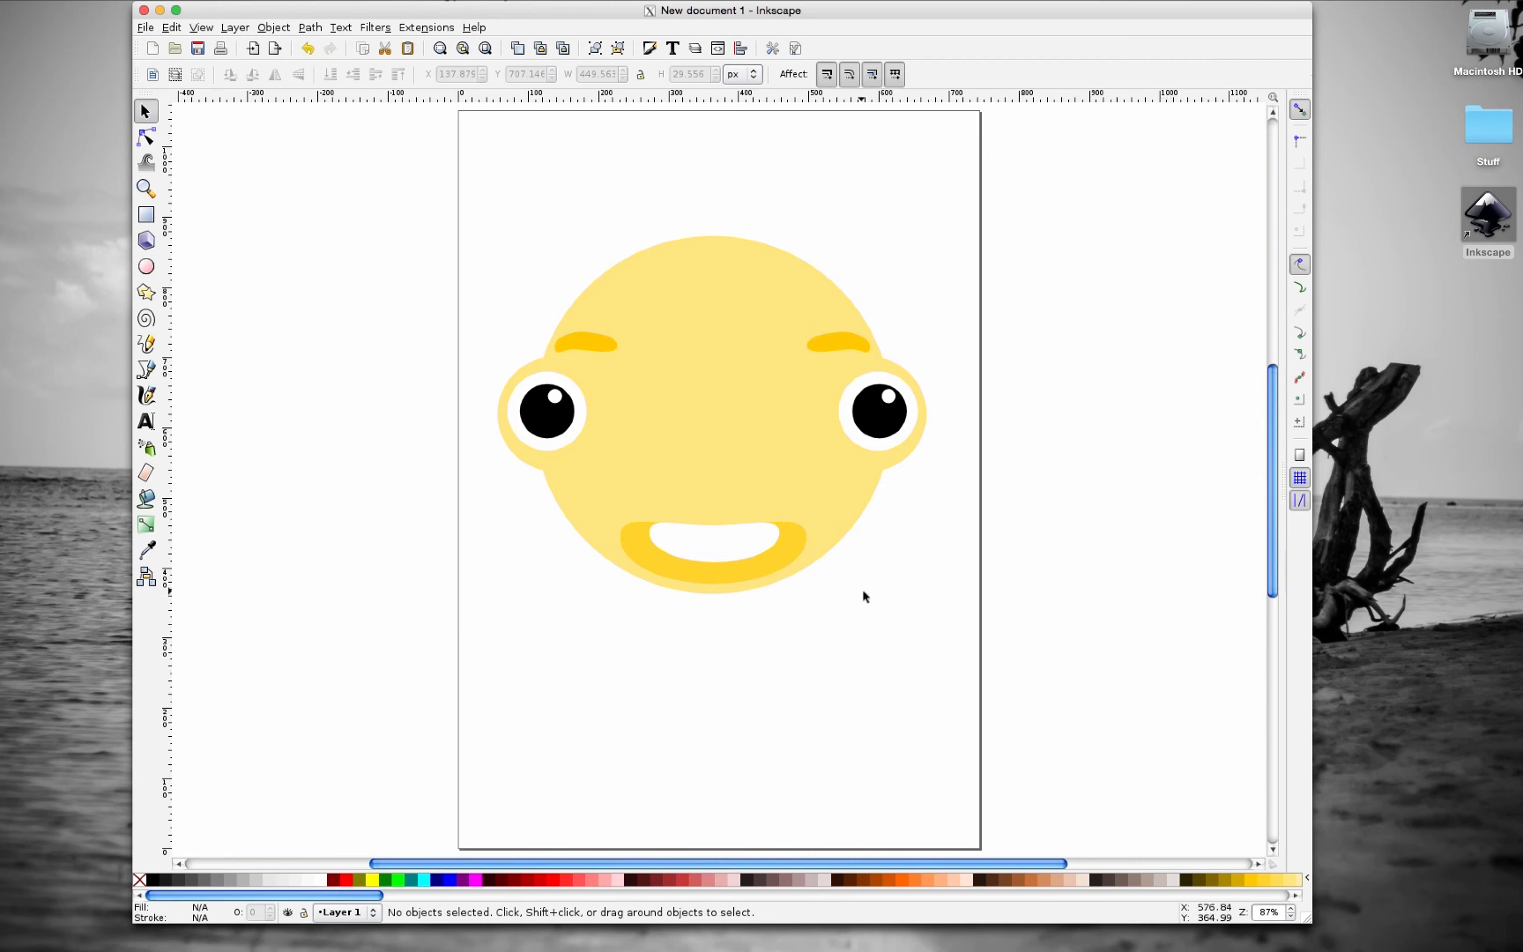
mouse_move(646, 418)
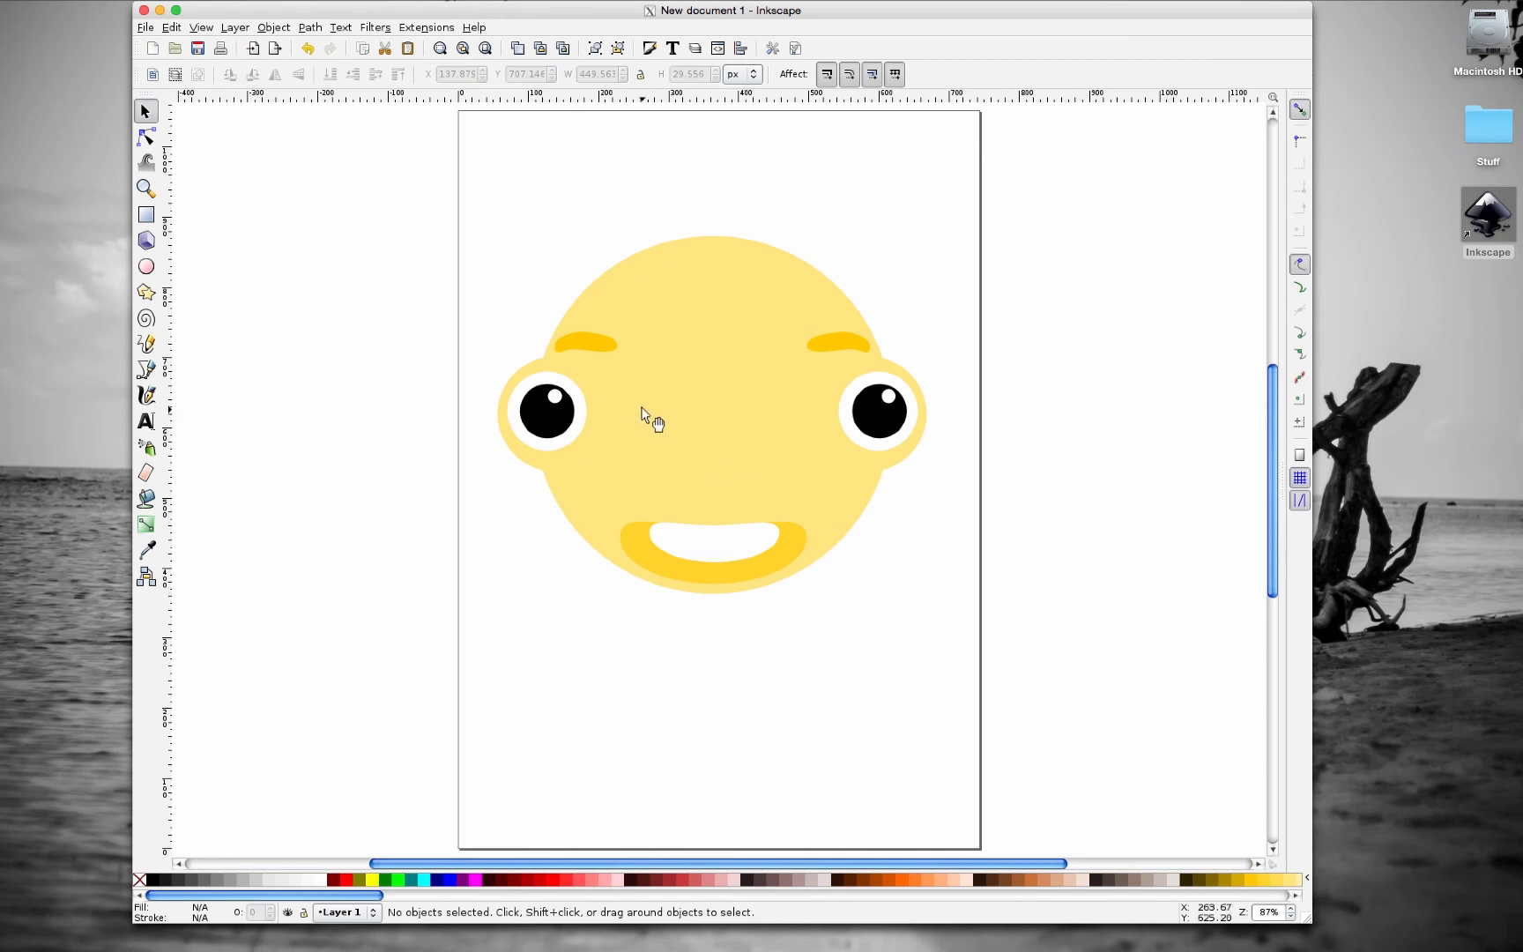